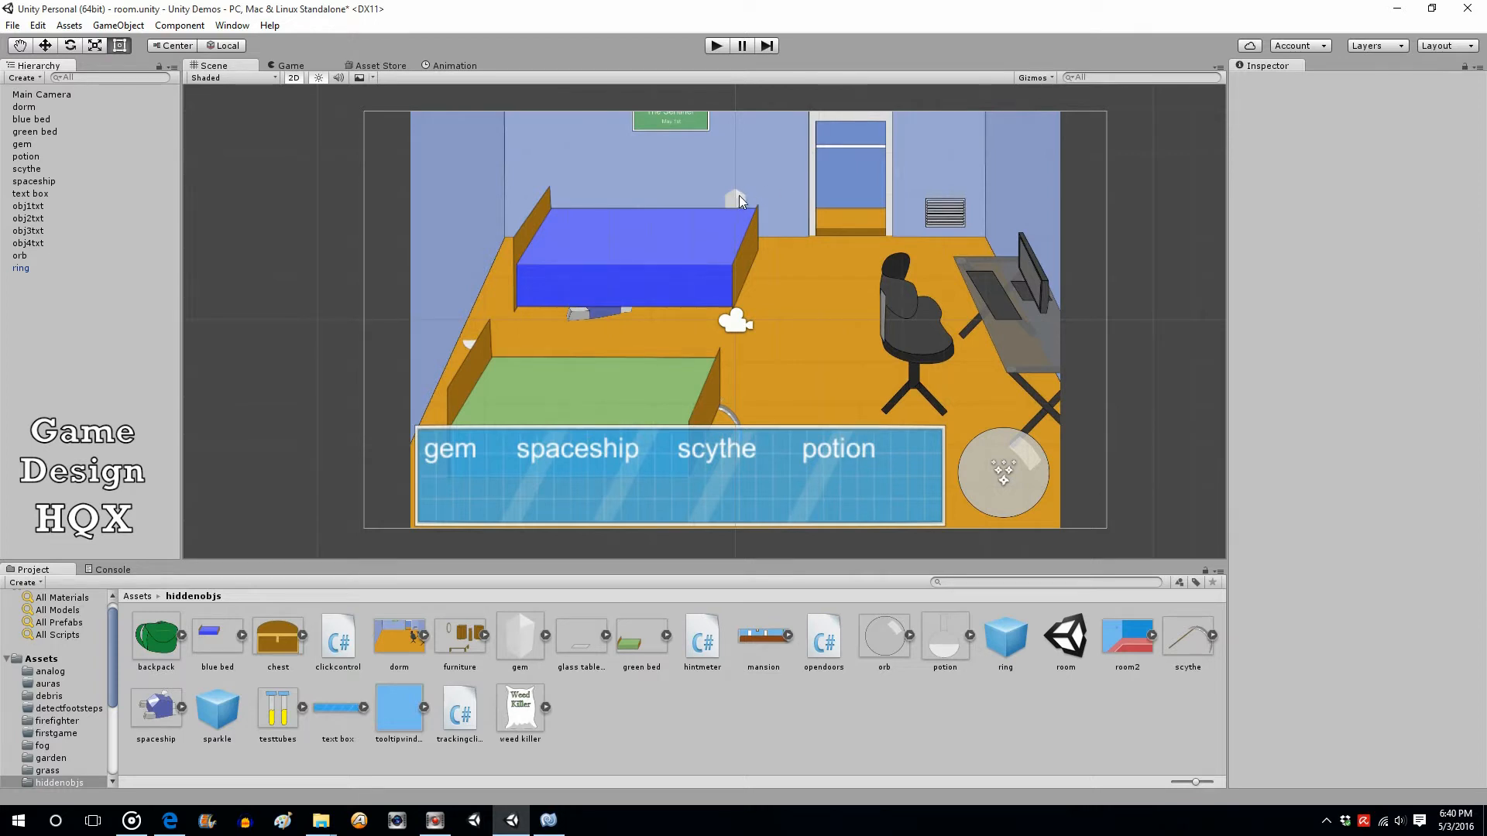
{"action": "mouse_move", "coordinate": [750, 227]}
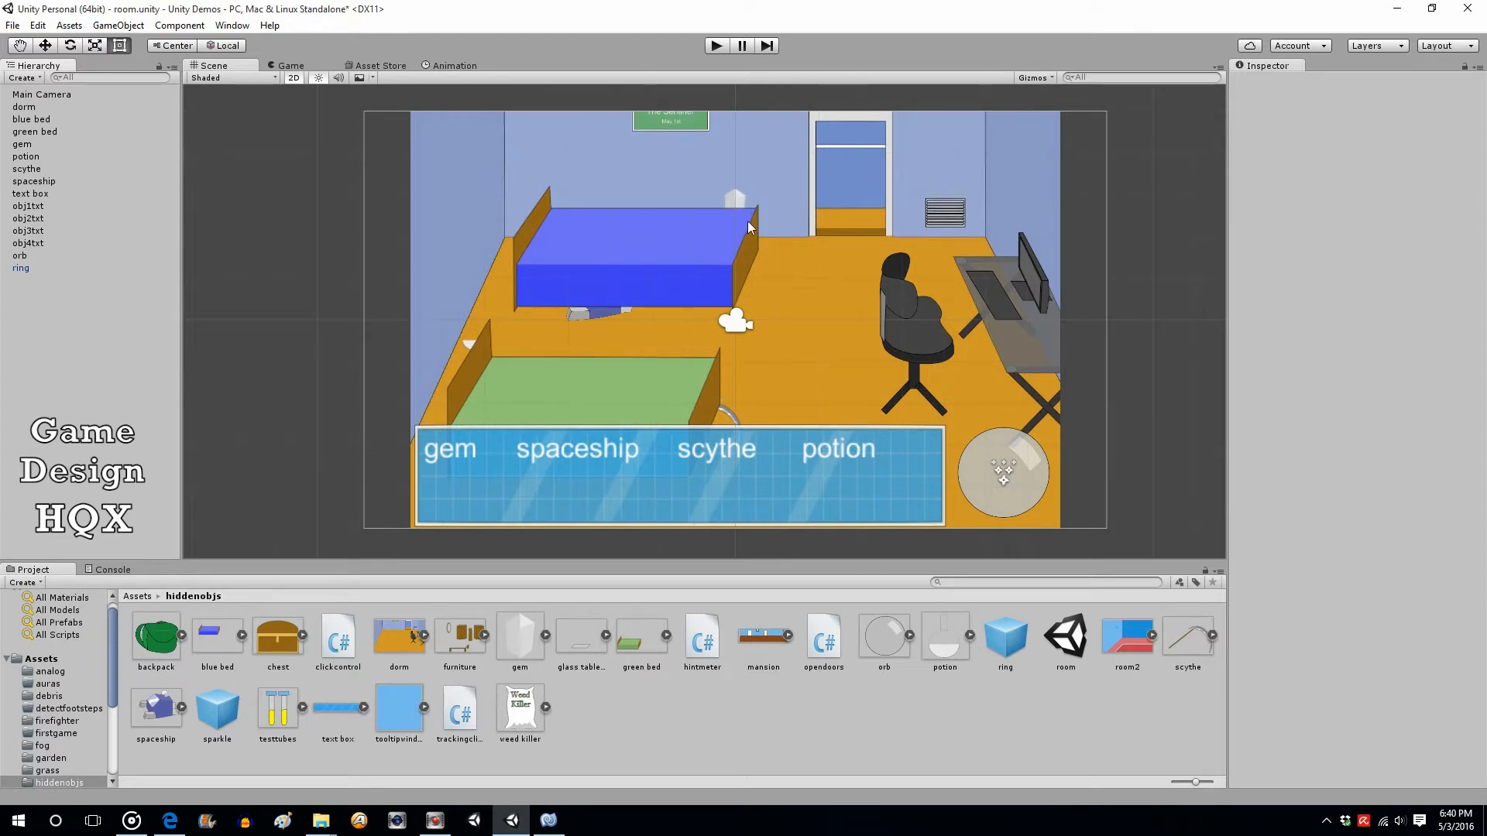
{"action": "mouse_move", "coordinate": [734, 205]}
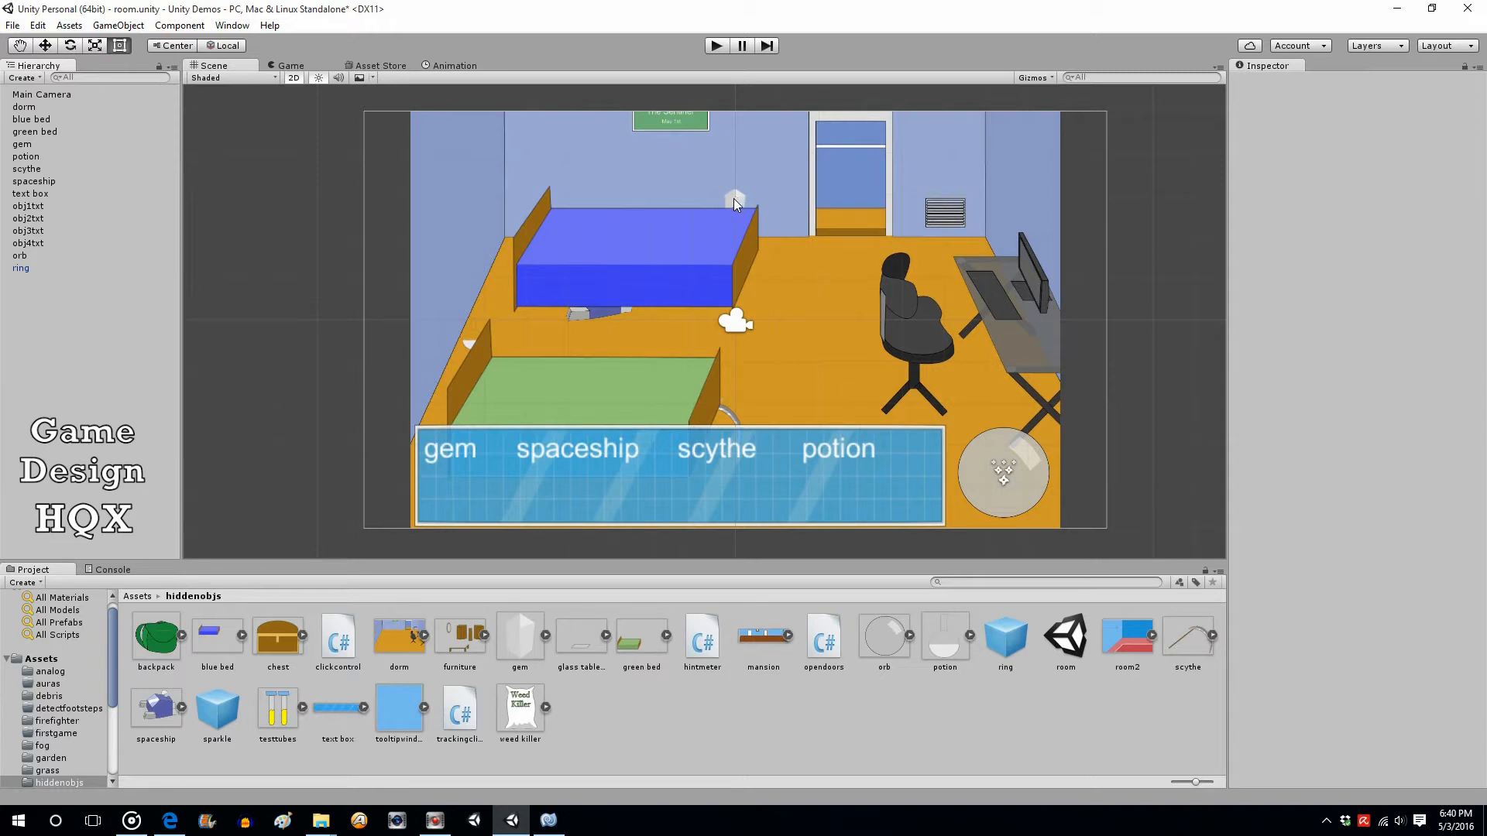
{"action": "mouse_move", "coordinate": [453, 459]}
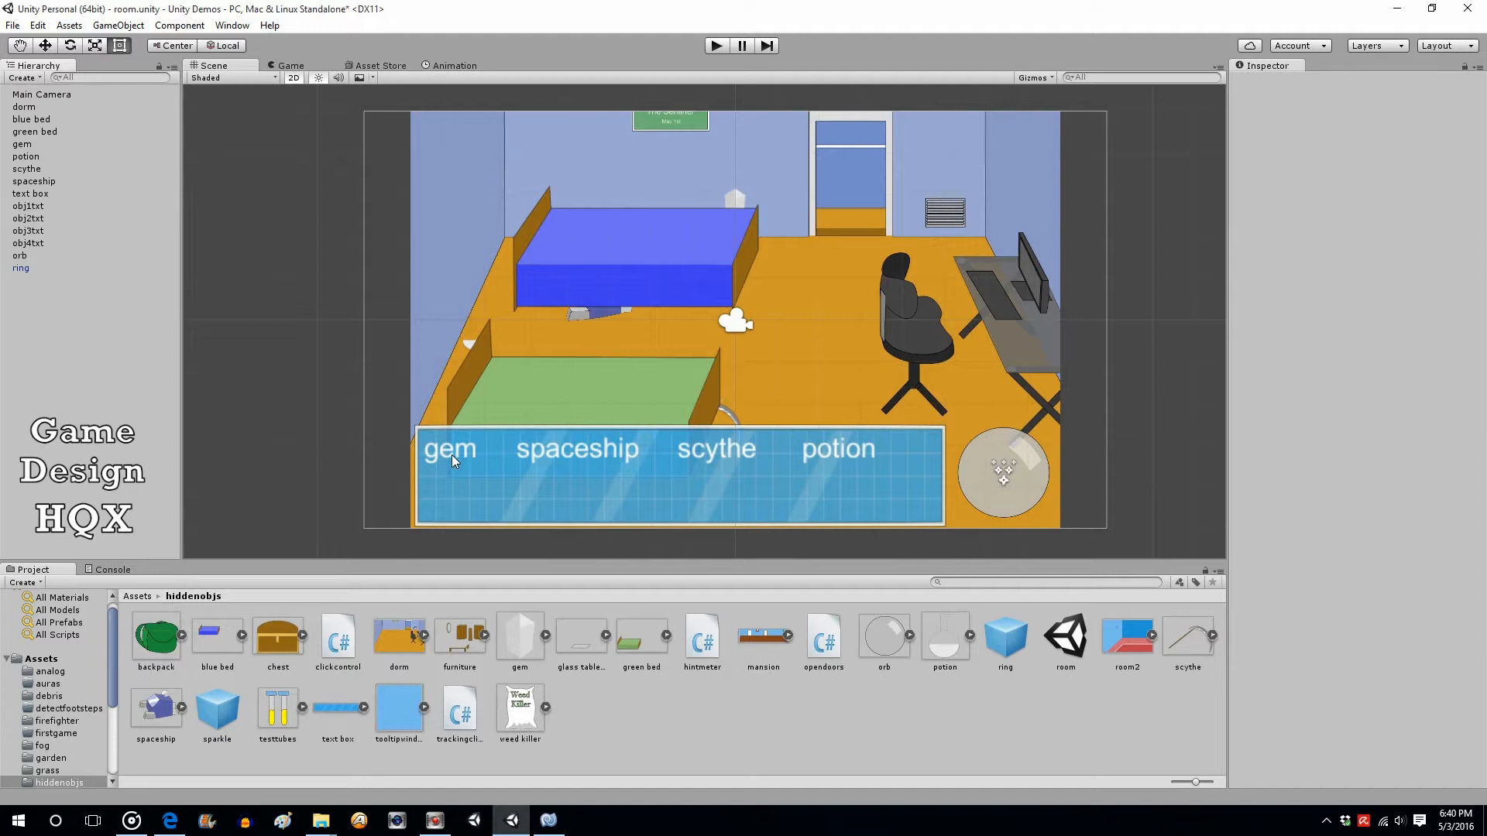
{"action": "mouse_move", "coordinate": [446, 455]}
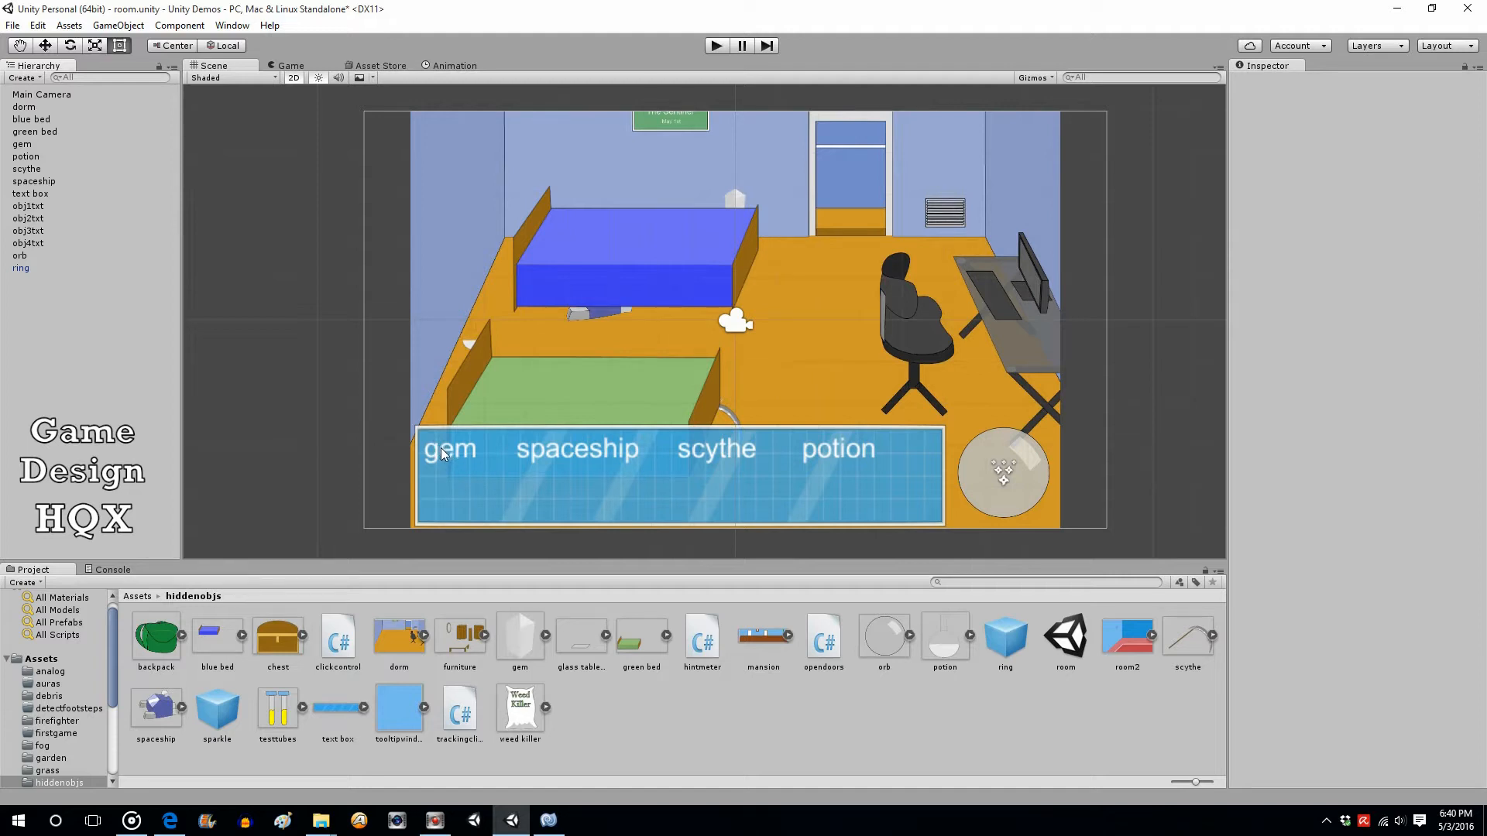
{"action": "mouse_move", "coordinate": [481, 454]}
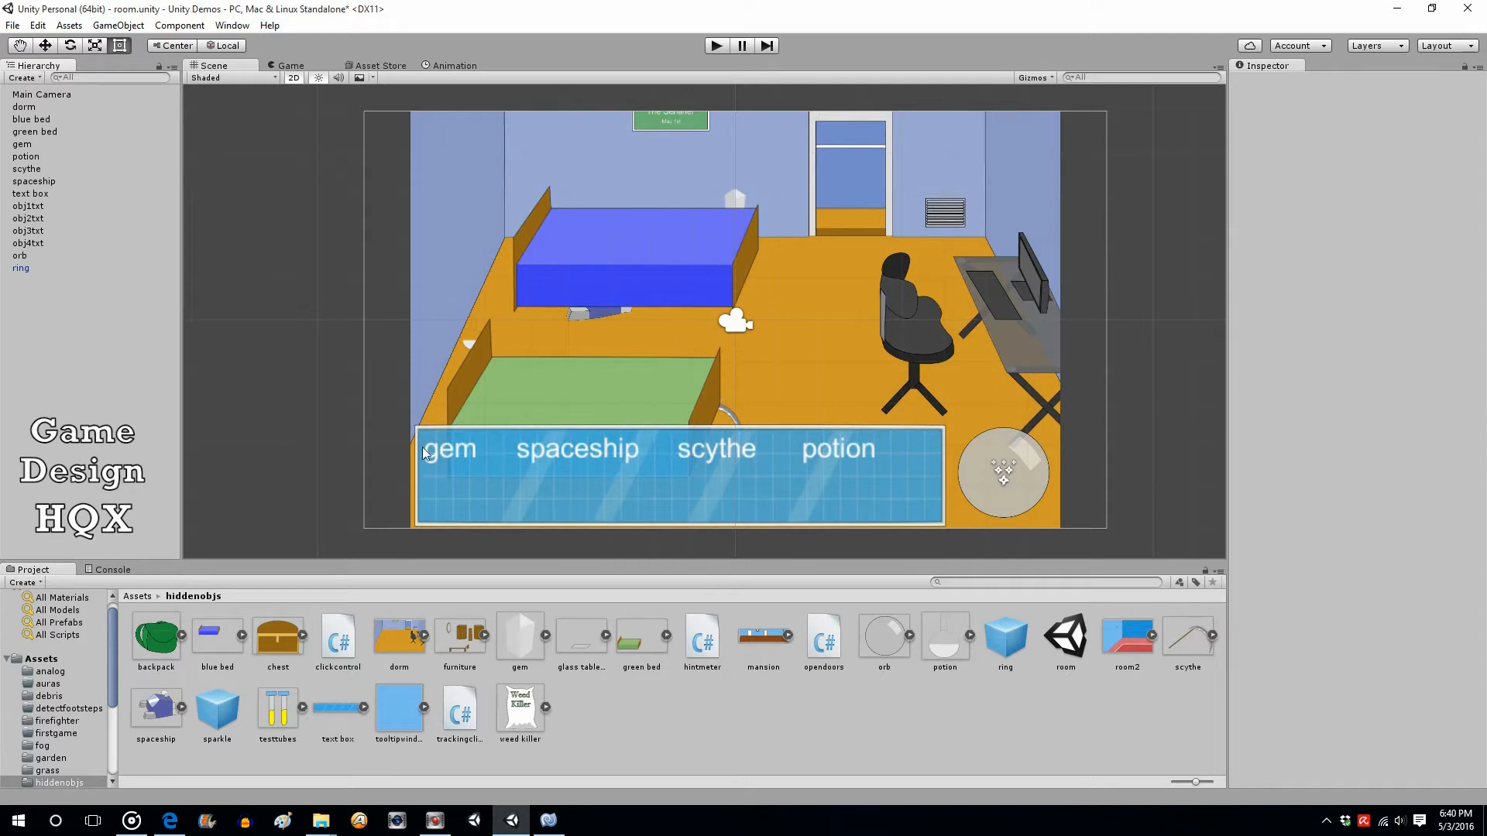
{"action": "mouse_move", "coordinate": [734, 202]}
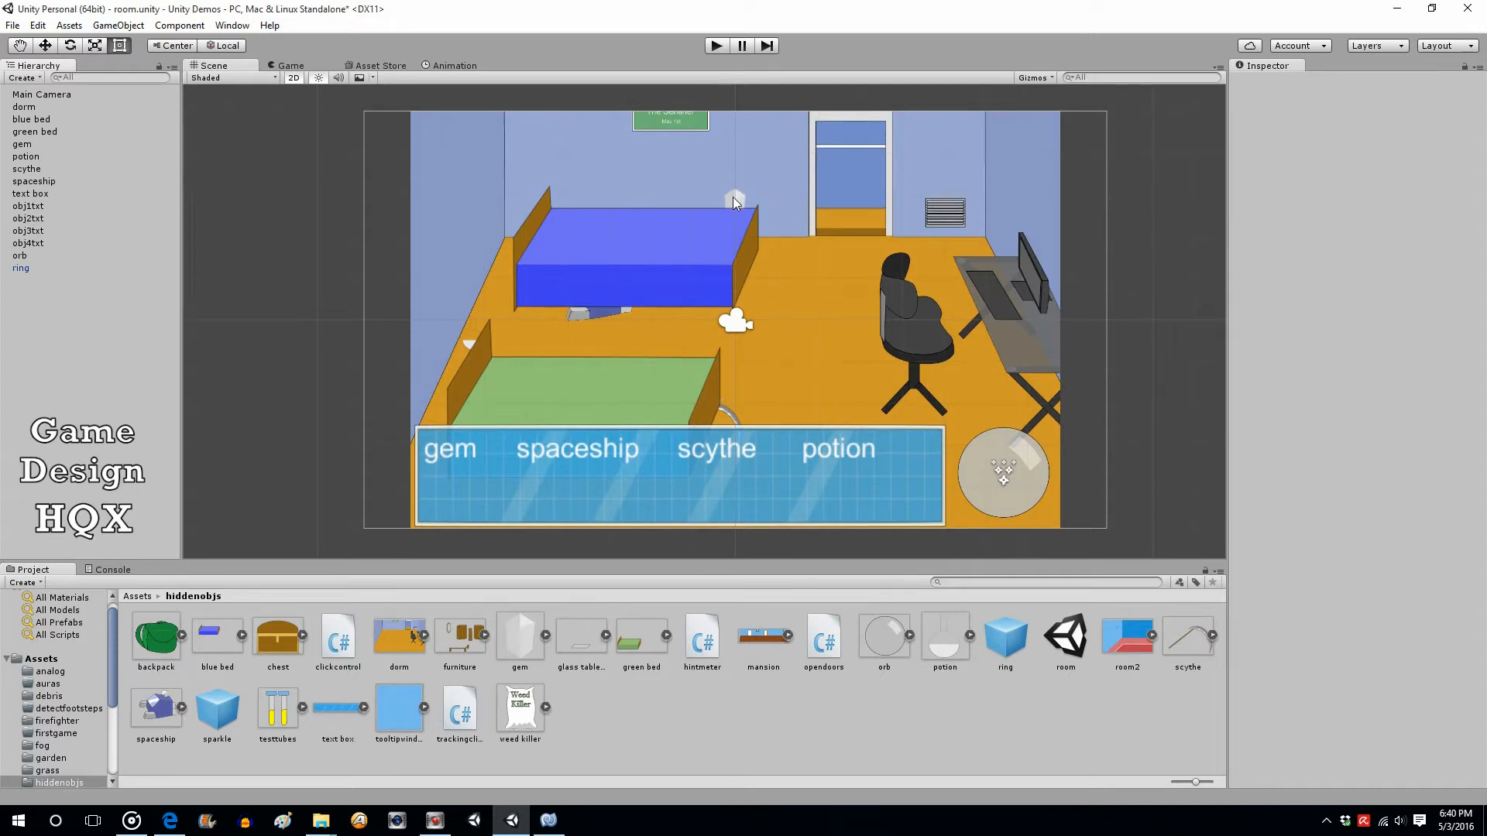
{"action": "mouse_move", "coordinate": [502, 463]}
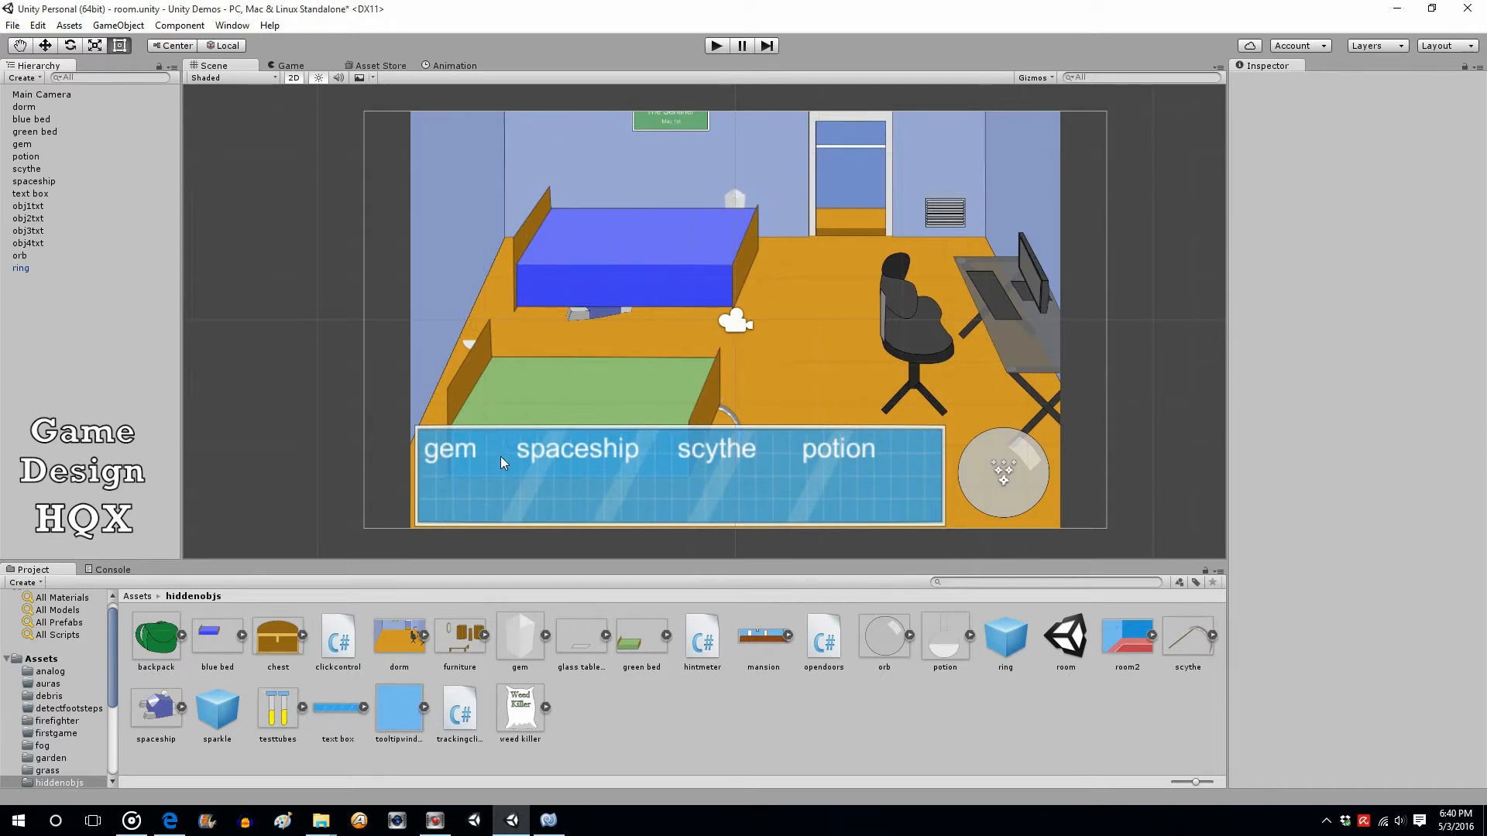
{"action": "mouse_move", "coordinate": [491, 449]}
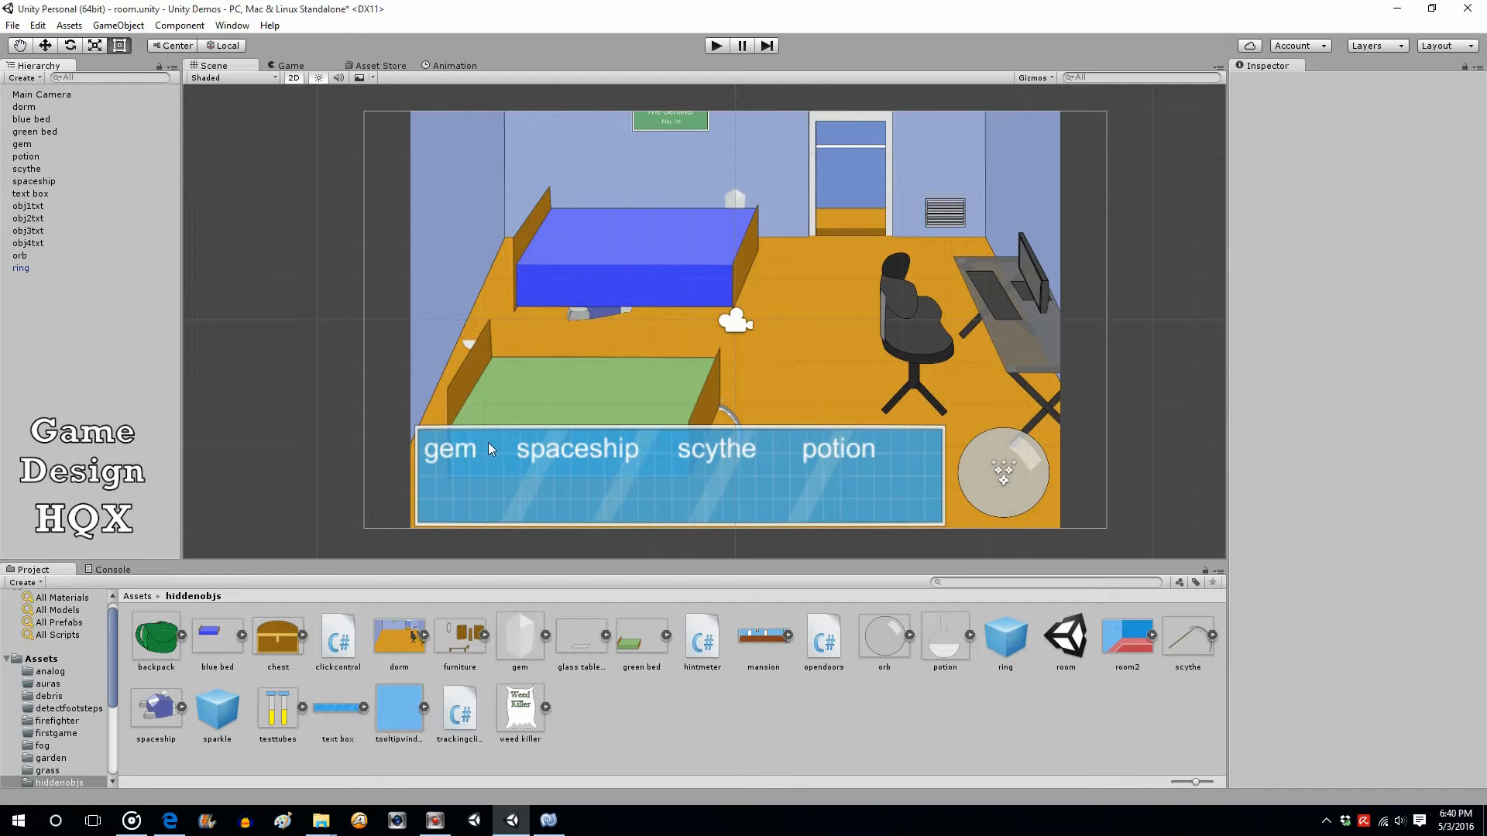
{"action": "mouse_move", "coordinate": [486, 450]}
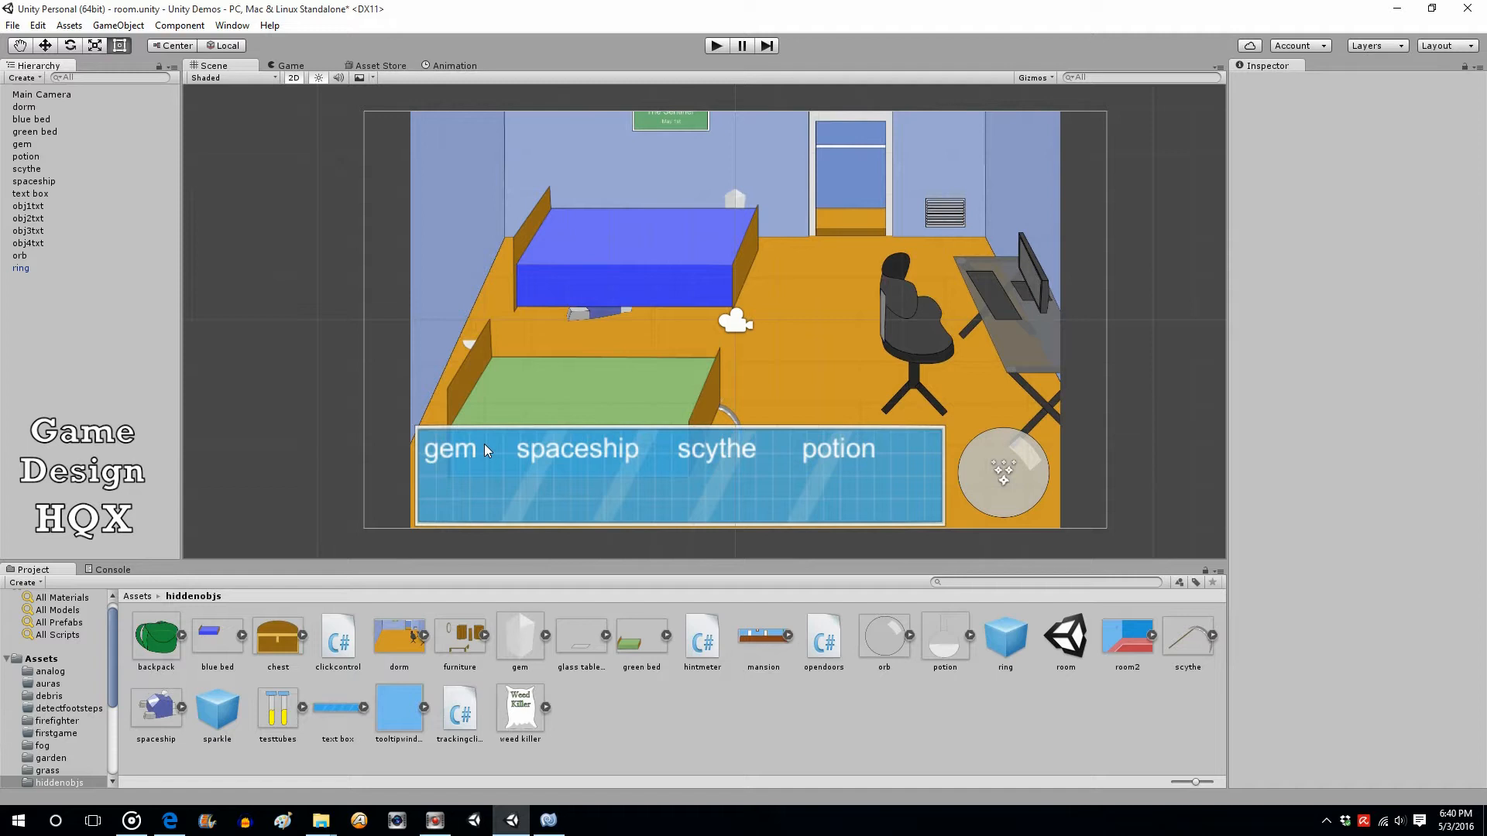
{"action": "mouse_move", "coordinate": [510, 421]}
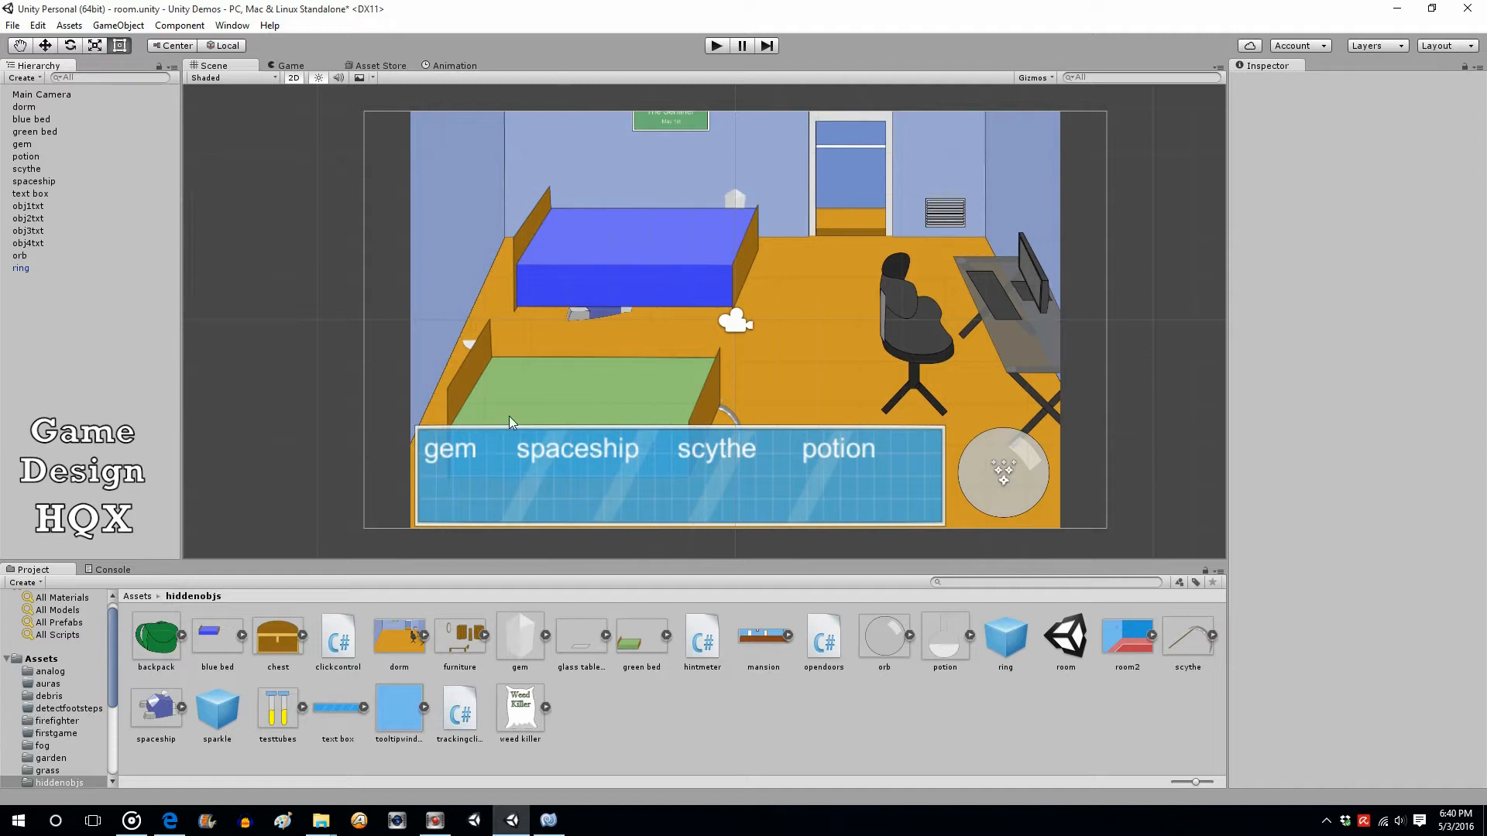
{"action": "mouse_move", "coordinate": [919, 670]}
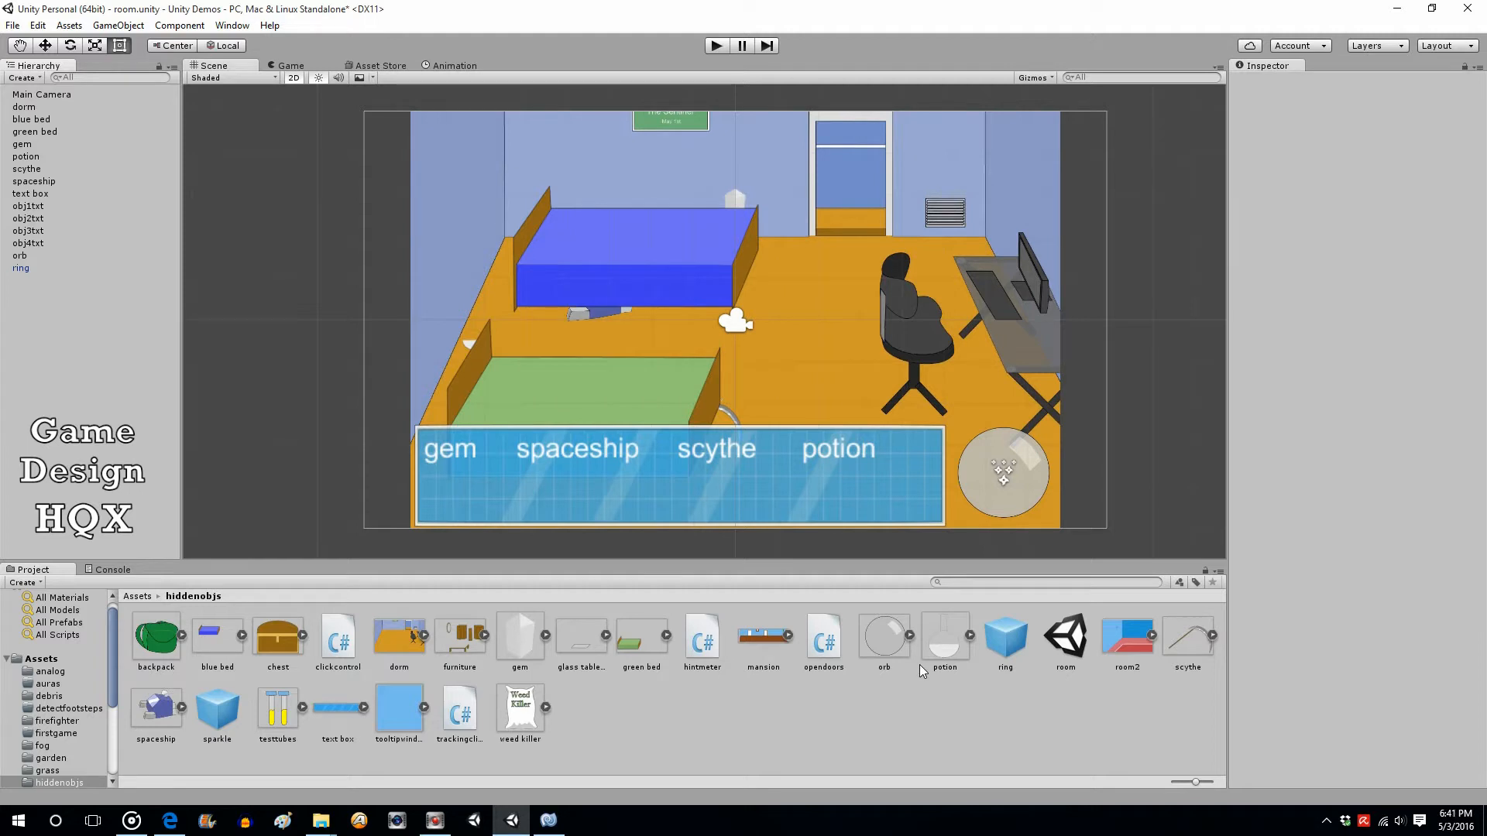
{"action": "mouse_move", "coordinate": [28, 370]}
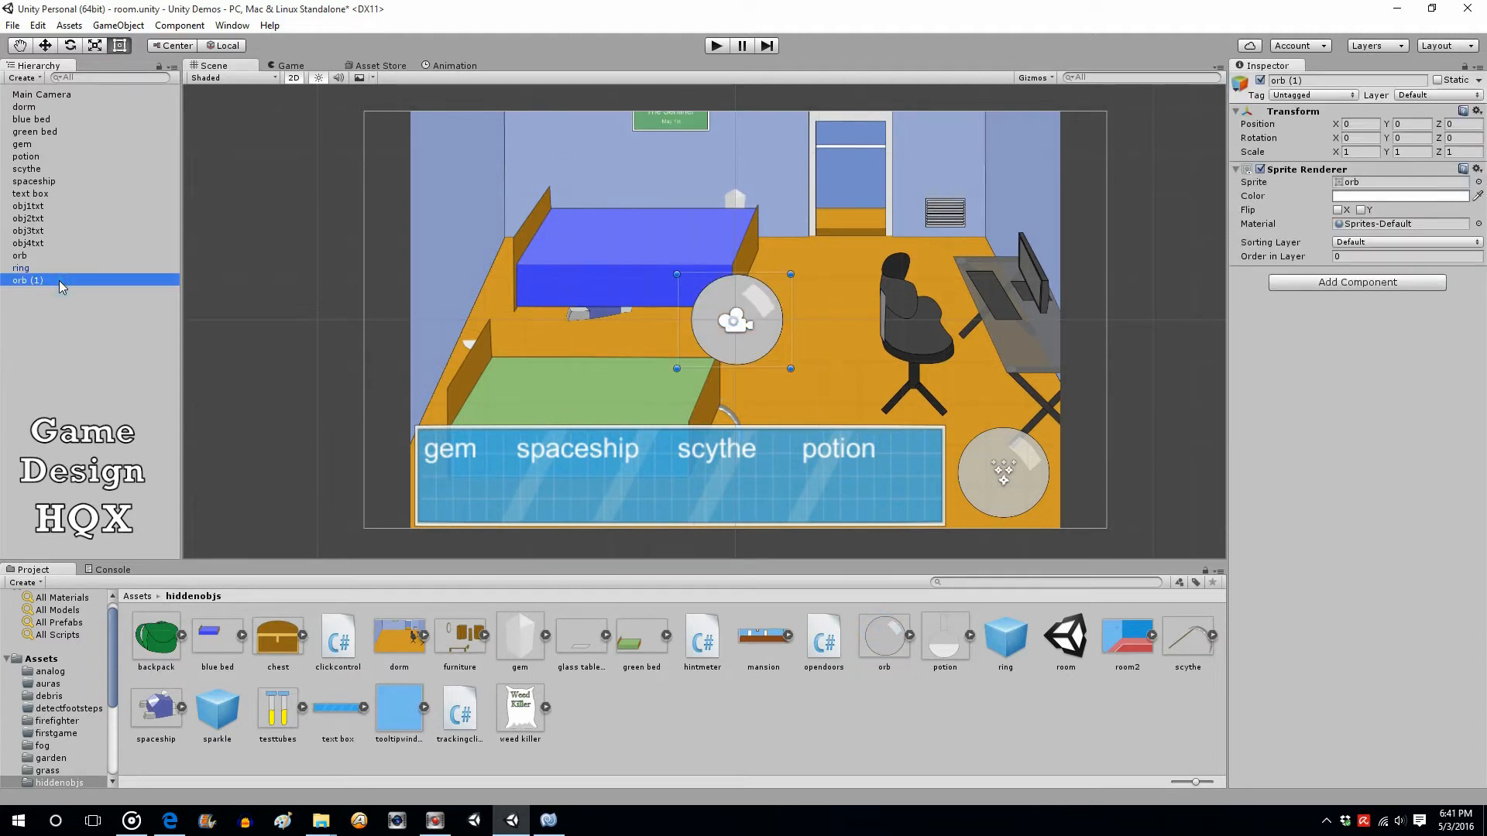
- Rename the duplicated orb (1) object to 'ball'
{"action": "type", "text": "ball"}
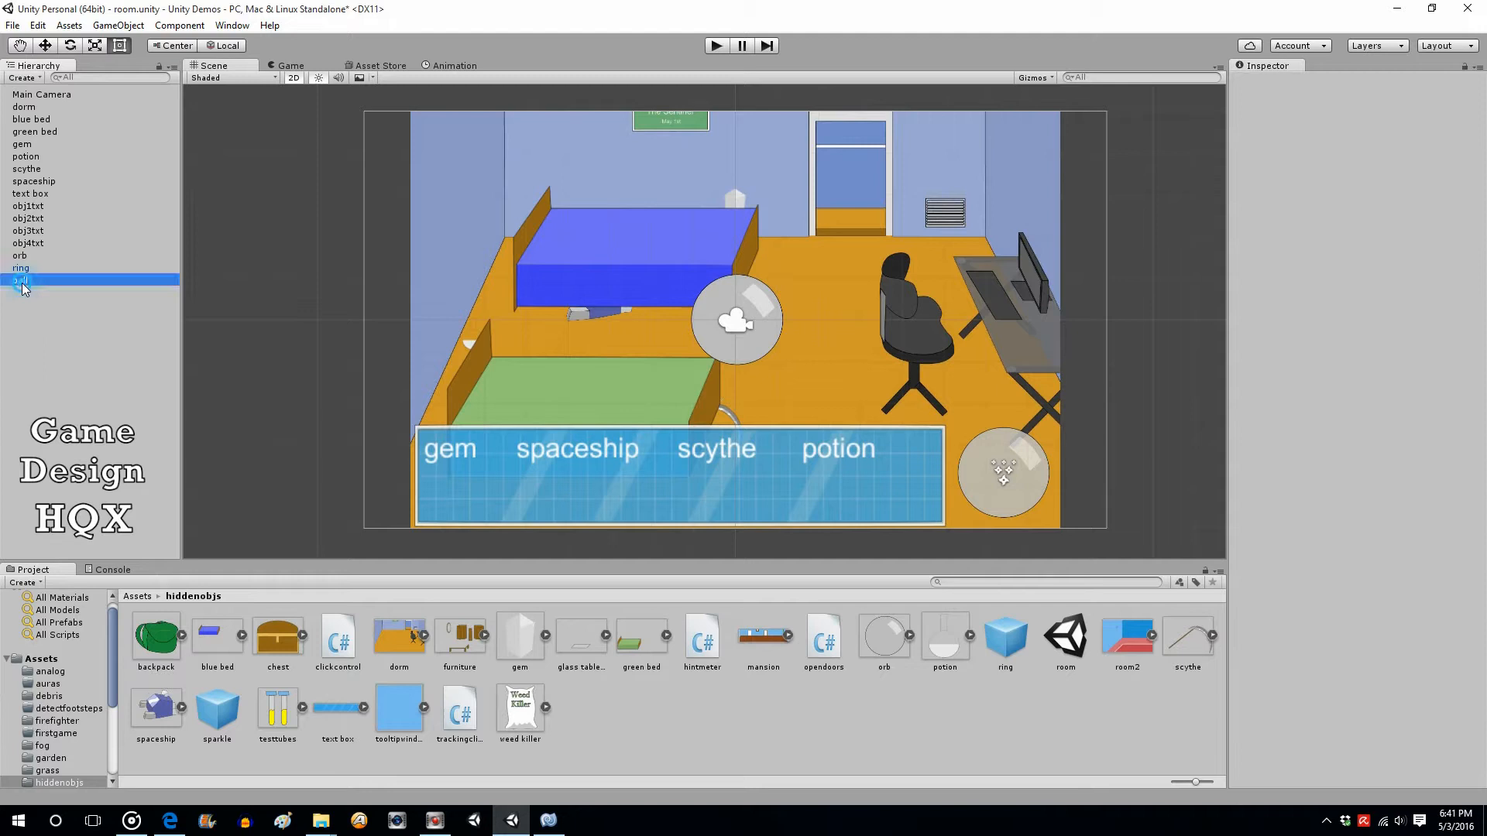
{"action": "left_click", "coordinate": [20, 280]}
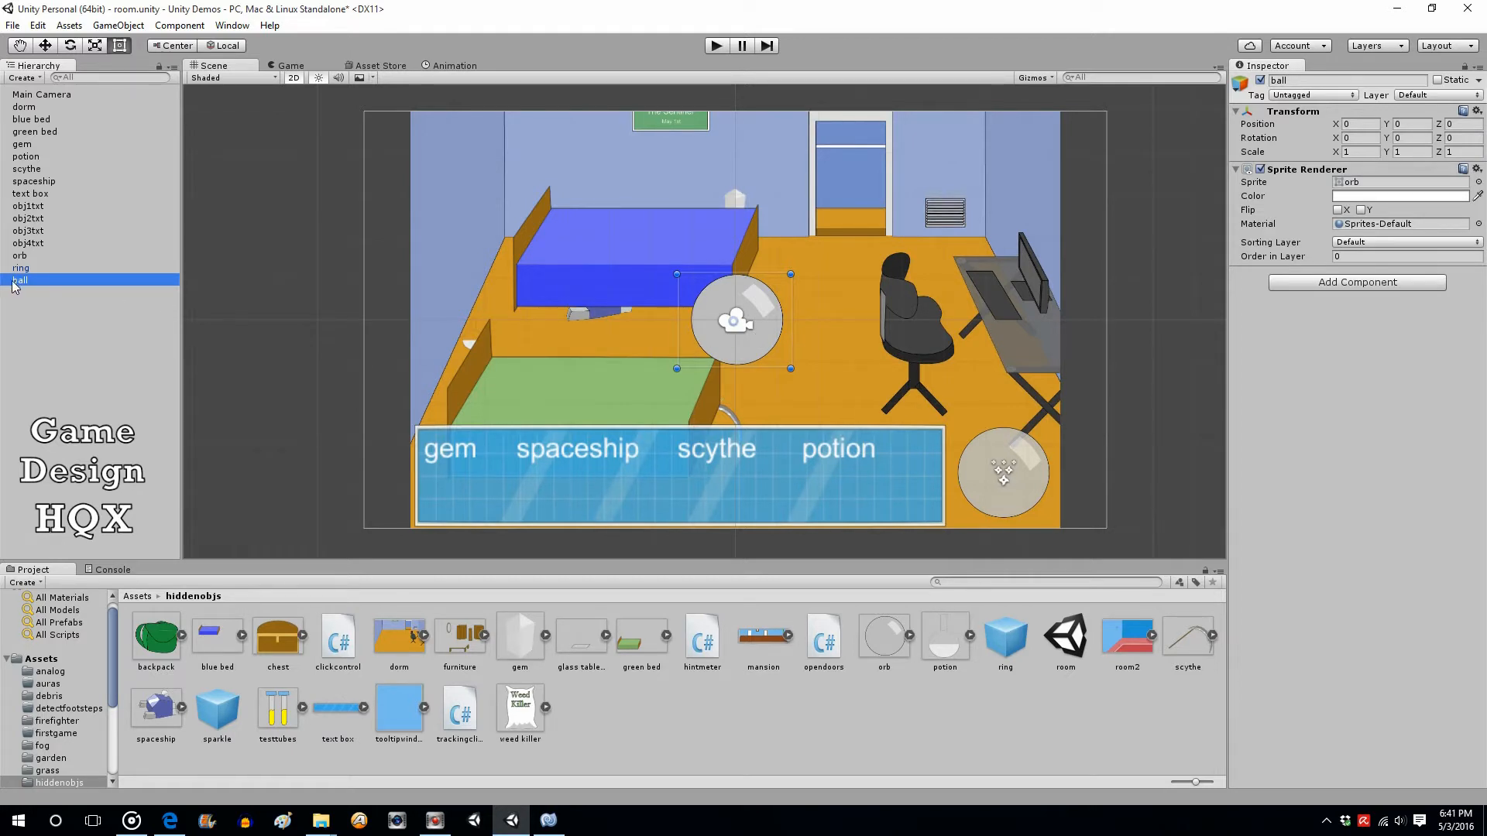
{"action": "mouse_move", "coordinate": [885, 649]}
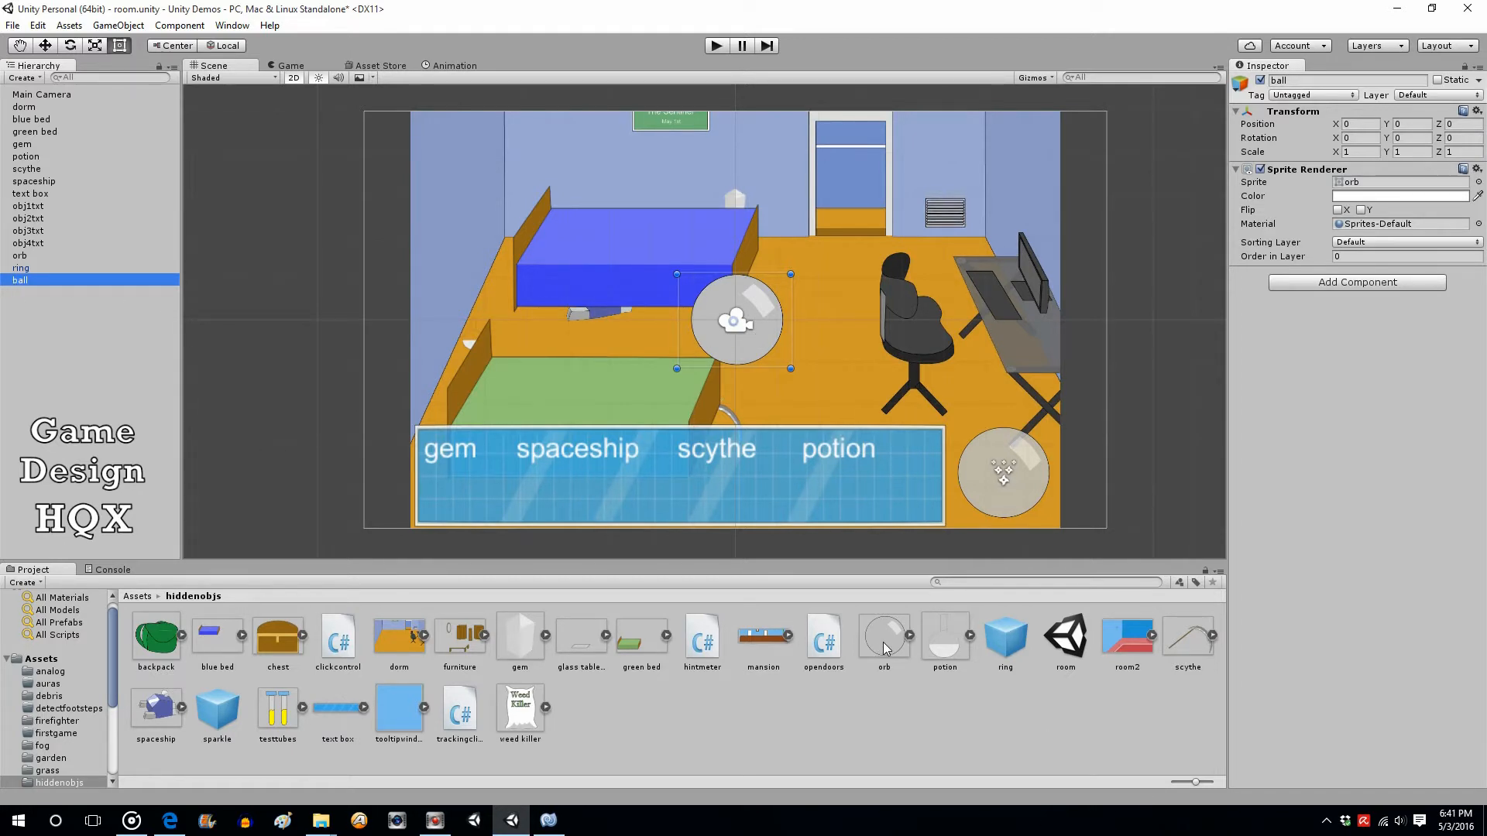
- Set the orb sprite's Pixels Per Unit to 110, then reselect the ball
{"action": "left_click", "coordinate": [883, 636]}
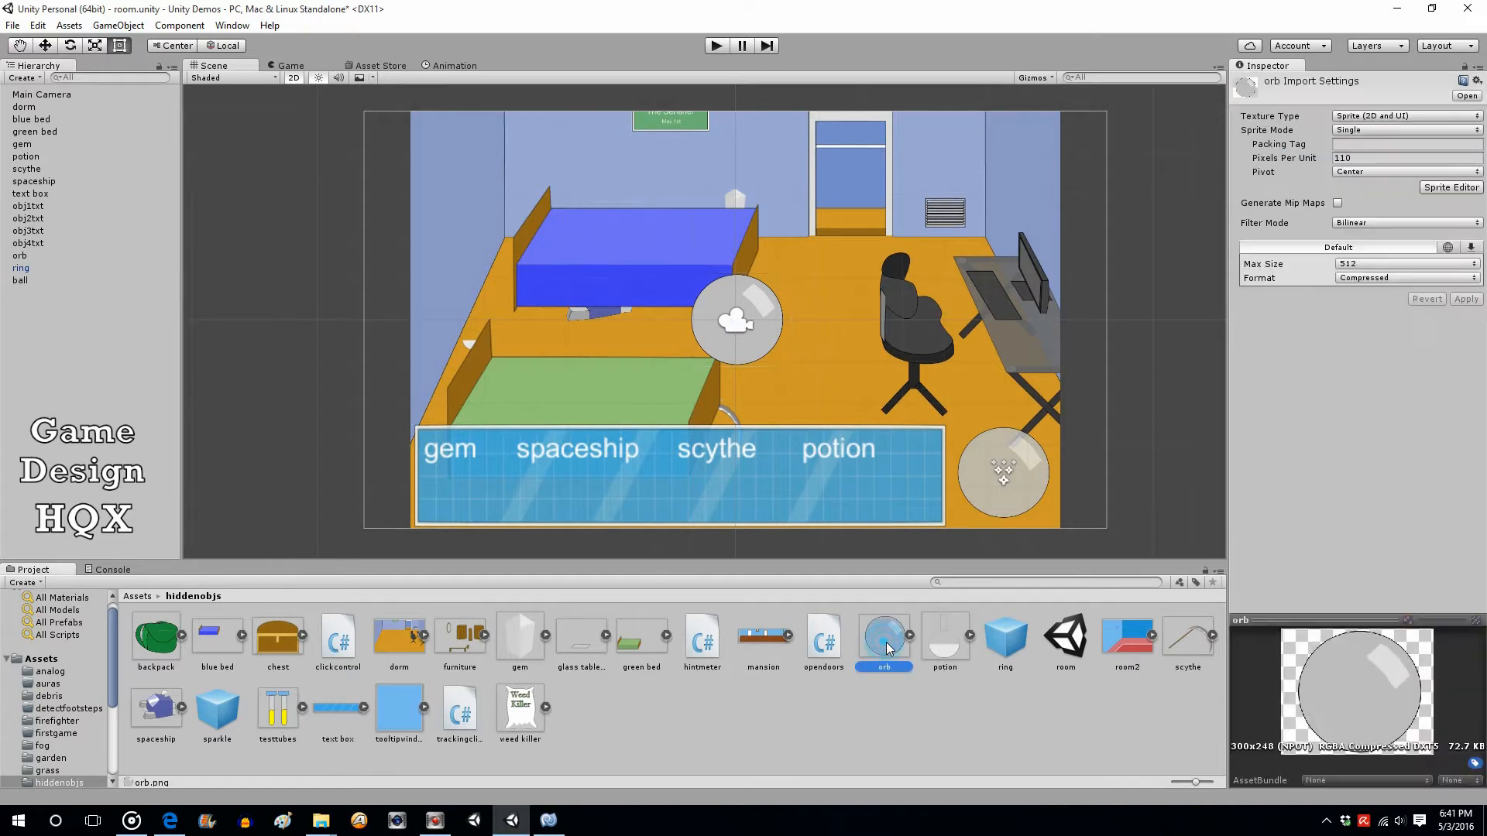
{"action": "left_click", "coordinate": [1375, 158]}
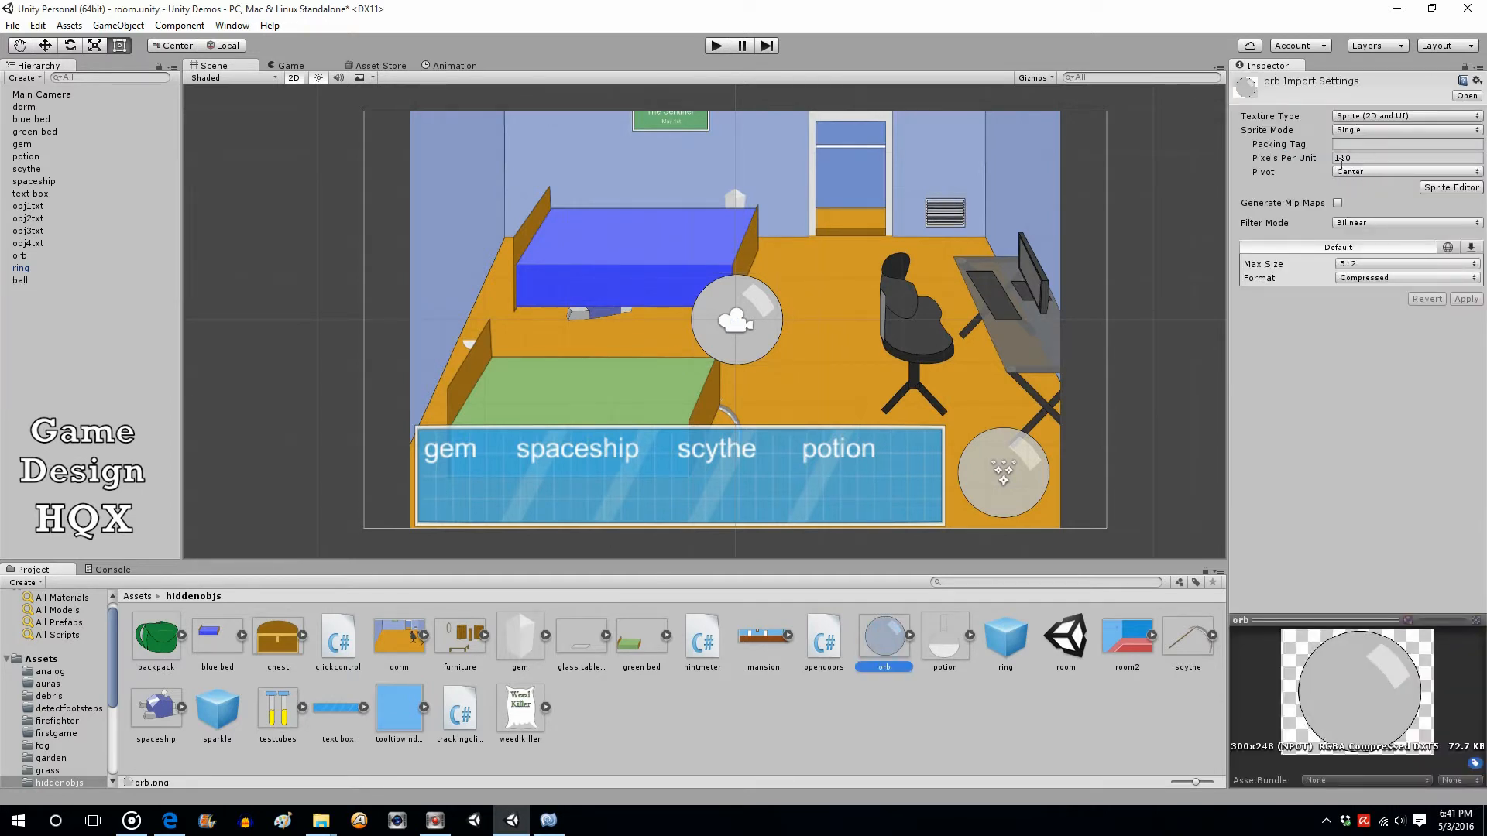
{"action": "type", "text": "110"}
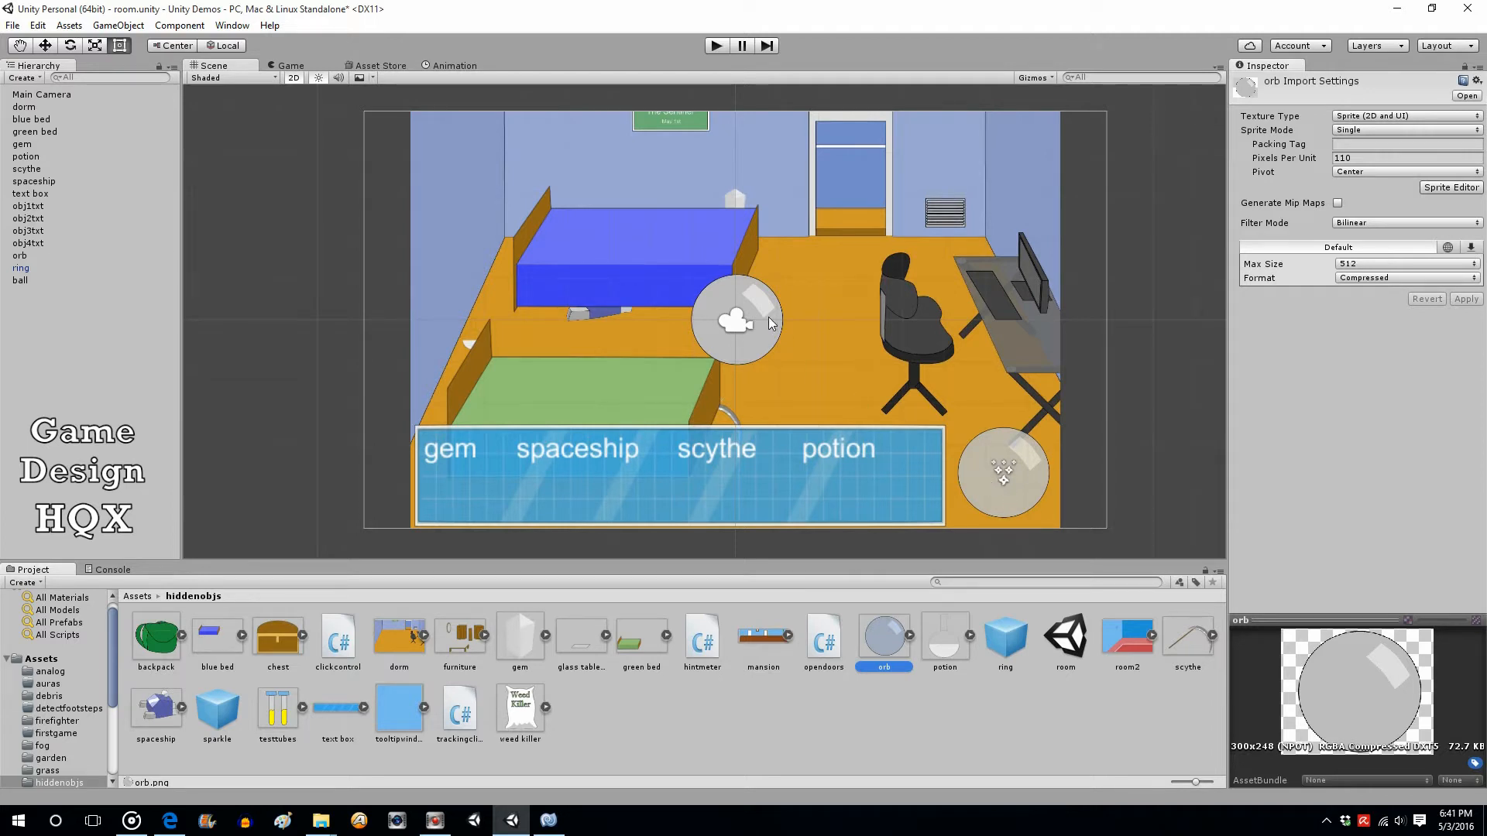
{"action": "left_click", "coordinate": [20, 280]}
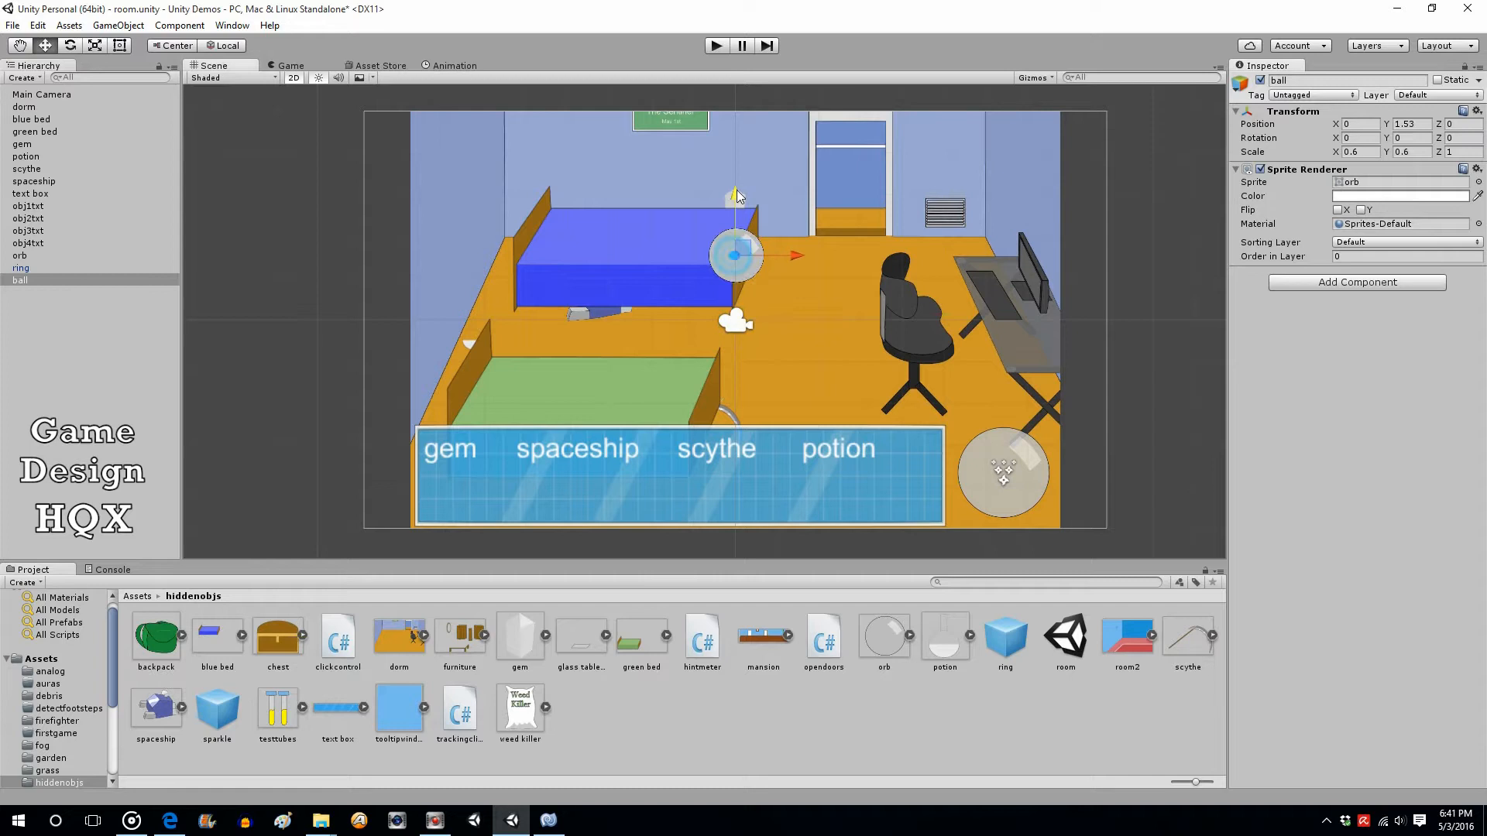
- Move the ball toward the doorway, scale it to 0.4 and tint it blue
{"action": "left_click_drag", "start_coordinate": [734, 254], "coordinate": [794, 254]}
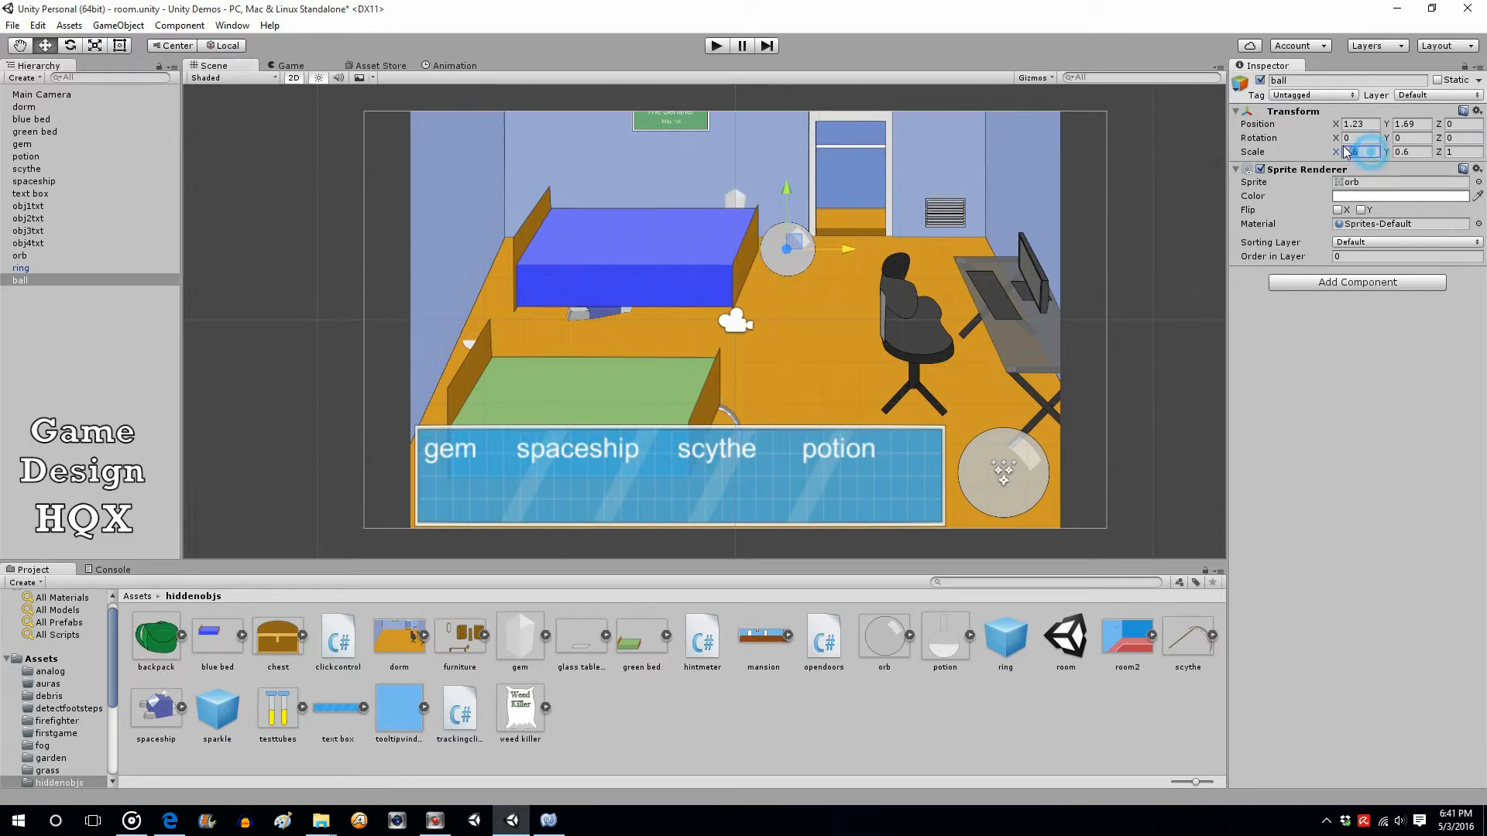
{"action": "type", "text": "0.4"}
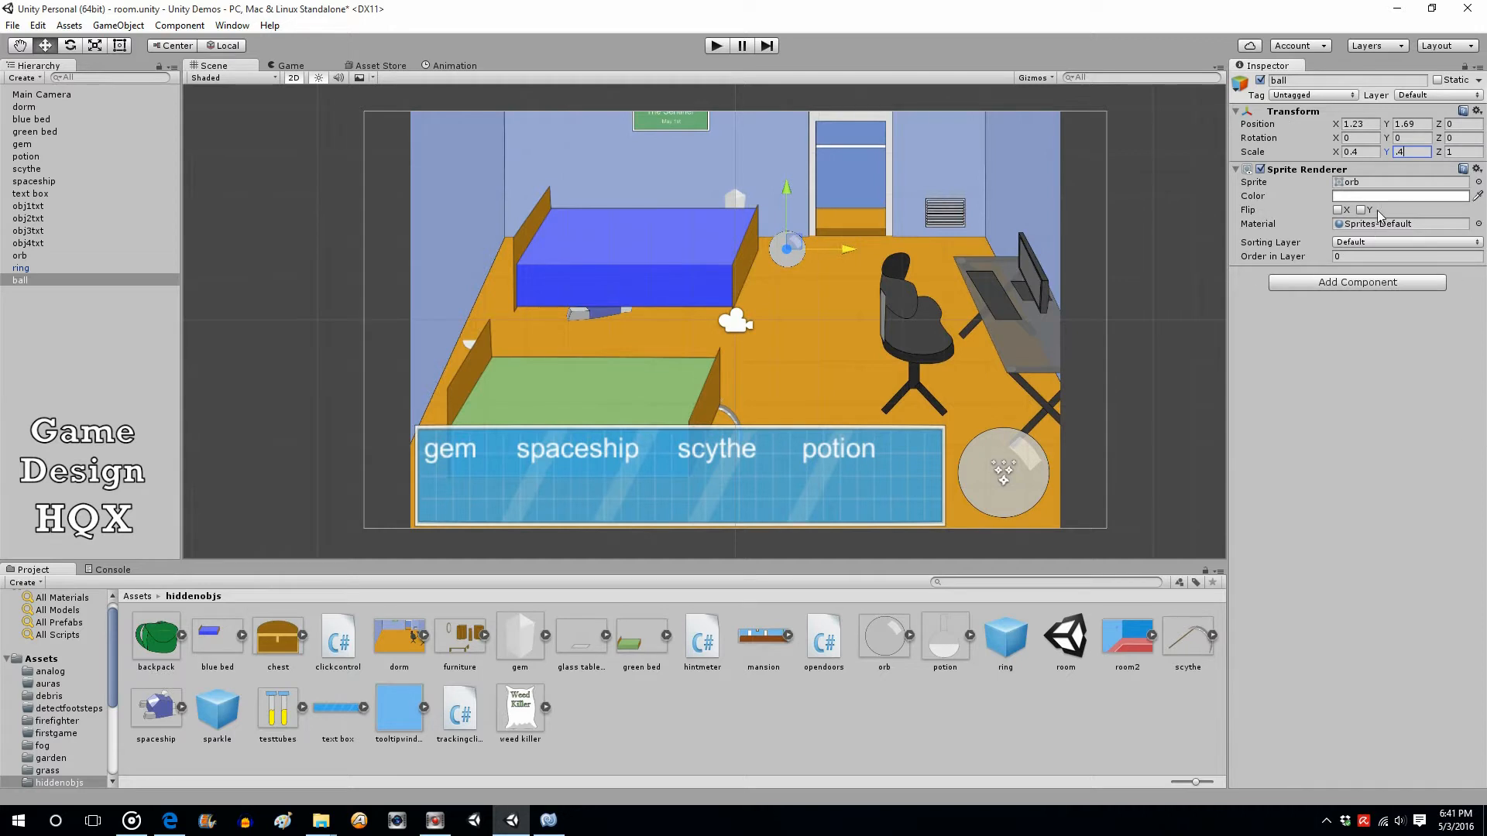
{"action": "left_click", "coordinate": [1401, 195]}
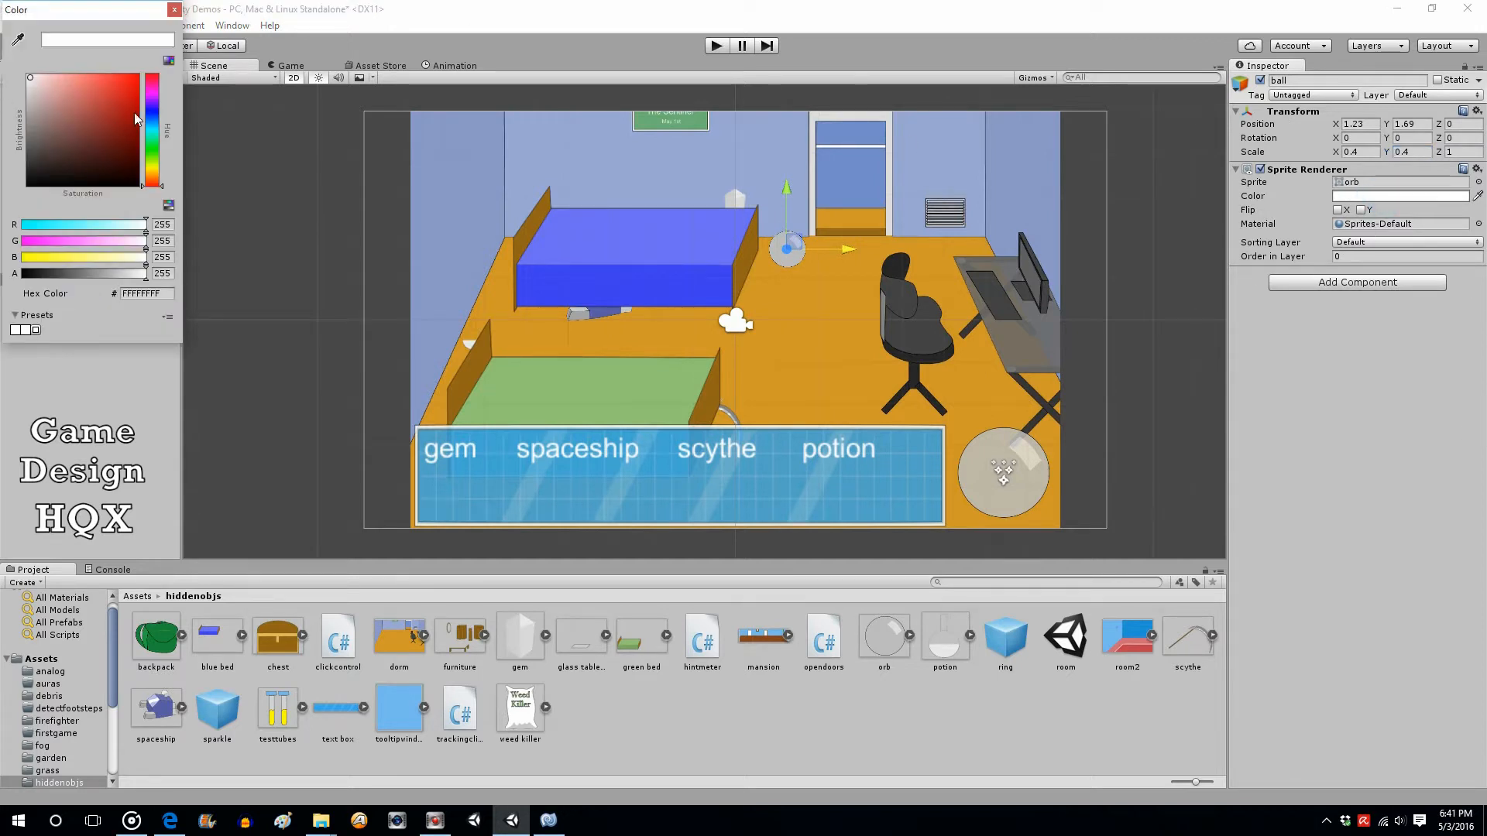
{"action": "left_click", "coordinate": [108, 74]}
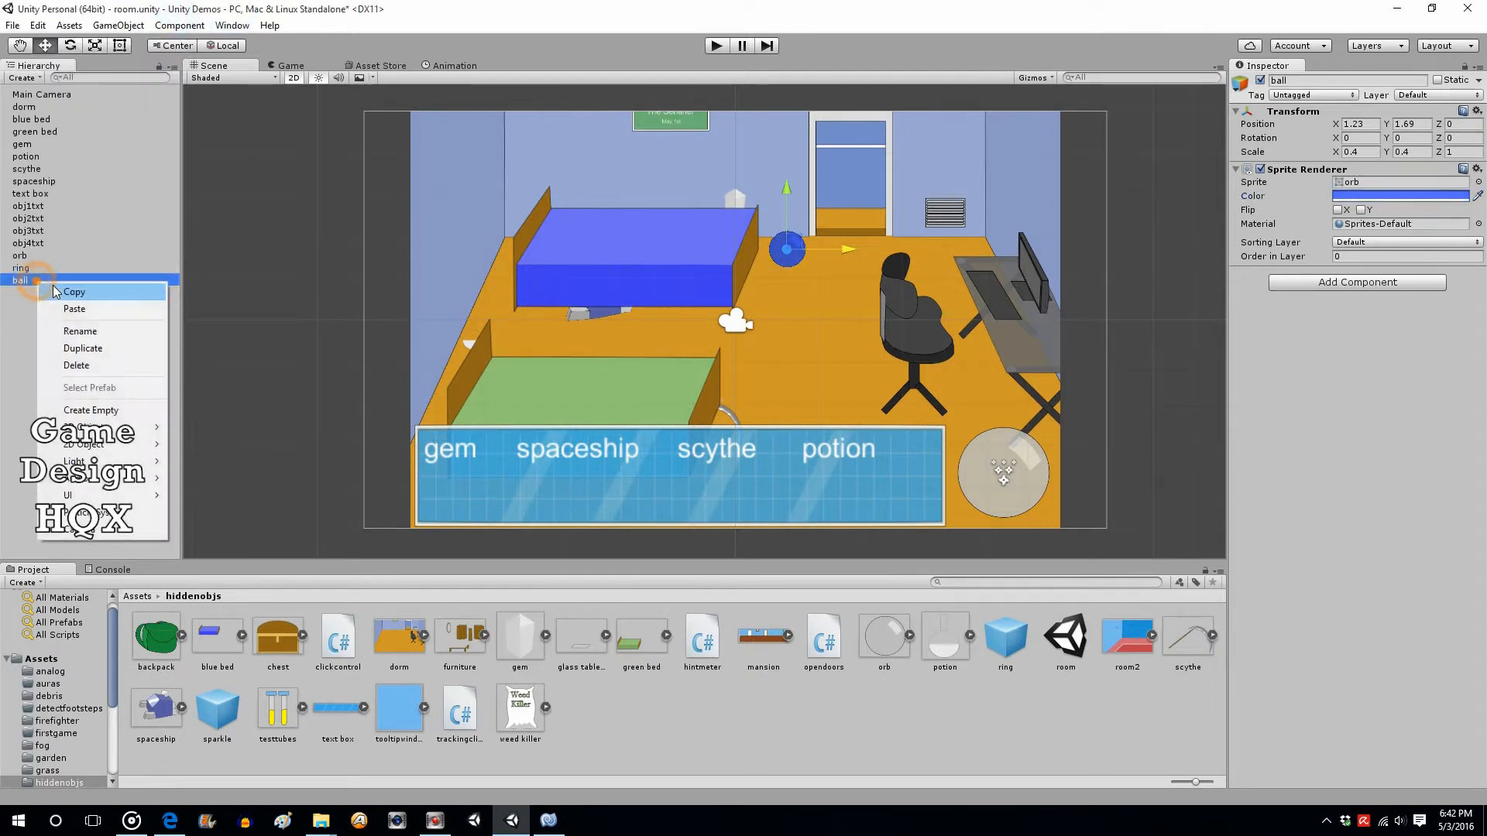
- Duplicate the ball twice, renaming the copies 'ball'
{"action": "left_click", "coordinate": [83, 349]}
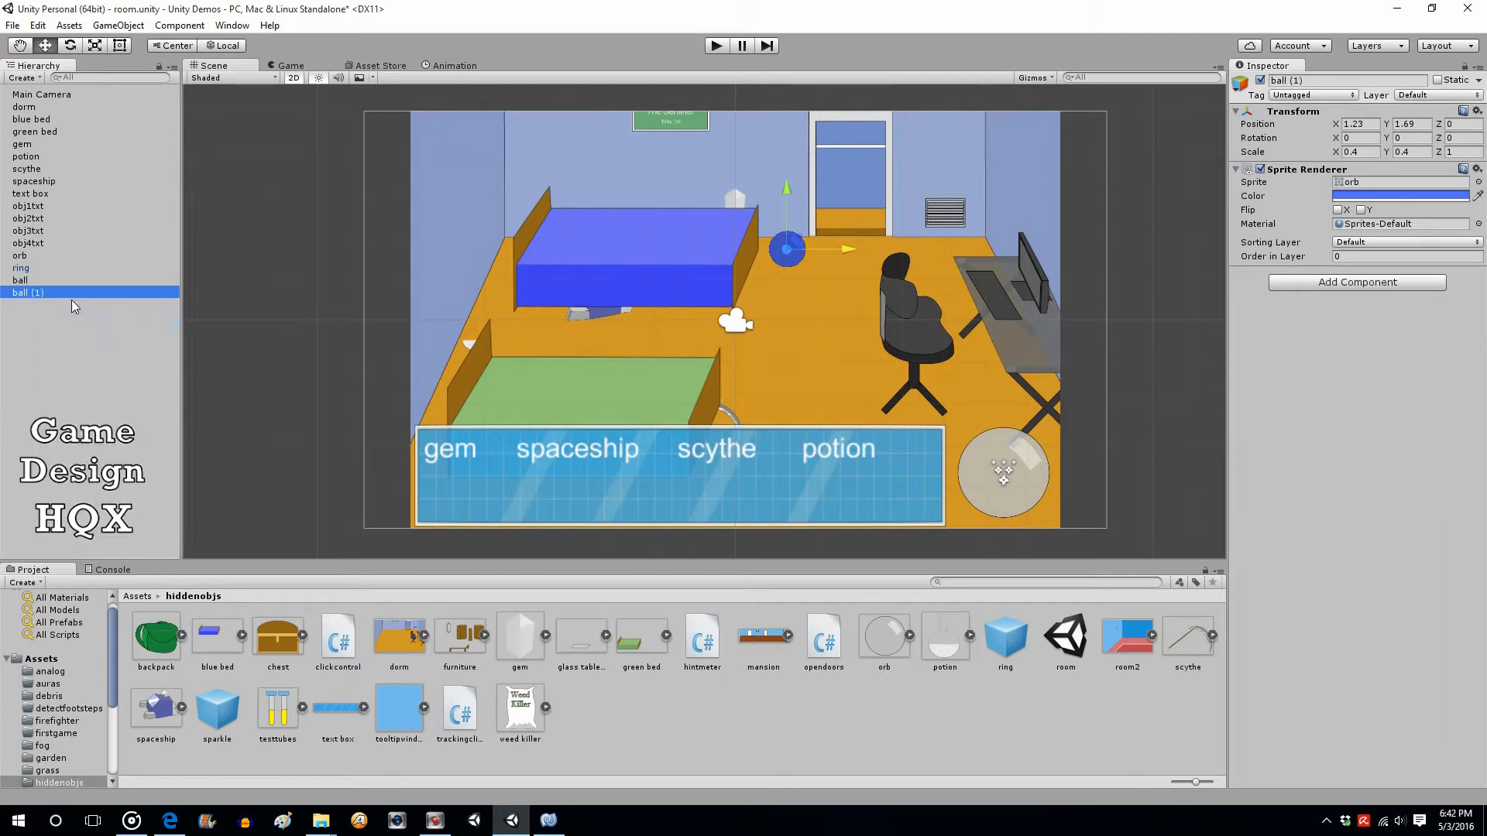
{"action": "double_click", "coordinate": [27, 293]}
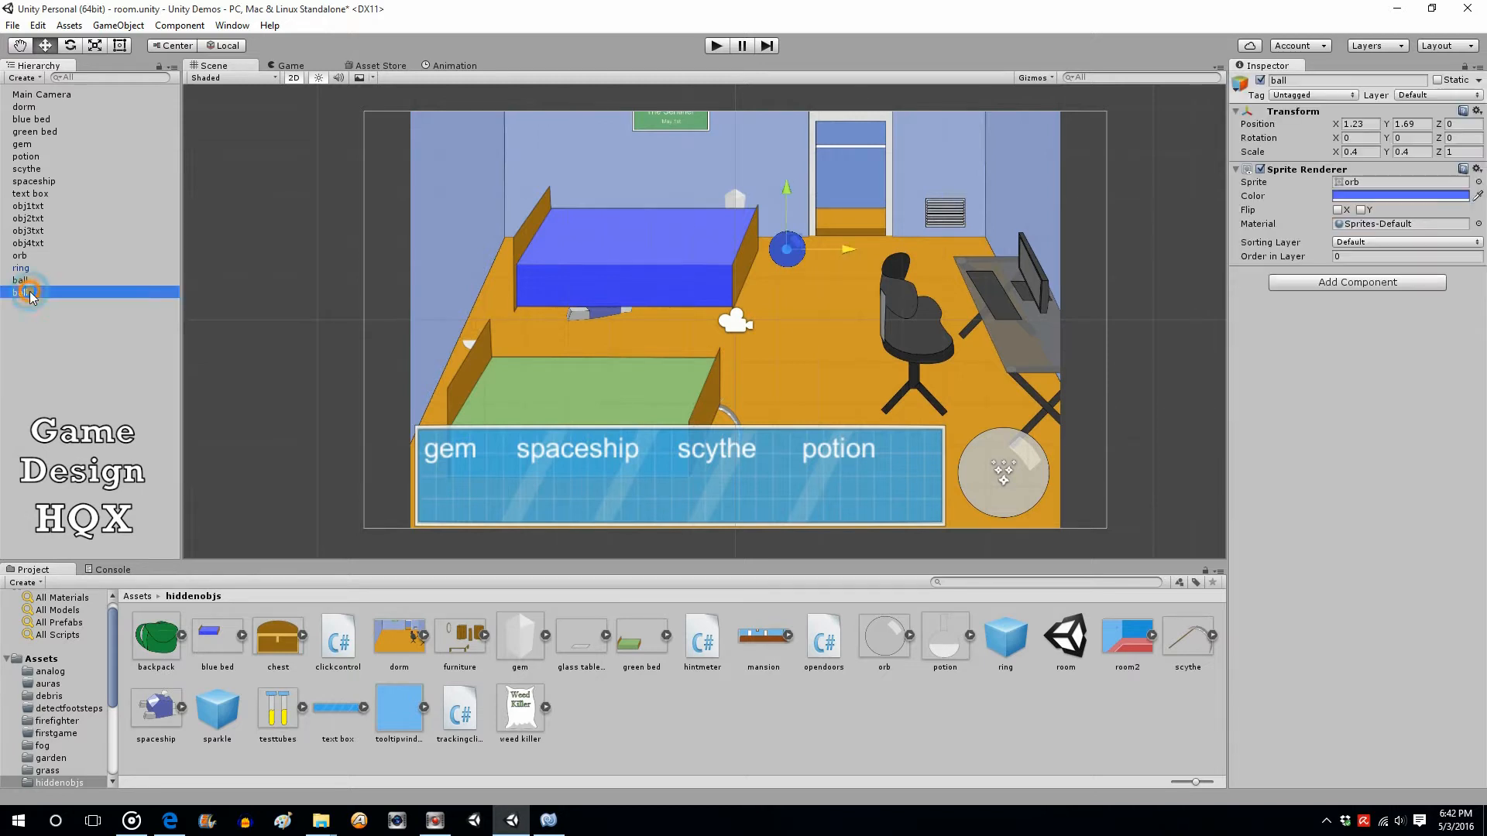
{"action": "right_click", "coordinate": [28, 293]}
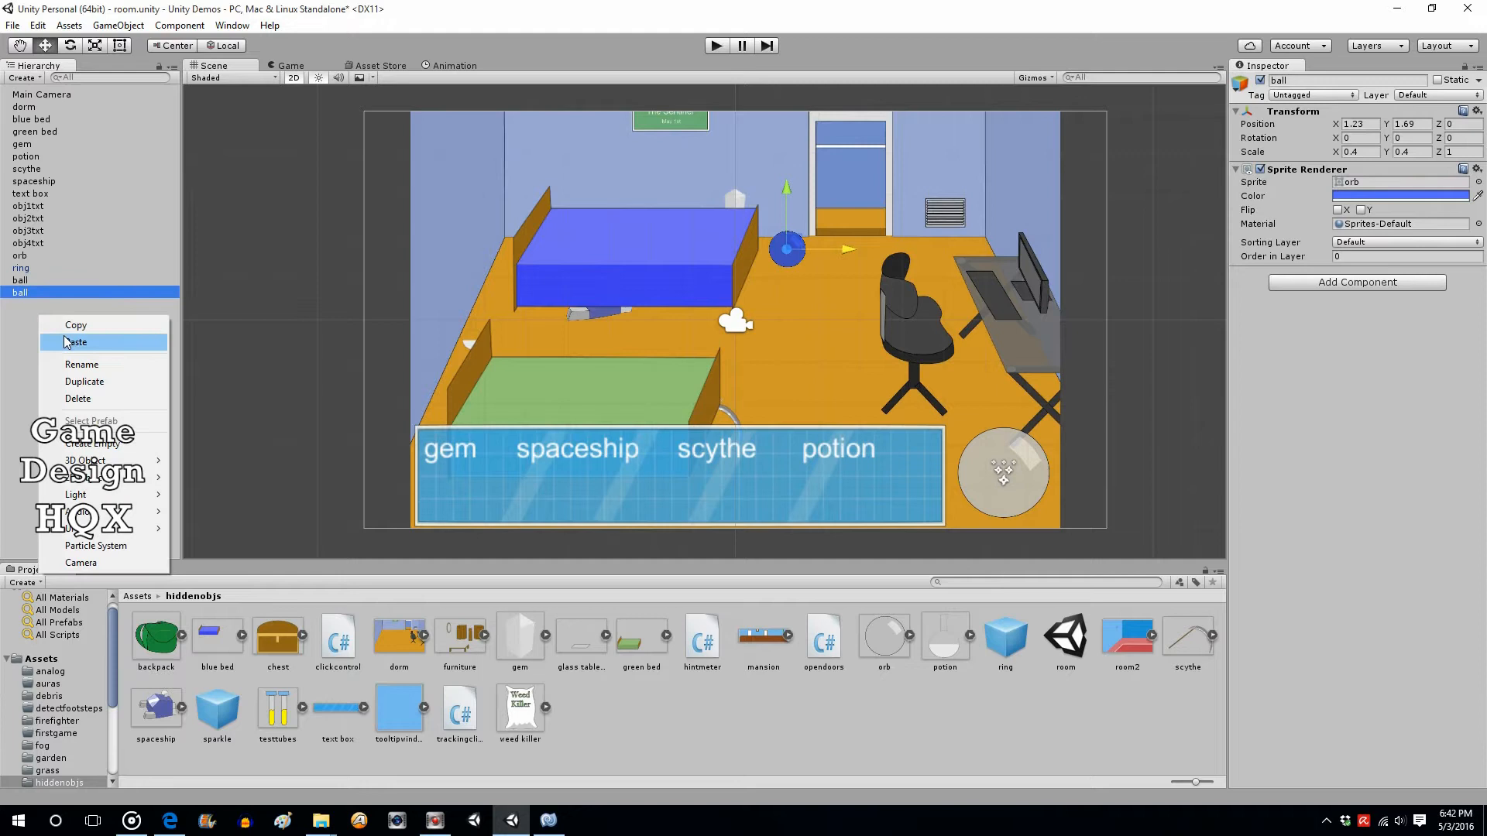
{"action": "left_click", "coordinate": [76, 341]}
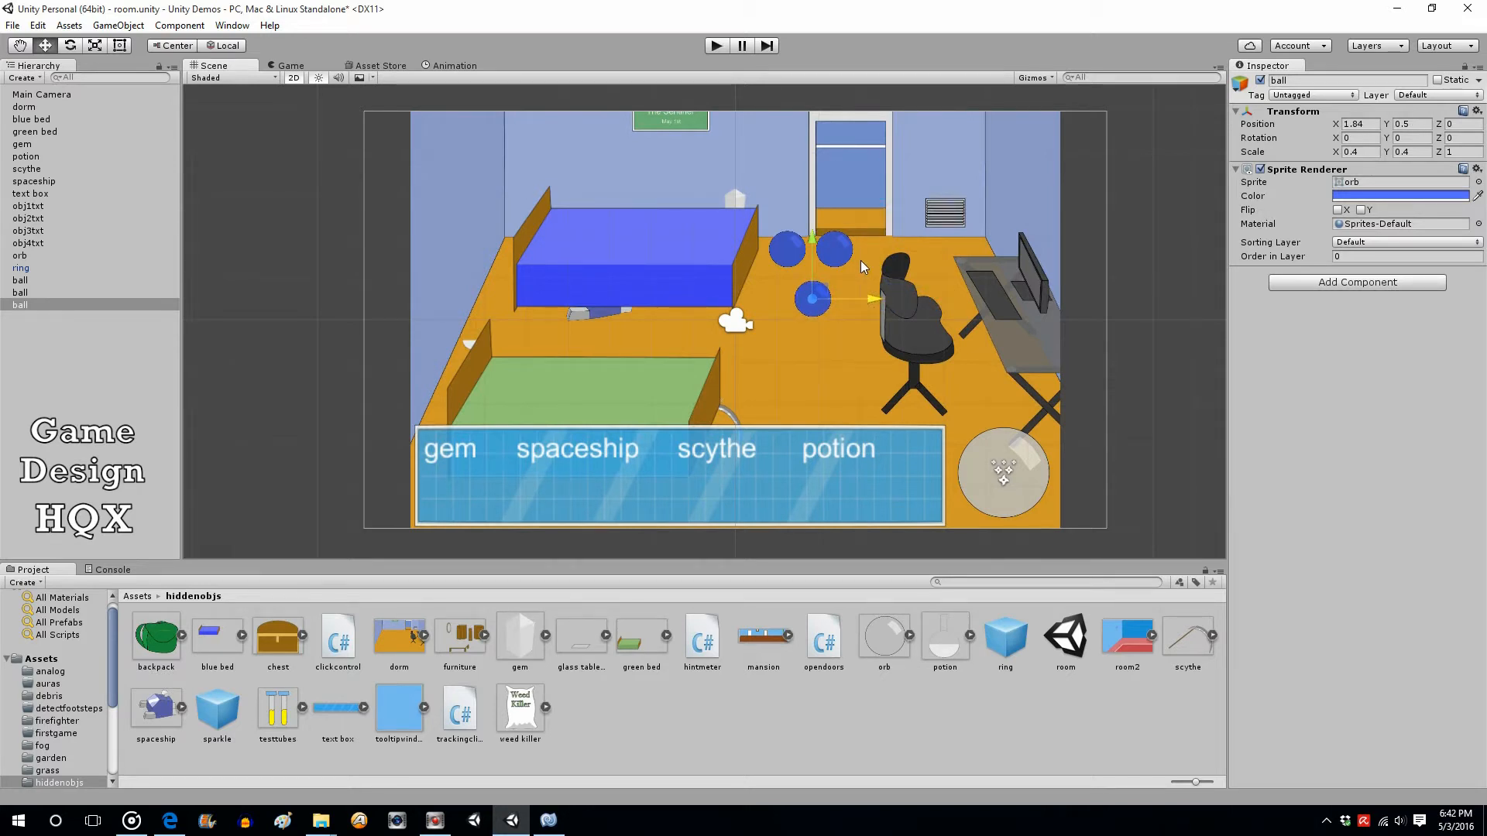
{"action": "mouse_move", "coordinate": [854, 263]}
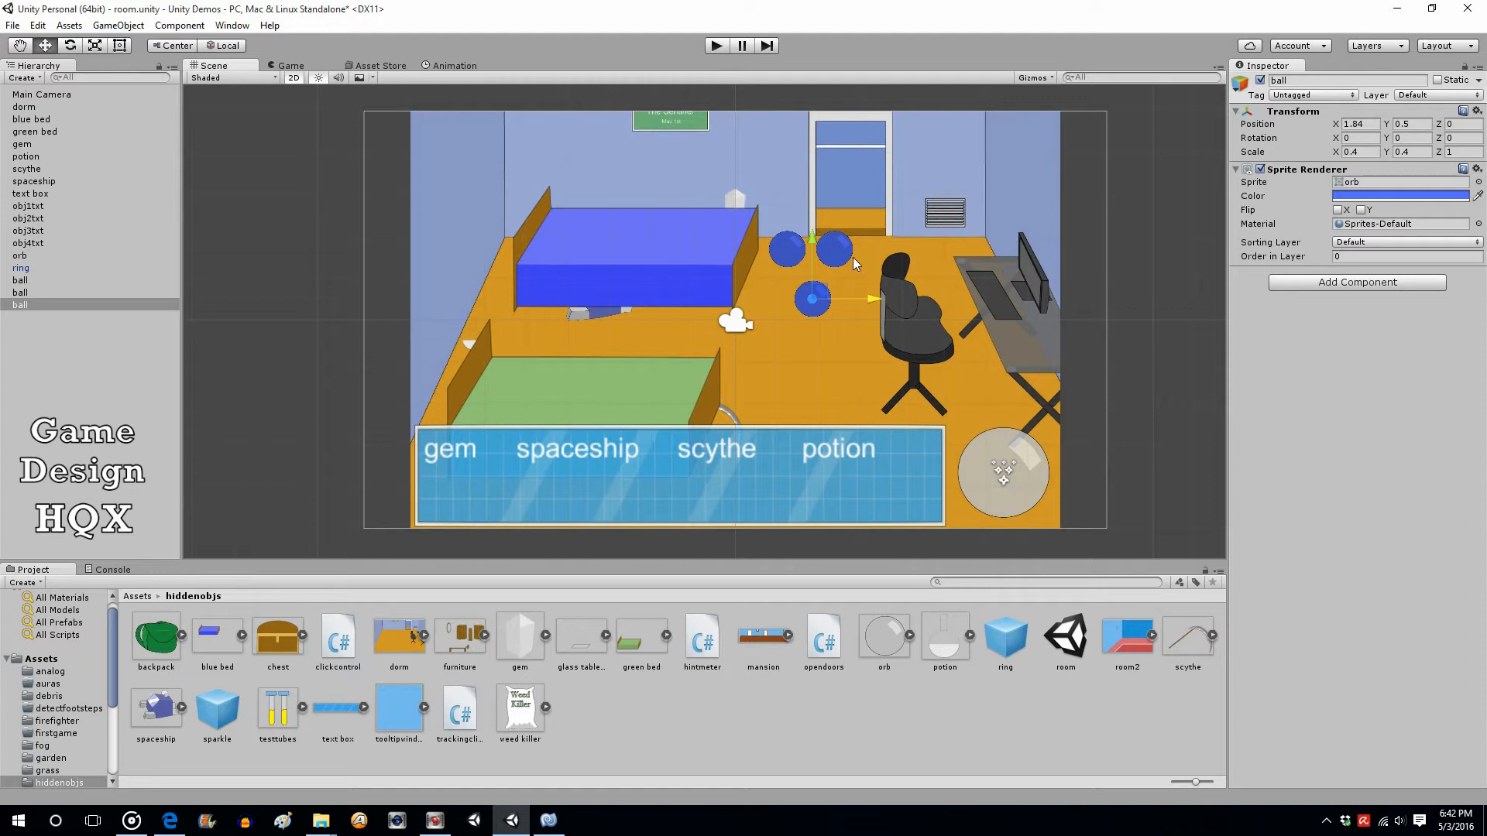
{"action": "mouse_move", "coordinate": [4, 358]}
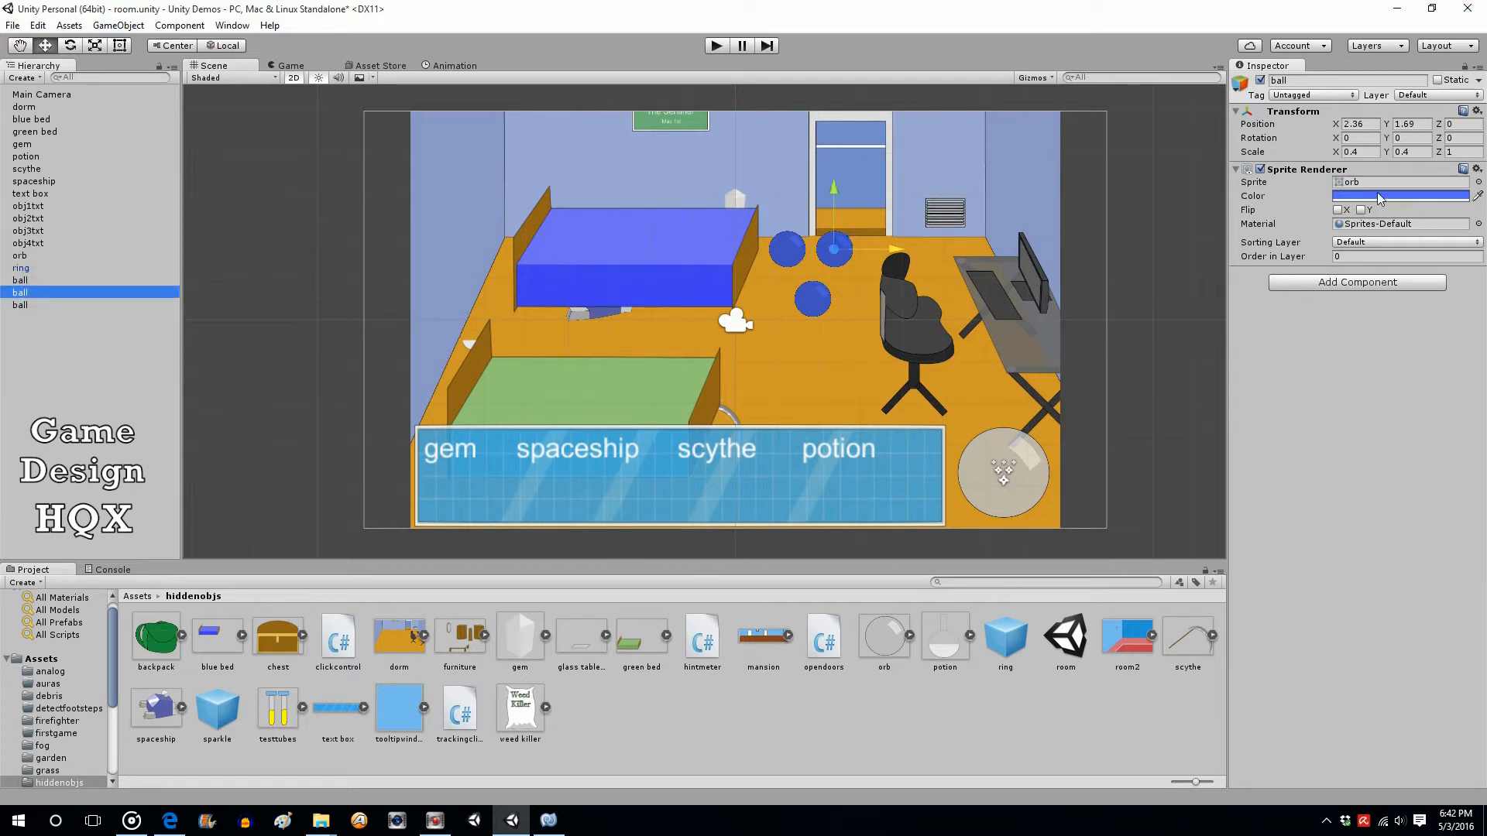
- Recolour the second and third balls red and green via their Sprite Renderer Color
{"action": "left_click", "coordinate": [1398, 195]}
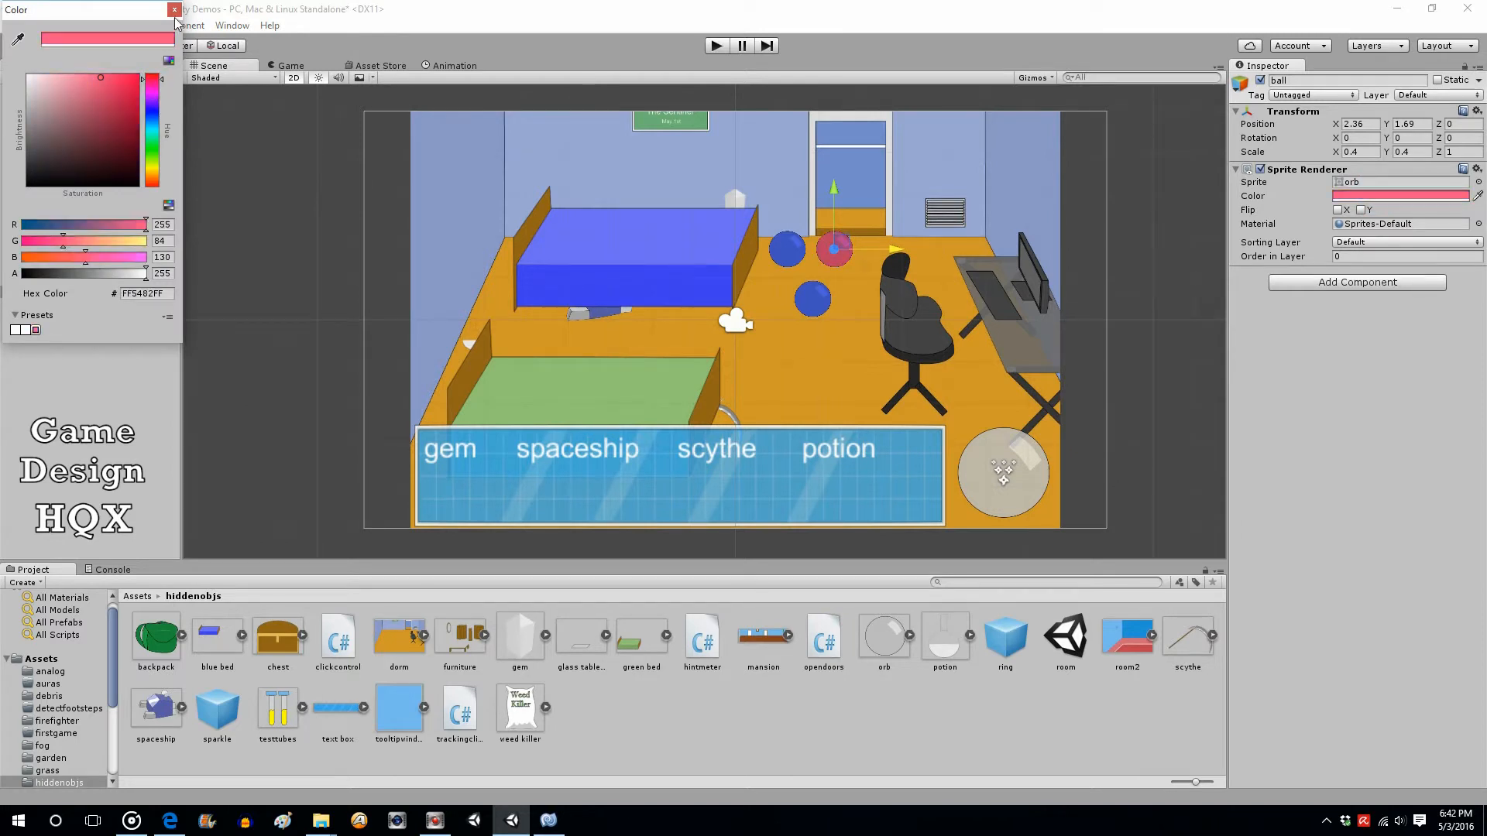
{"action": "left_click", "coordinate": [175, 10]}
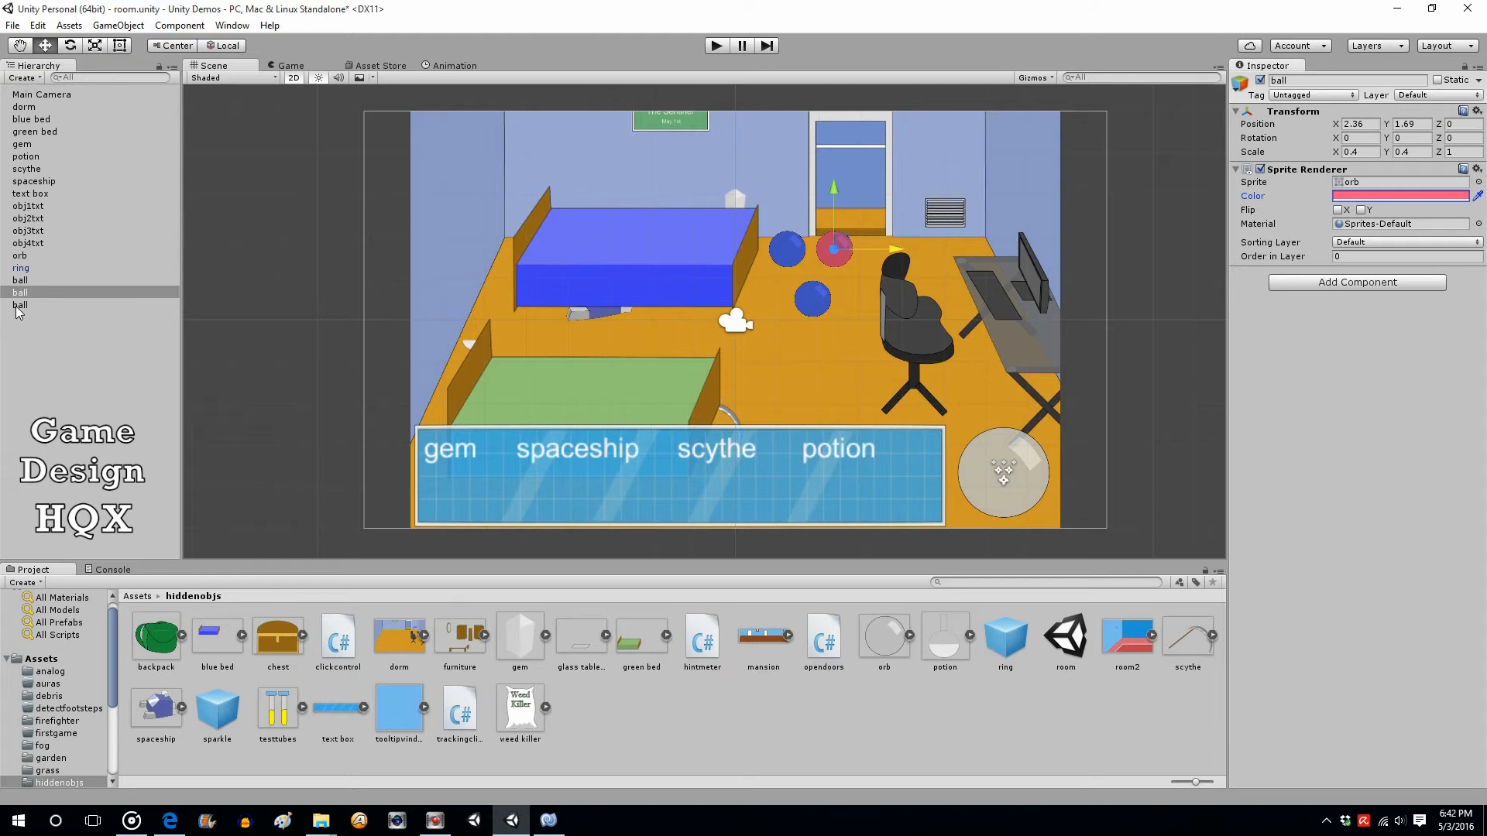
{"action": "left_click", "coordinate": [1400, 196]}
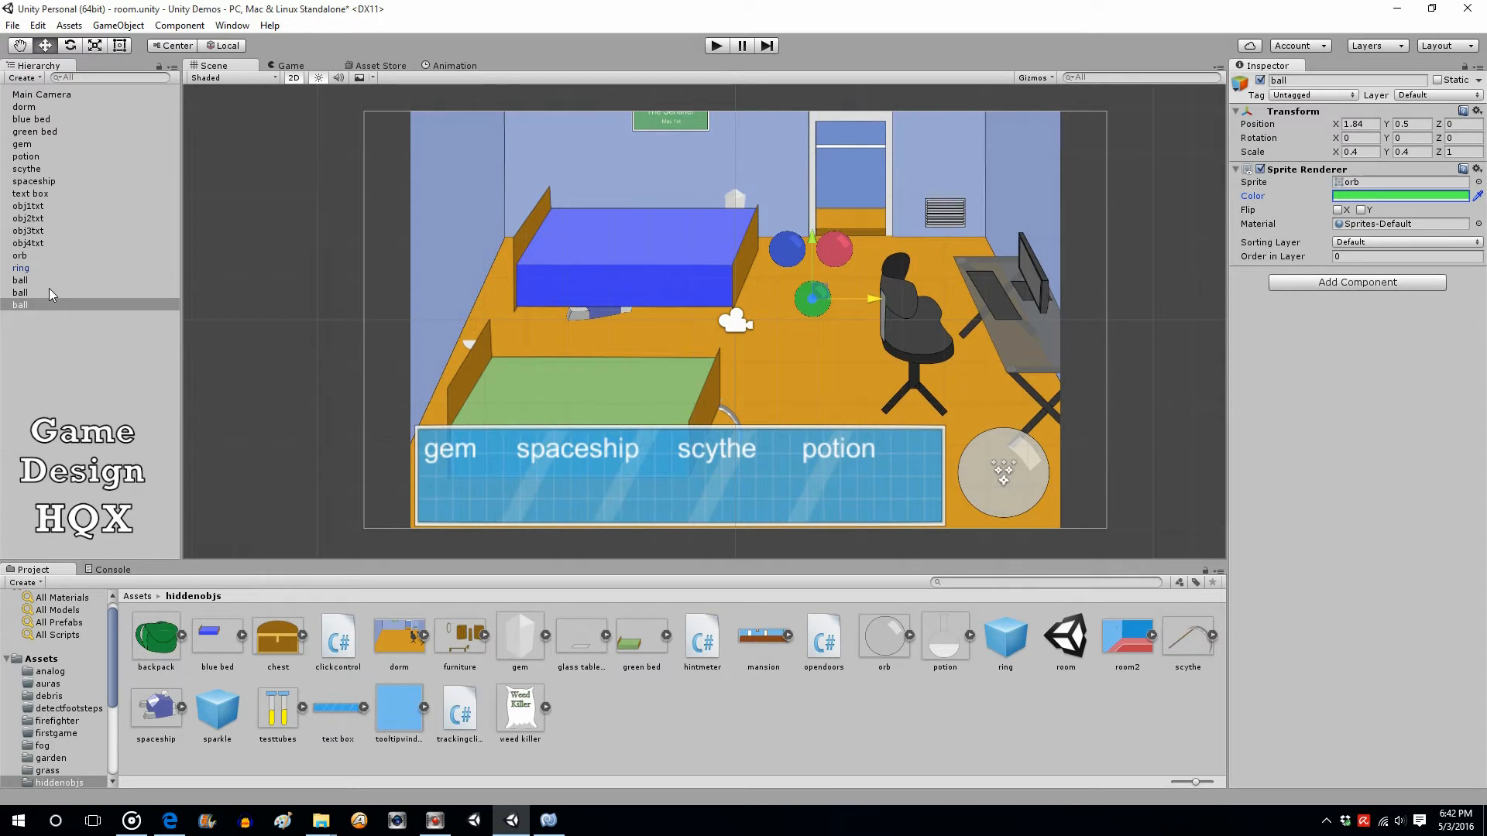
{"action": "mouse_move", "coordinate": [22, 280]}
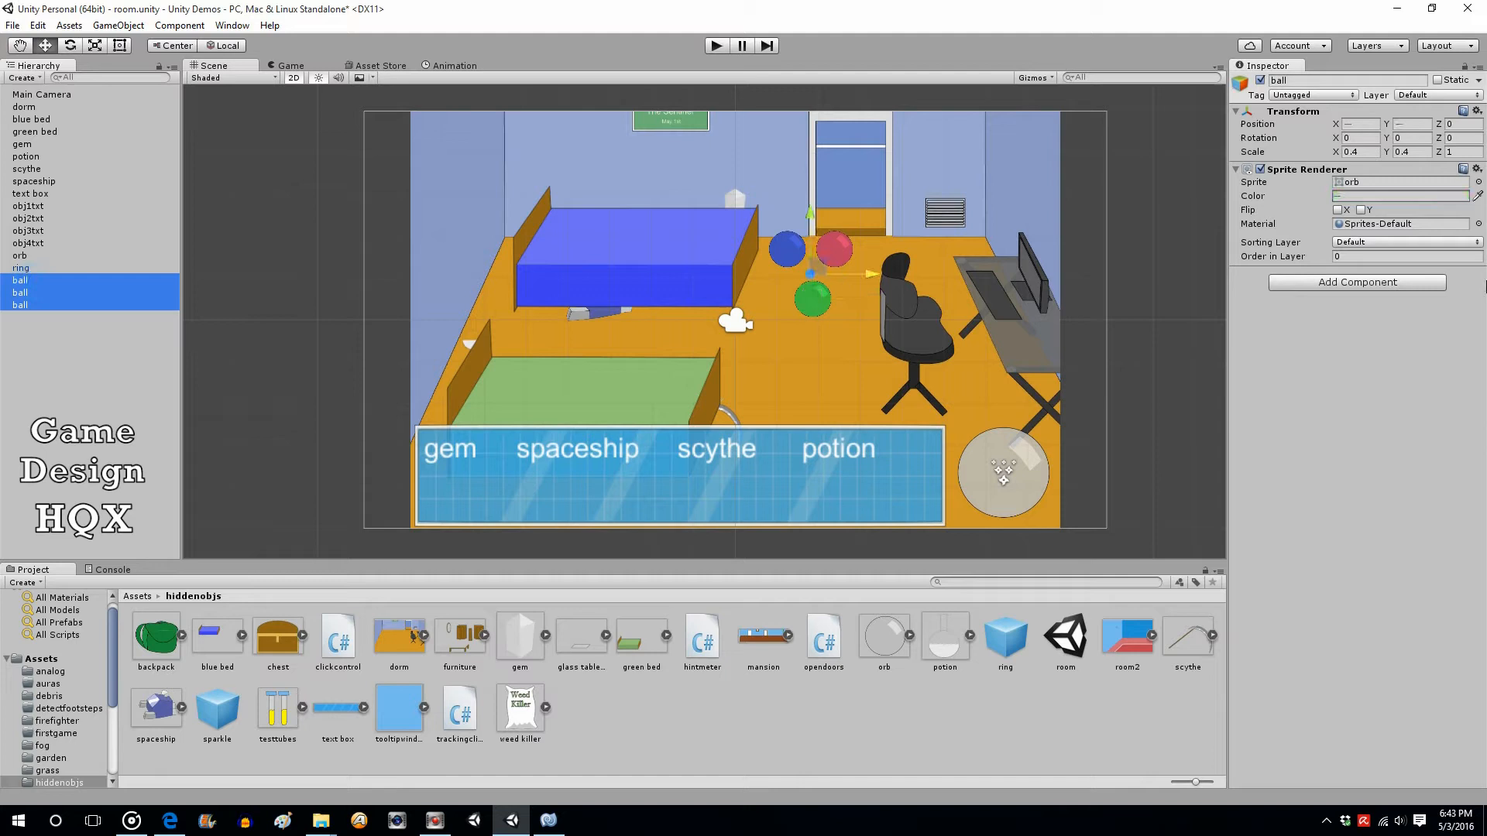
- Add a Circle Collider 2D from Physics 2D to all three selected balls
{"action": "left_click", "coordinate": [1357, 281]}
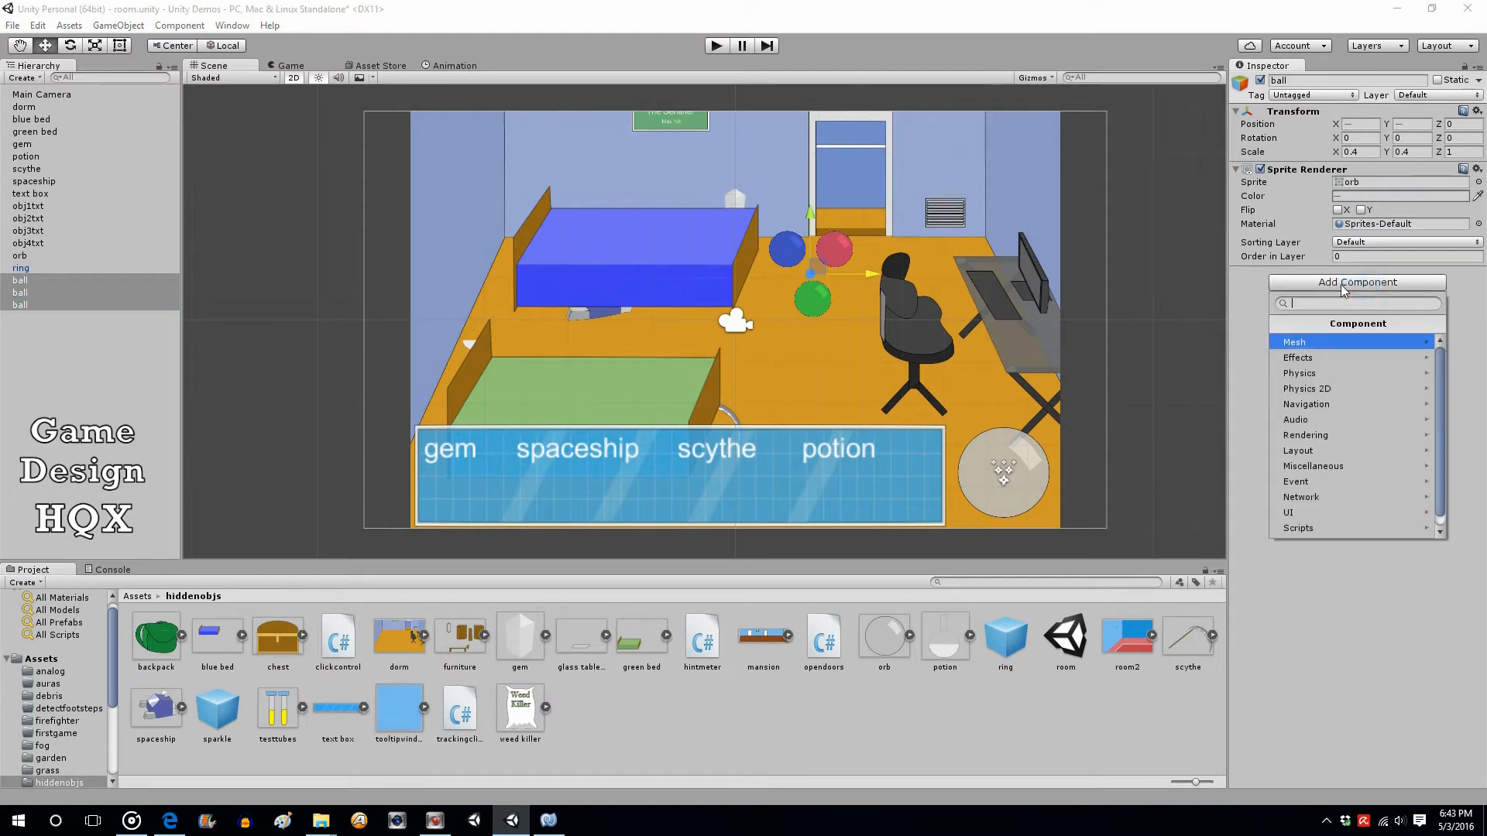
{"action": "left_click", "coordinate": [1307, 387]}
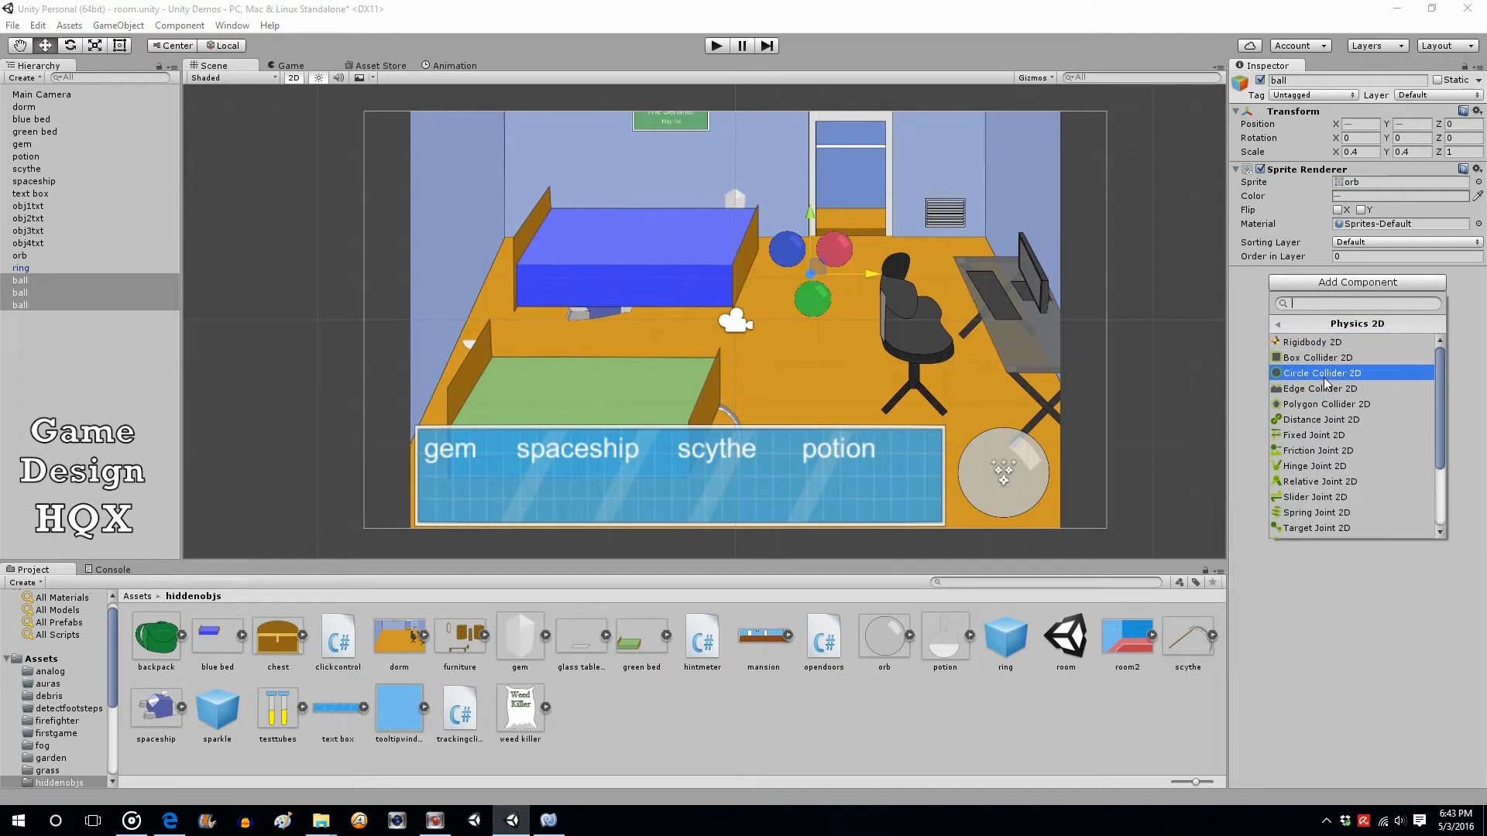
{"action": "left_click", "coordinate": [1319, 373]}
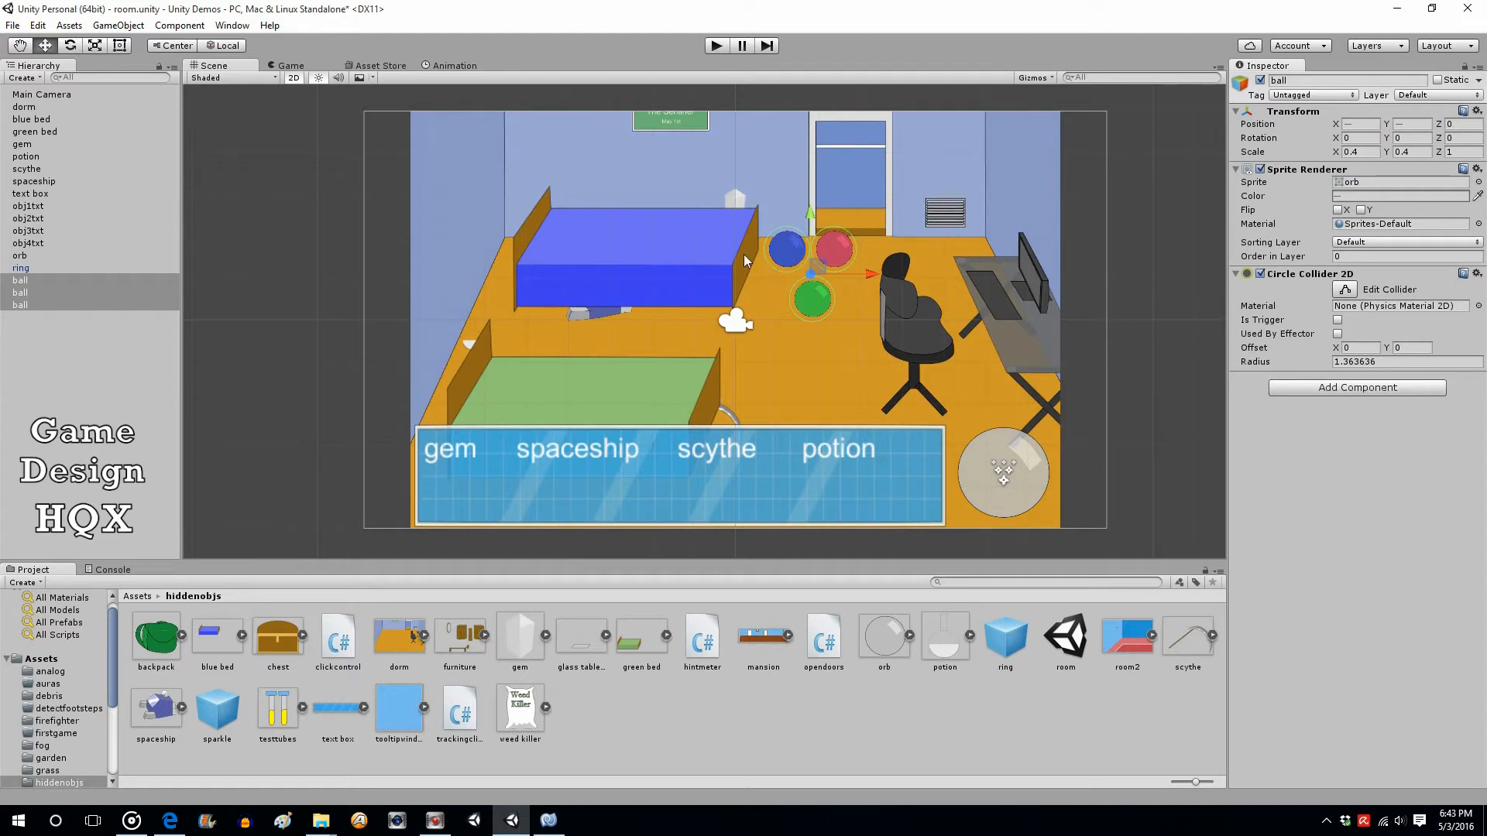
- Toggle Edit Collider to show and adjust the circle collider outlines on the balls
{"action": "left_click", "coordinate": [1345, 289]}
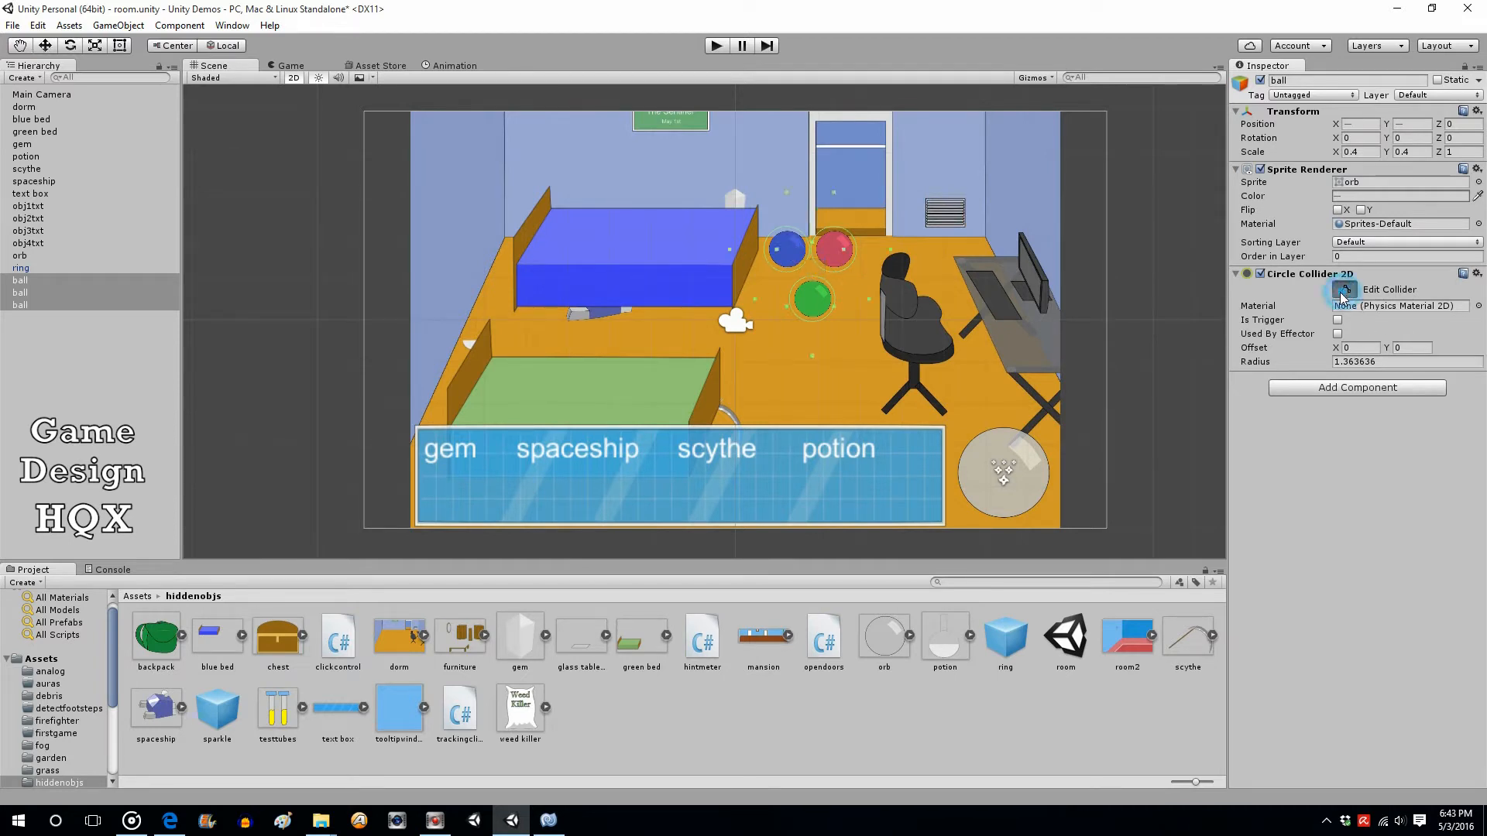
{"action": "left_click", "coordinate": [1344, 290]}
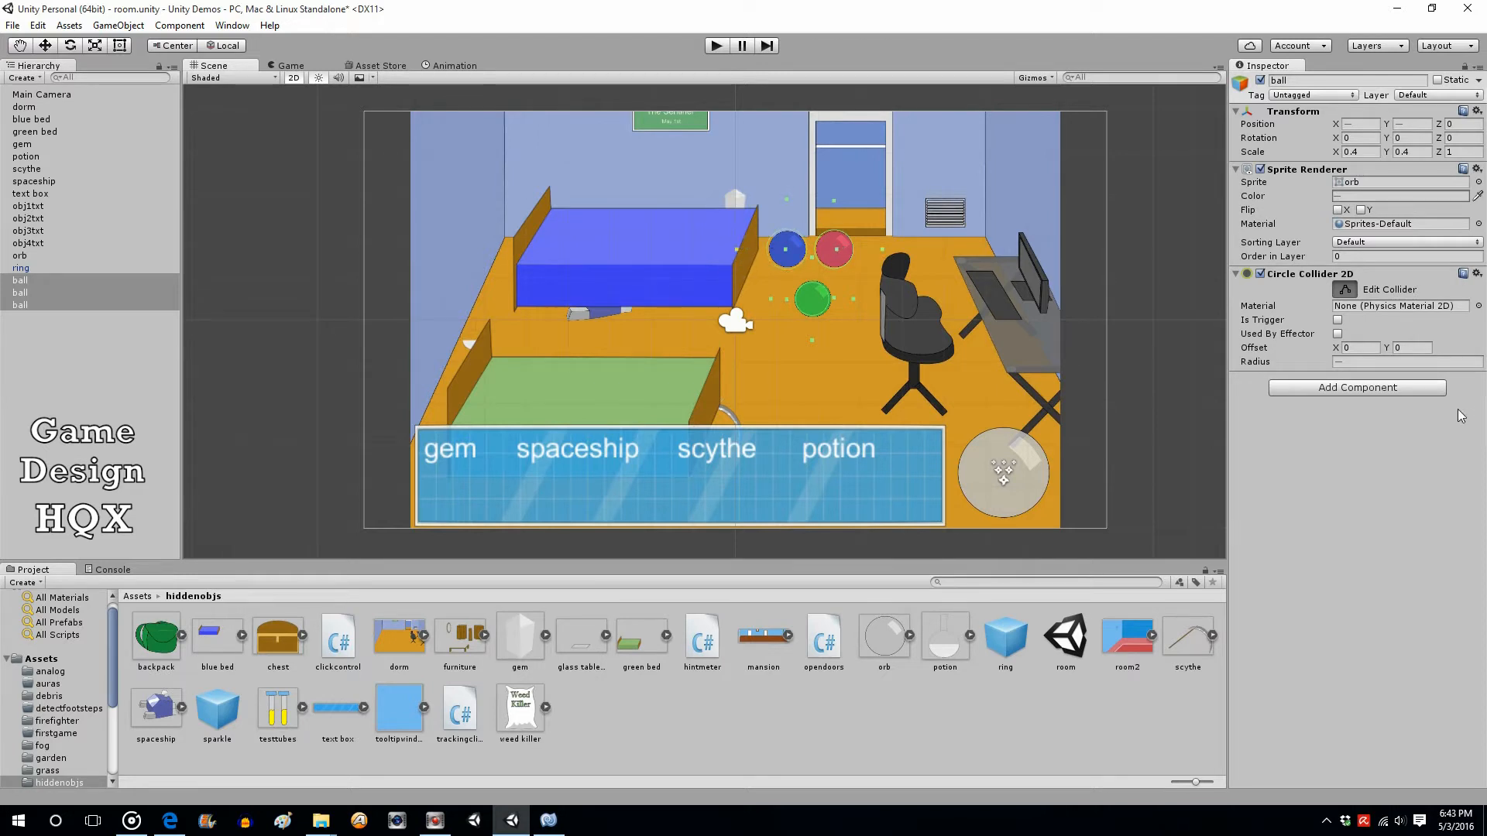
- Tick Is Trigger on the balls' Circle Collider 2D after dismissing the component list
{"action": "left_click", "coordinate": [1356, 387]}
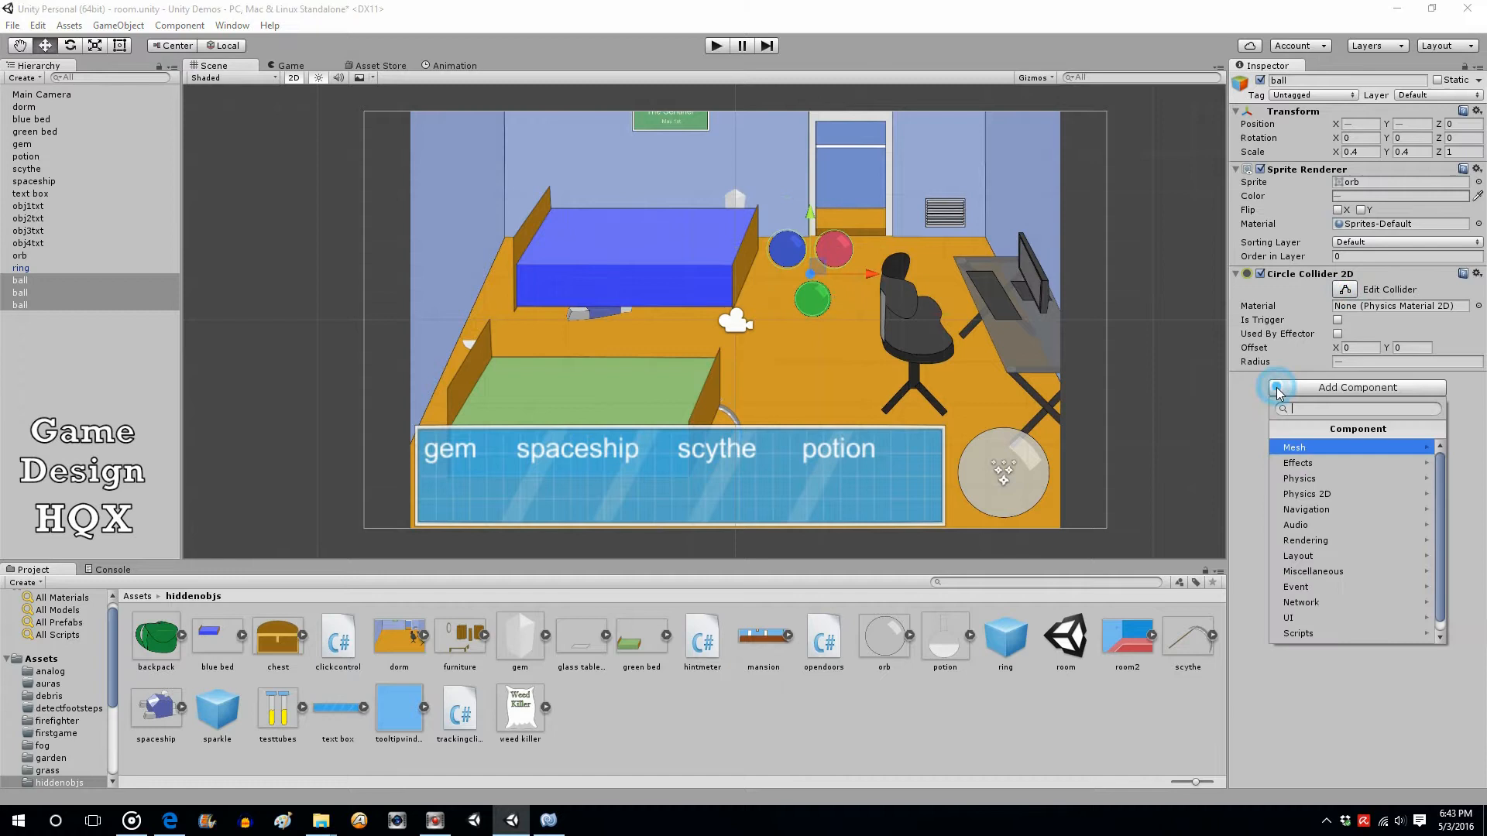
{"action": "left_click", "coordinate": [1307, 492]}
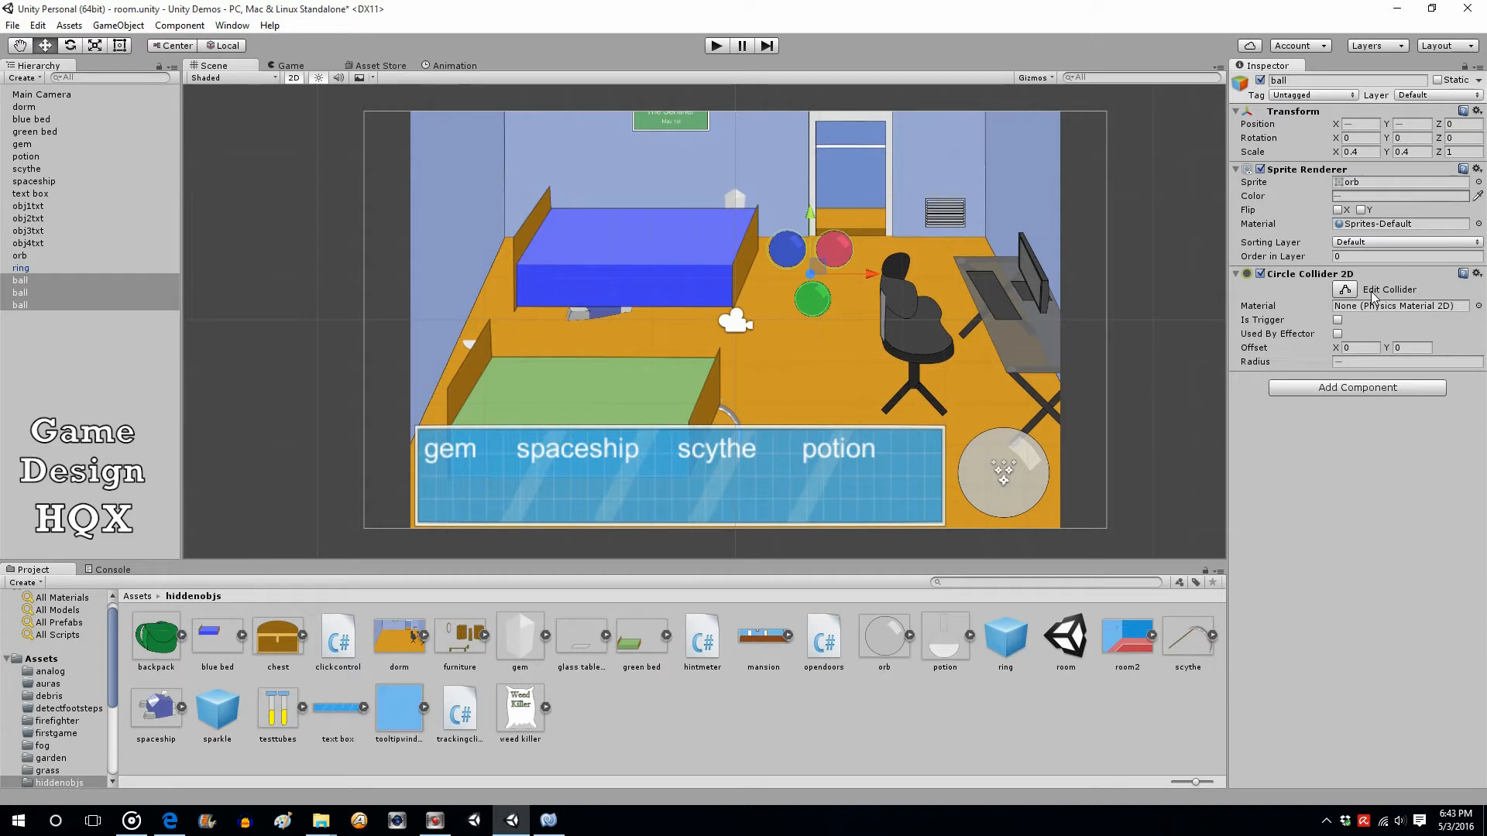
{"action": "left_click", "coordinate": [1338, 319]}
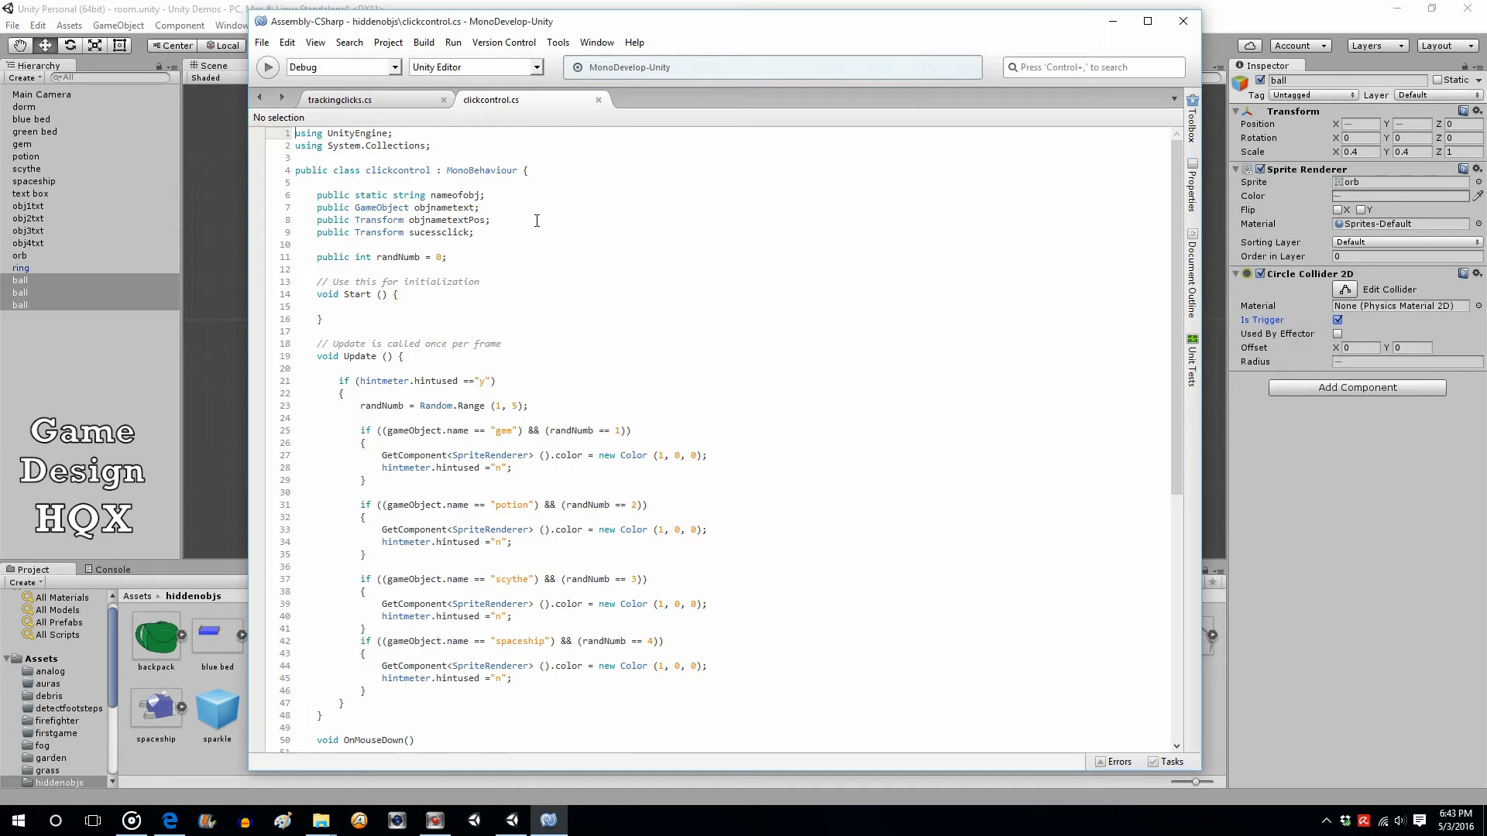
{"action": "mouse_move", "coordinate": [490, 99]}
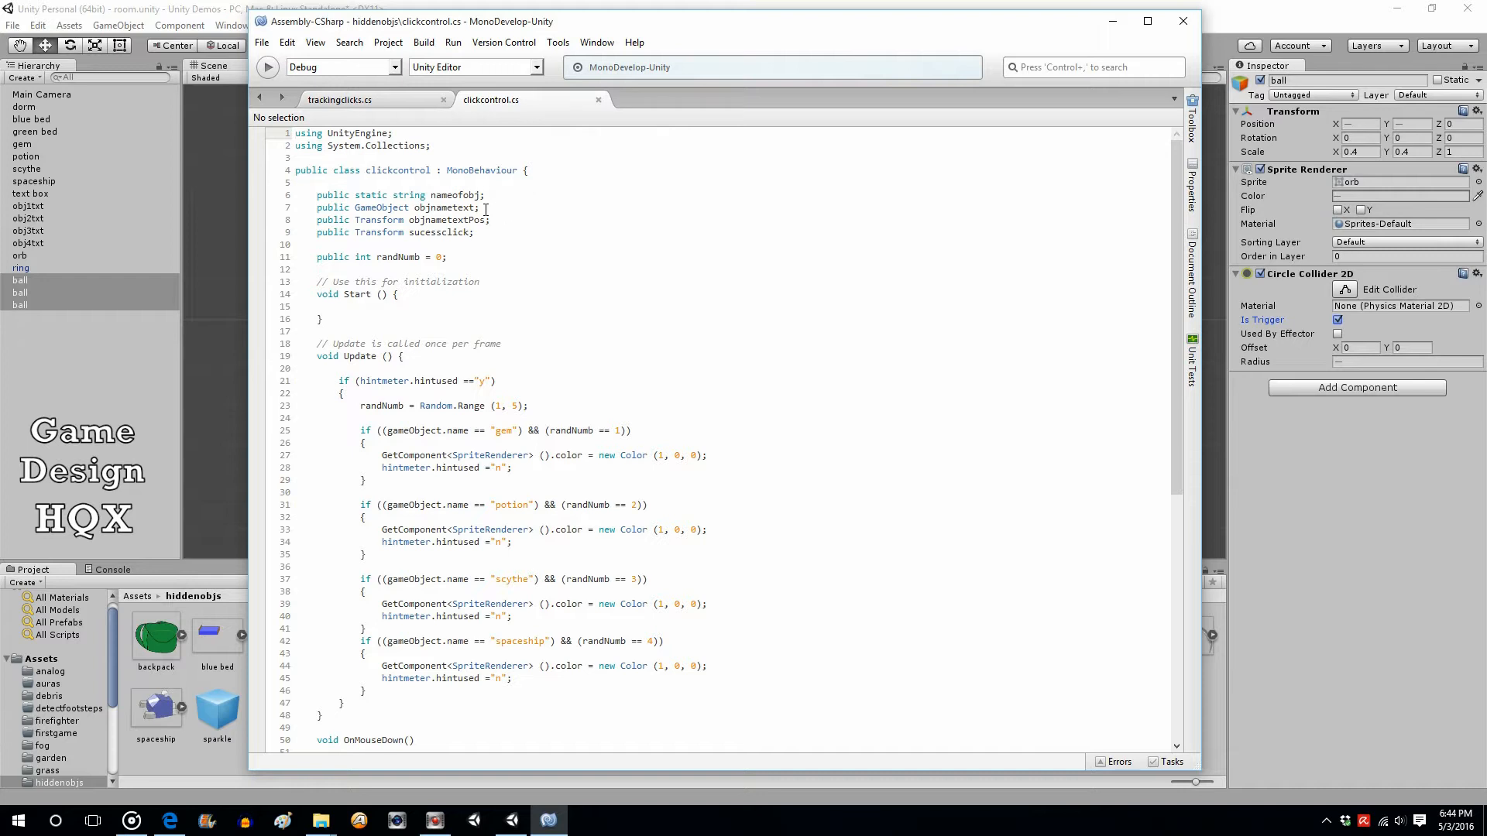
{"action": "double_click", "coordinate": [445, 206]}
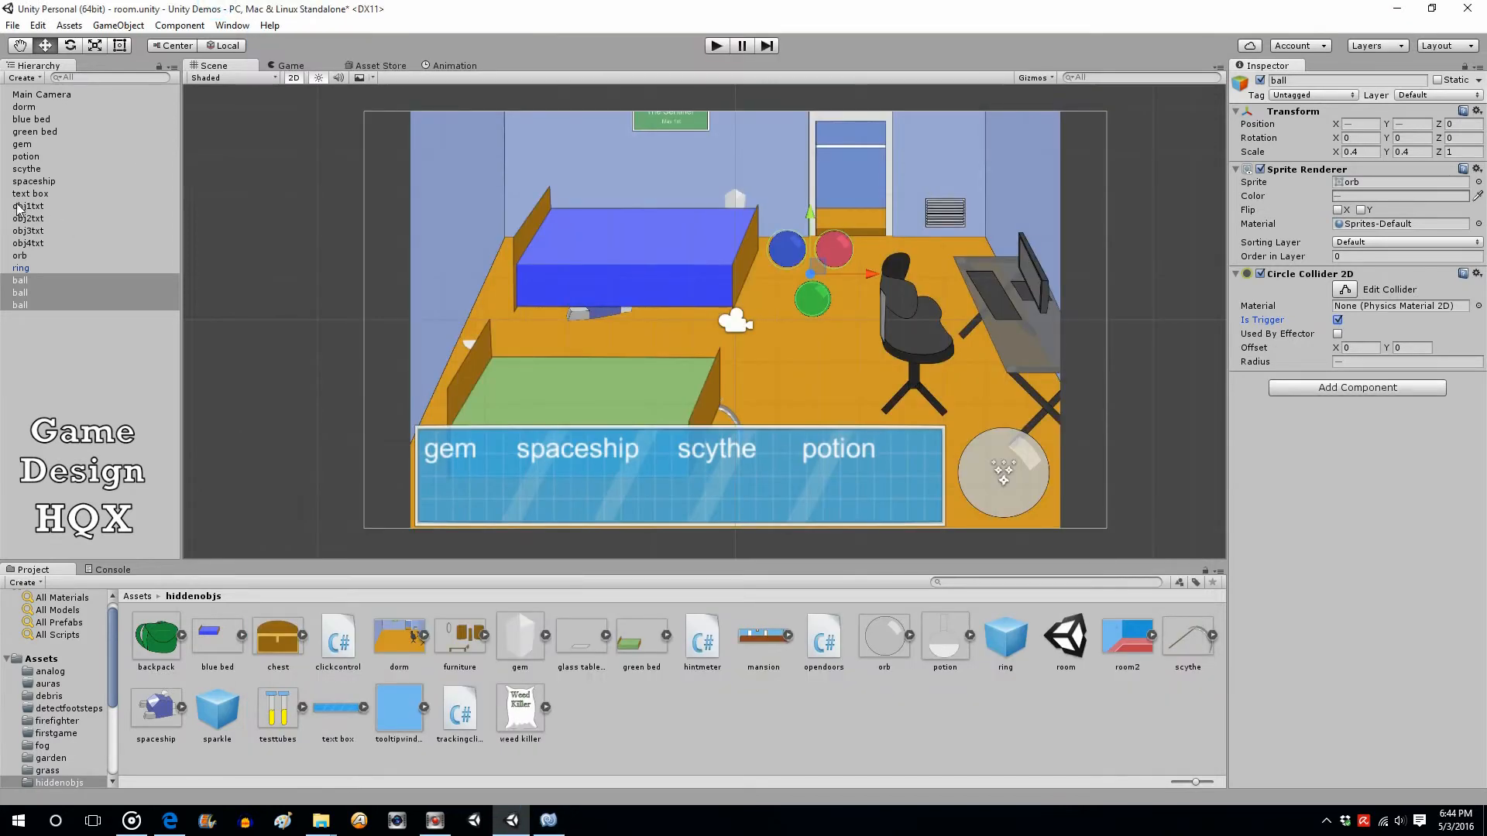
{"action": "mouse_move", "coordinate": [433, 483]}
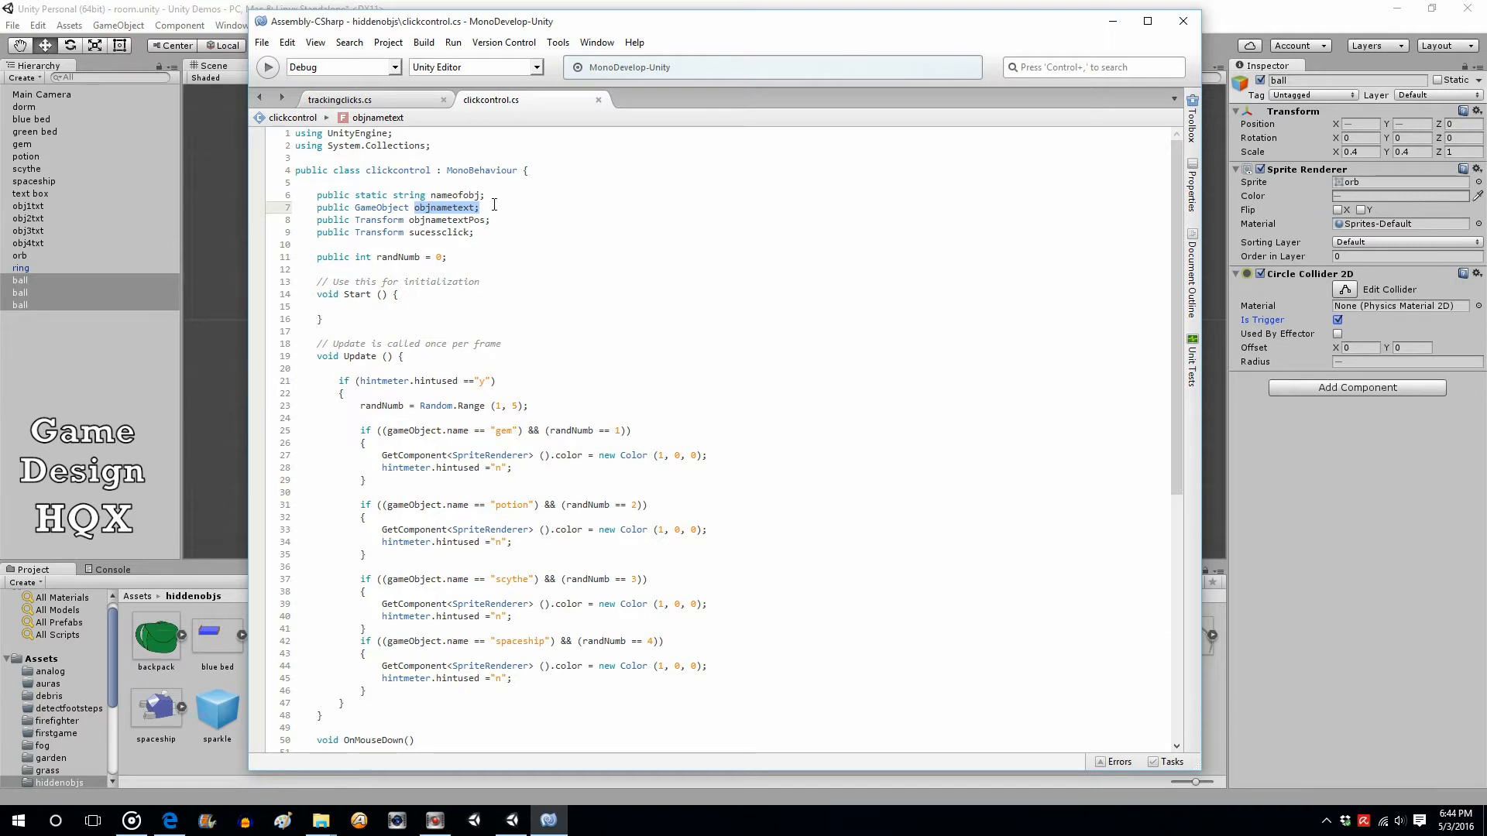
{"action": "scroll", "scroll_direction": "down", "scroll_amount": 3}
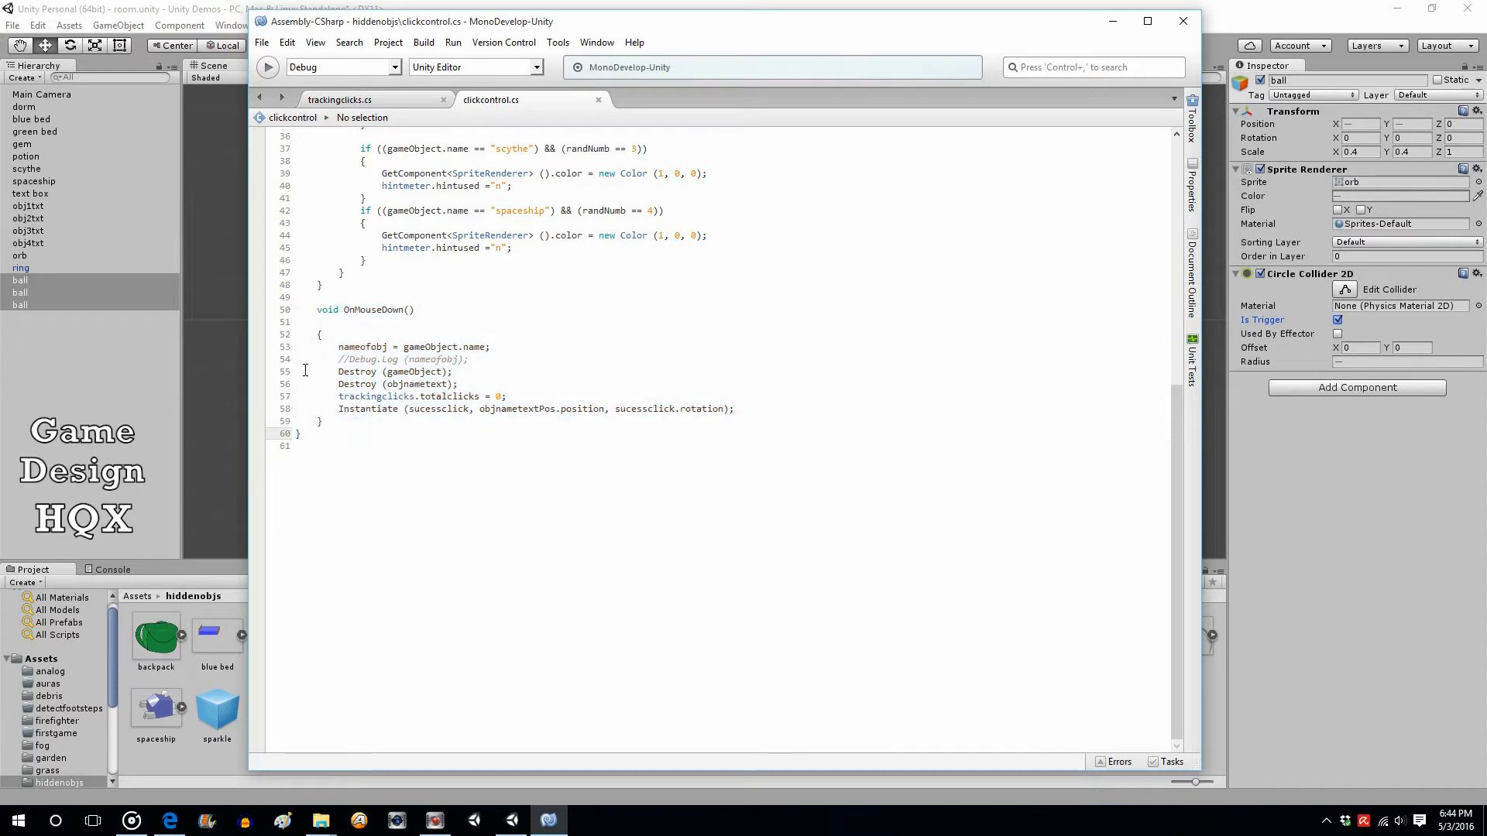
{"action": "left_click_drag", "start_coordinate": [336, 371], "coordinate": [459, 384]}
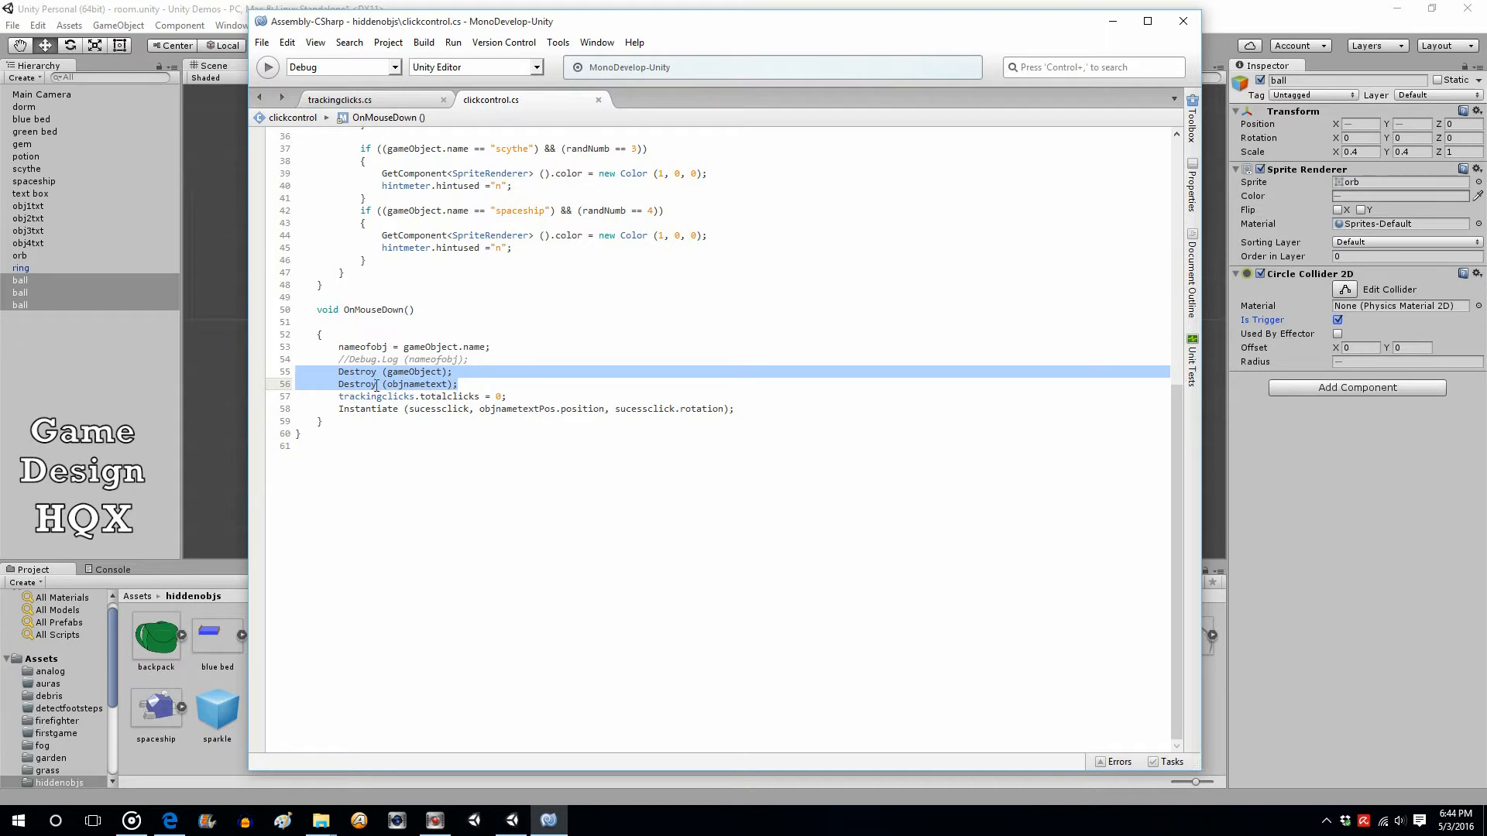
{"action": "mouse_move", "coordinate": [432, 385]}
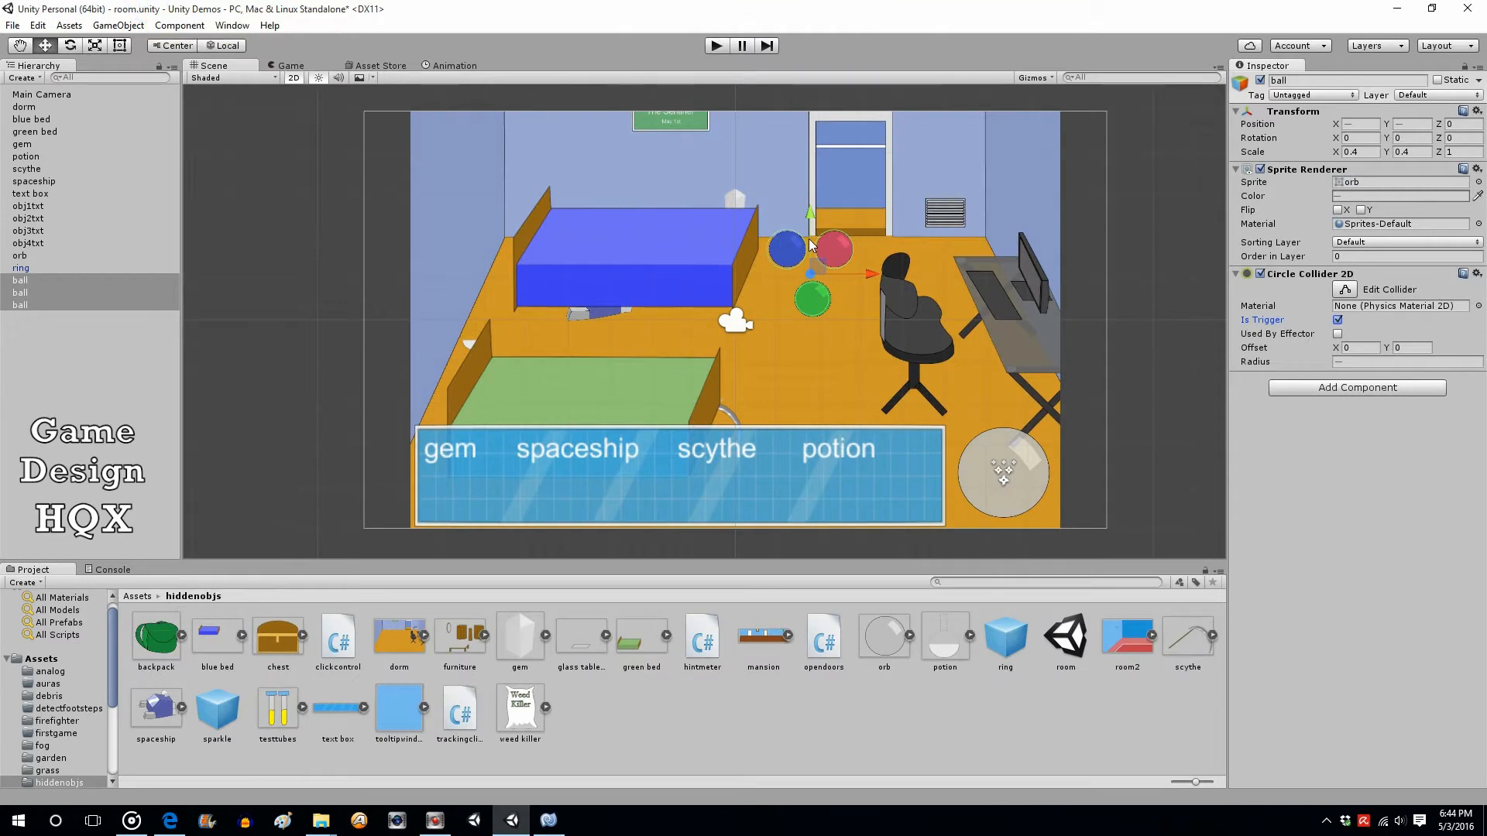
{"action": "mouse_move", "coordinate": [448, 475]}
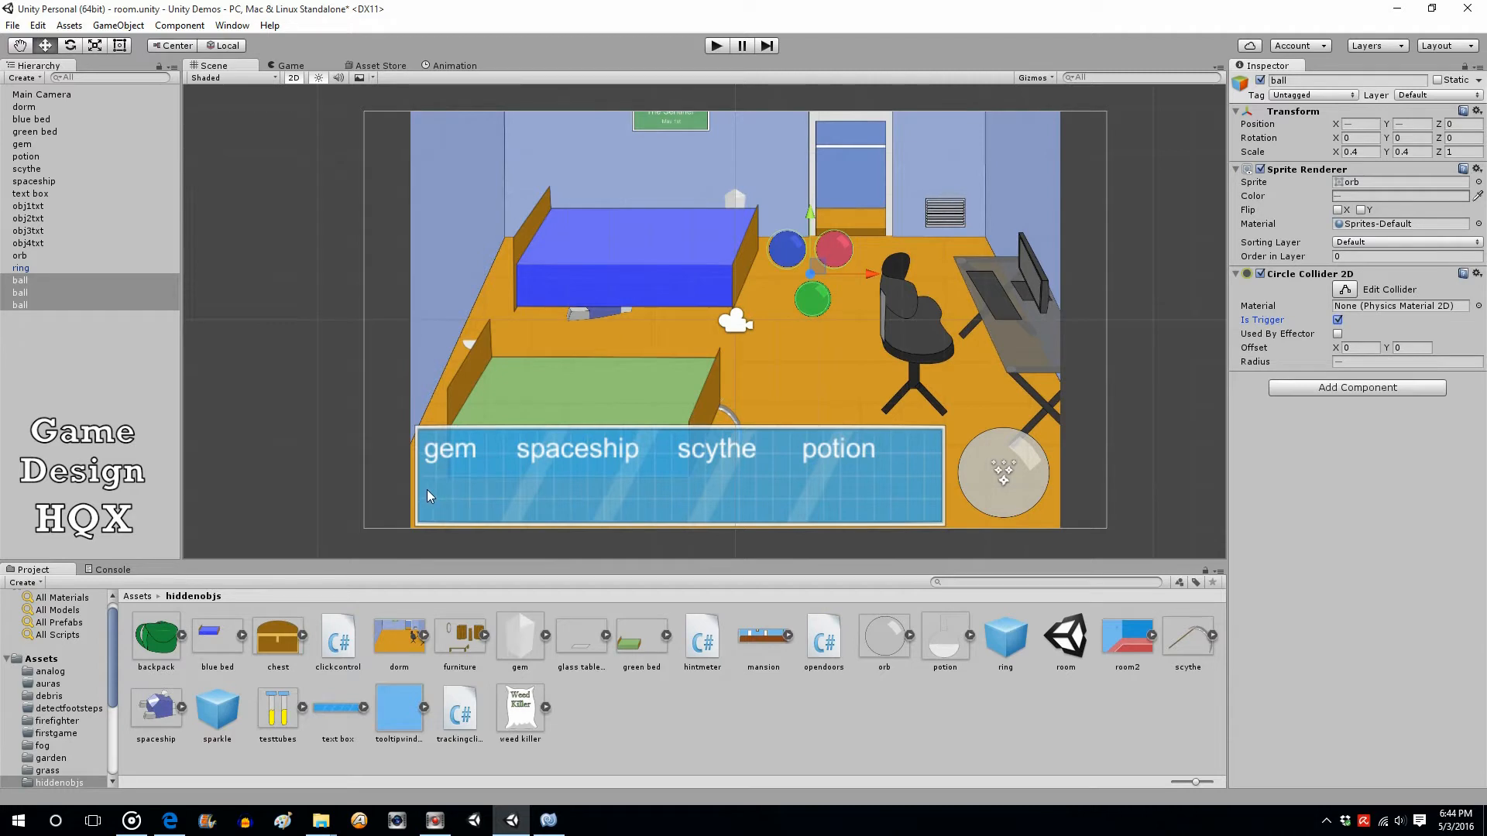
{"action": "mouse_move", "coordinate": [427, 479]}
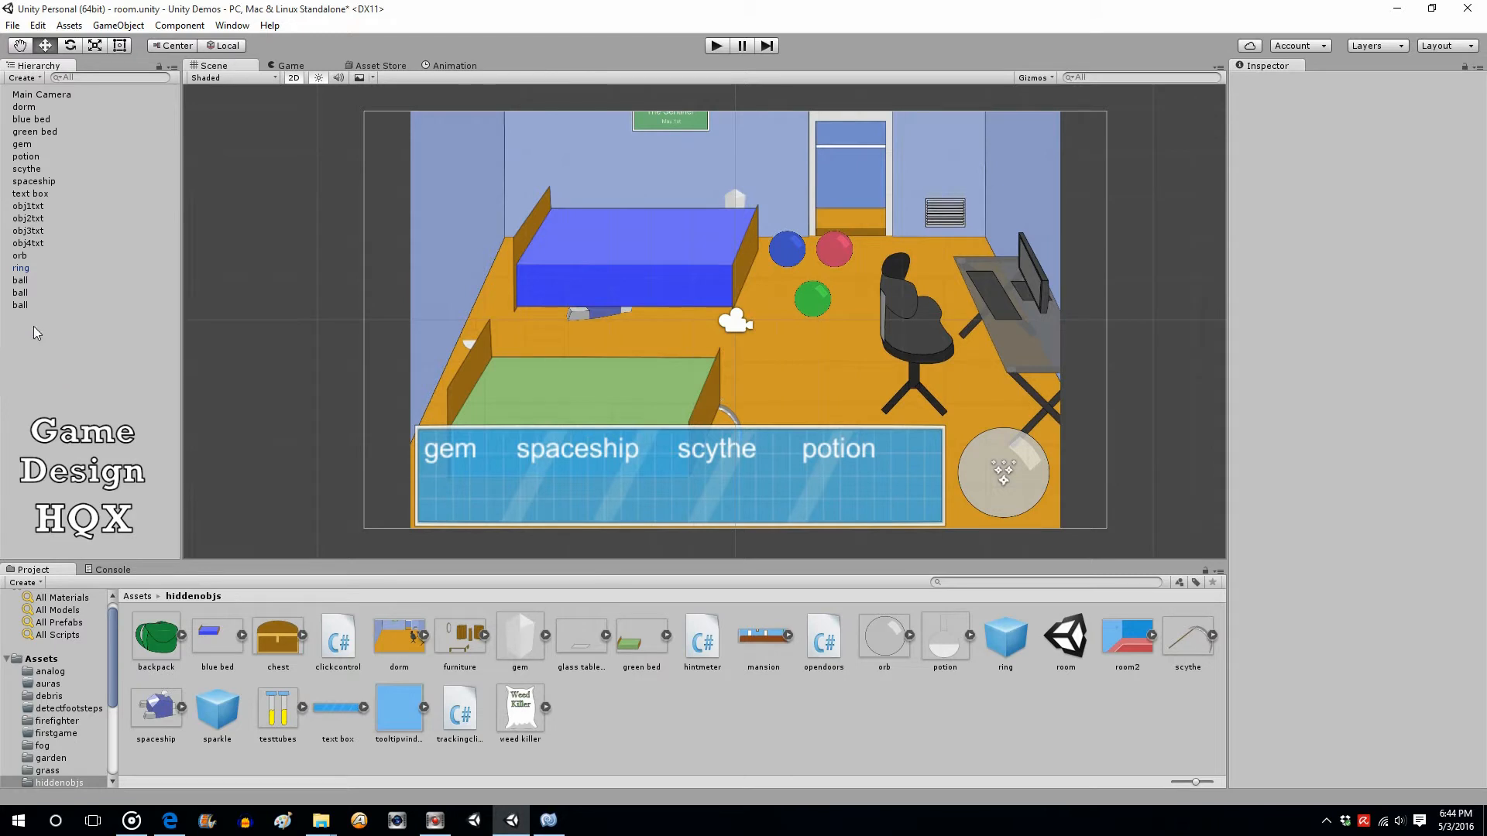
- Duplicate obj1txt and rename the copy 'obj1txtball'
{"action": "left_click", "coordinate": [28, 206]}
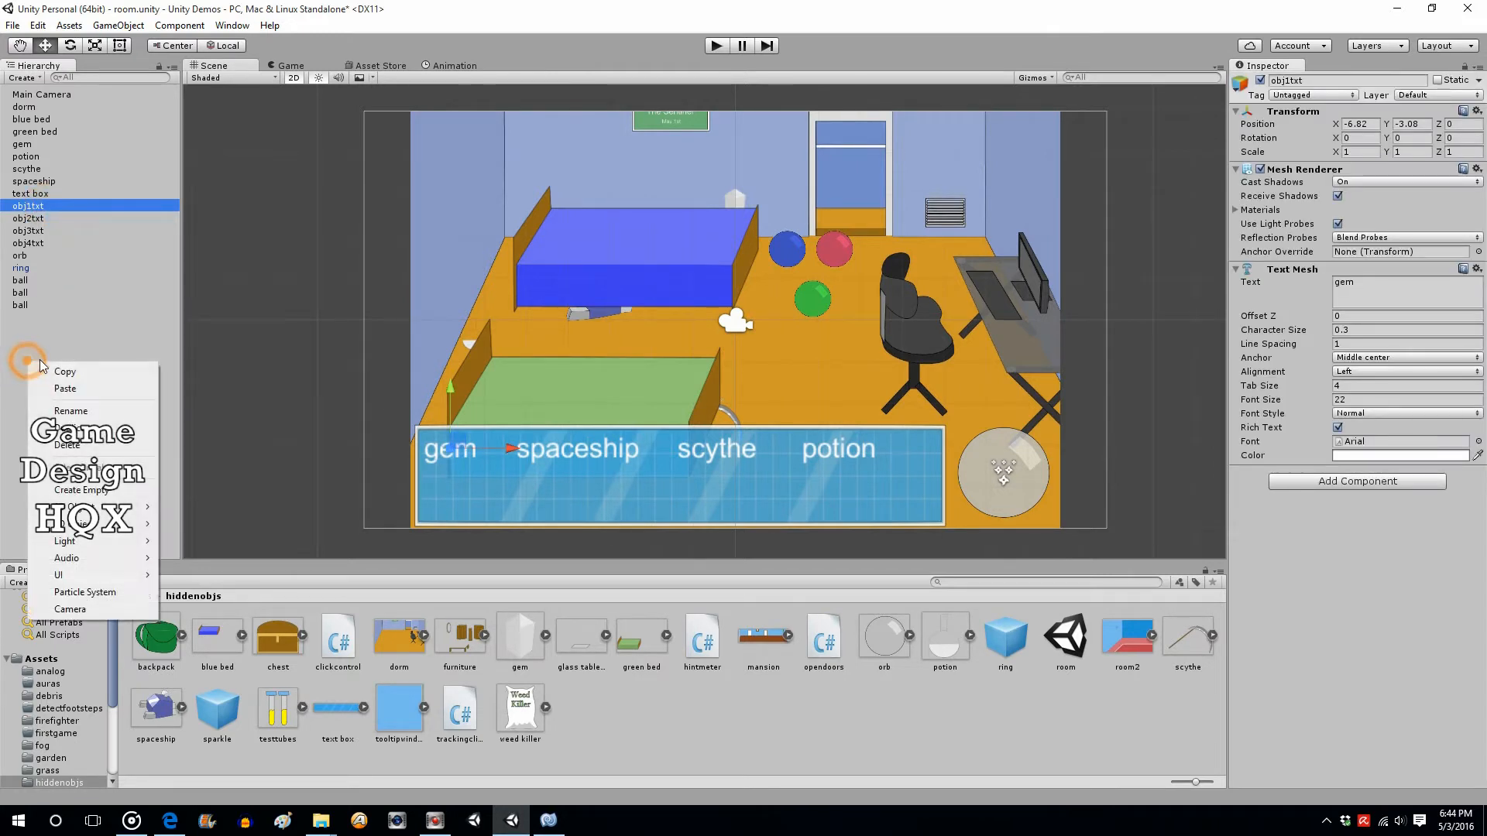
{"action": "left_click", "coordinate": [65, 387]}
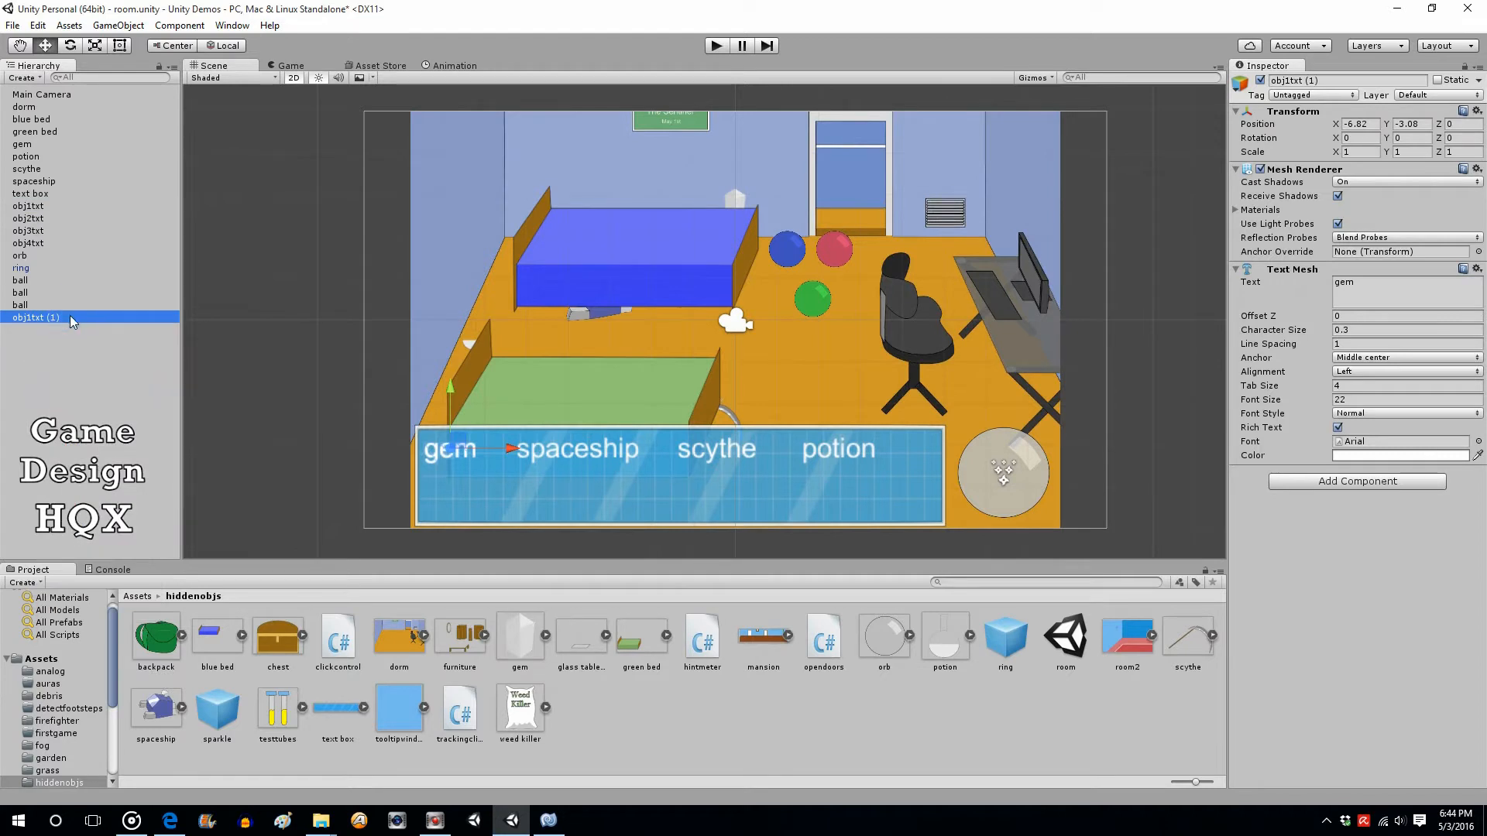
{"action": "double_click", "coordinate": [37, 316]}
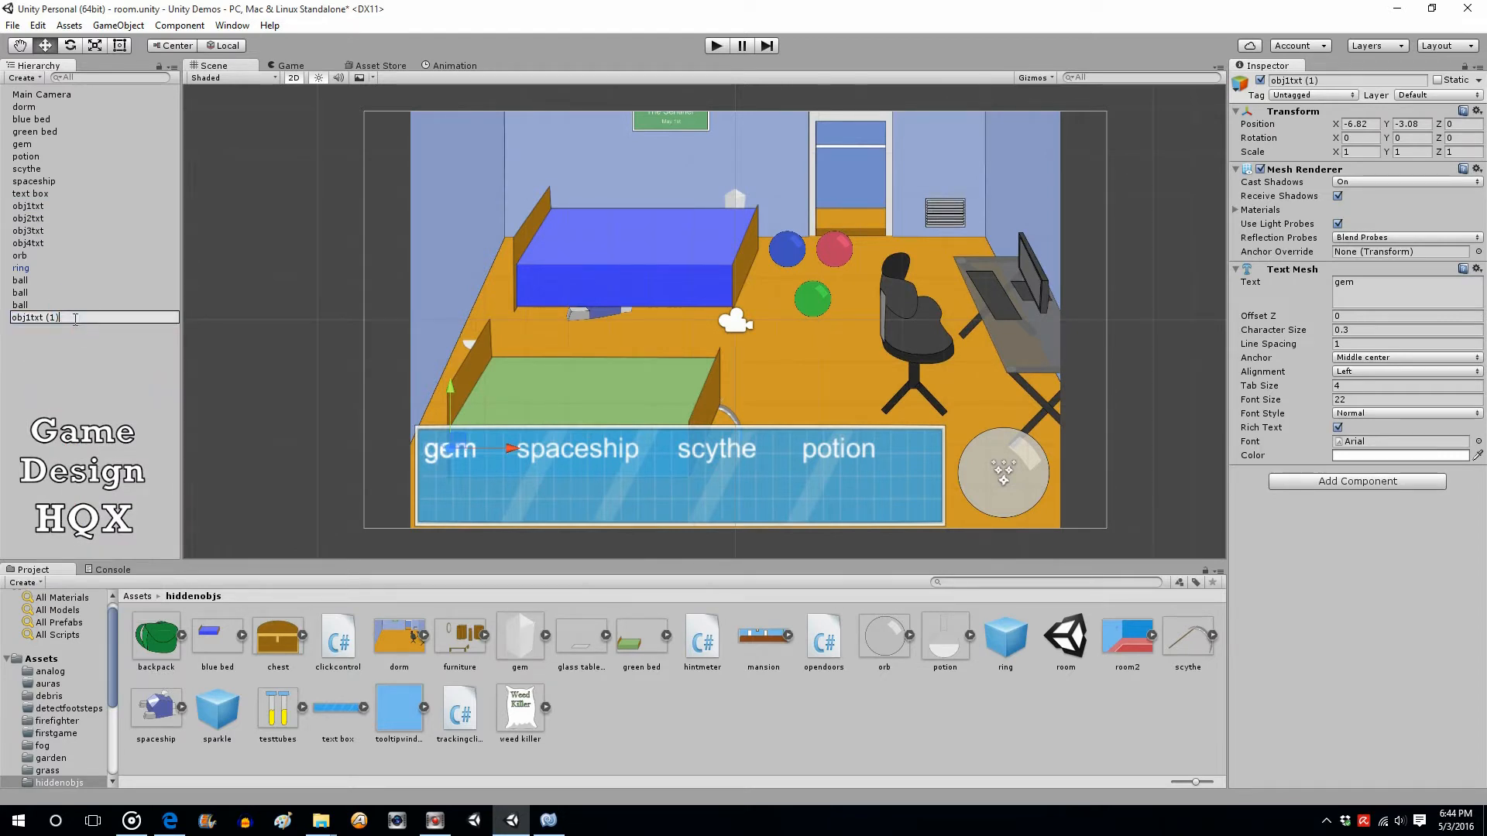
{"action": "type", "text": "obj1txt"}
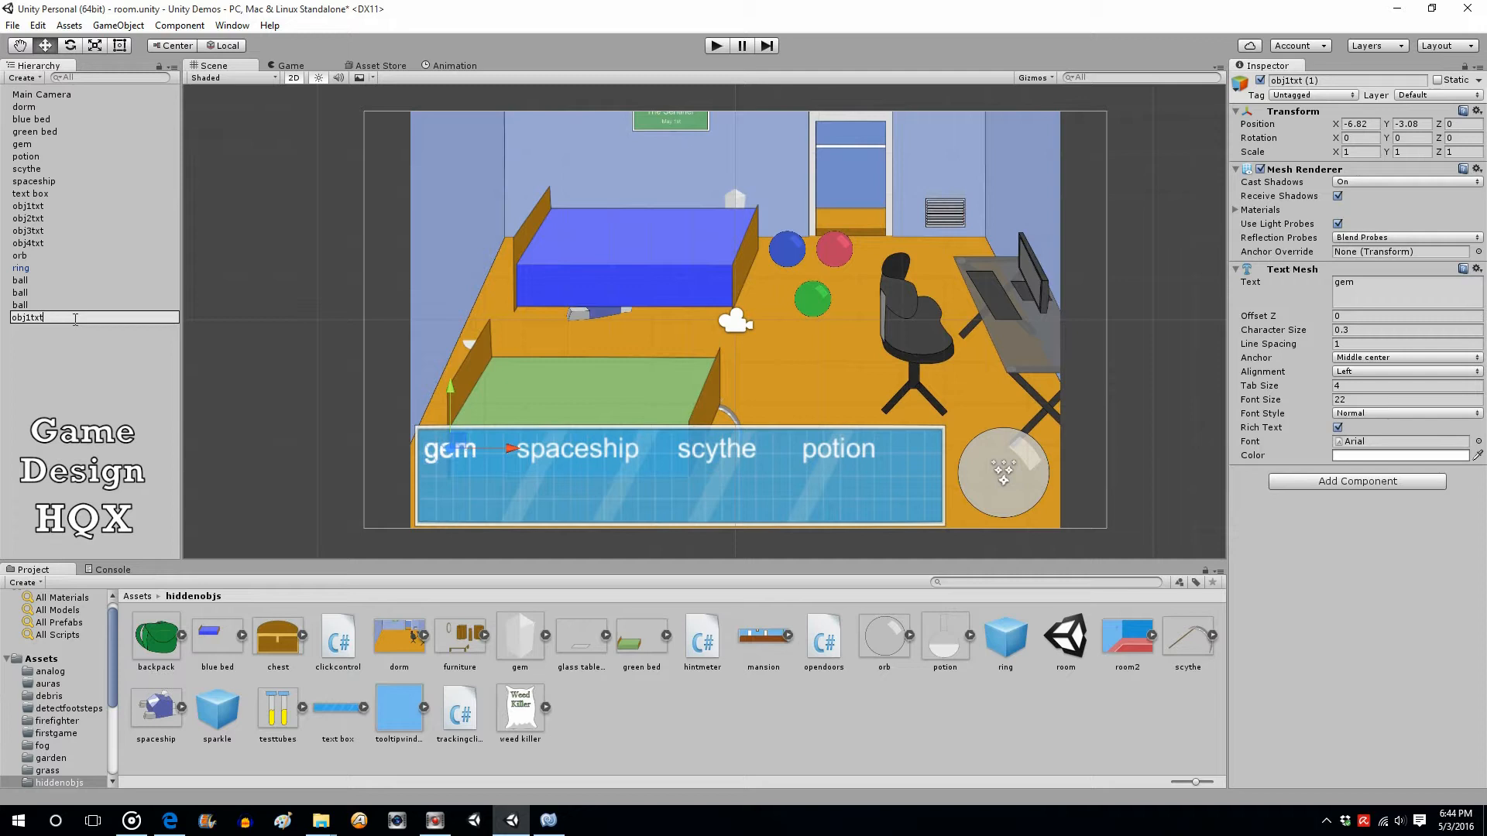
{"action": "type", "text": "ball"}
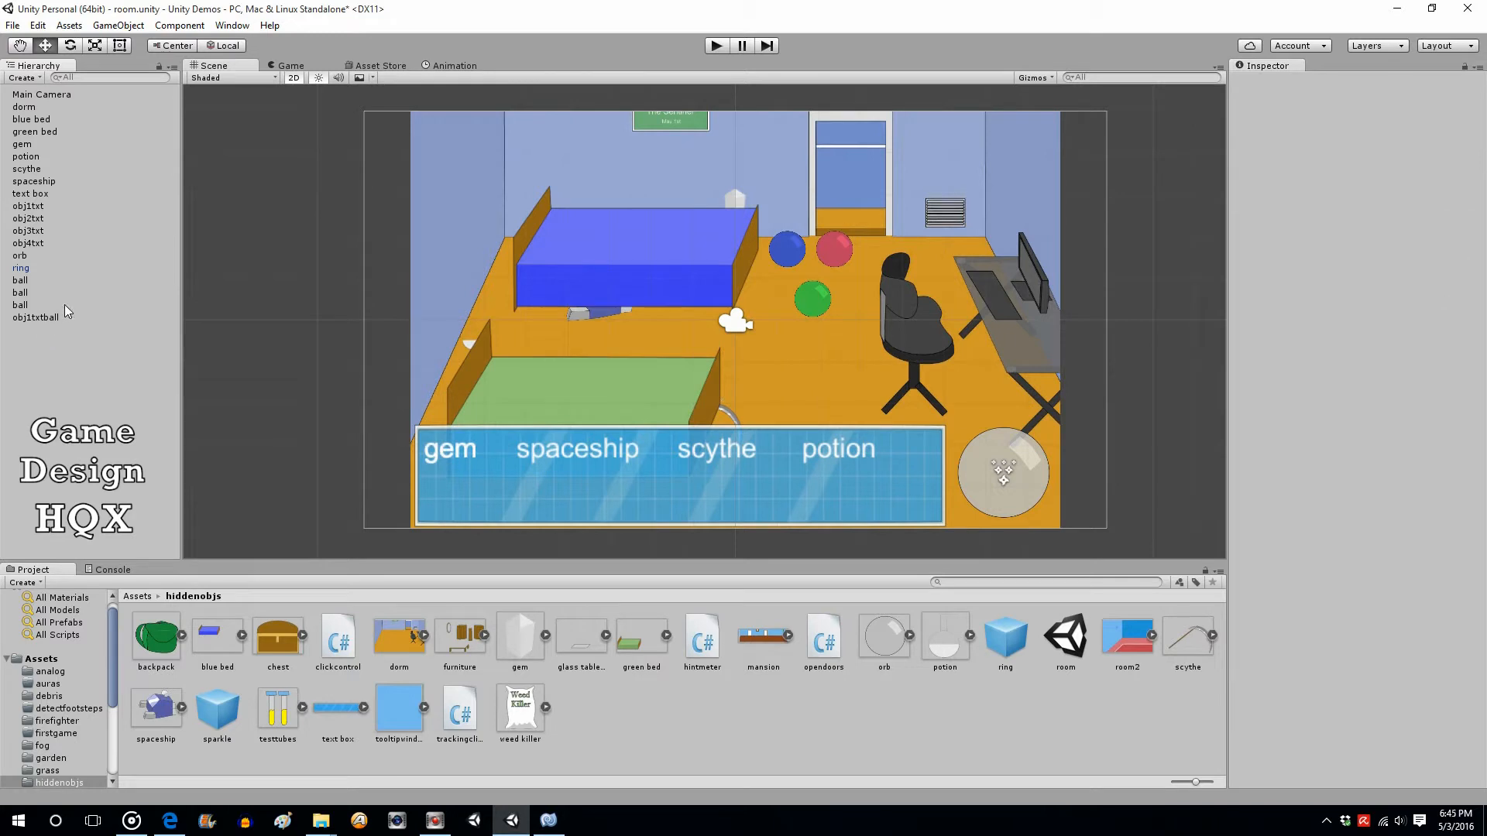
{"action": "mouse_move", "coordinate": [23, 280]}
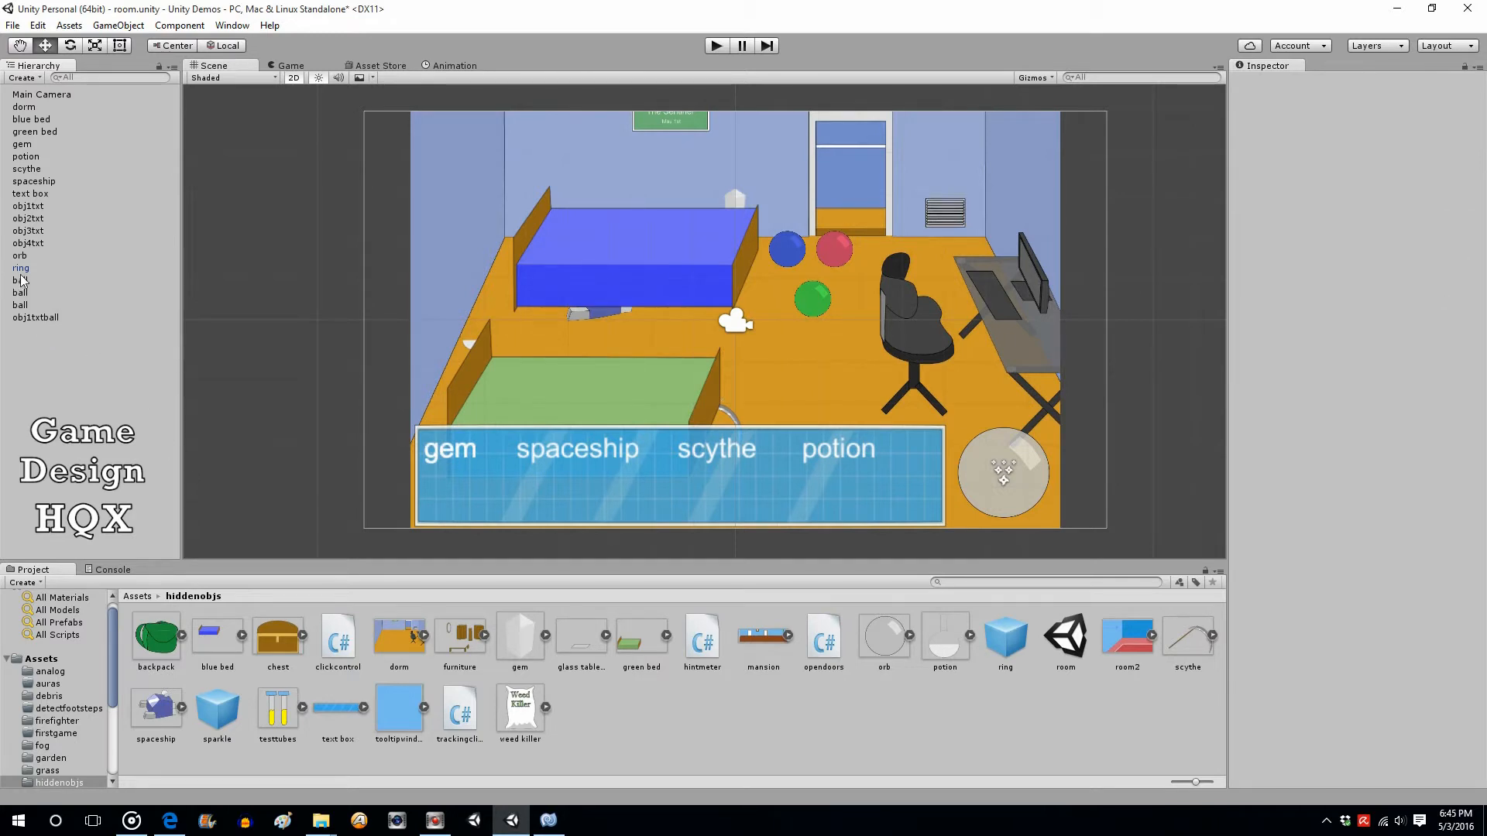
- Select the three balls so the clickcontrol script can be attached to them
{"action": "left_click", "coordinate": [20, 281]}
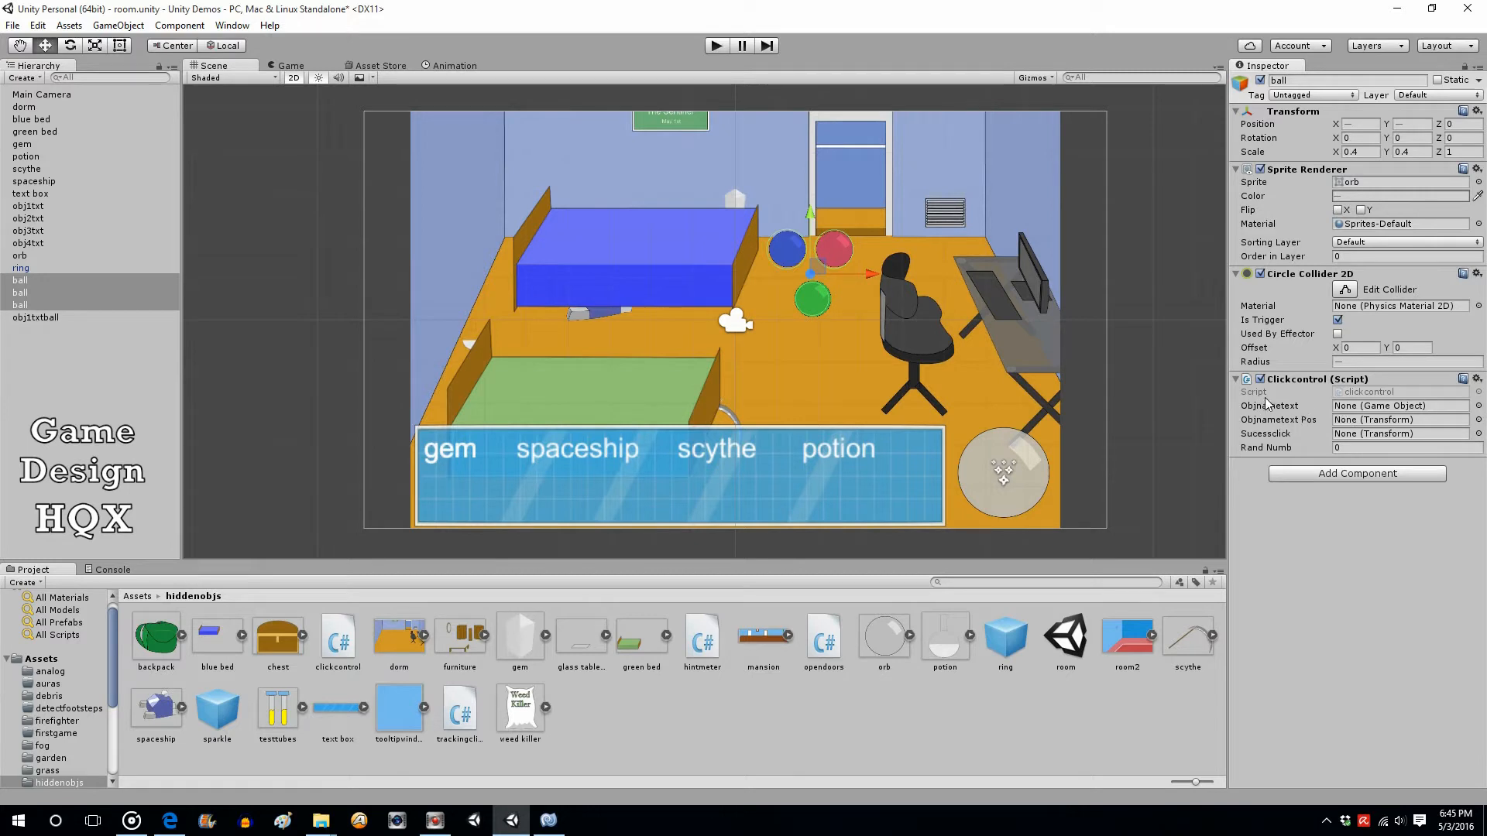
{"action": "mouse_move", "coordinate": [1308, 424]}
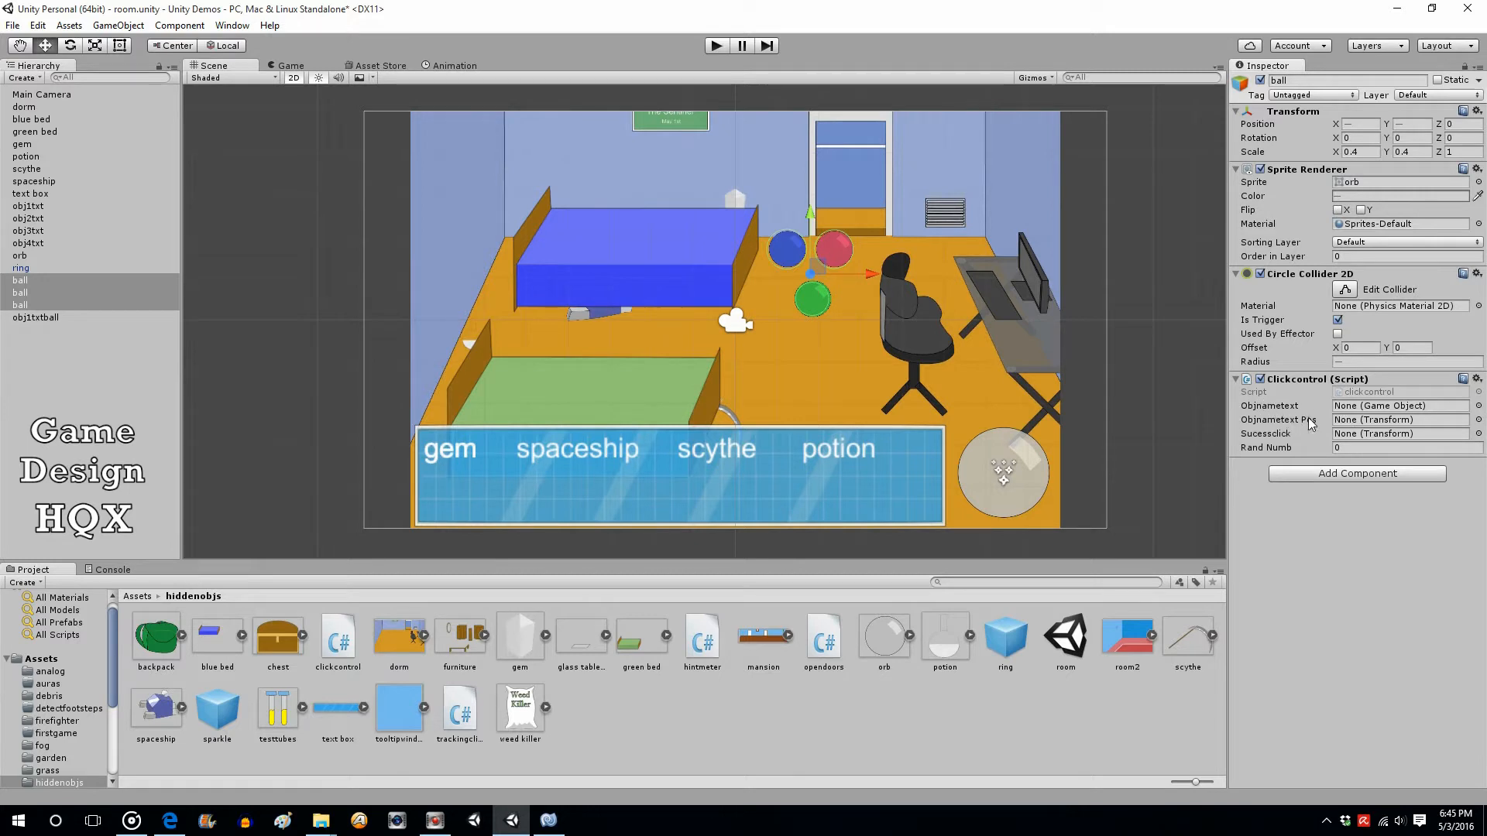
{"action": "left_click", "coordinate": [57, 305]}
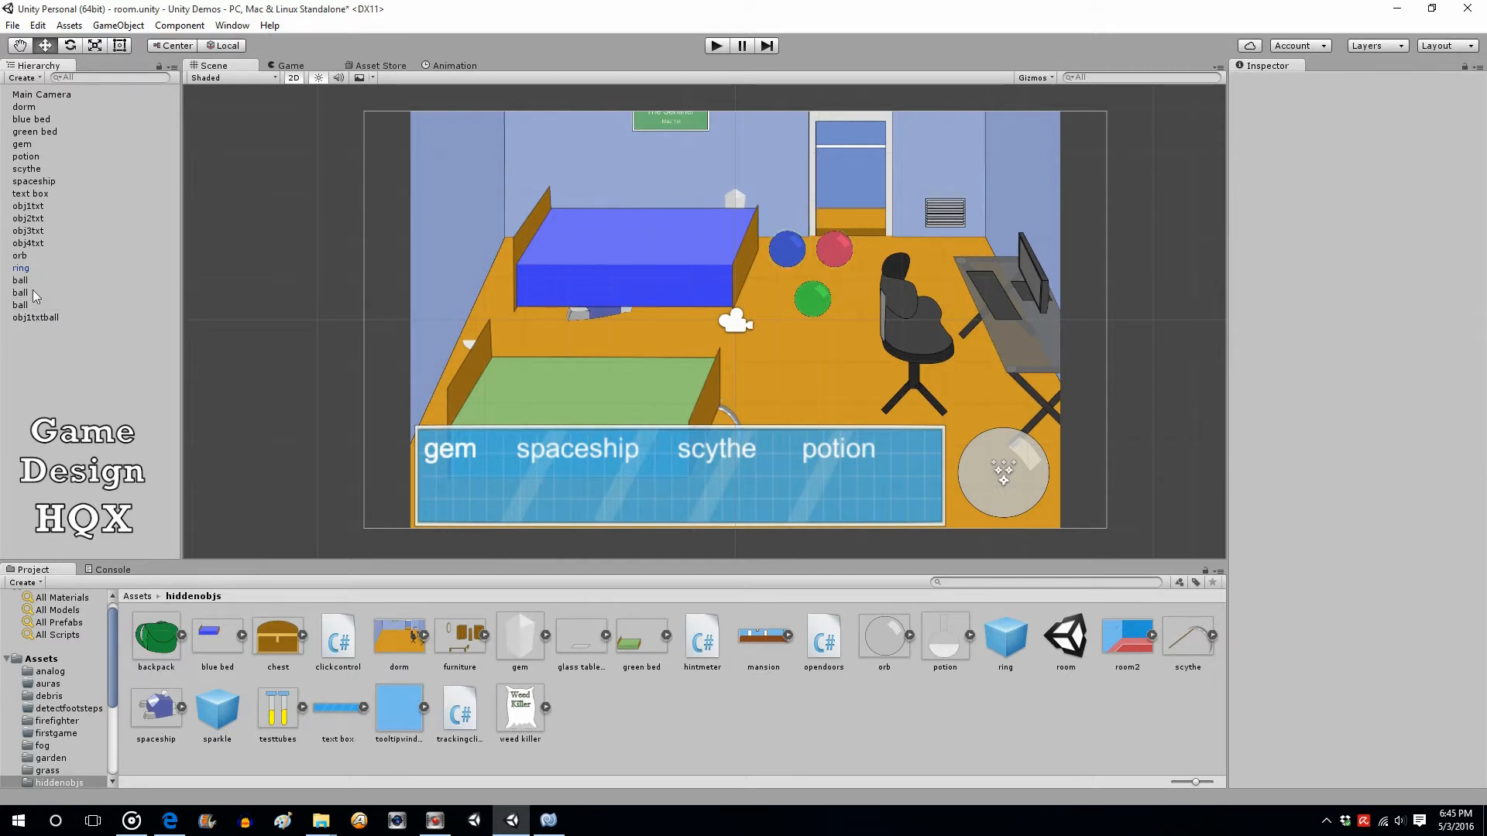
{"action": "left_click", "coordinate": [20, 293]}
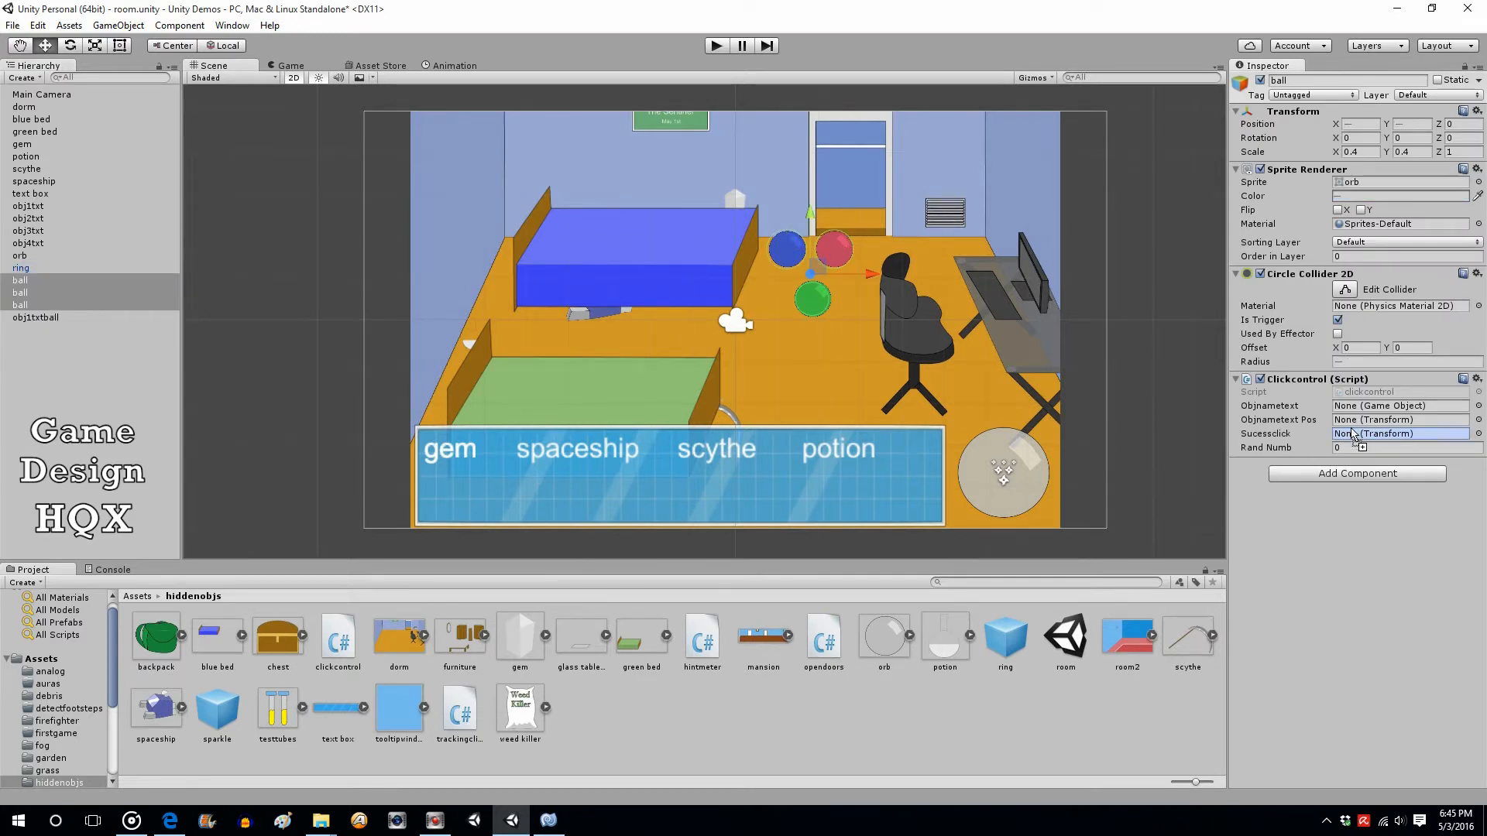
- Select the three balls and fill Clickcontrol's Objnametext slots with obj1txtball and Sucessclick with sparkle
{"action": "left_click", "coordinate": [1398, 405]}
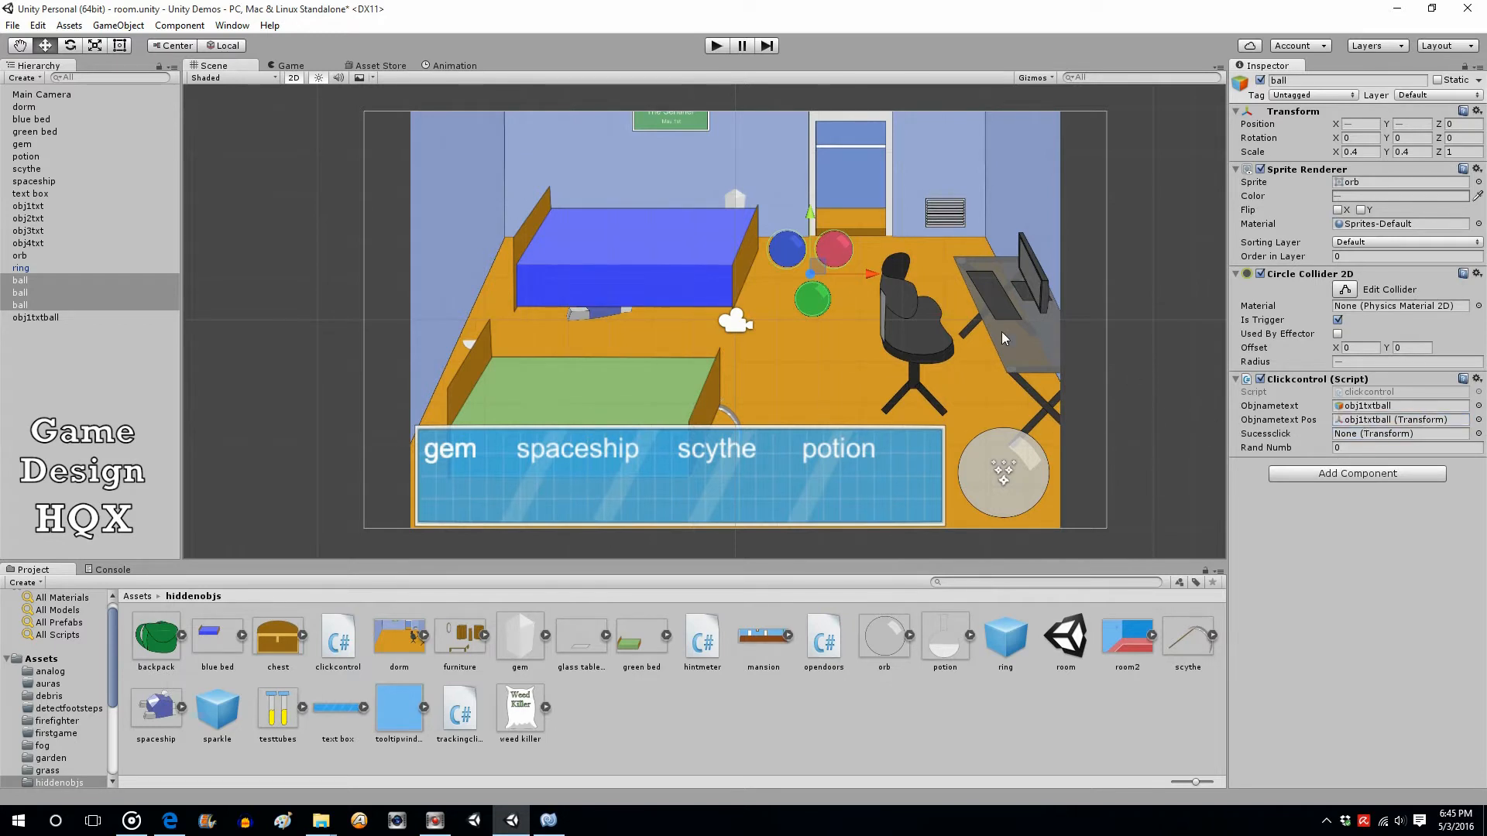
{"action": "mouse_move", "coordinate": [607, 319]}
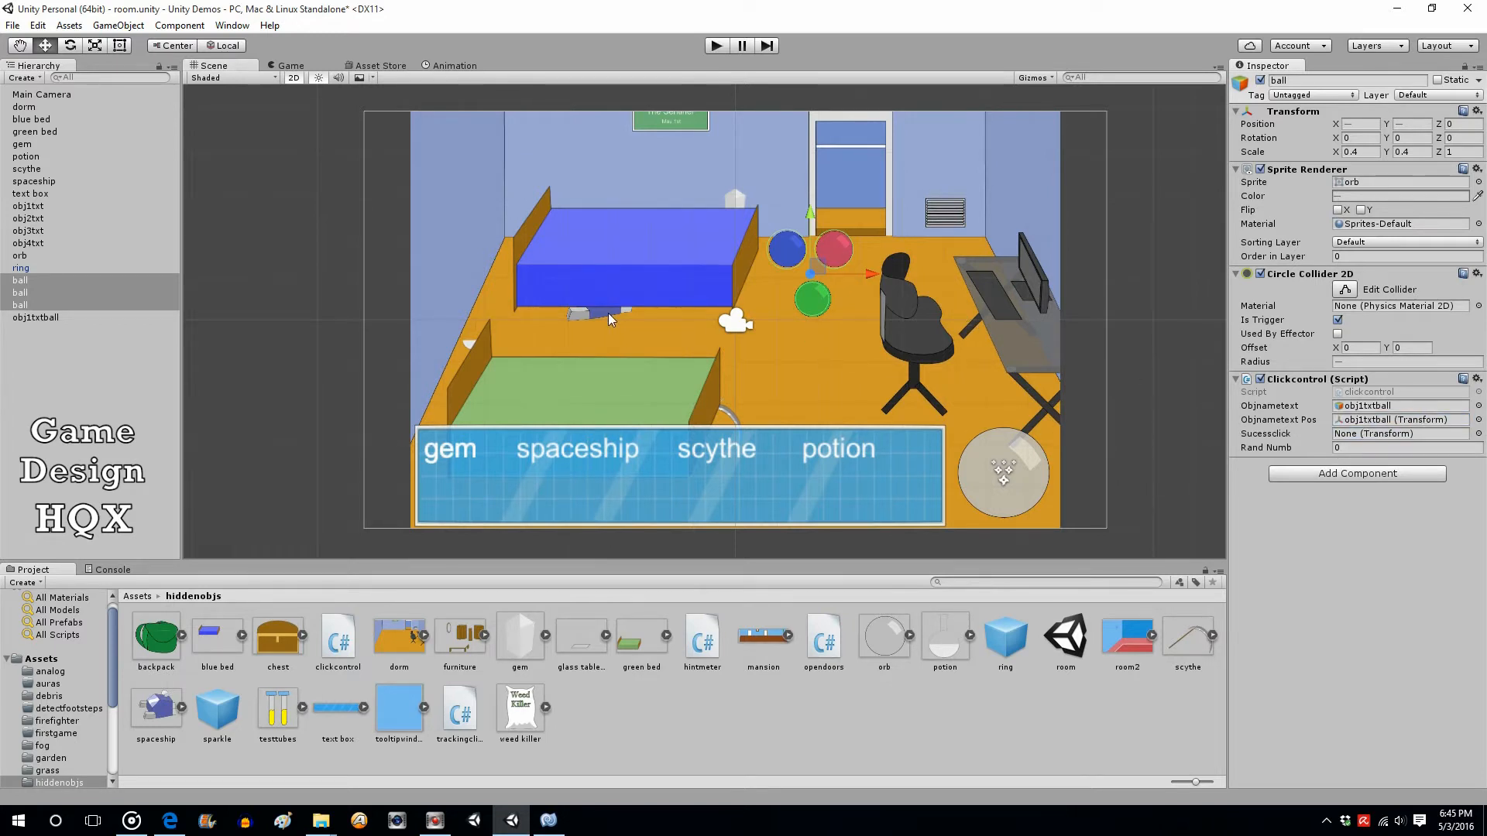
{"action": "mouse_move", "coordinate": [310, 327]}
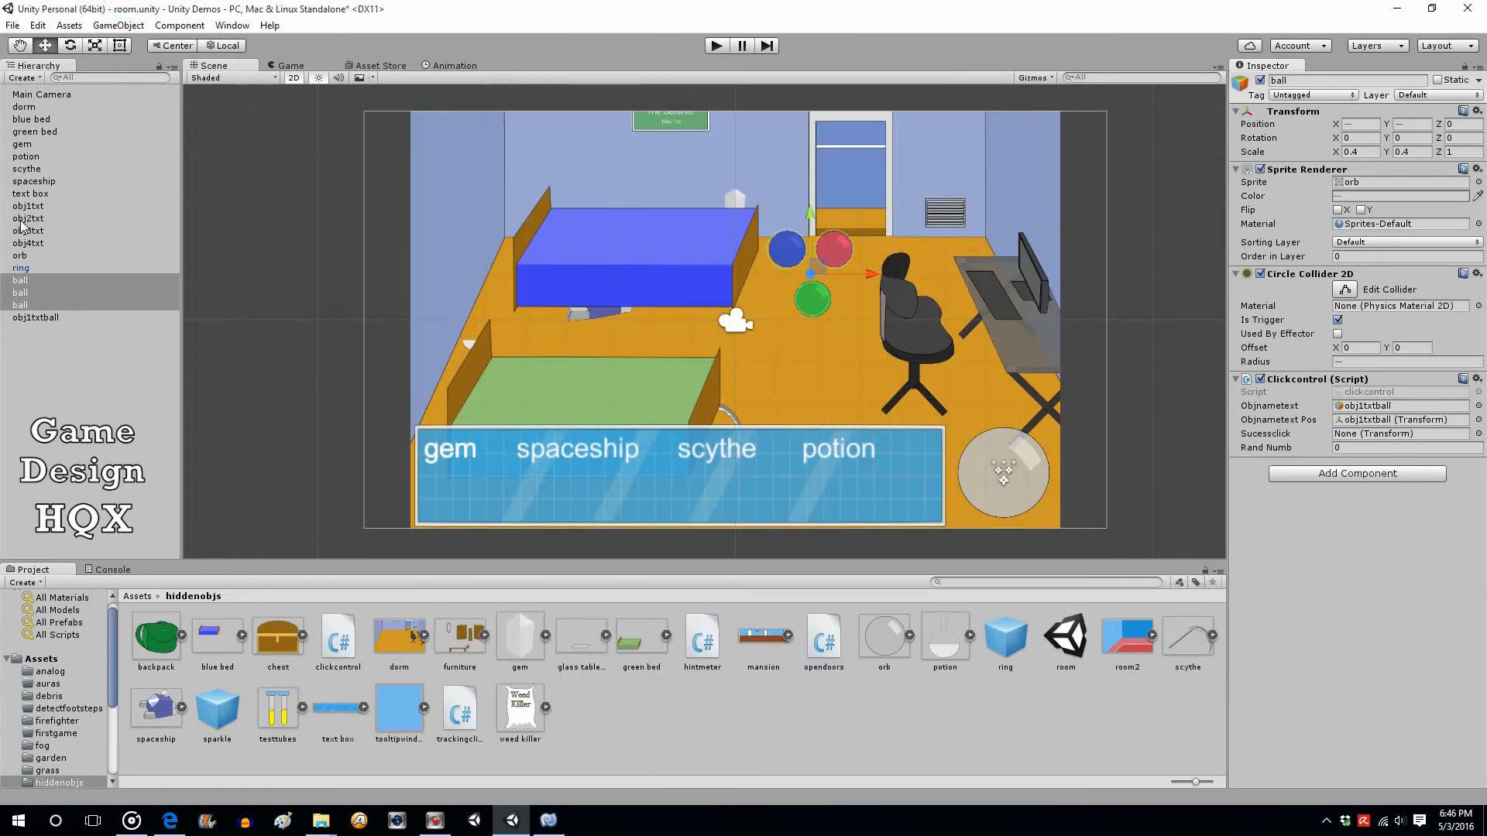
{"action": "left_click", "coordinate": [26, 157]}
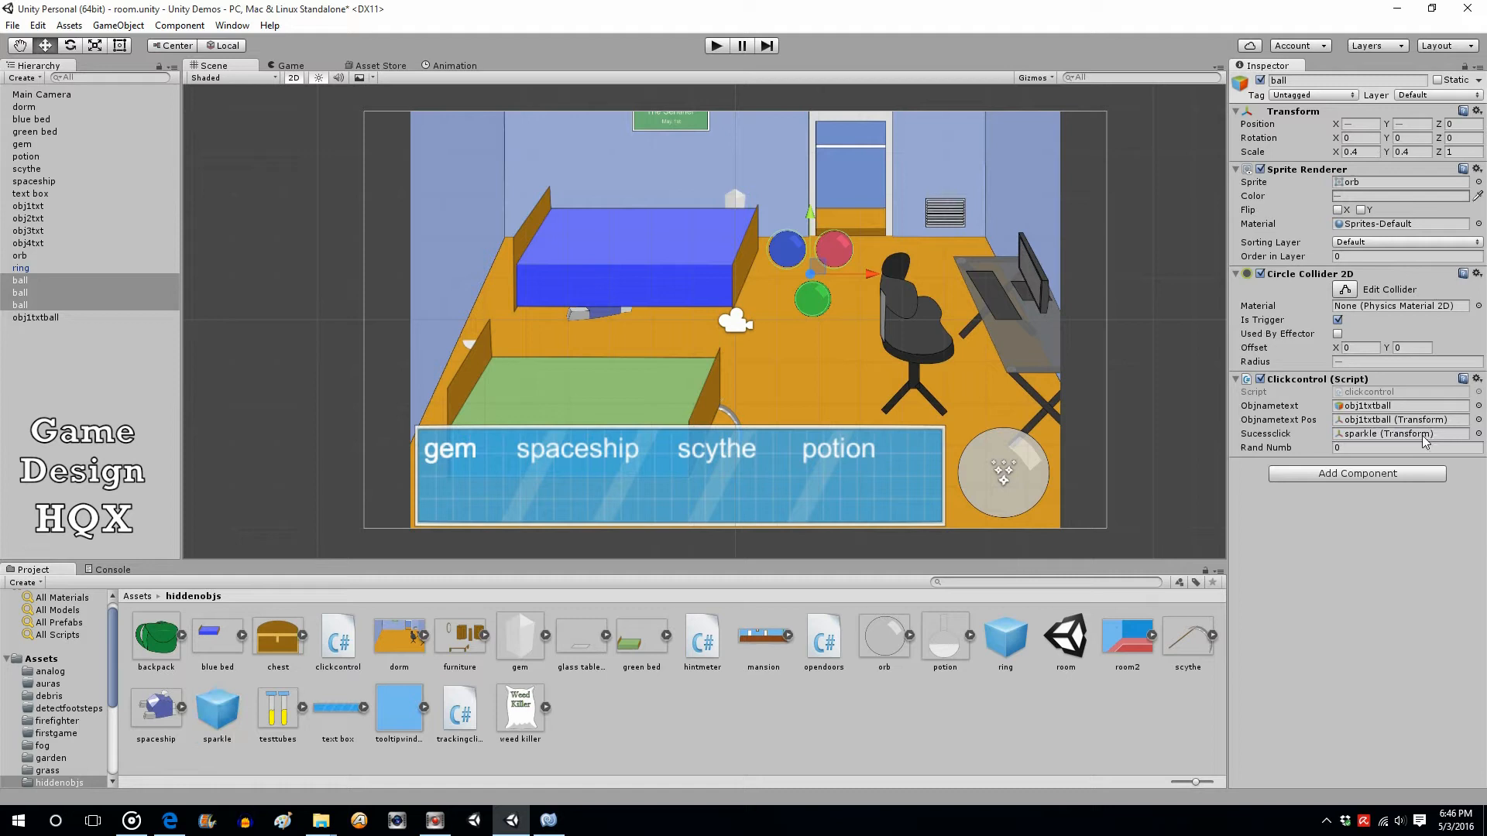
{"action": "mouse_move", "coordinate": [877, 346]}
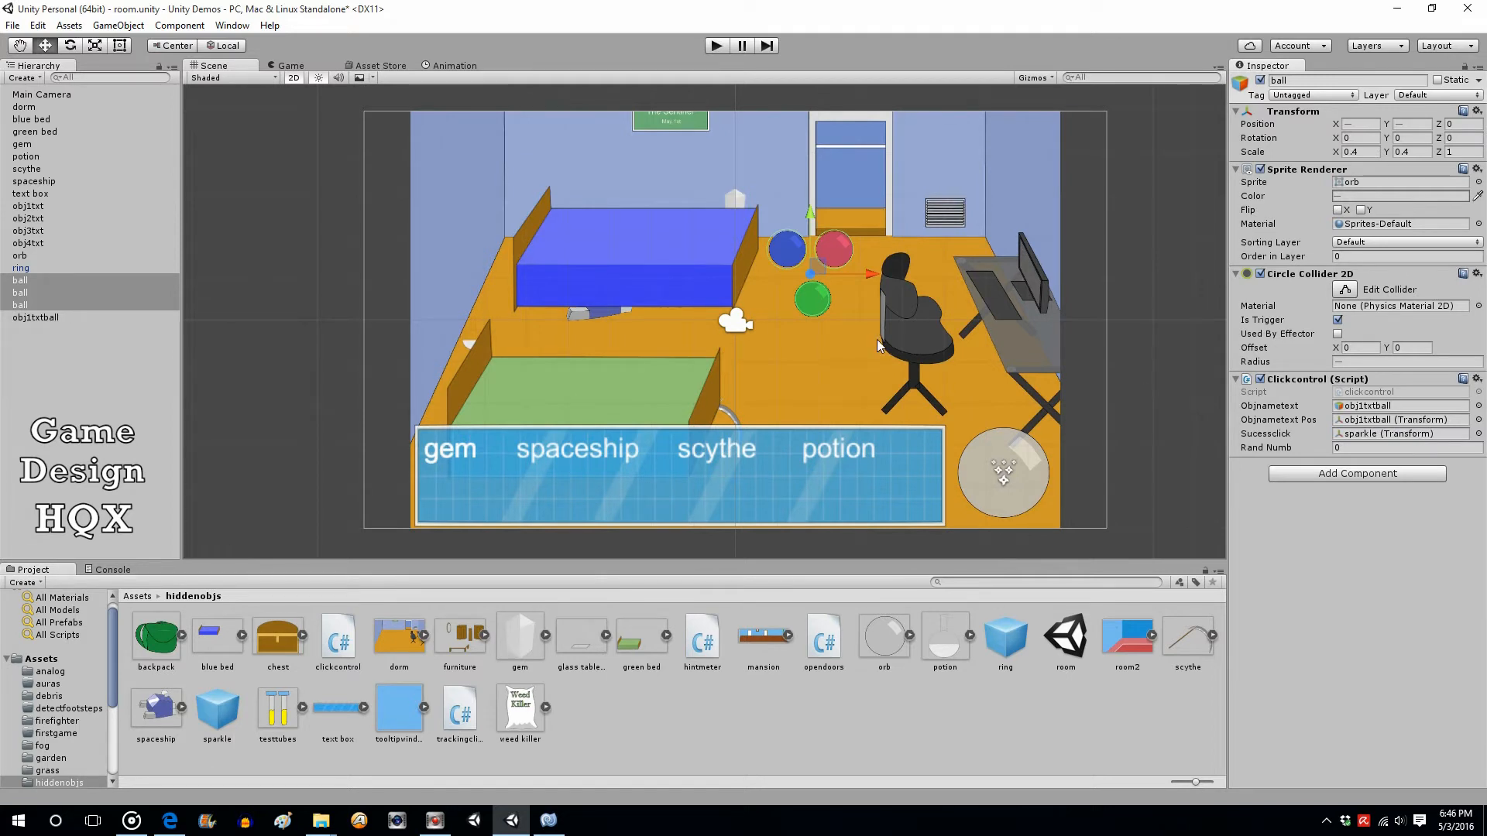
{"action": "mouse_move", "coordinate": [133, 446]}
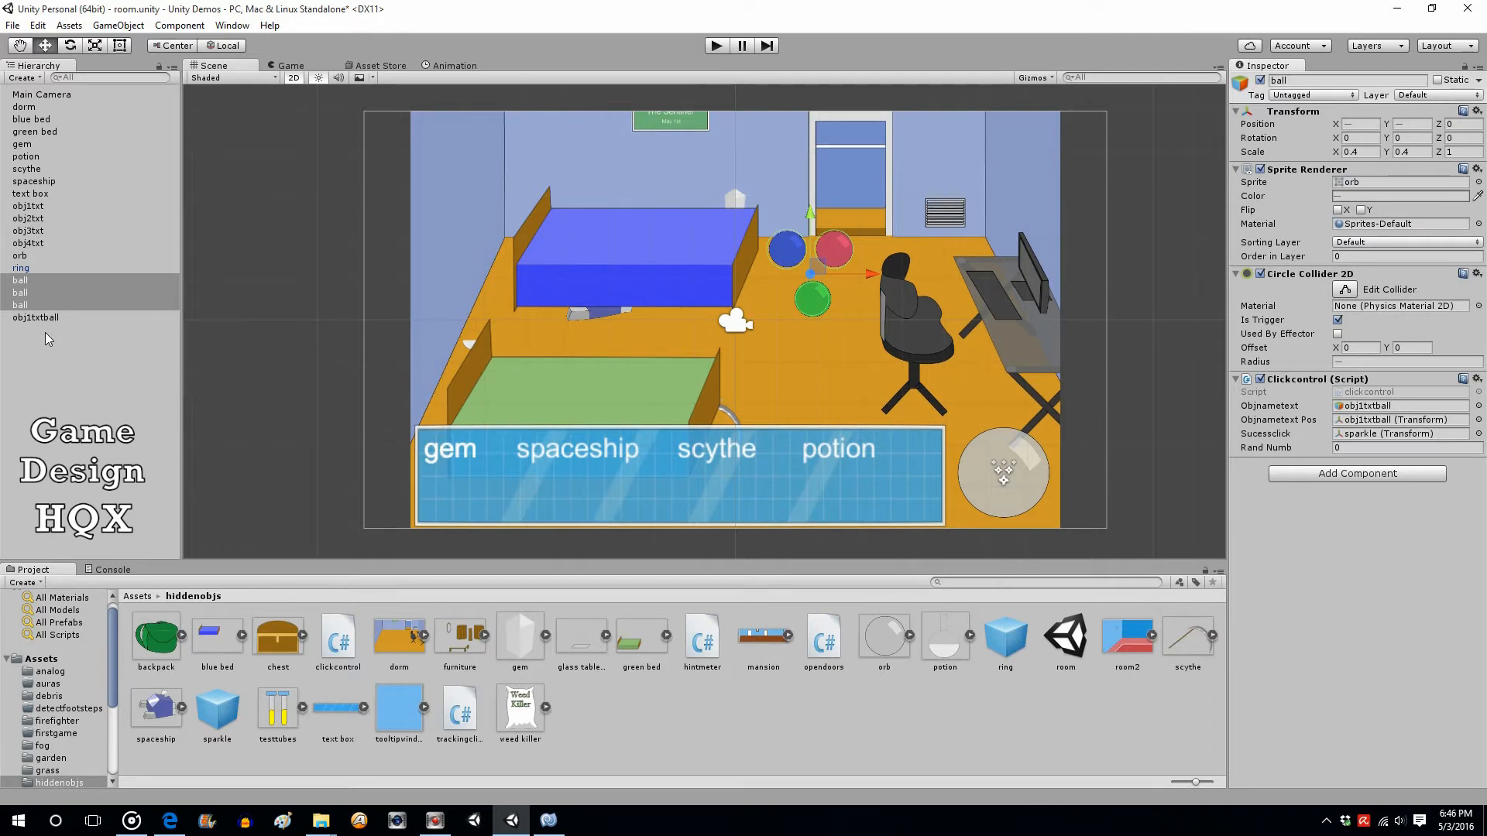
{"action": "left_click", "coordinate": [35, 316]}
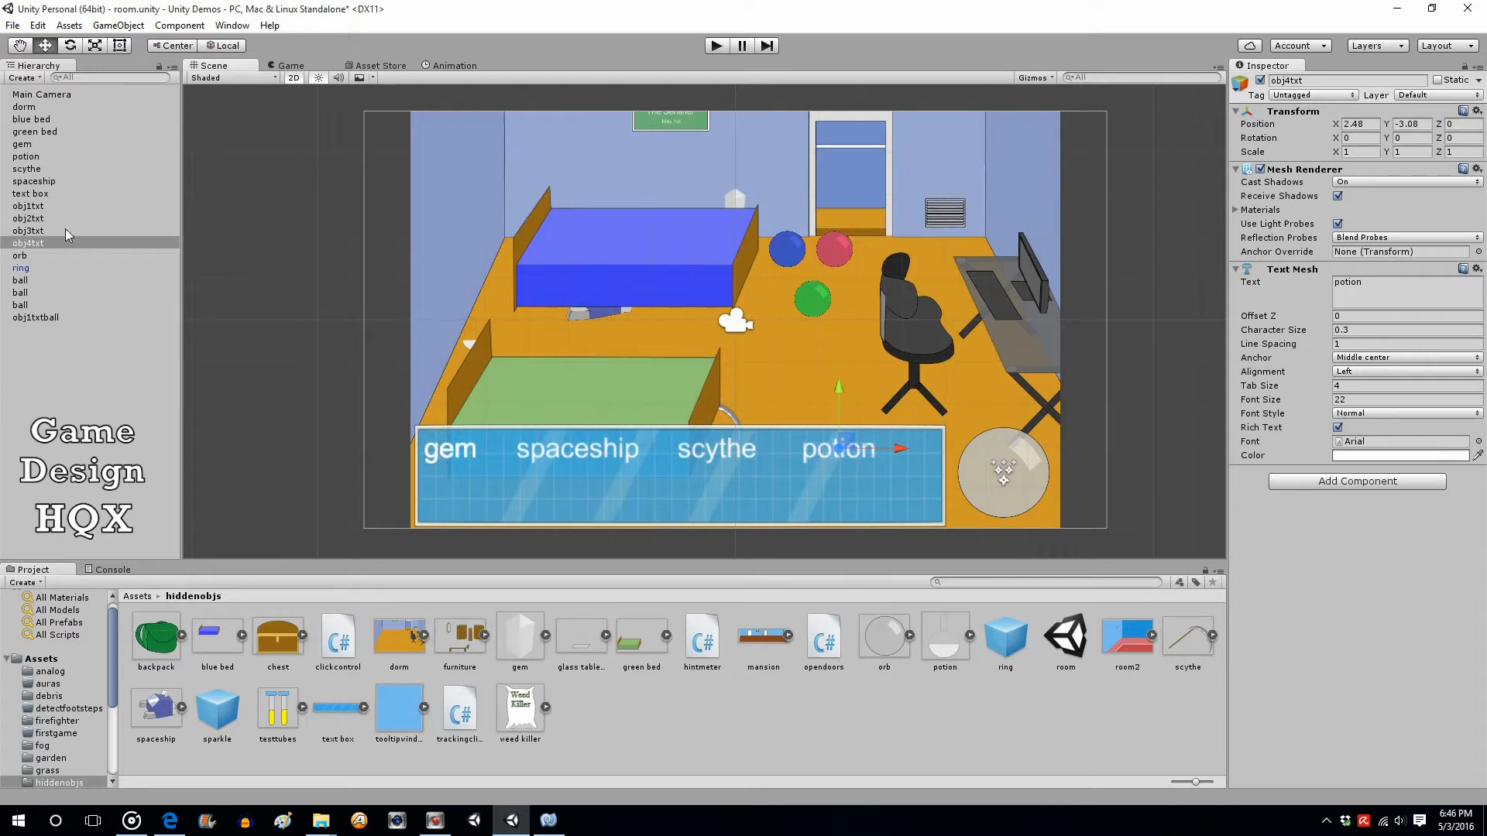
{"action": "left_click", "coordinate": [24, 144]}
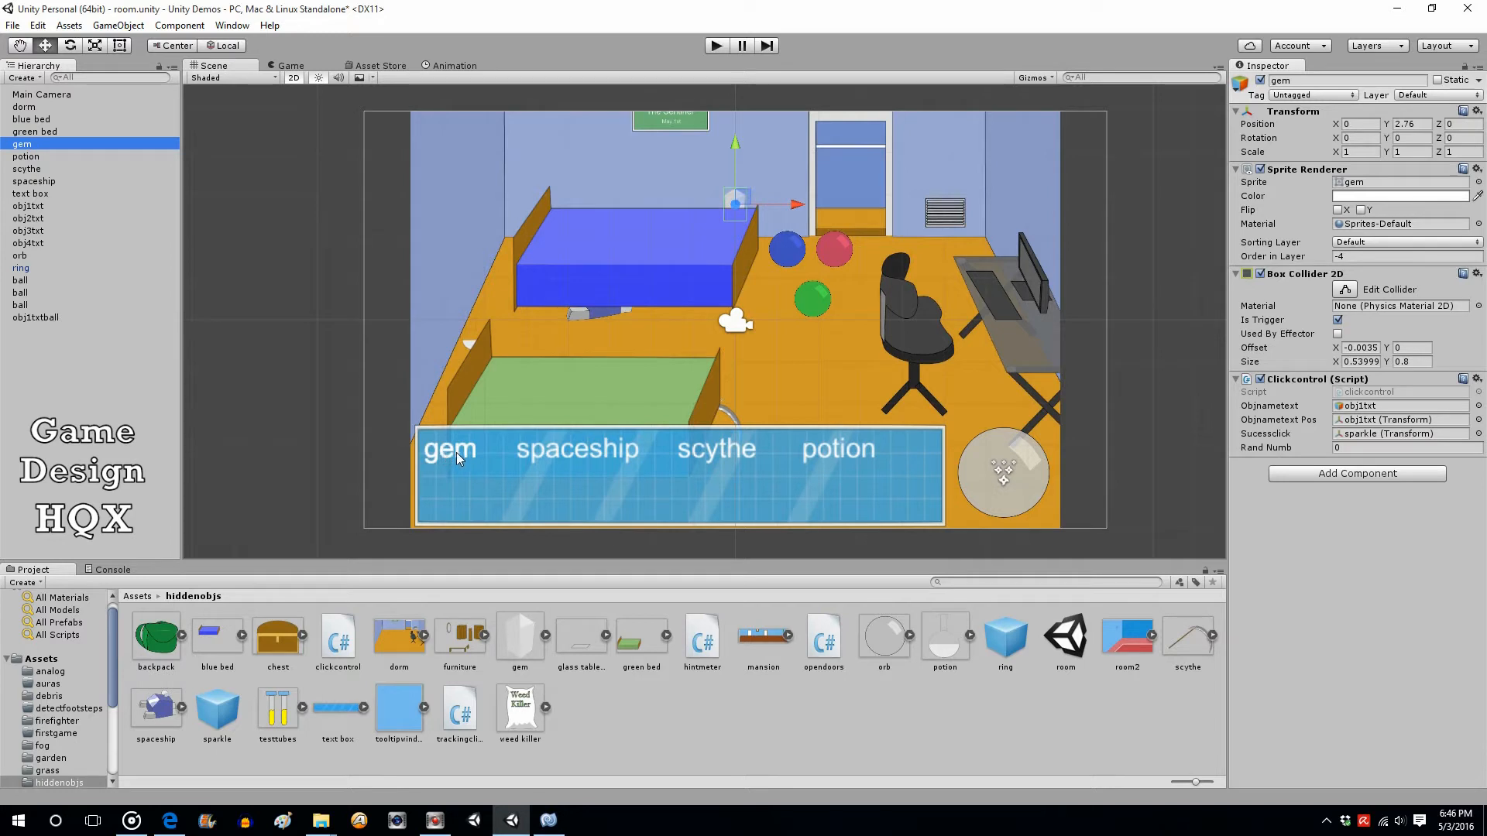
{"action": "mouse_move", "coordinate": [432, 455]}
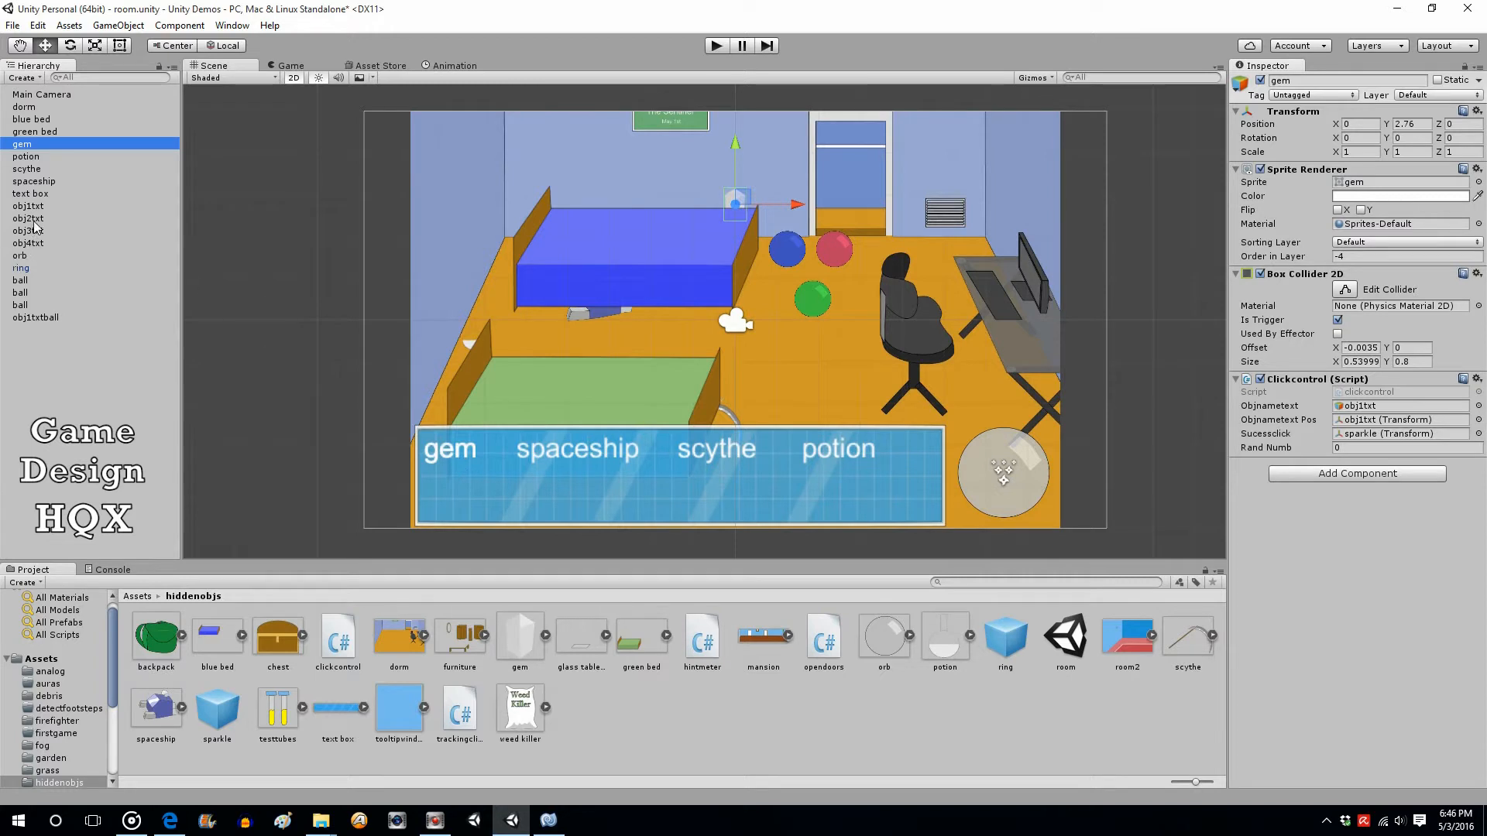
{"action": "left_click", "coordinate": [20, 281]}
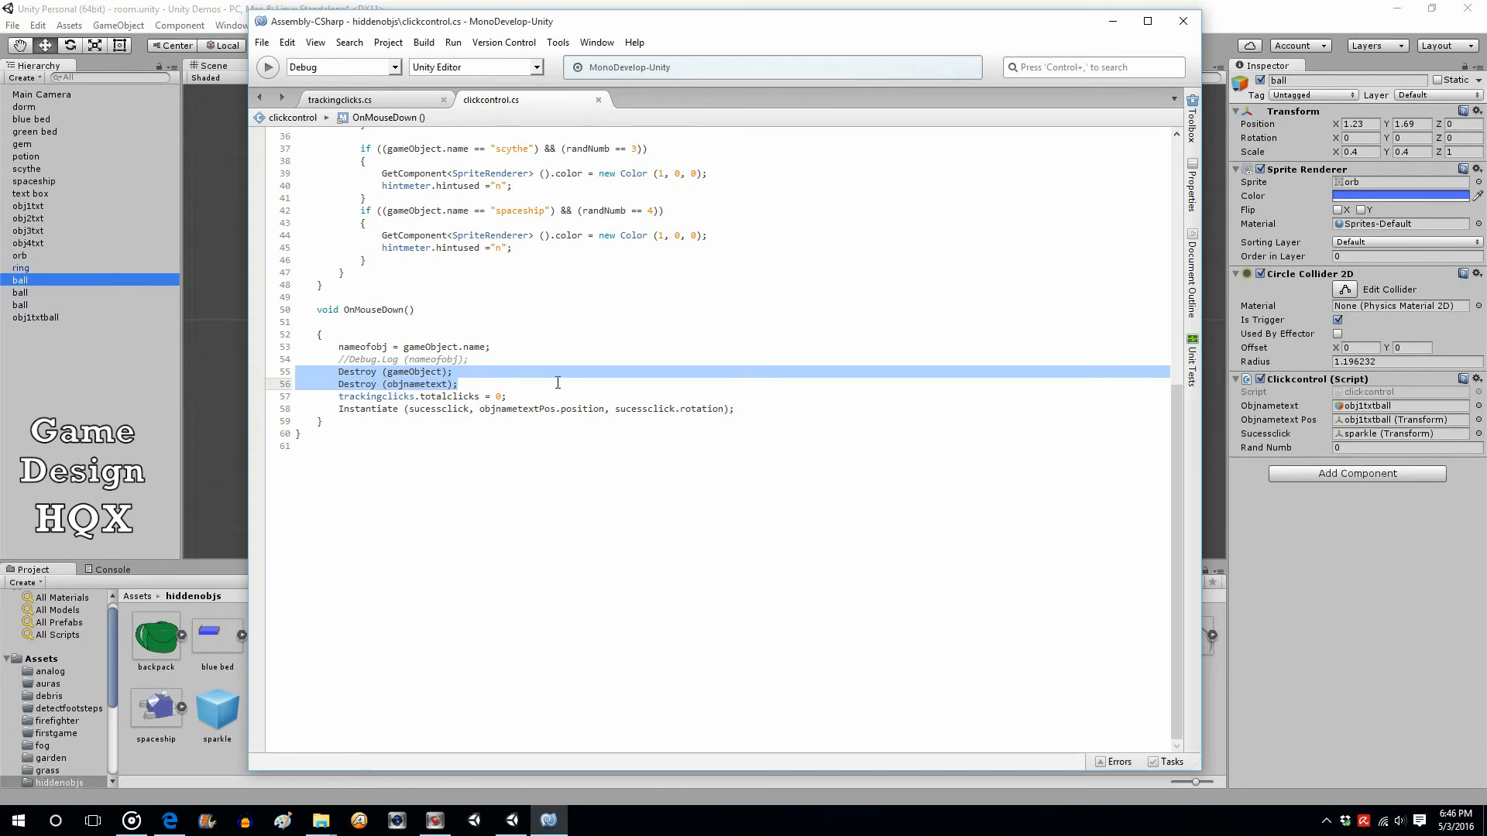
- Deselect the Destroy lines and go to the top of clickcontrol.cs with its public fields
{"action": "left_click", "coordinate": [460, 384]}
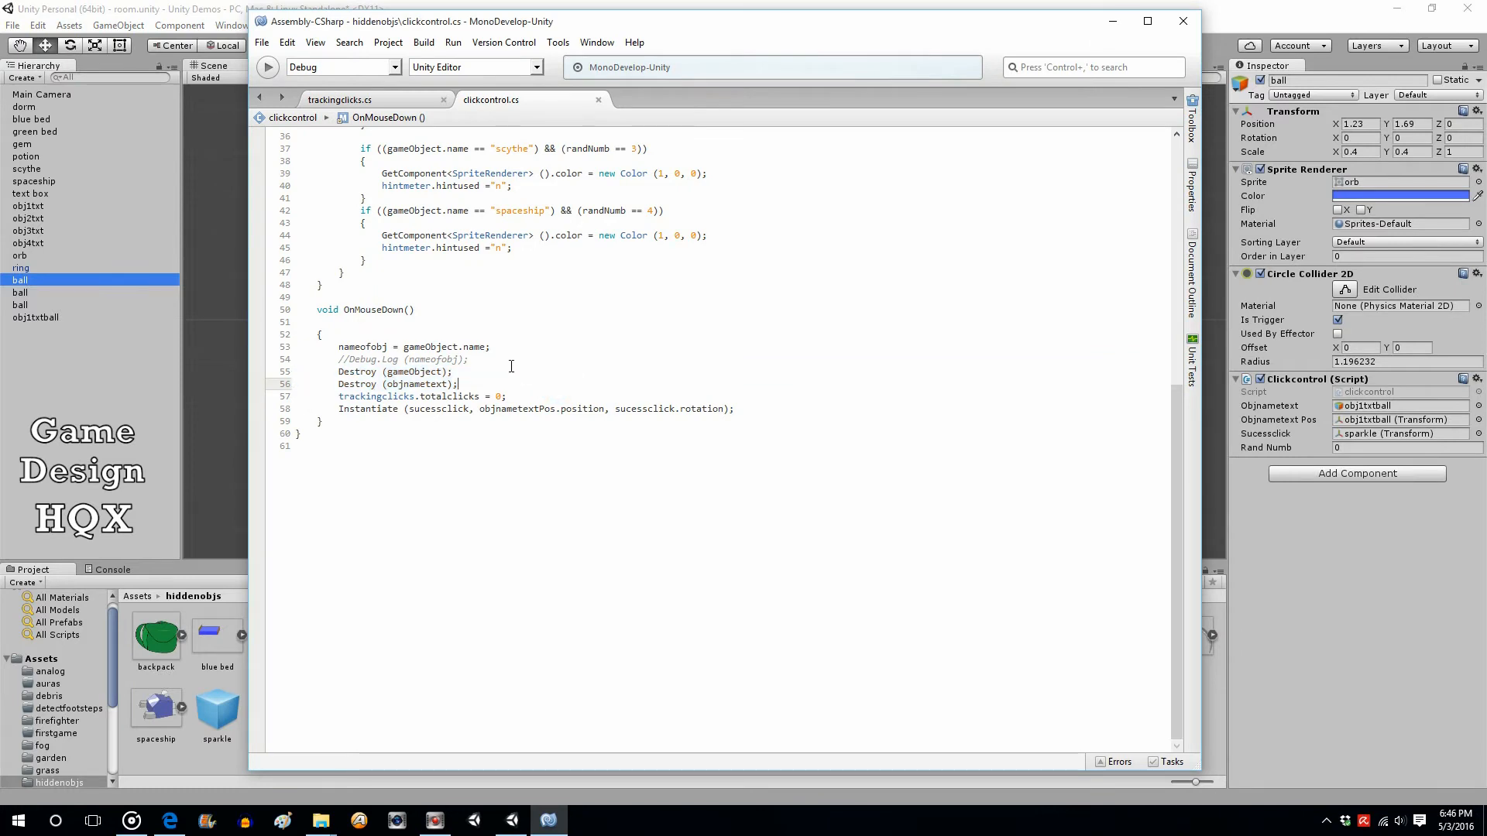
{"action": "left_click", "coordinate": [510, 821]}
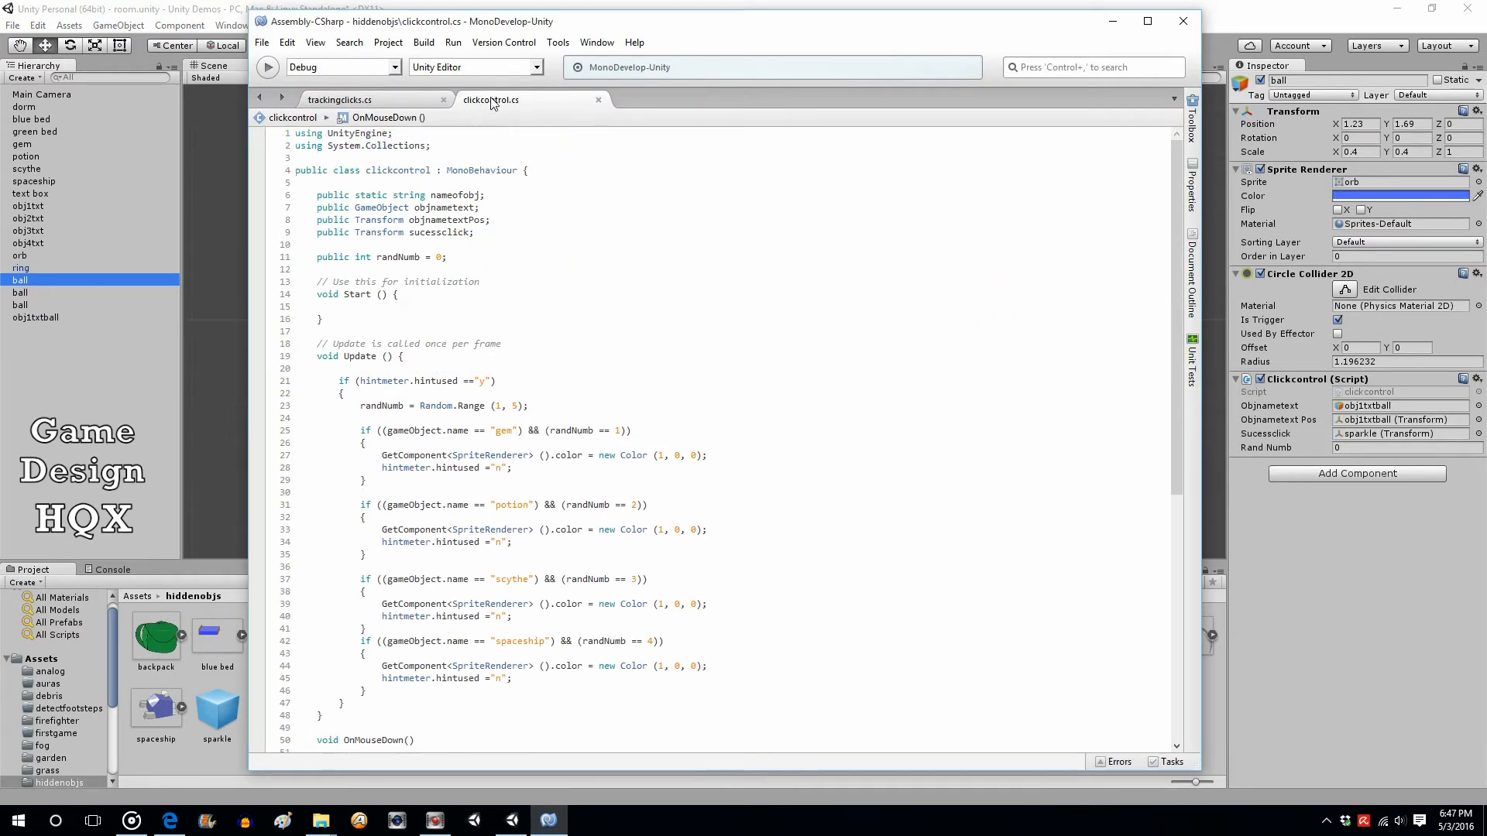
{"action": "mouse_move", "coordinate": [510, 216]}
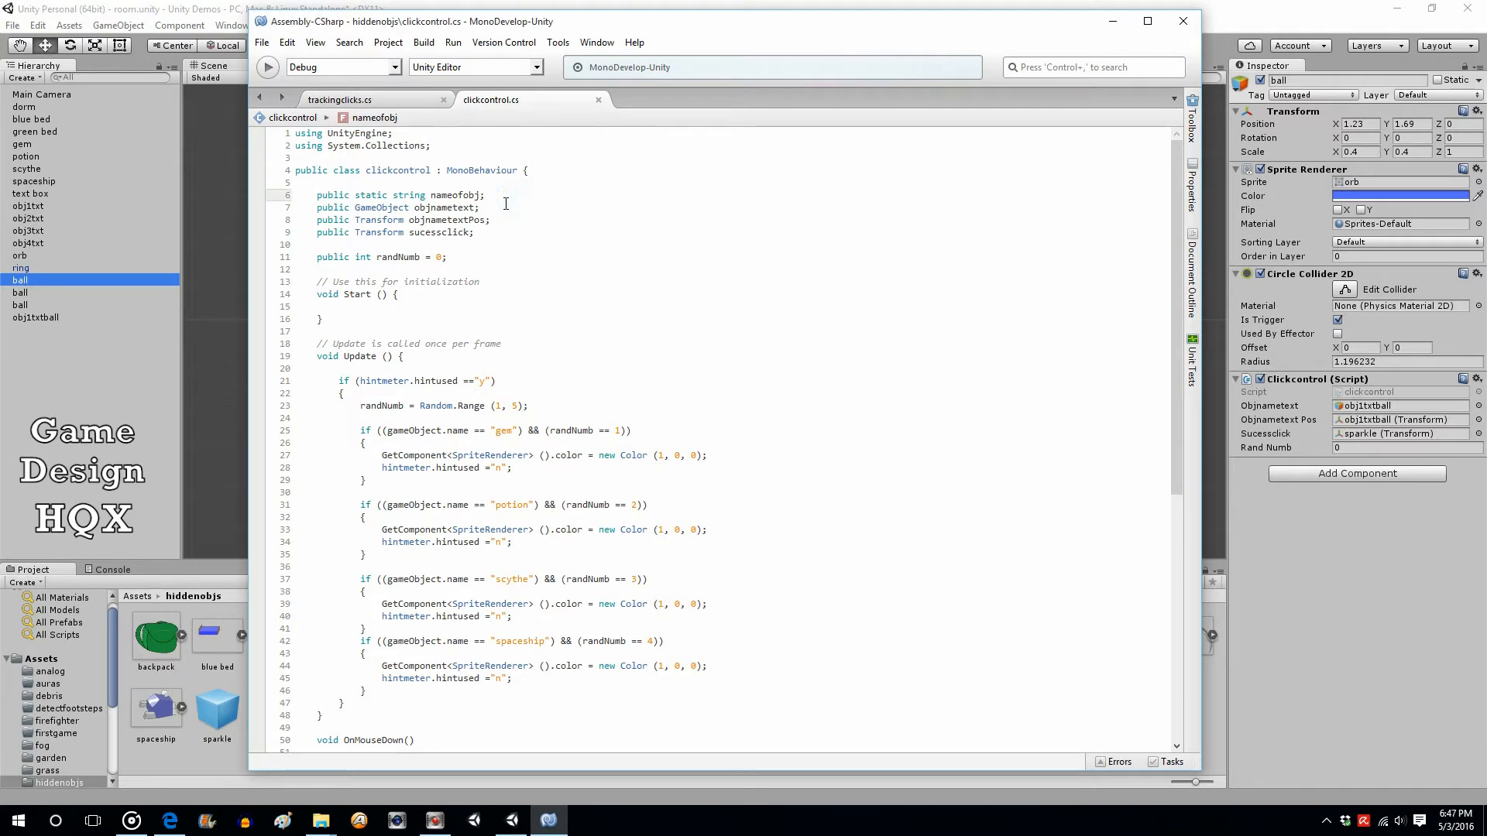
- Declare 'public static int remainBalls' below nameofobj in clickcontrol, save, and return to Unity
{"action": "type", "text": "public static"}
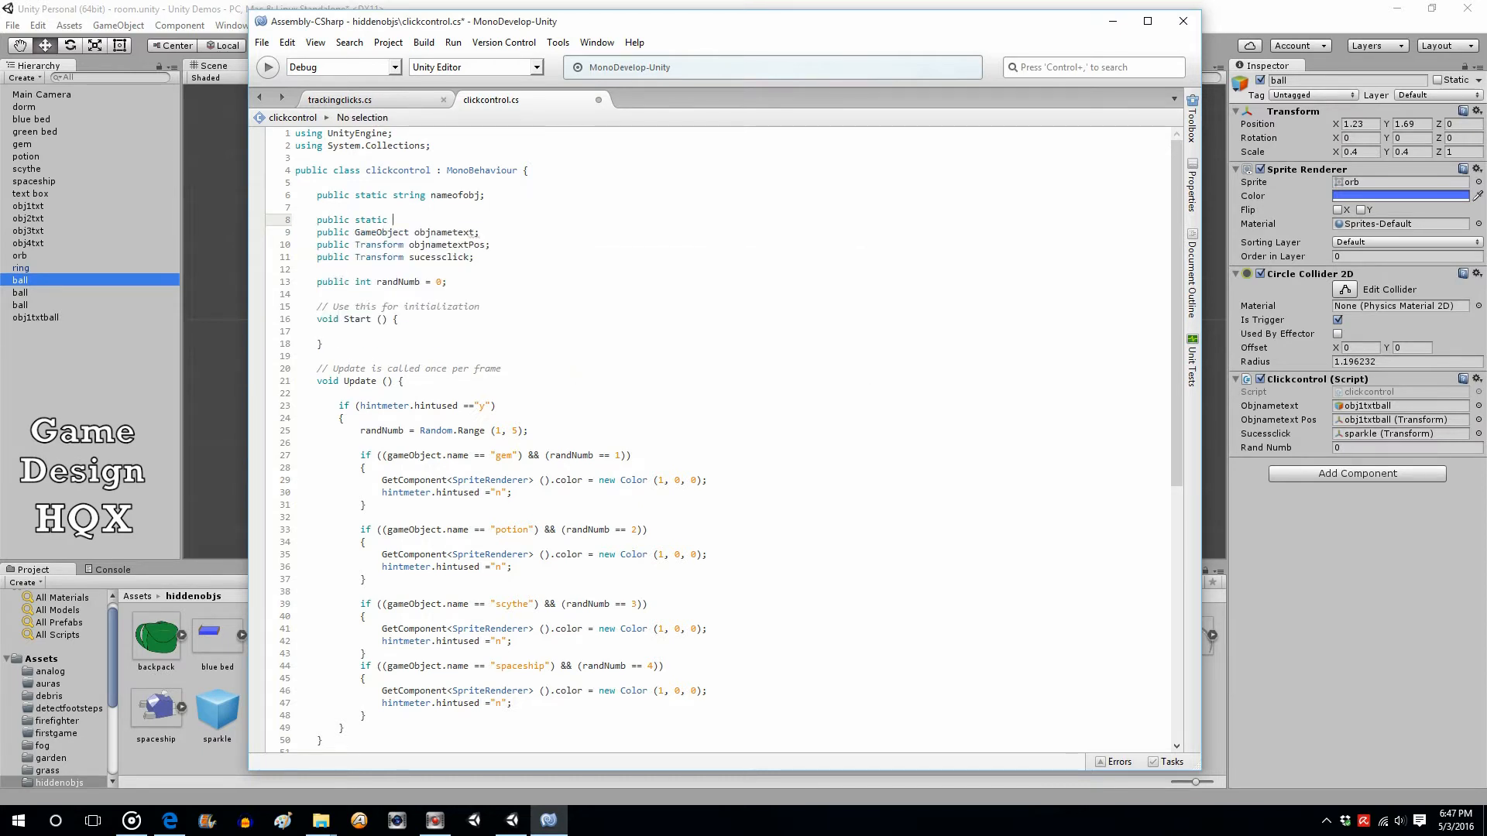
{"action": "type", "text": "int"}
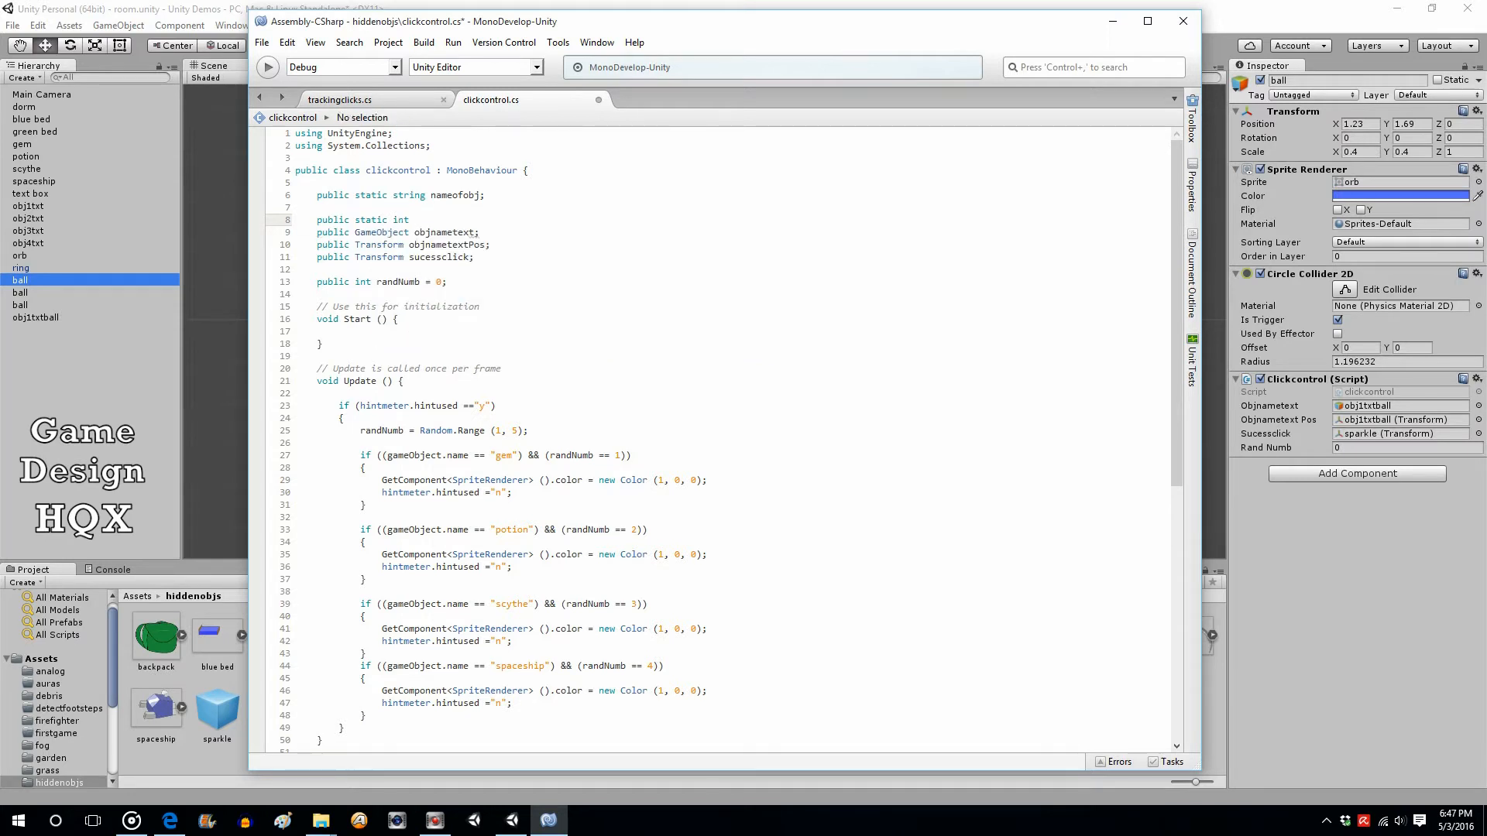
{"action": "type", "text": "remainB"}
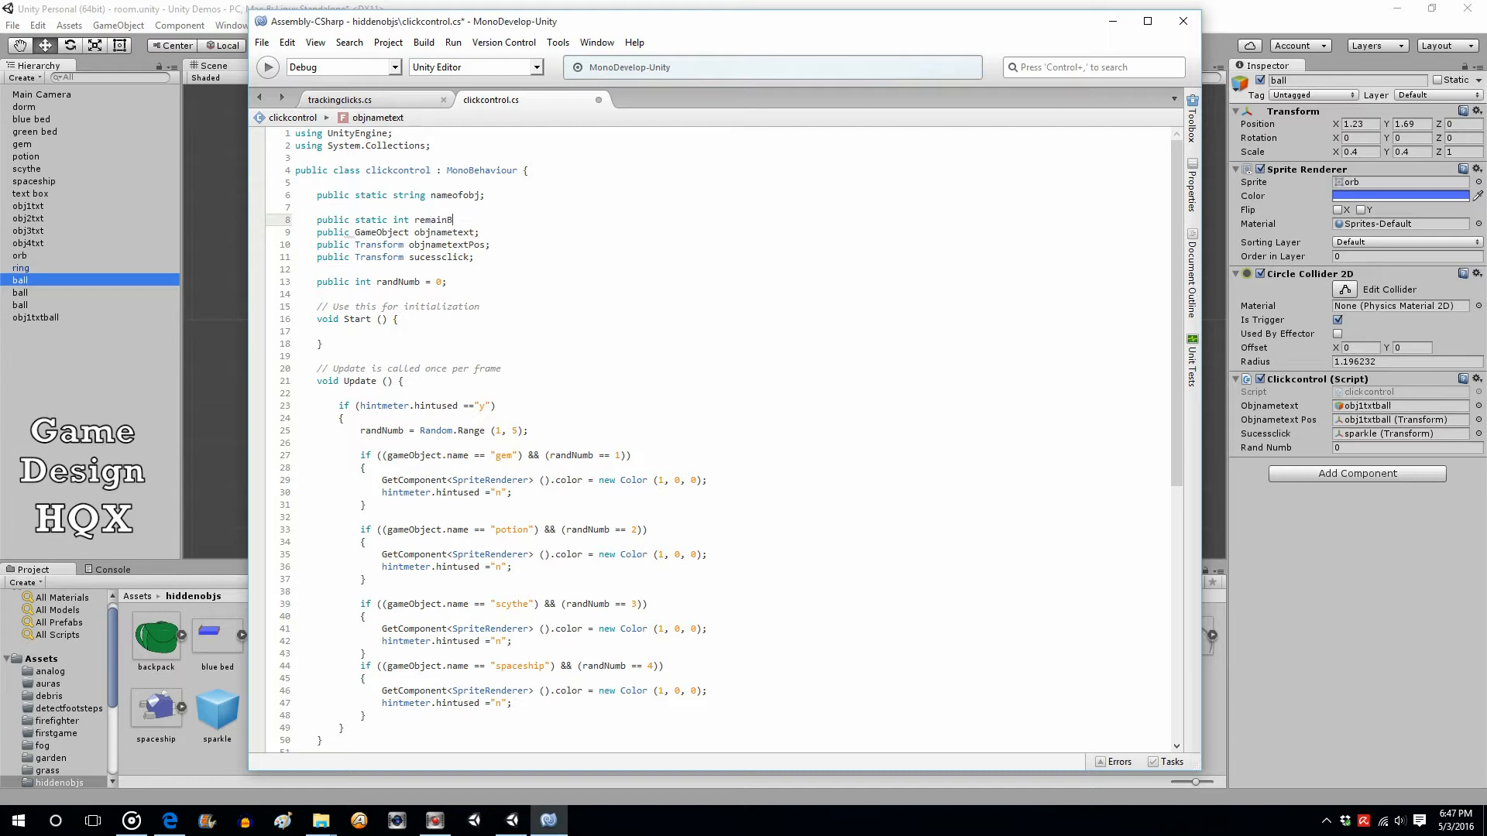
{"action": "type", "text": "alls"}
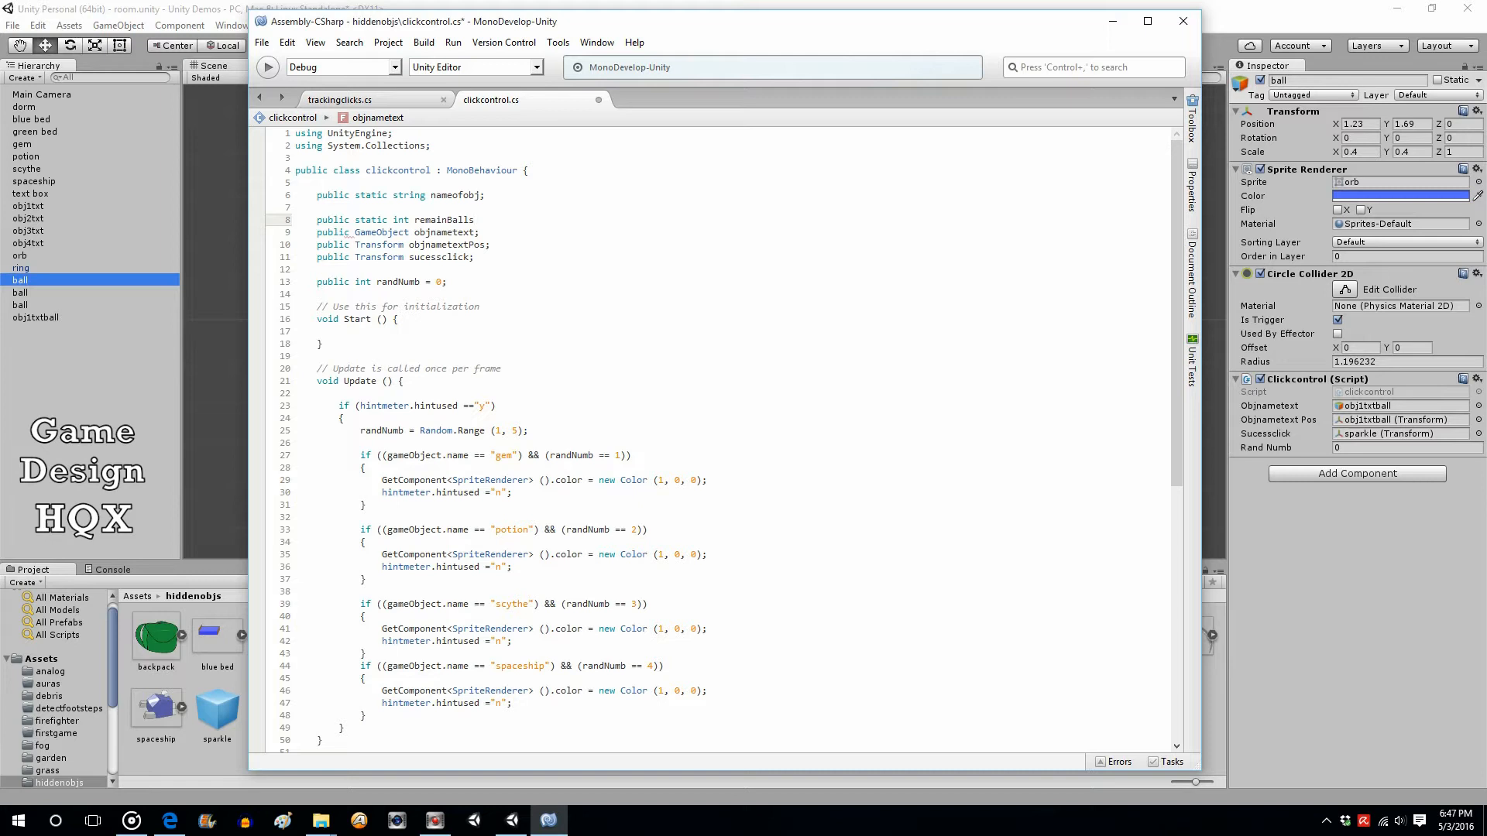
{"action": "type", "text": "=0"}
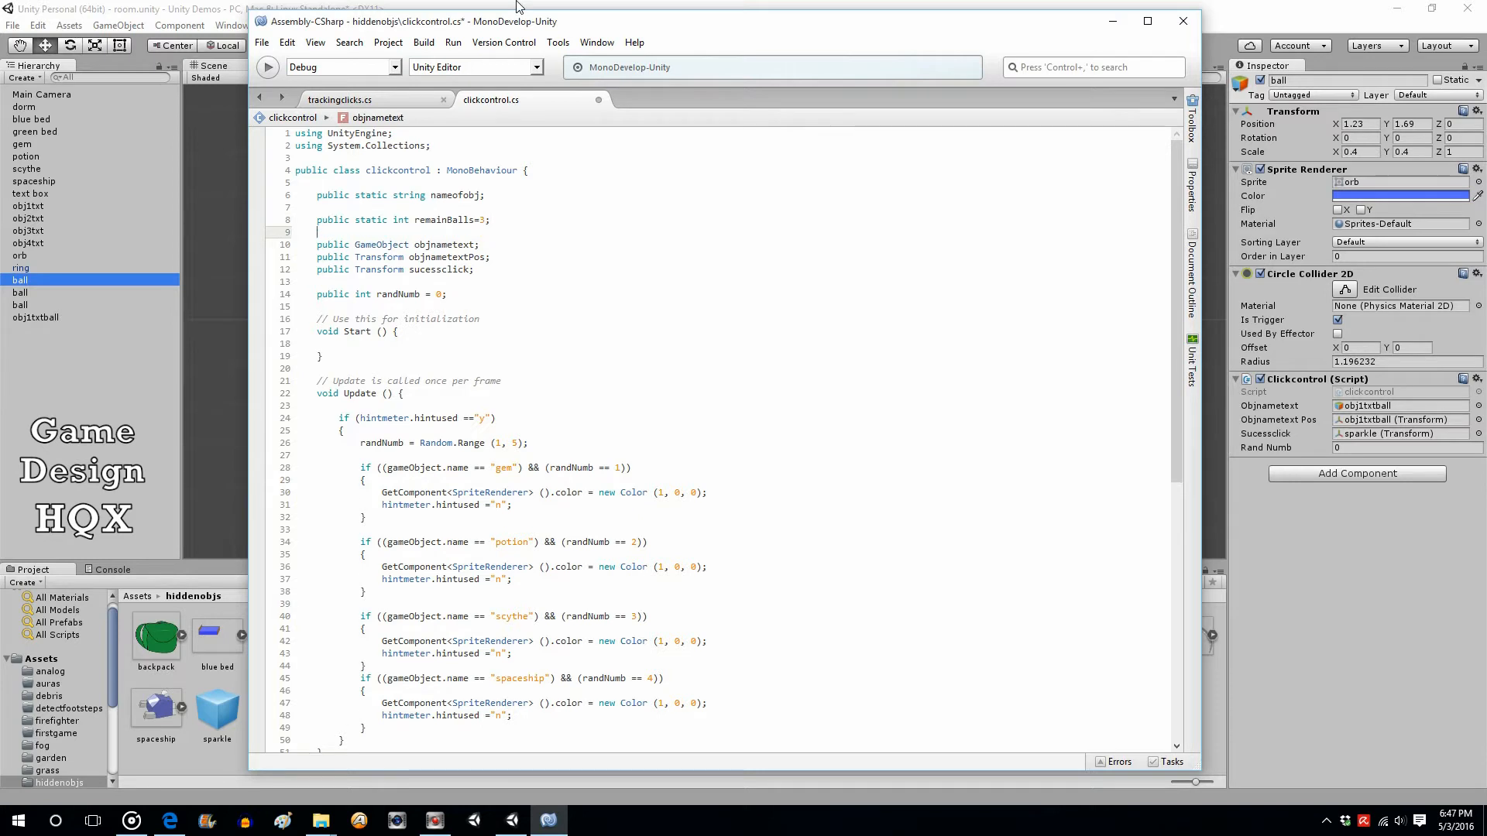
{"action": "left_click", "coordinate": [260, 42]}
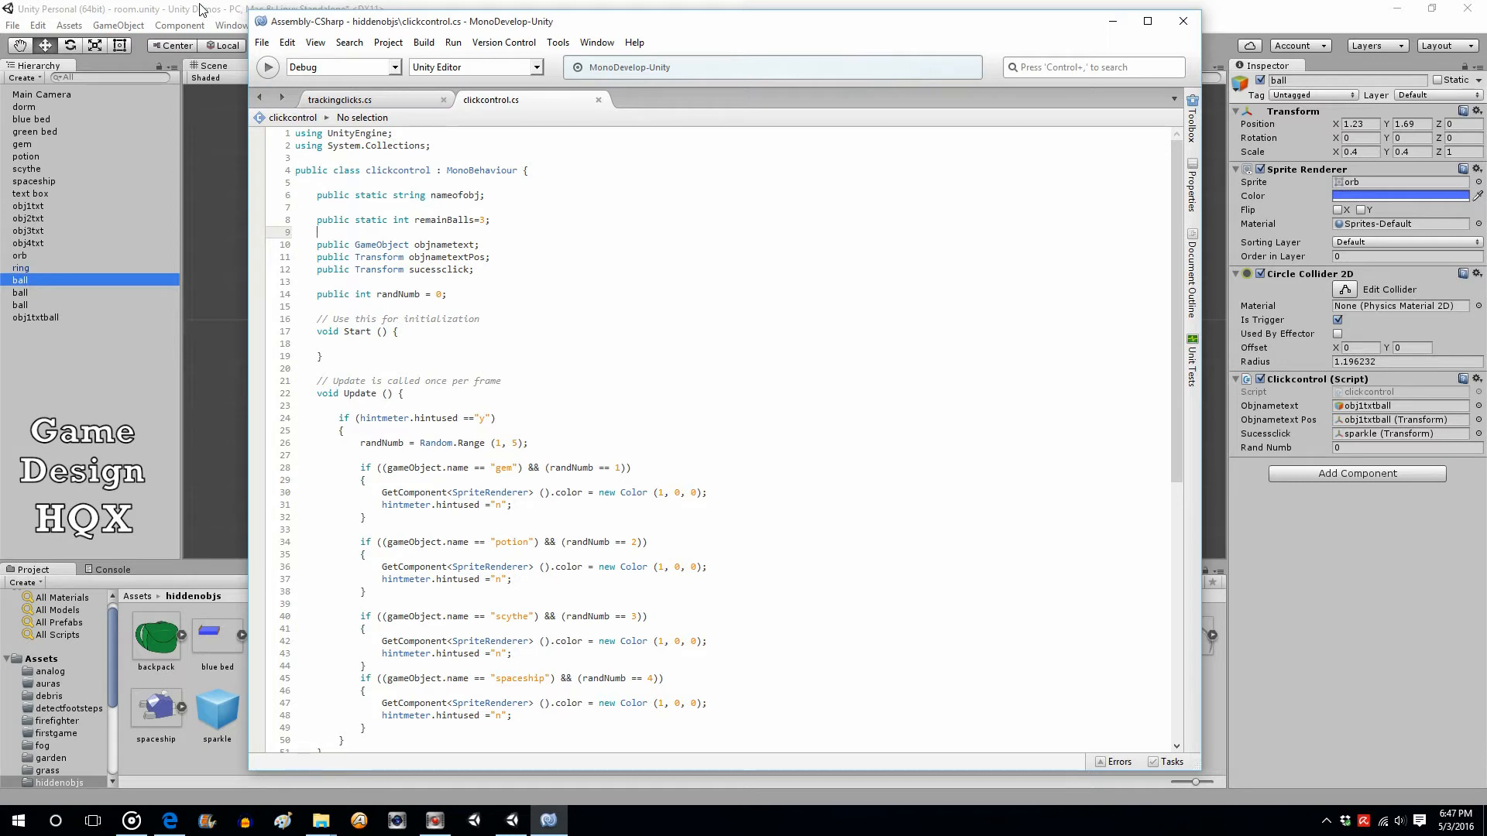
{"action": "scroll", "scroll_direction": "down", "scroll_amount": 3}
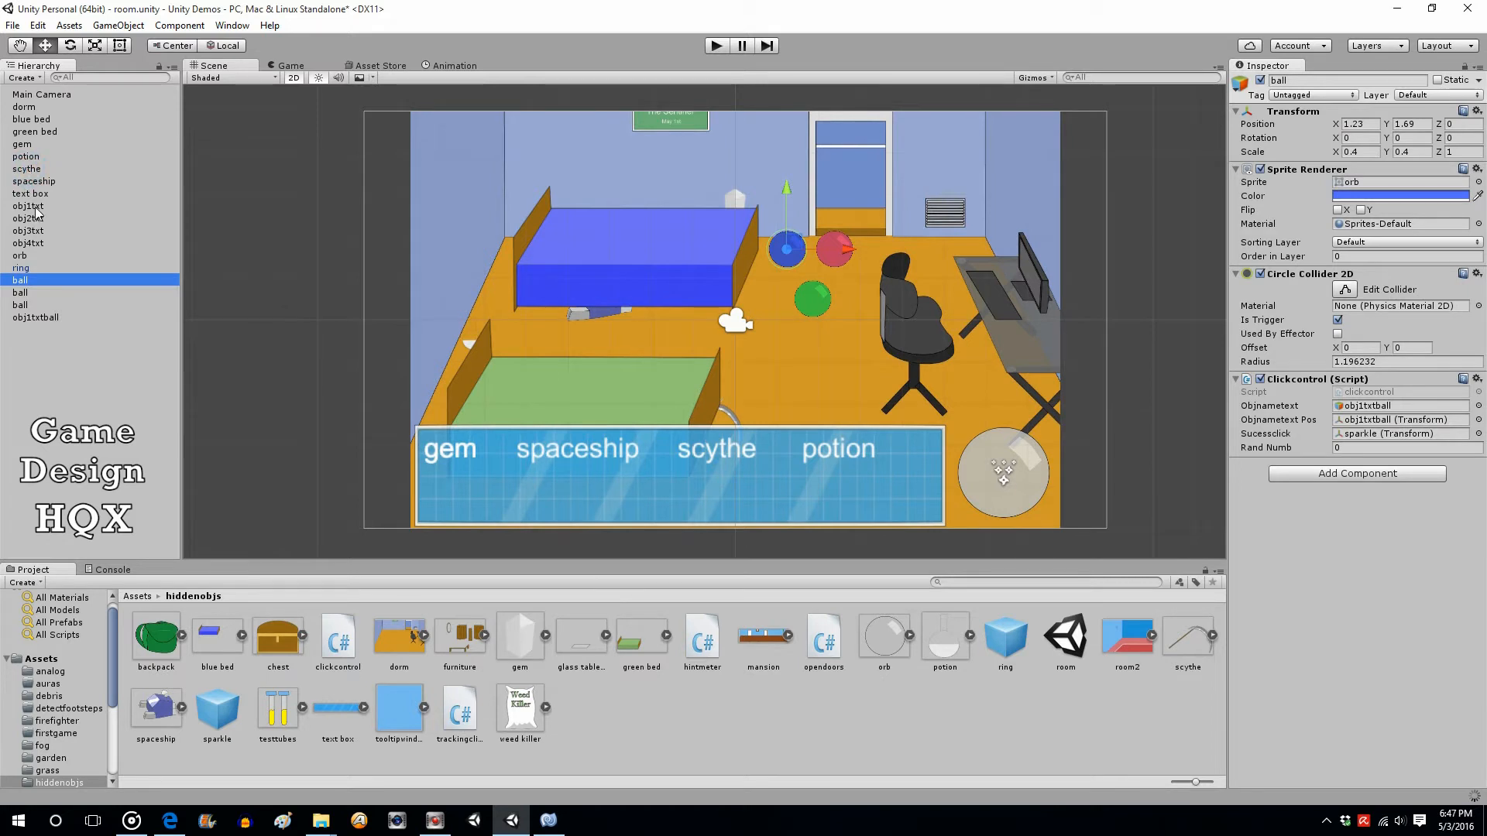
- Inspect the obj1txt gem label object in the Hierarchy
{"action": "left_click", "coordinate": [28, 206]}
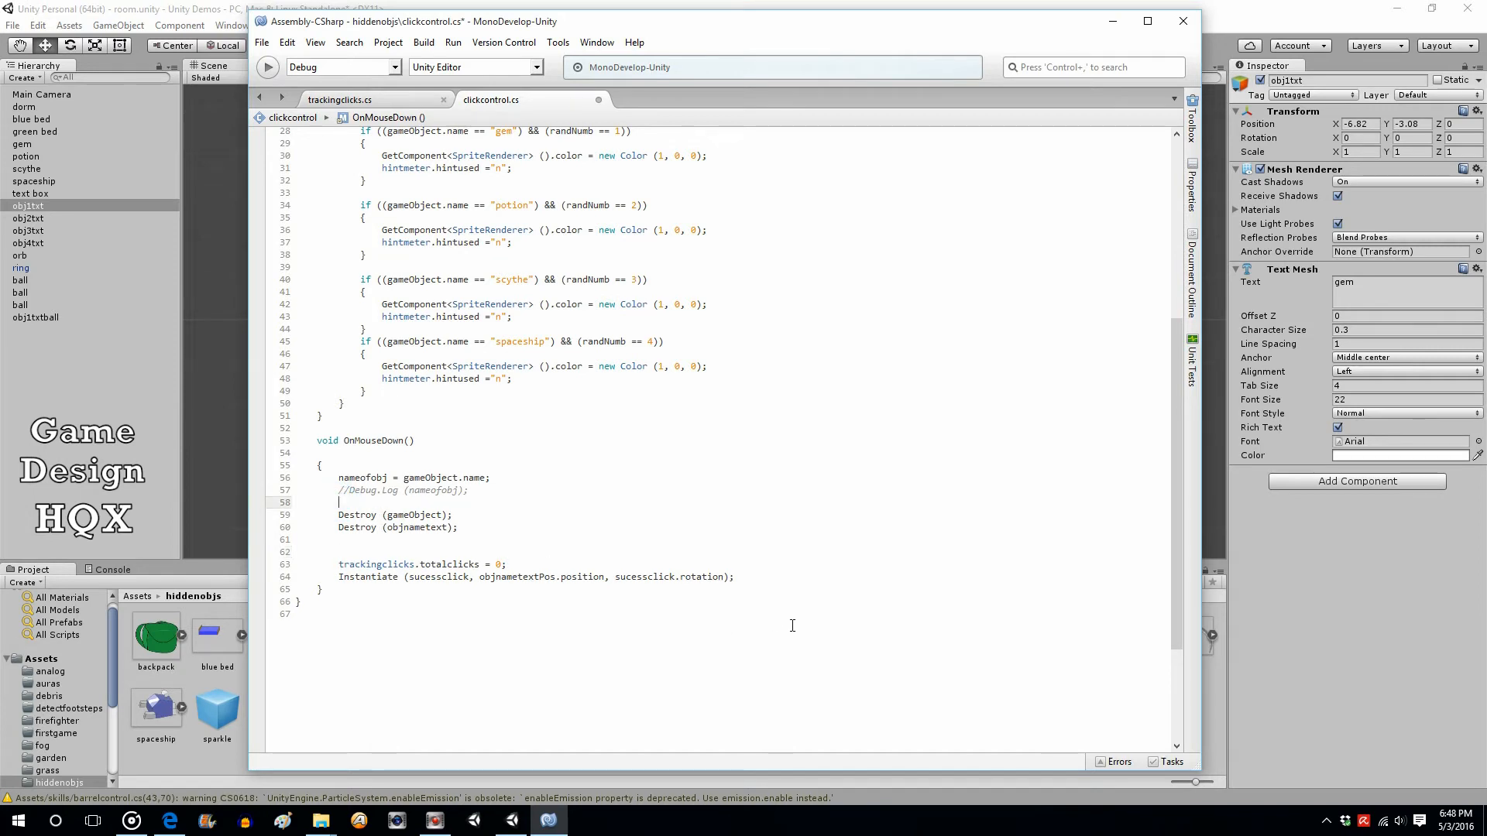
- Write if (gameObject.name == "ball") with empty braces above the Destroy calls in OnMouseDown
{"action": "type", "text": "if"}
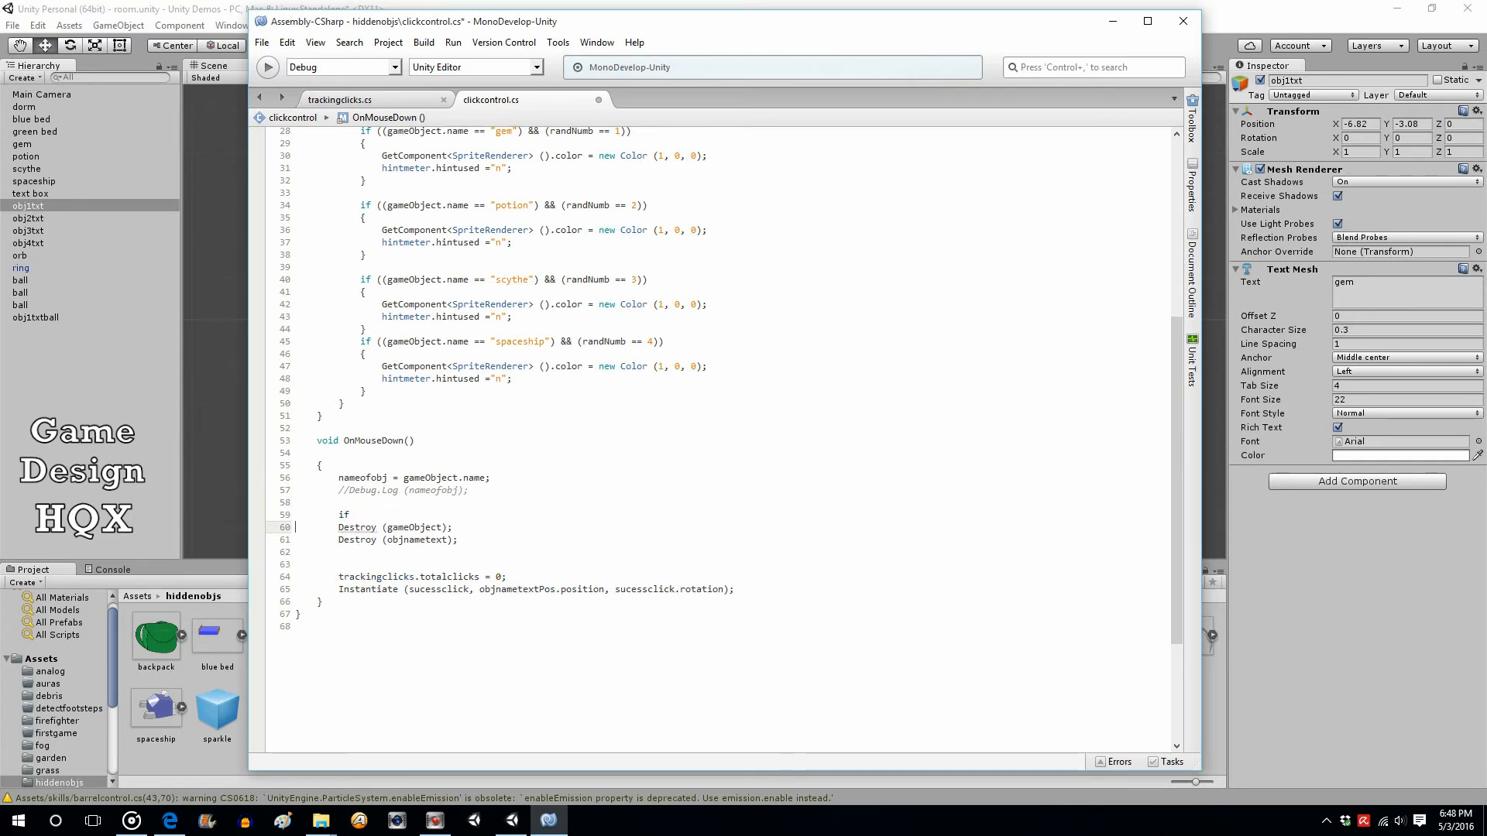
{"action": "type", "text": "("}
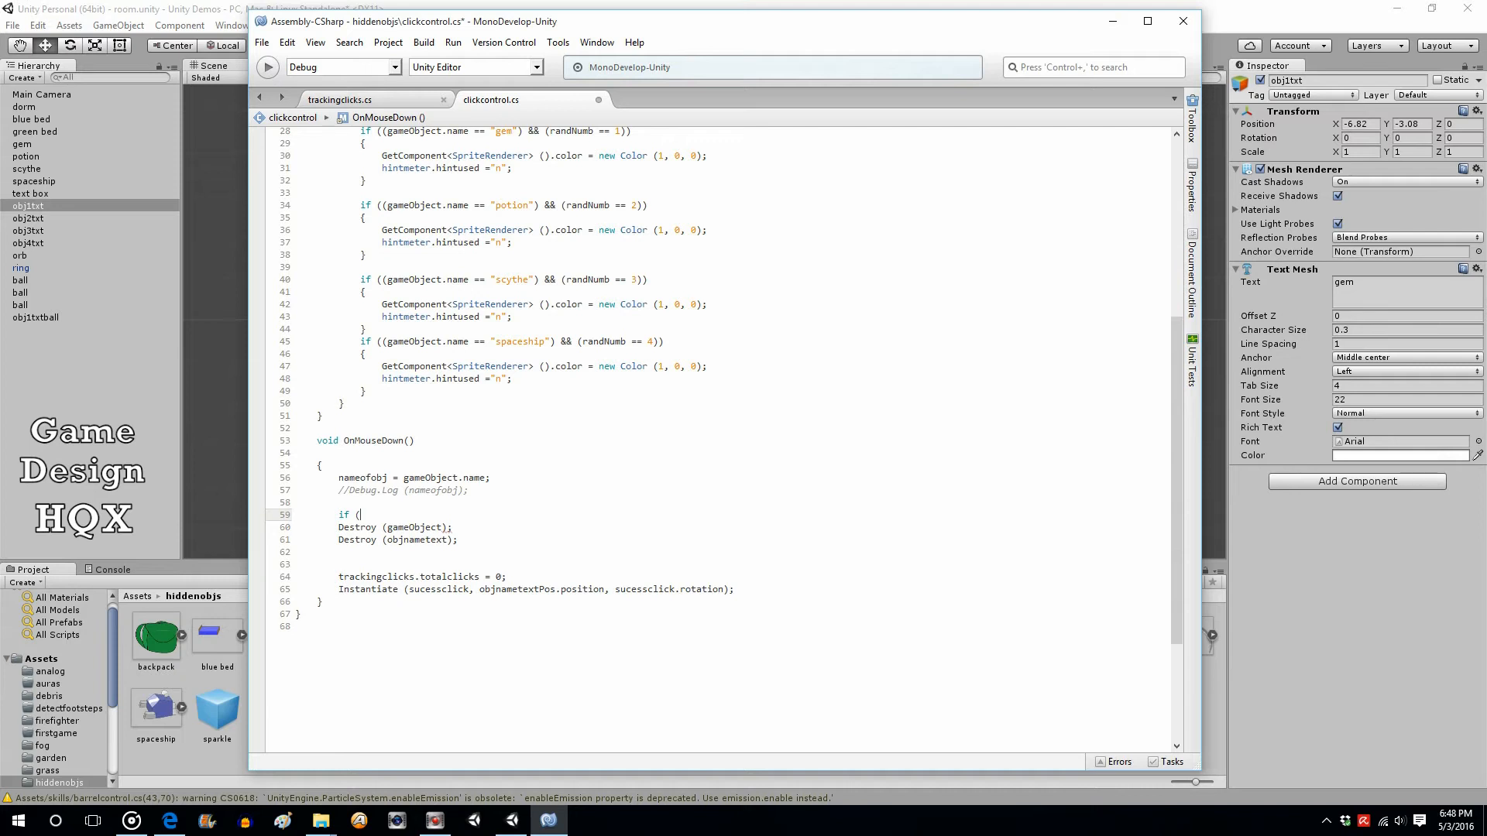
{"action": "type", "text": "gameObject"}
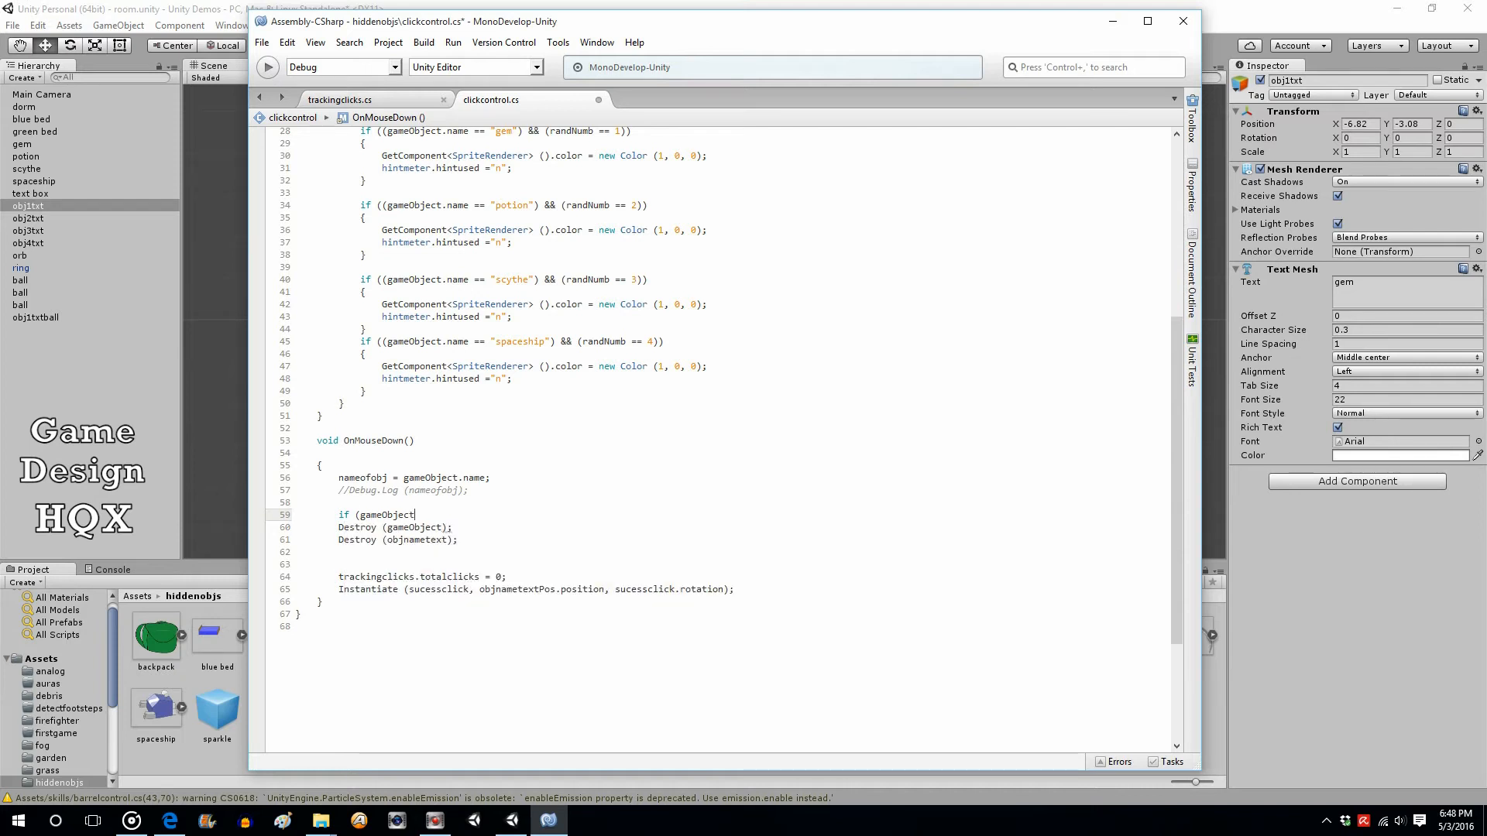
{"action": "type", "text": ".name"}
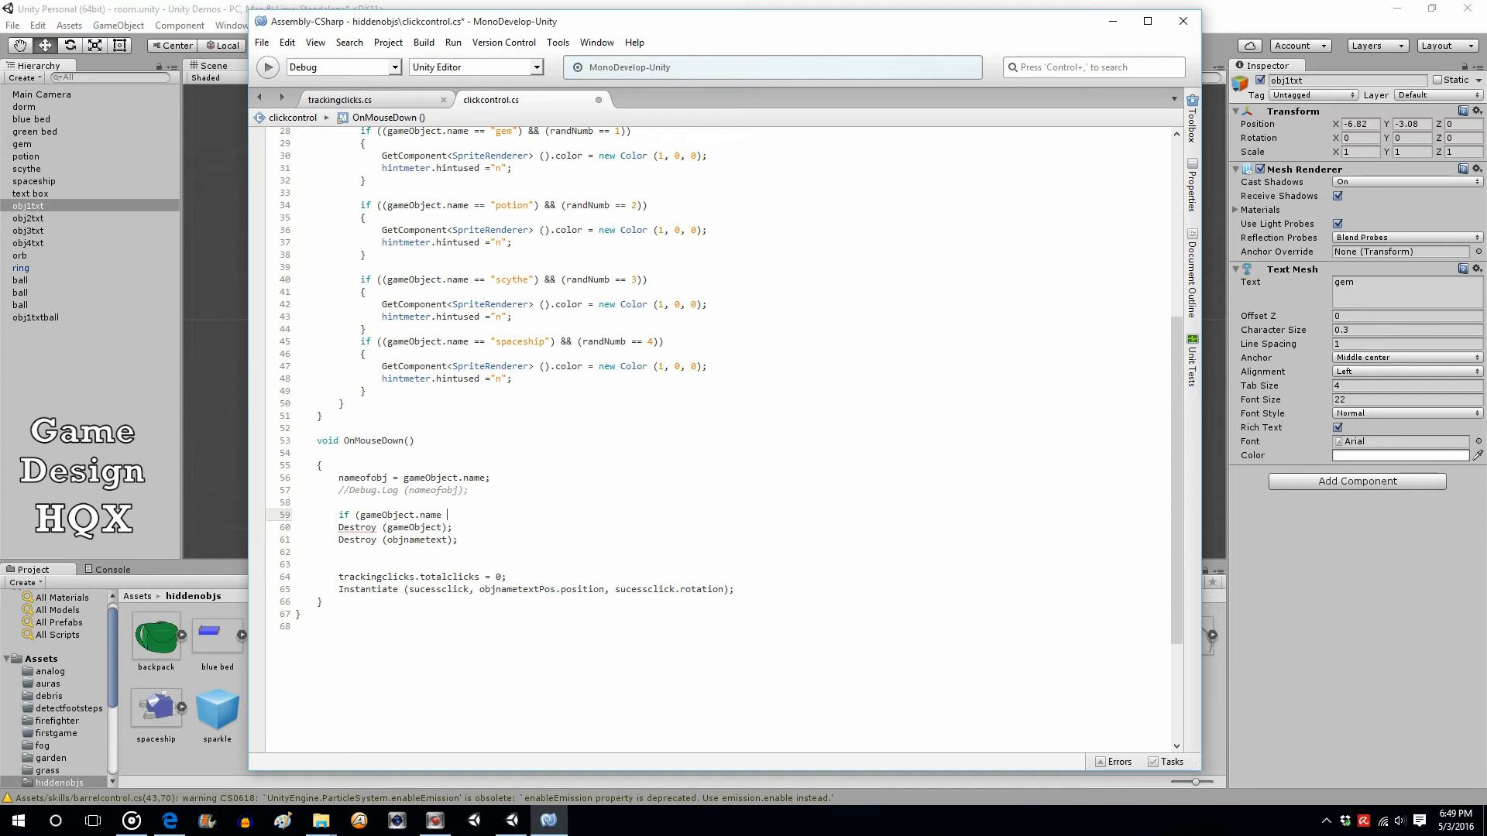
{"action": "type", "text": "== \""}
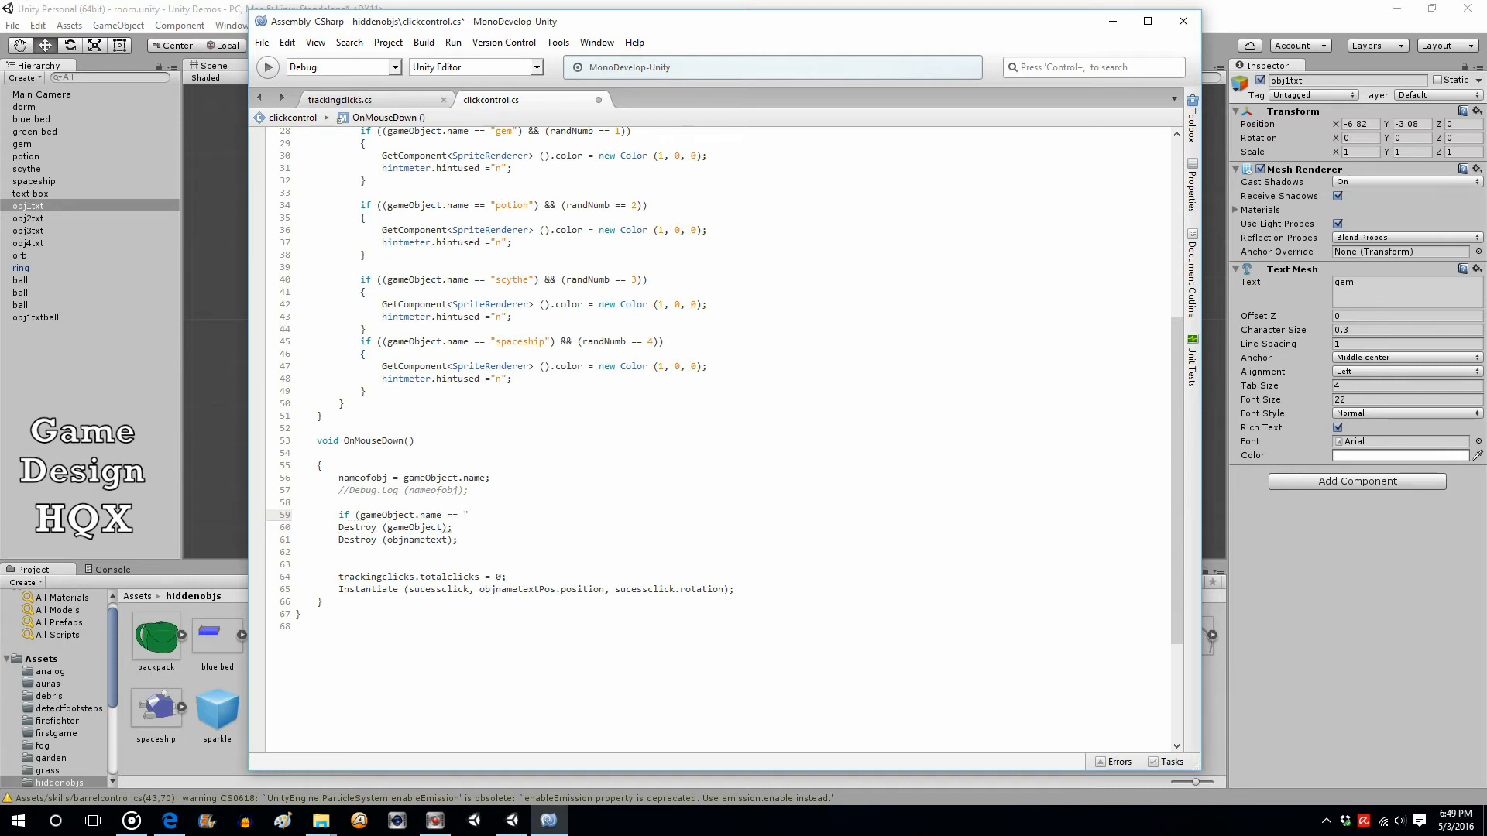
{"action": "type", "text": "ball"}
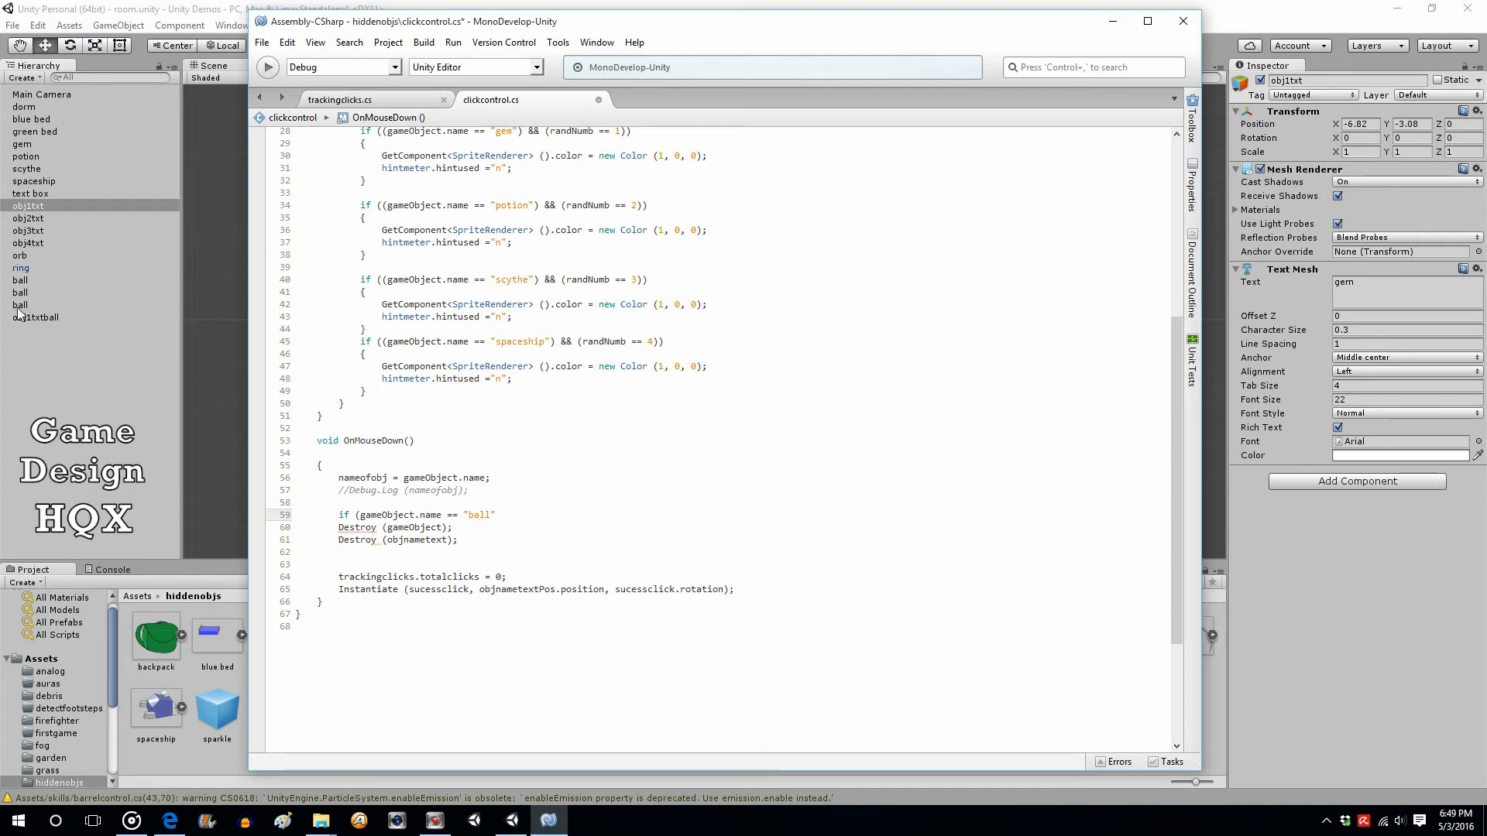
{"action": "left_click", "coordinate": [494, 514]}
{"action": "type", "text": ")"}
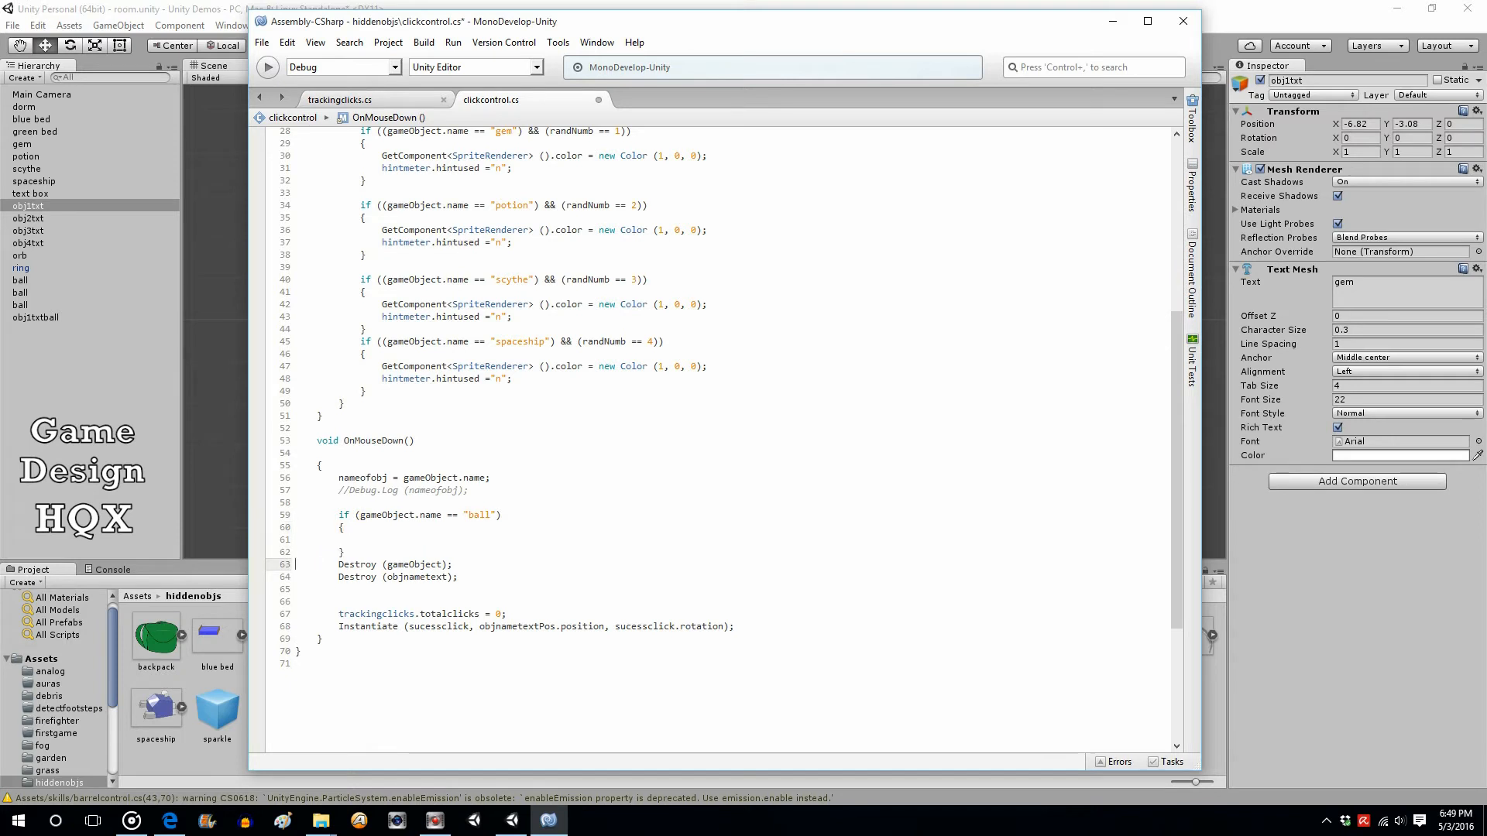
- Wrap the two Destroy calls in an else branch after the ball block, braces on their own lines
{"action": "type", "text": "else {"}
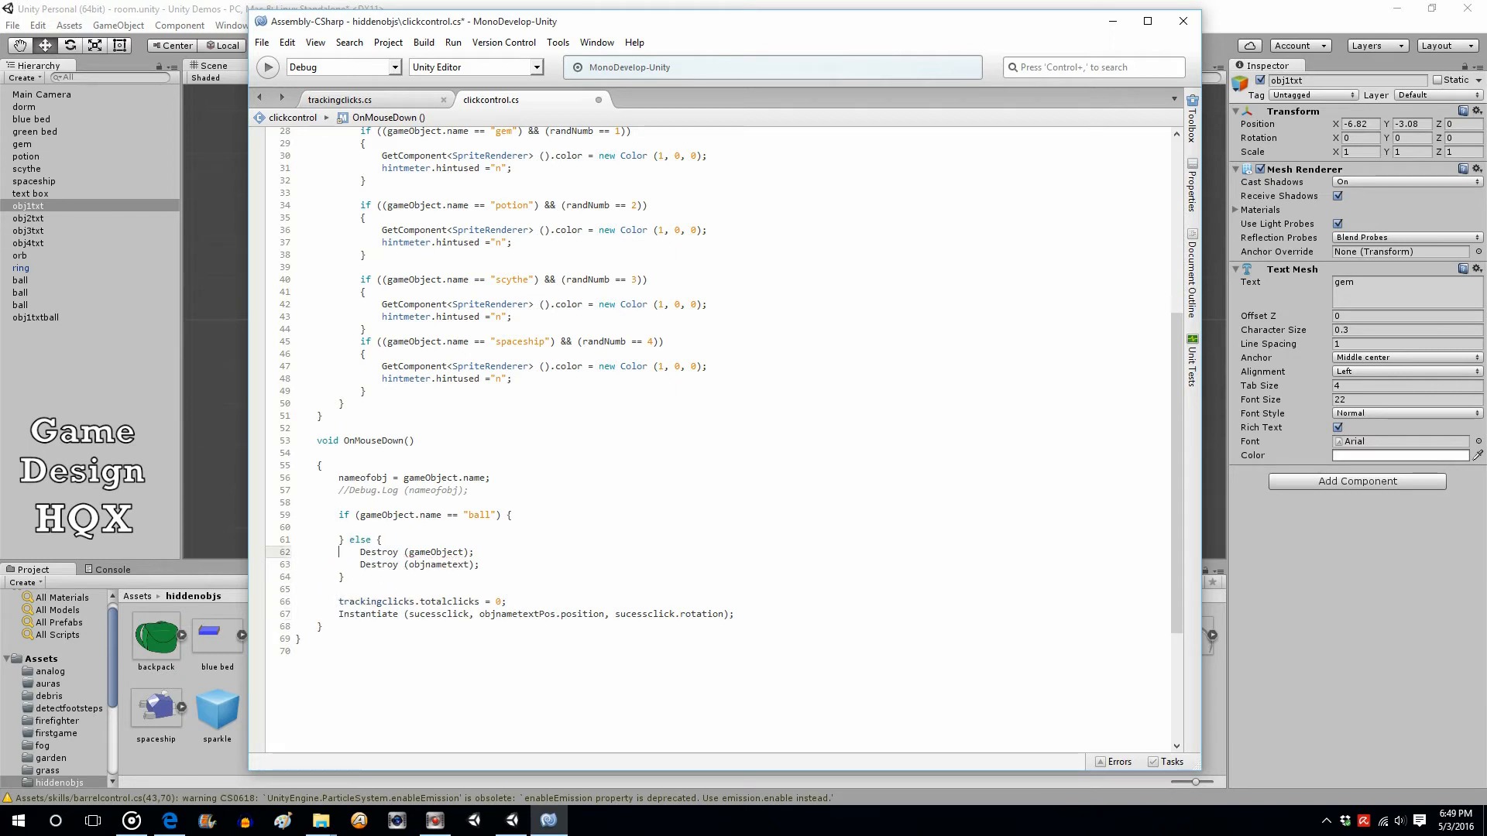
{"action": "left_click", "coordinate": [508, 514]}
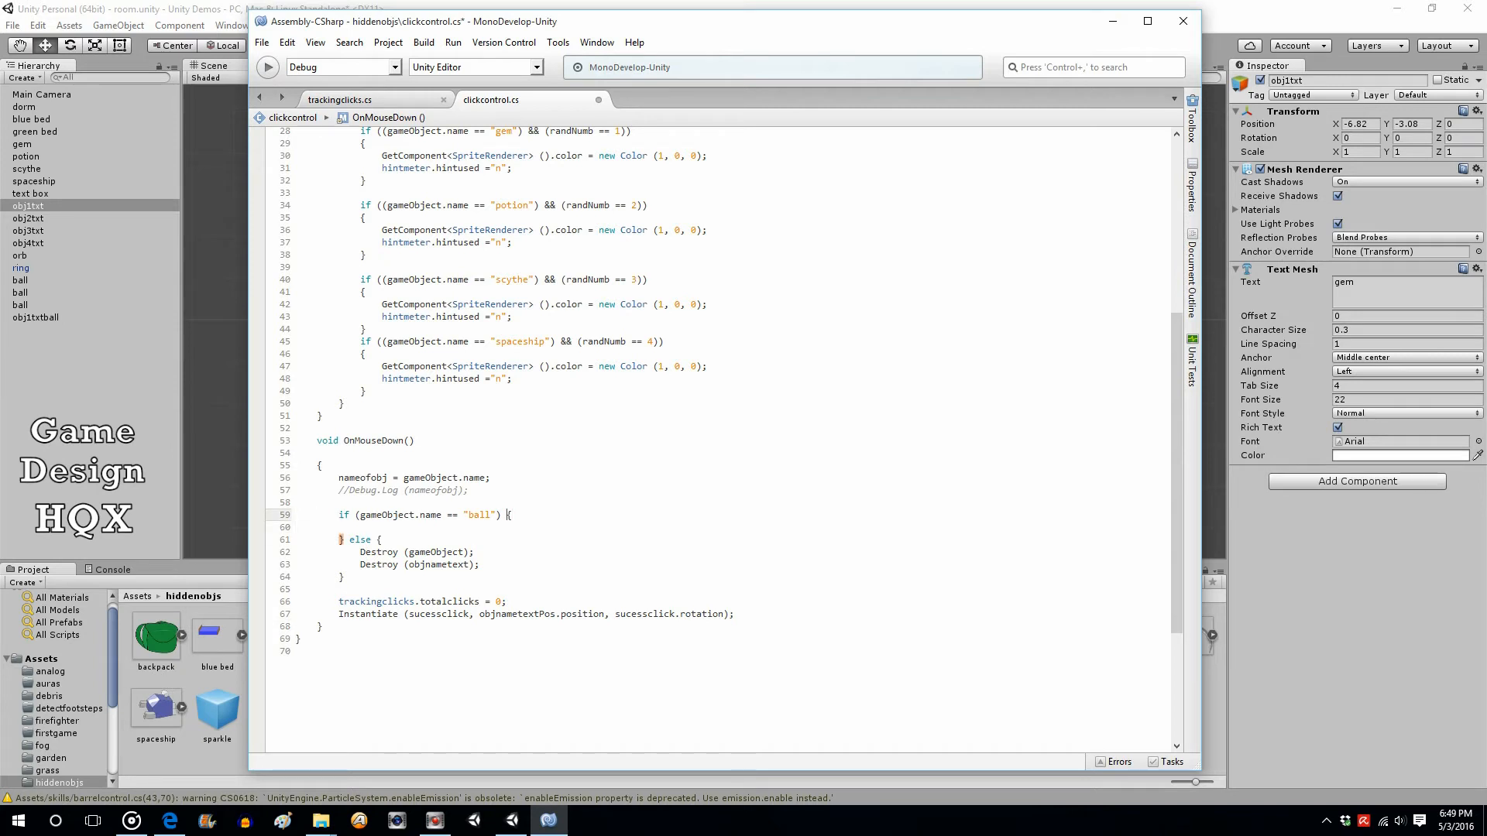
{"action": "key", "text": "Return"}
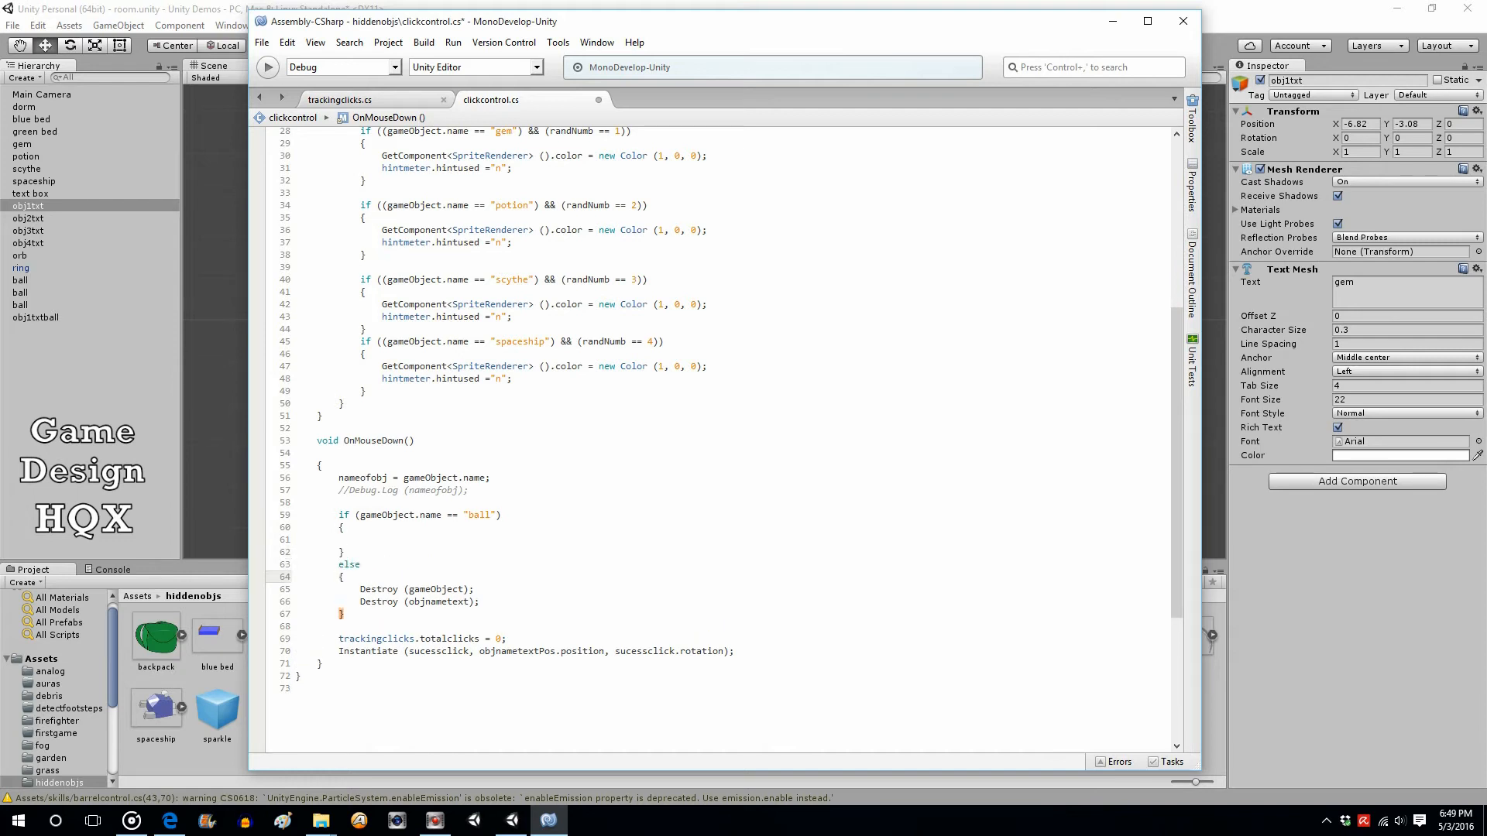
{"action": "left_click", "coordinate": [361, 539]}
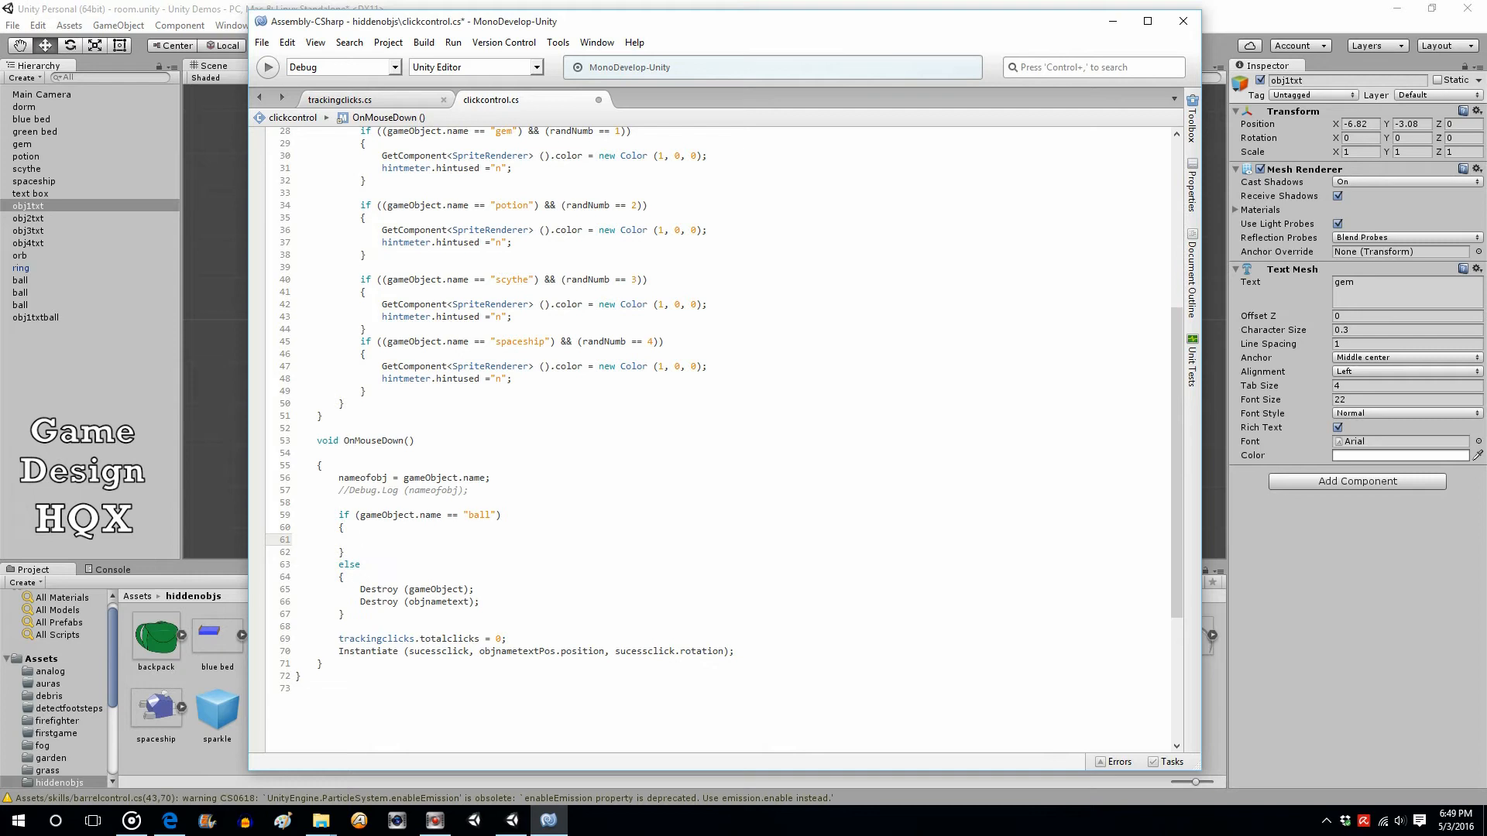
{"action": "left_click", "coordinate": [360, 539]}
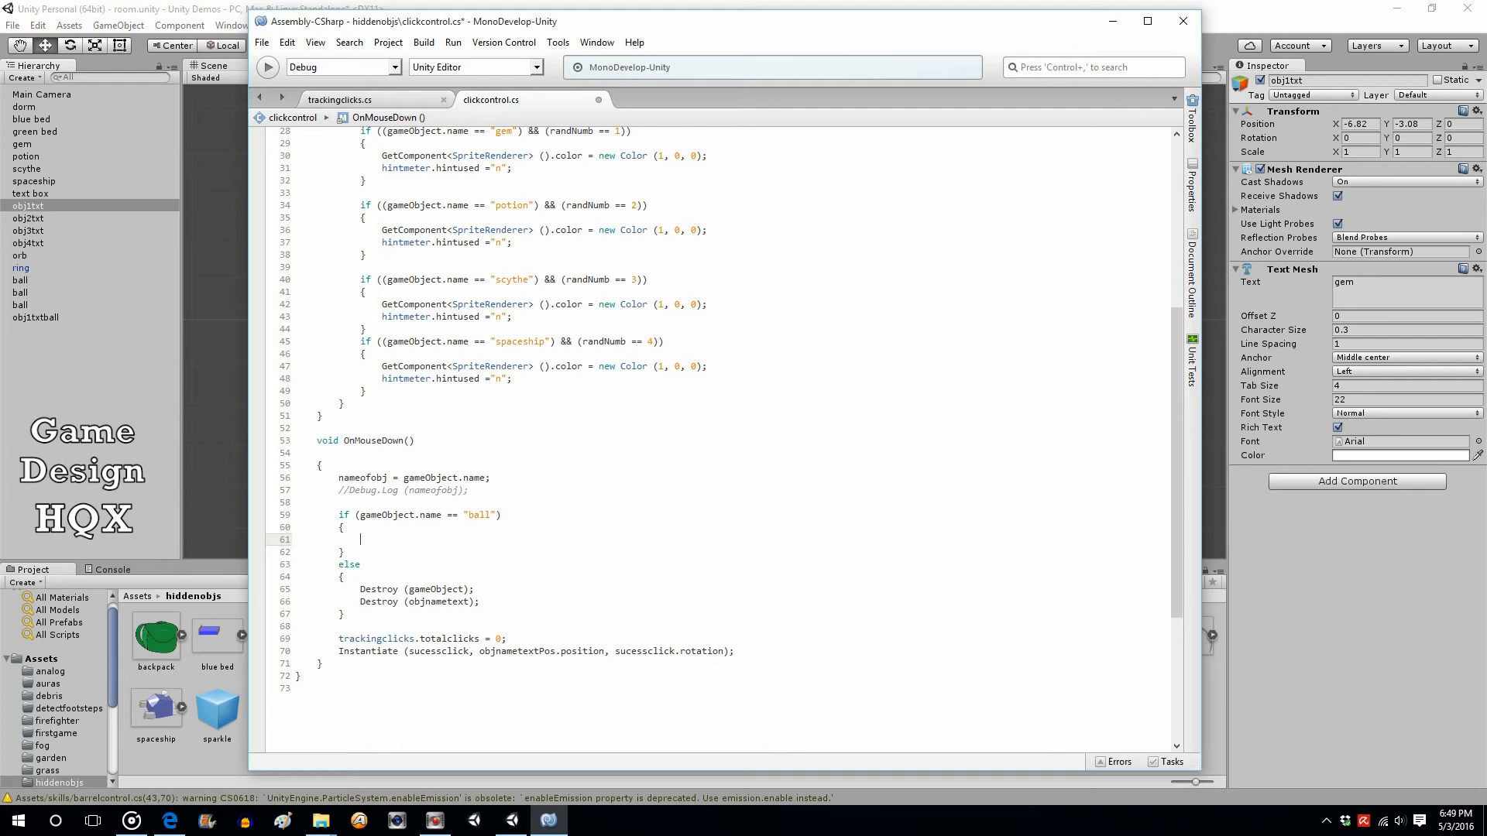
- Add remainBalls -= 1; inside the ball if block so a click decrements the count
{"action": "type", "text": "re"}
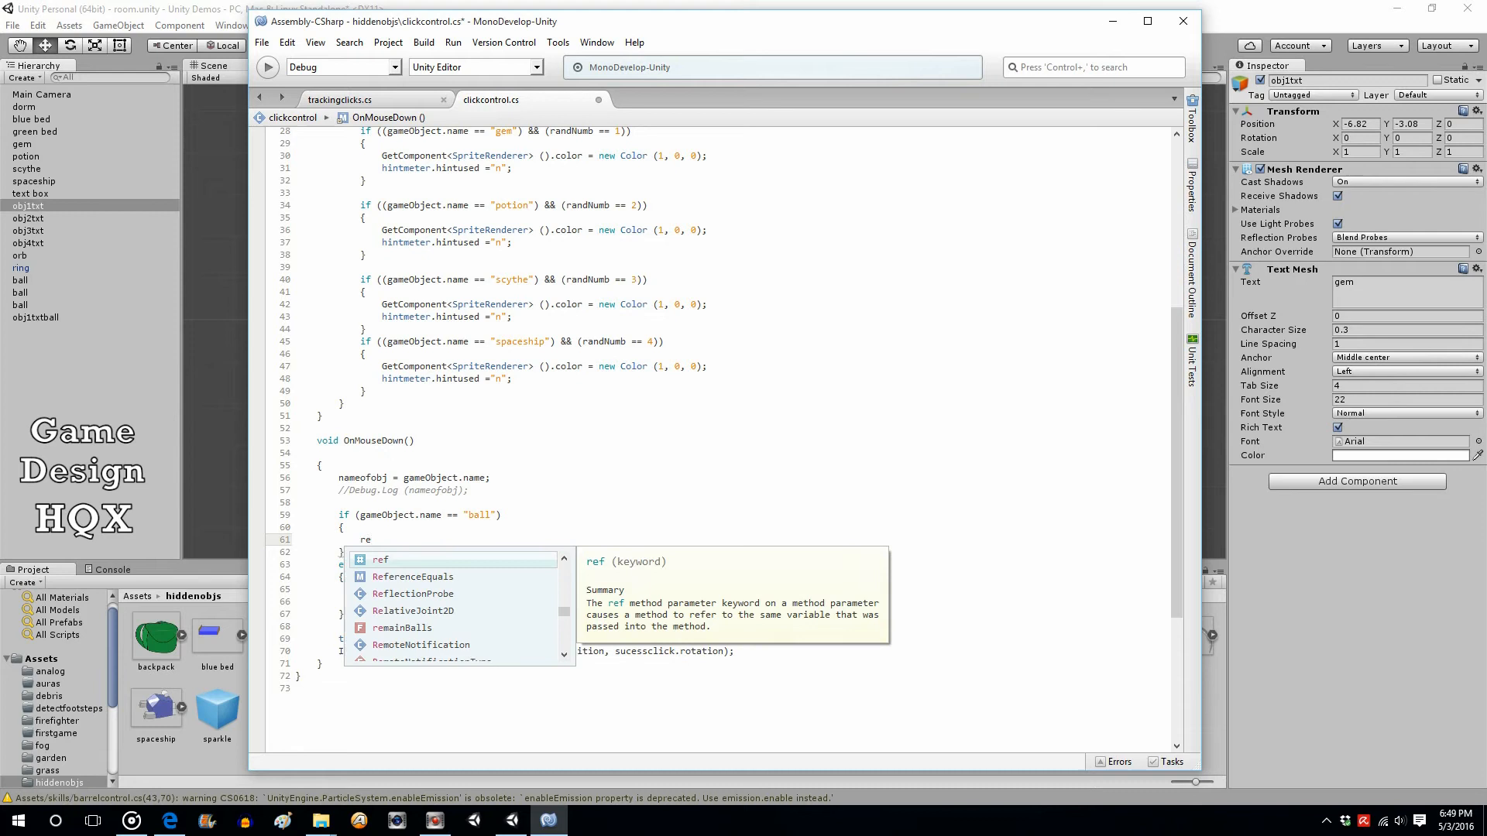
{"action": "type", "text": "mainBalls"}
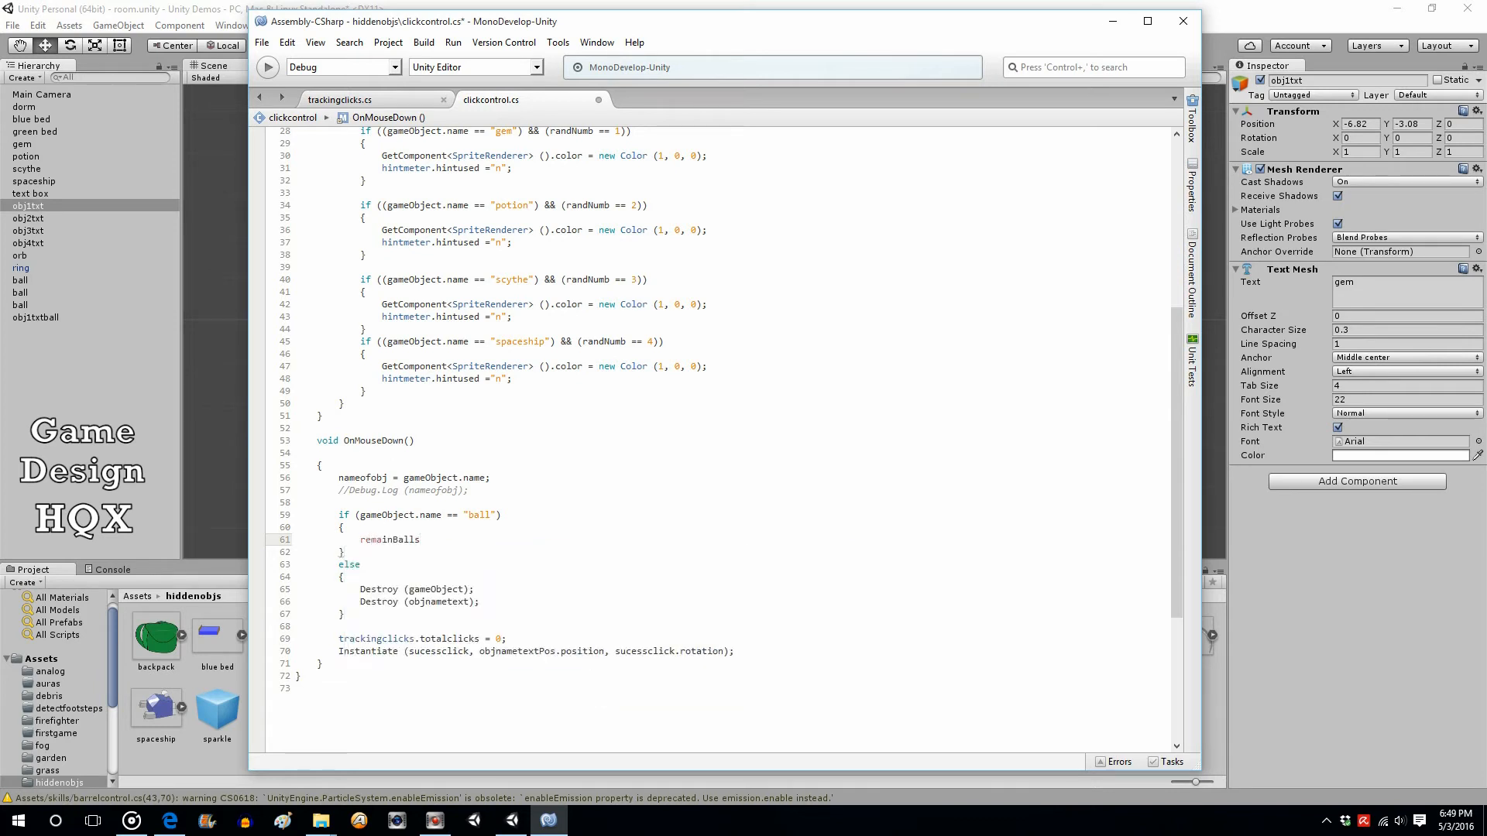
{"action": "type", "text": "-"}
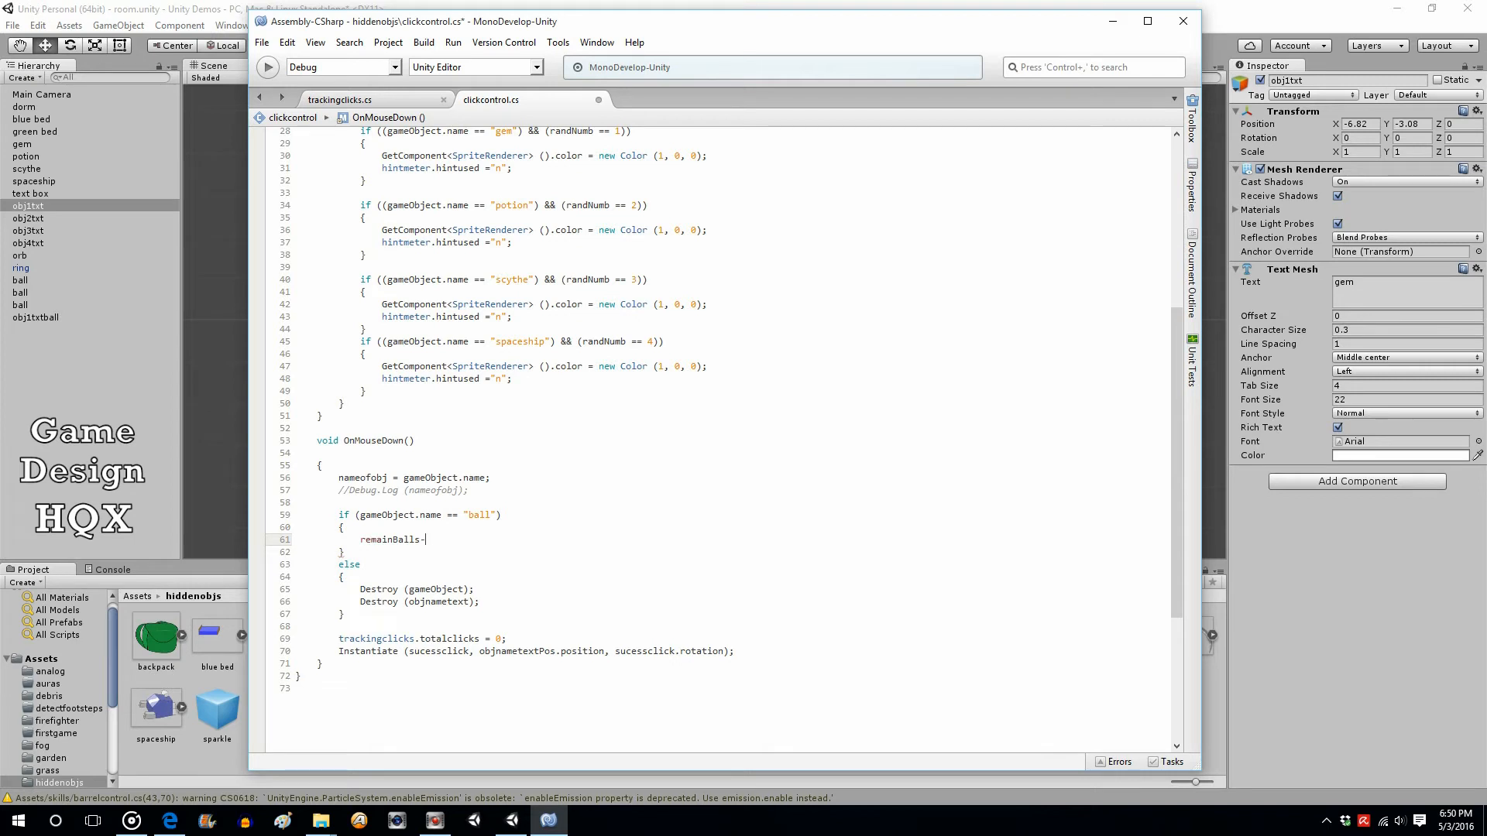
{"action": "type", "text": "= 1;"}
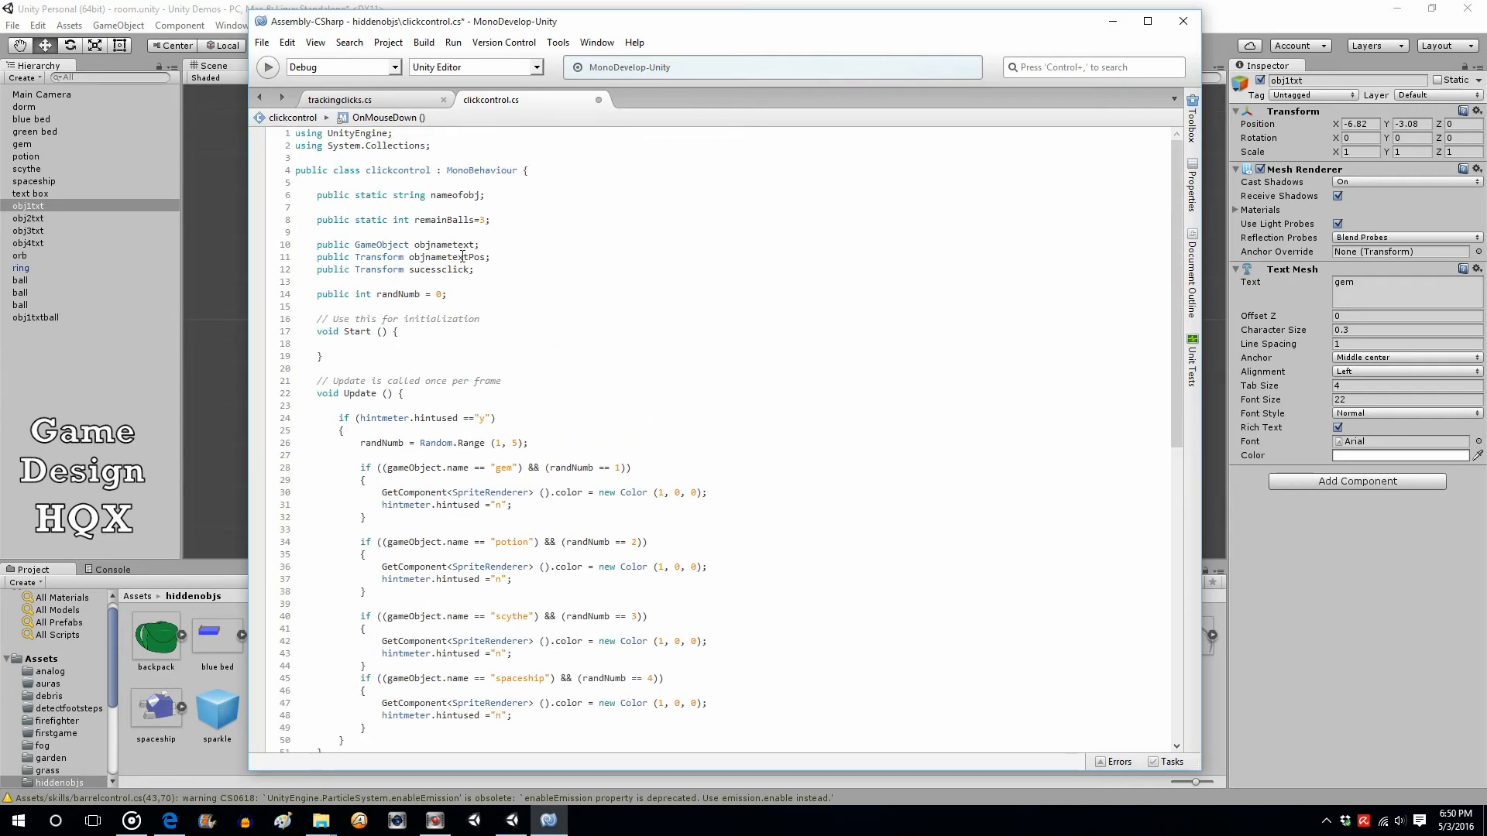
{"action": "scroll", "scroll_direction": "down", "scroll_amount": 3}
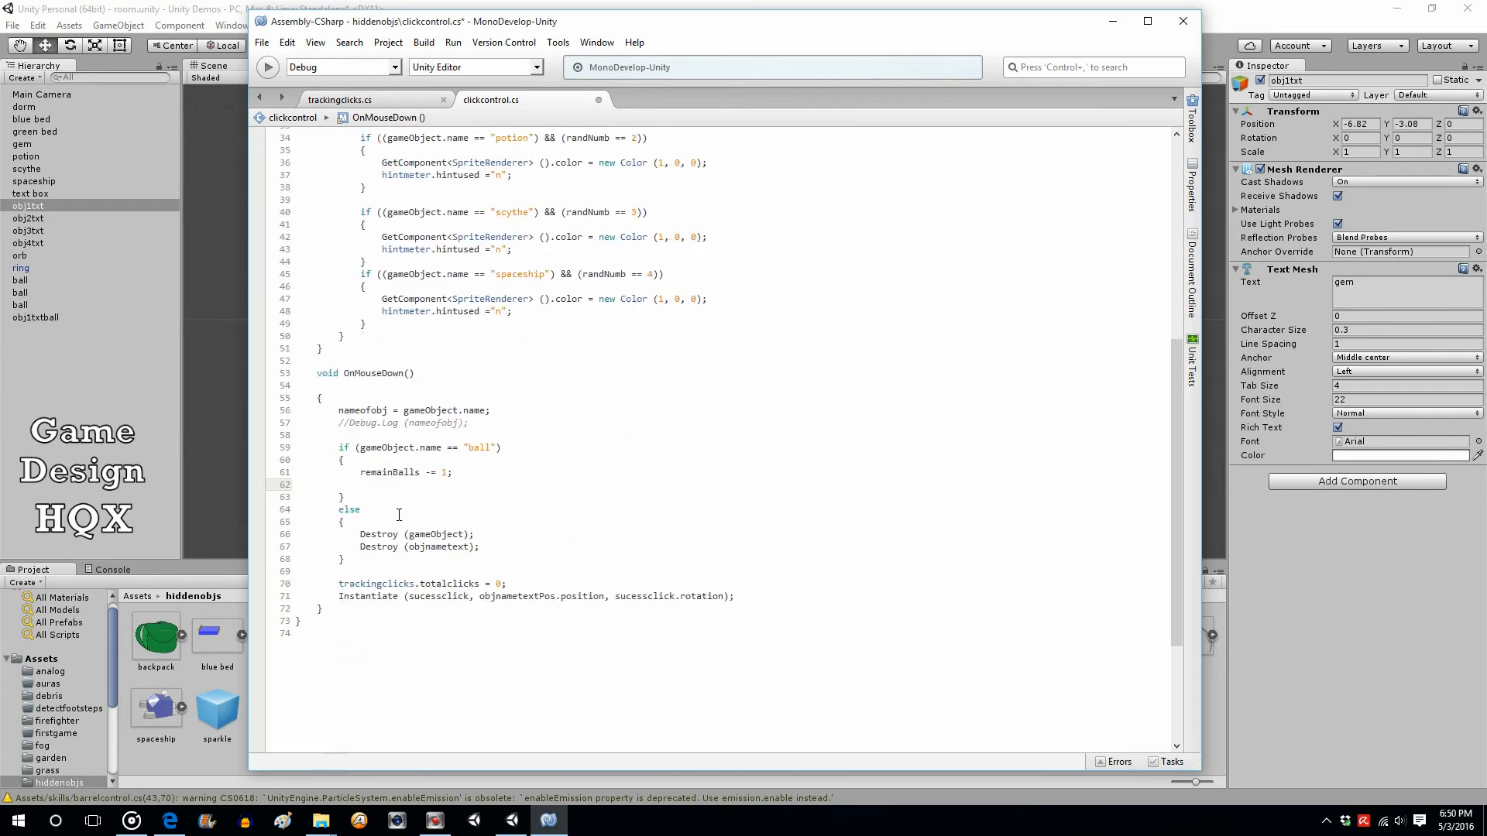
- Begin typing objnametext on the line after remainBalls -= 1, checking the declarations
{"action": "type", "text": "objec"}
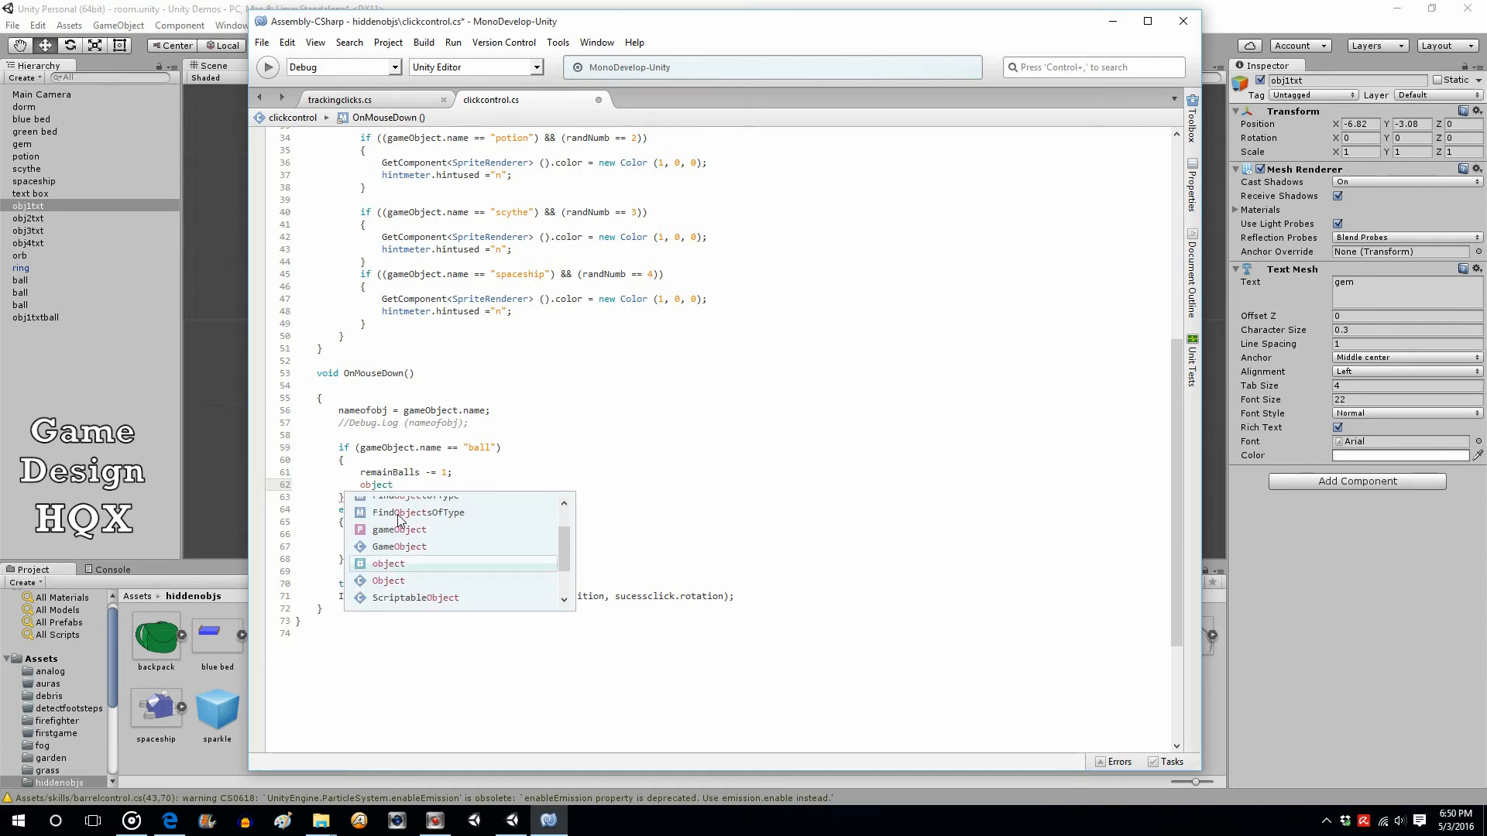
{"action": "type", "text": "t"}
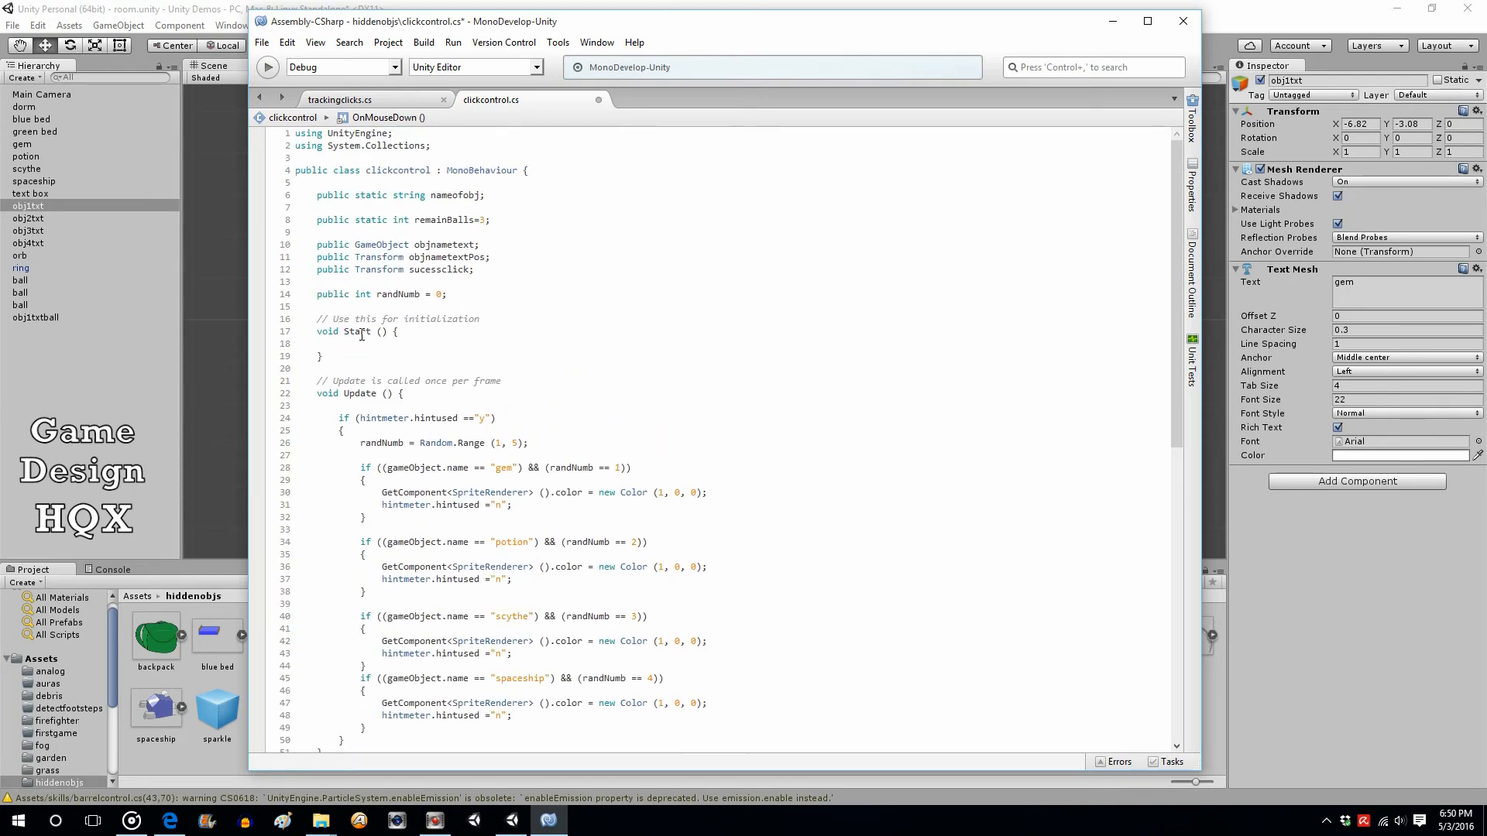
{"action": "mouse_move", "coordinate": [478, 370]}
{"action": "type", "text": "objname"}
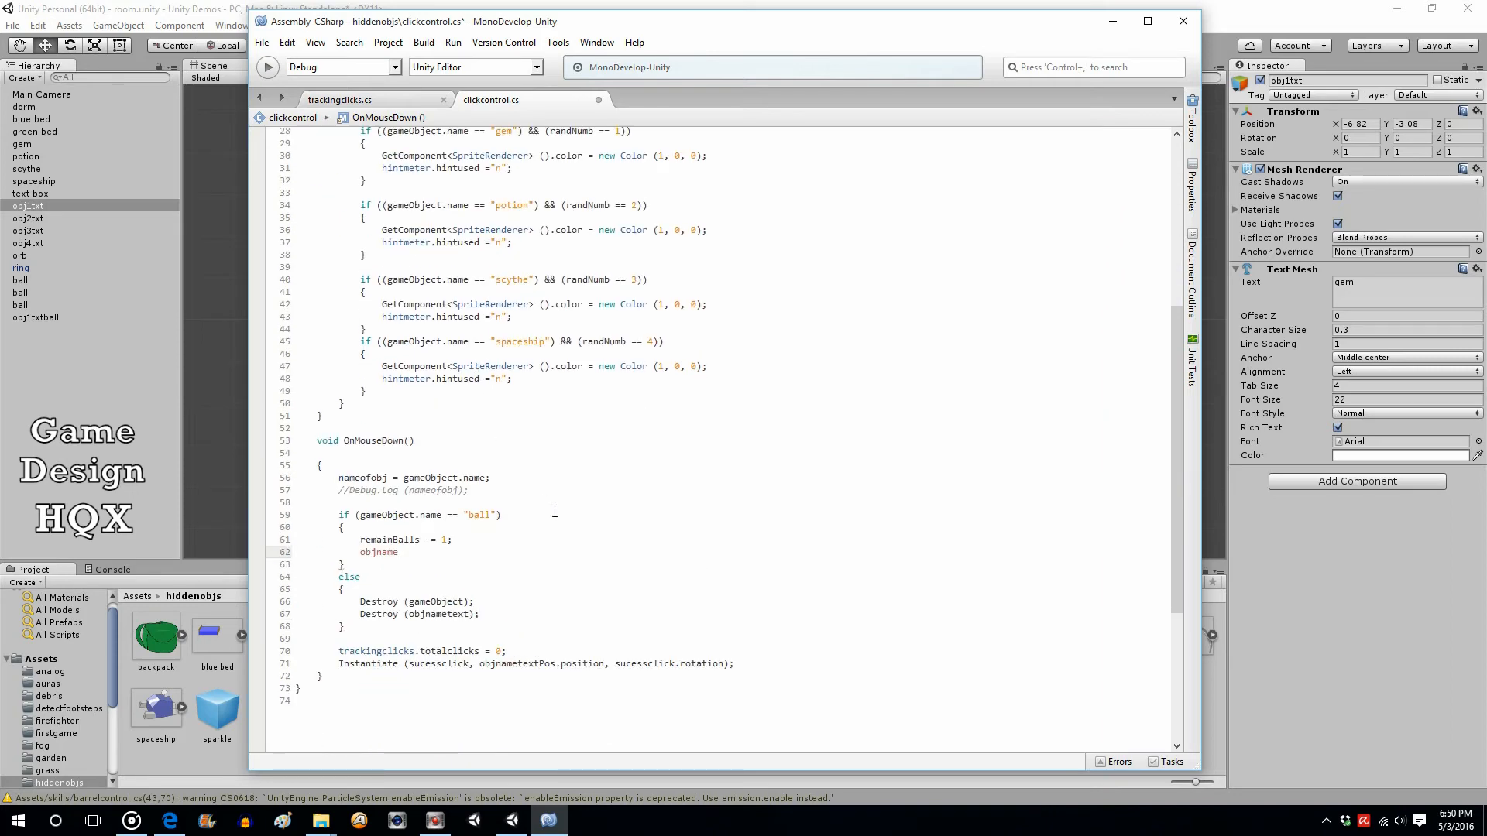
- Extend the line to objnametext.GetComponent<TextMesh>().text = awaiting its value
{"action": "type", "text": "text"}
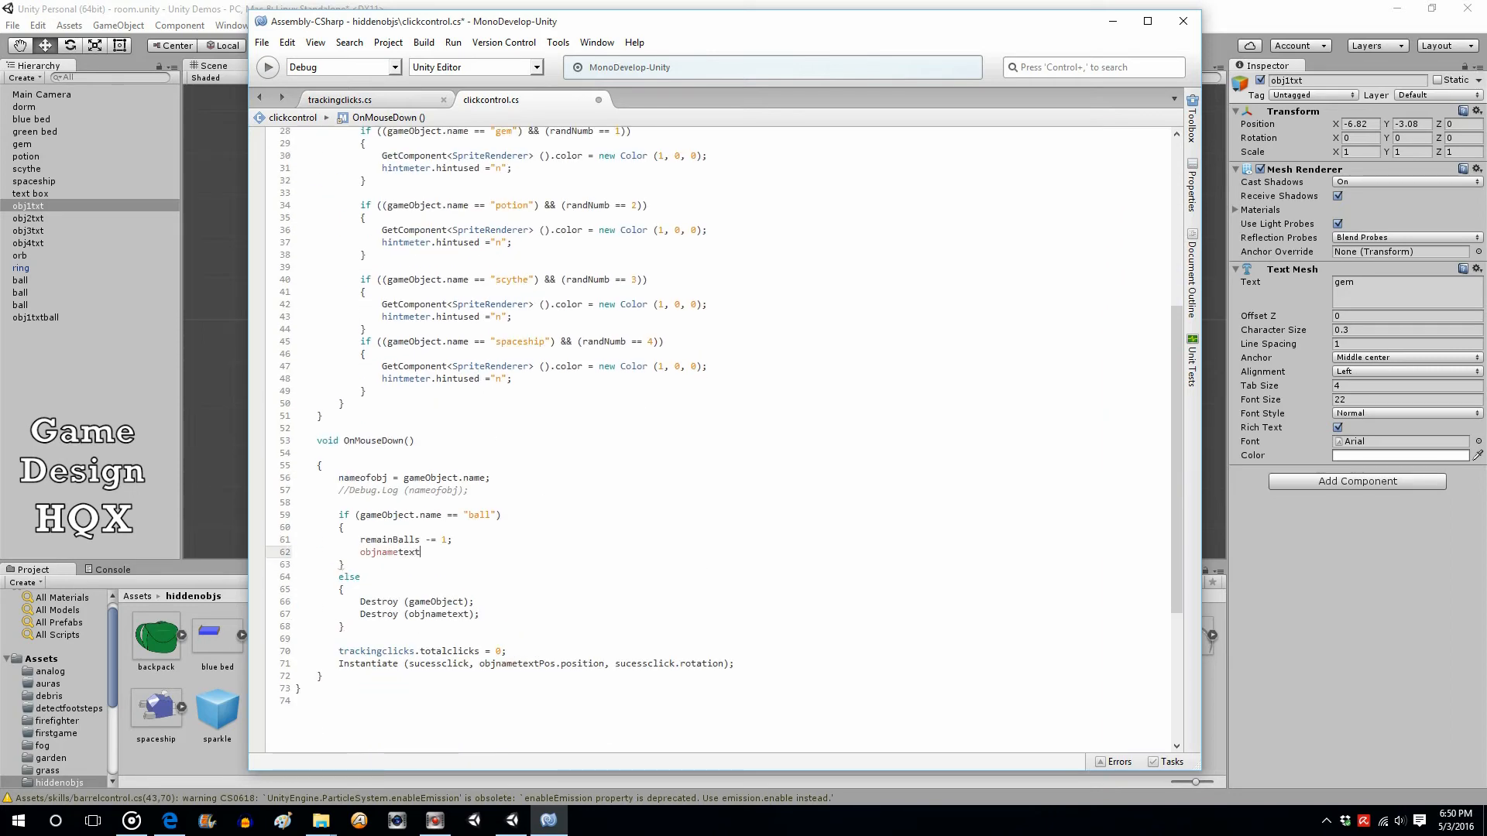
{"action": "type", "text": "."}
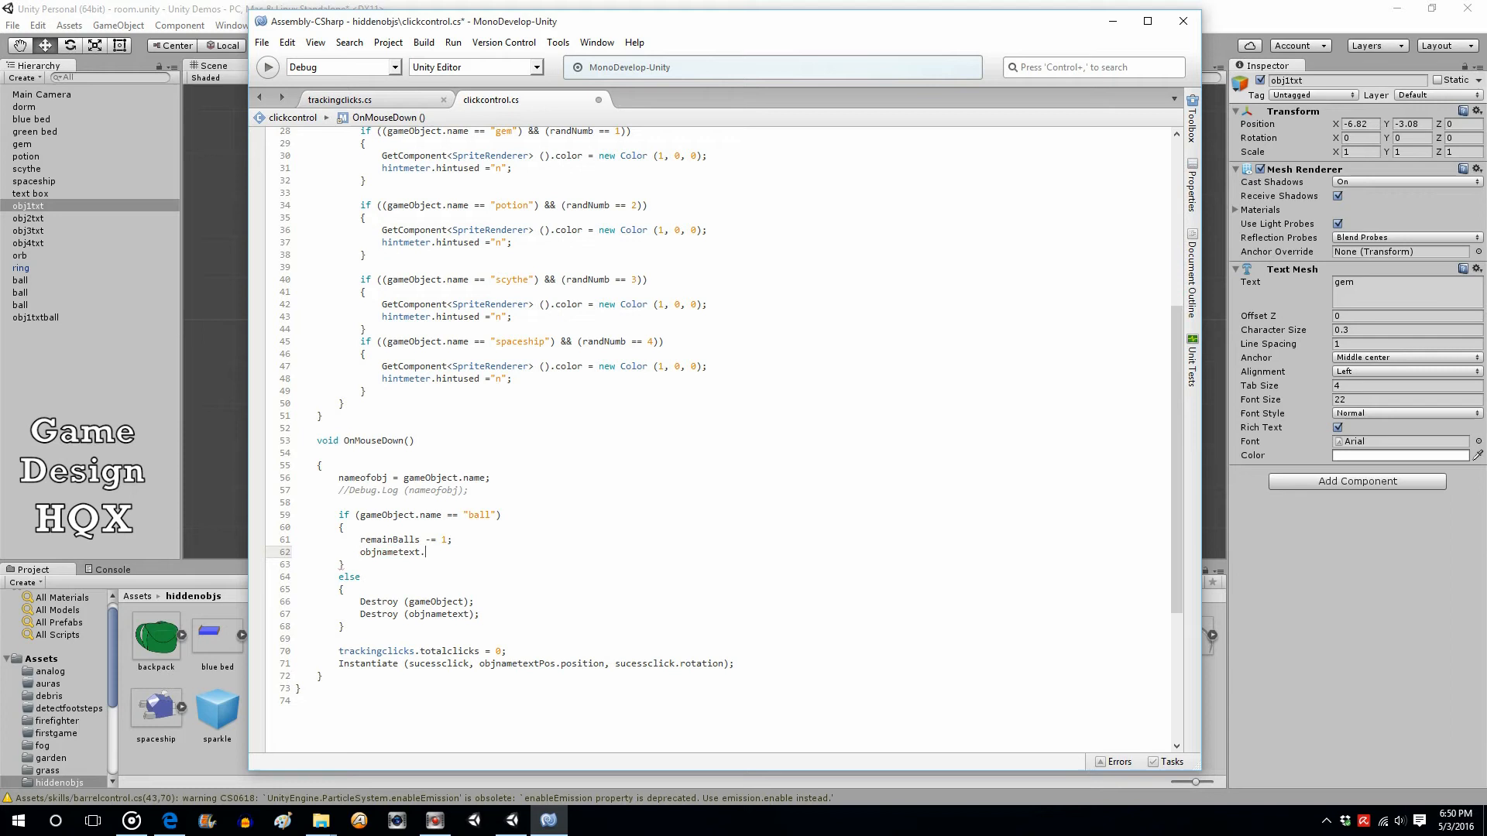
{"action": "type", "text": "get"}
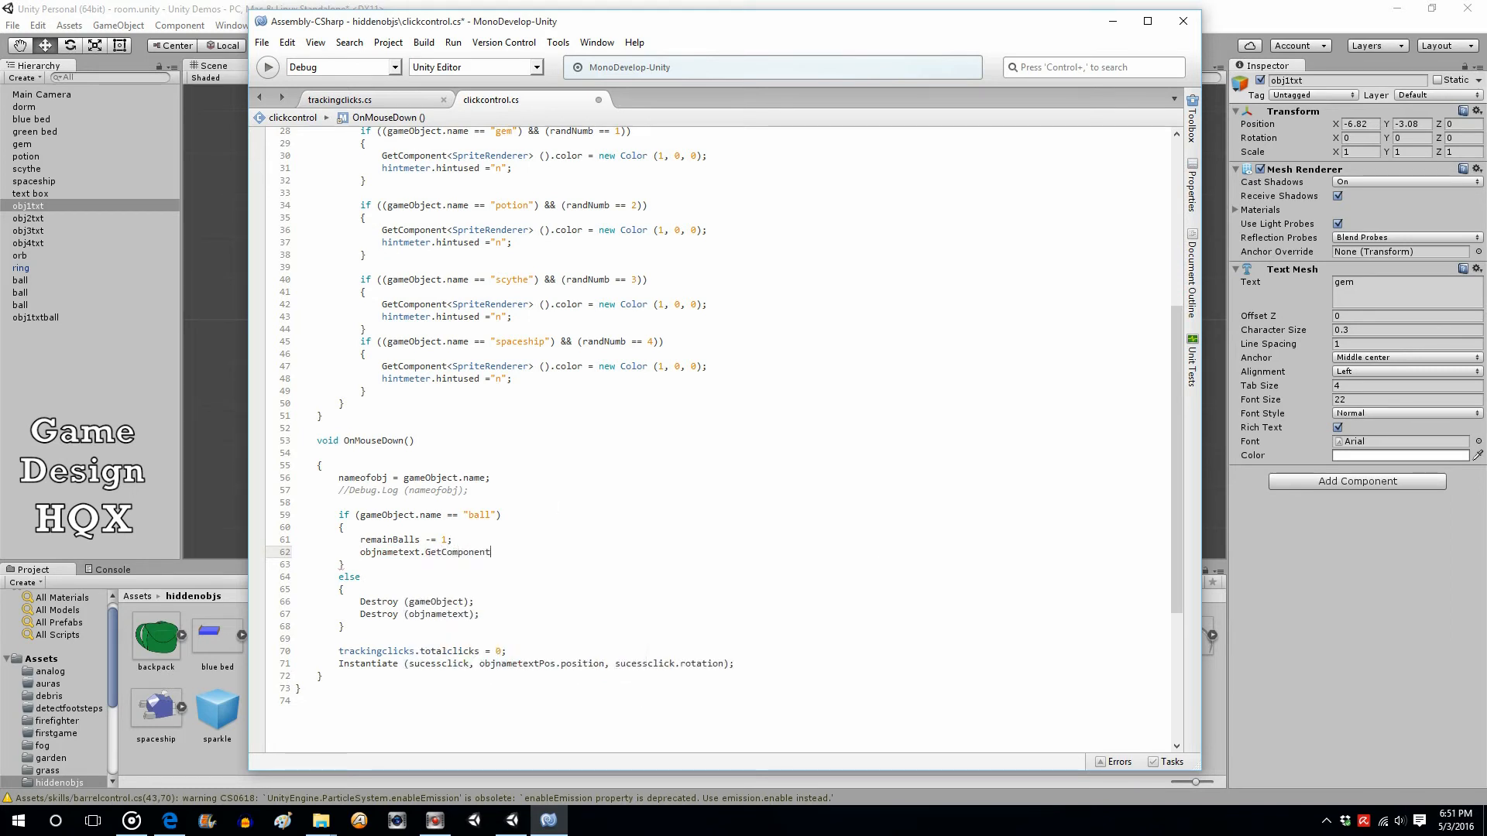
{"action": "type", "text": "<"}
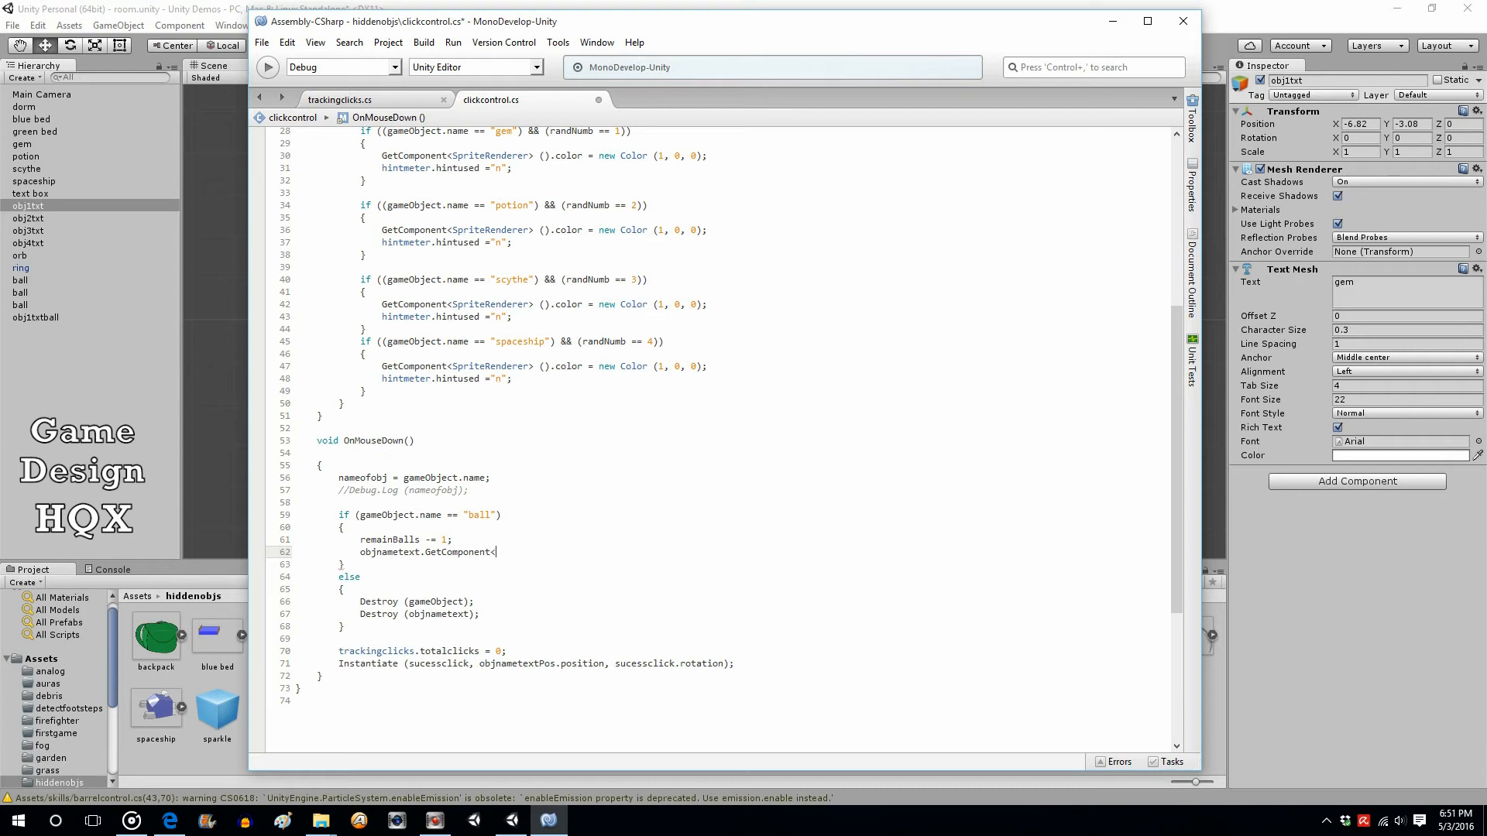
{"action": "type", "text": "text"}
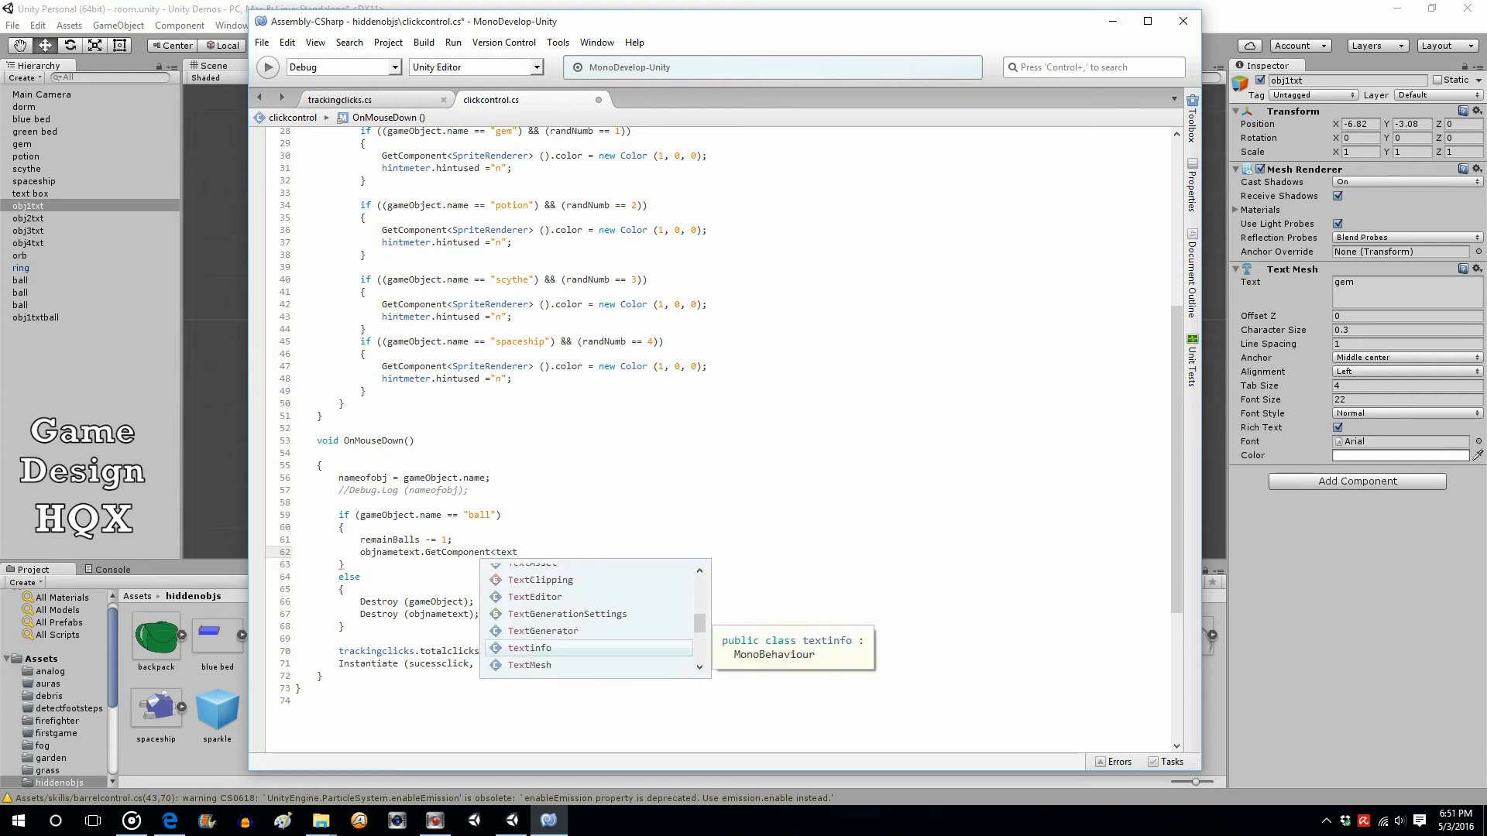
{"action": "type", "text": "TextMesh>("}
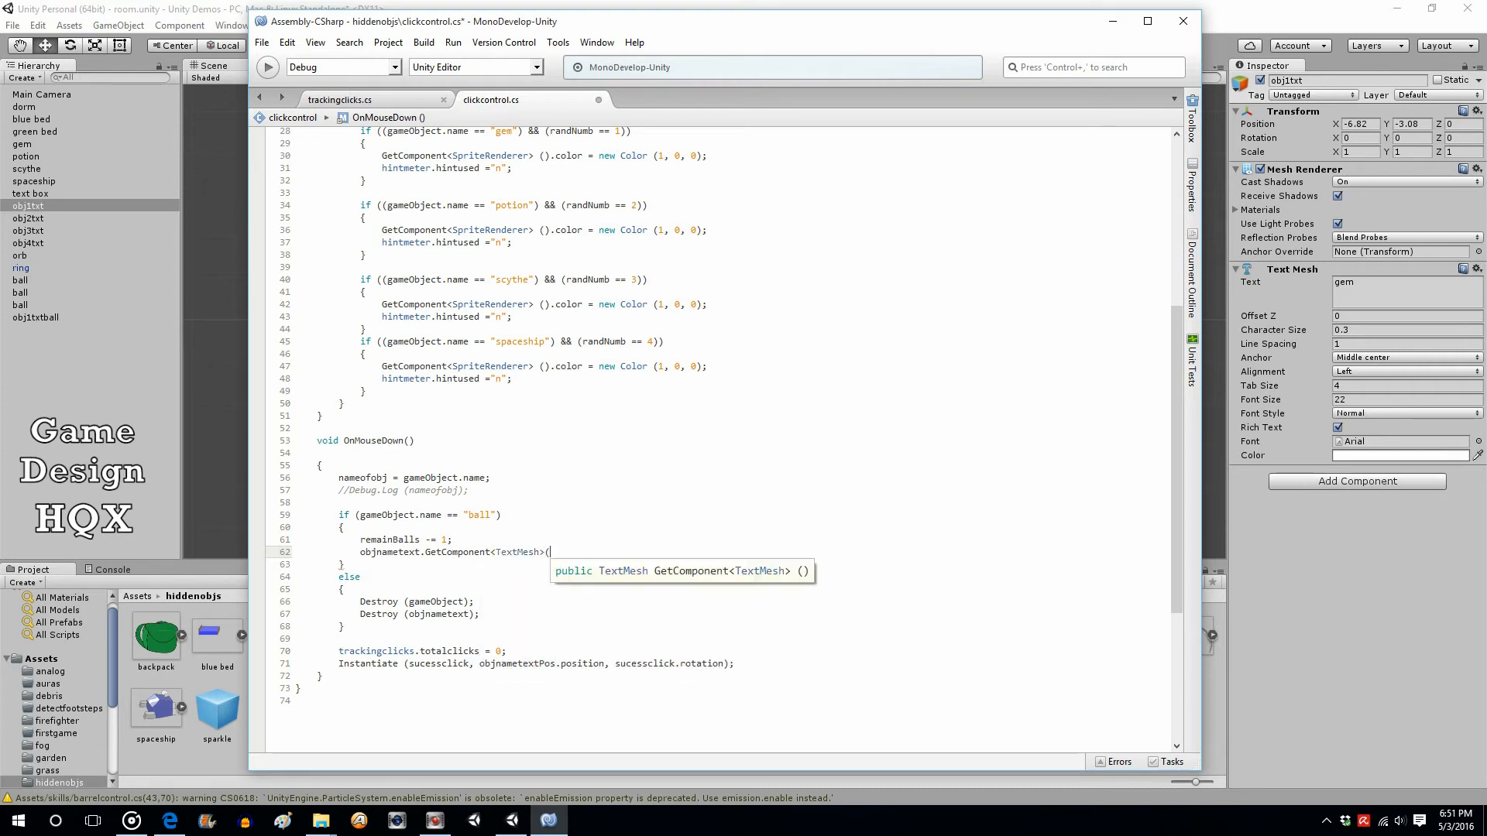
{"action": "type", "text": ".te"}
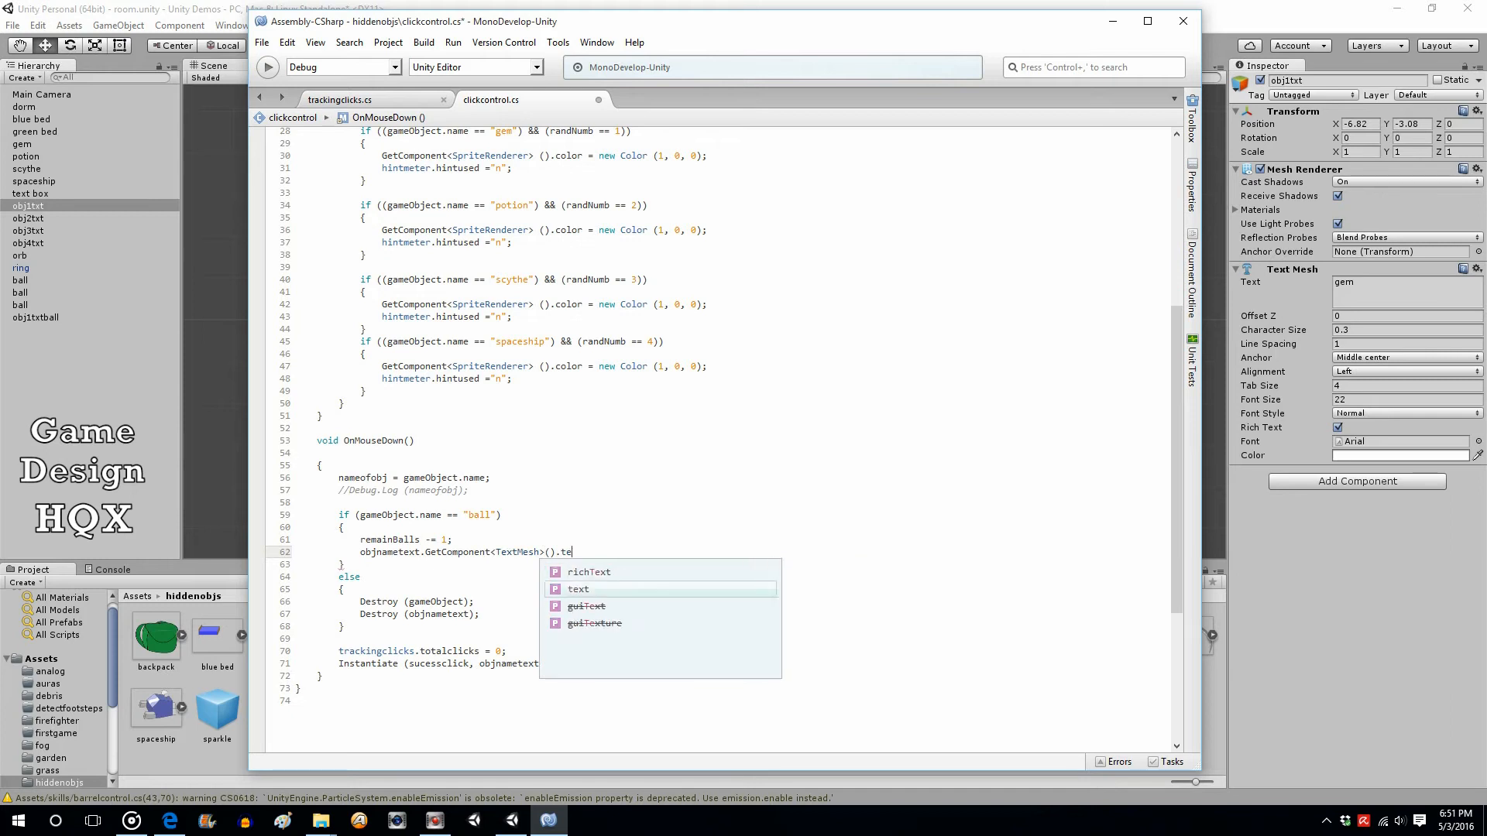
{"action": "type", "text": "xt"}
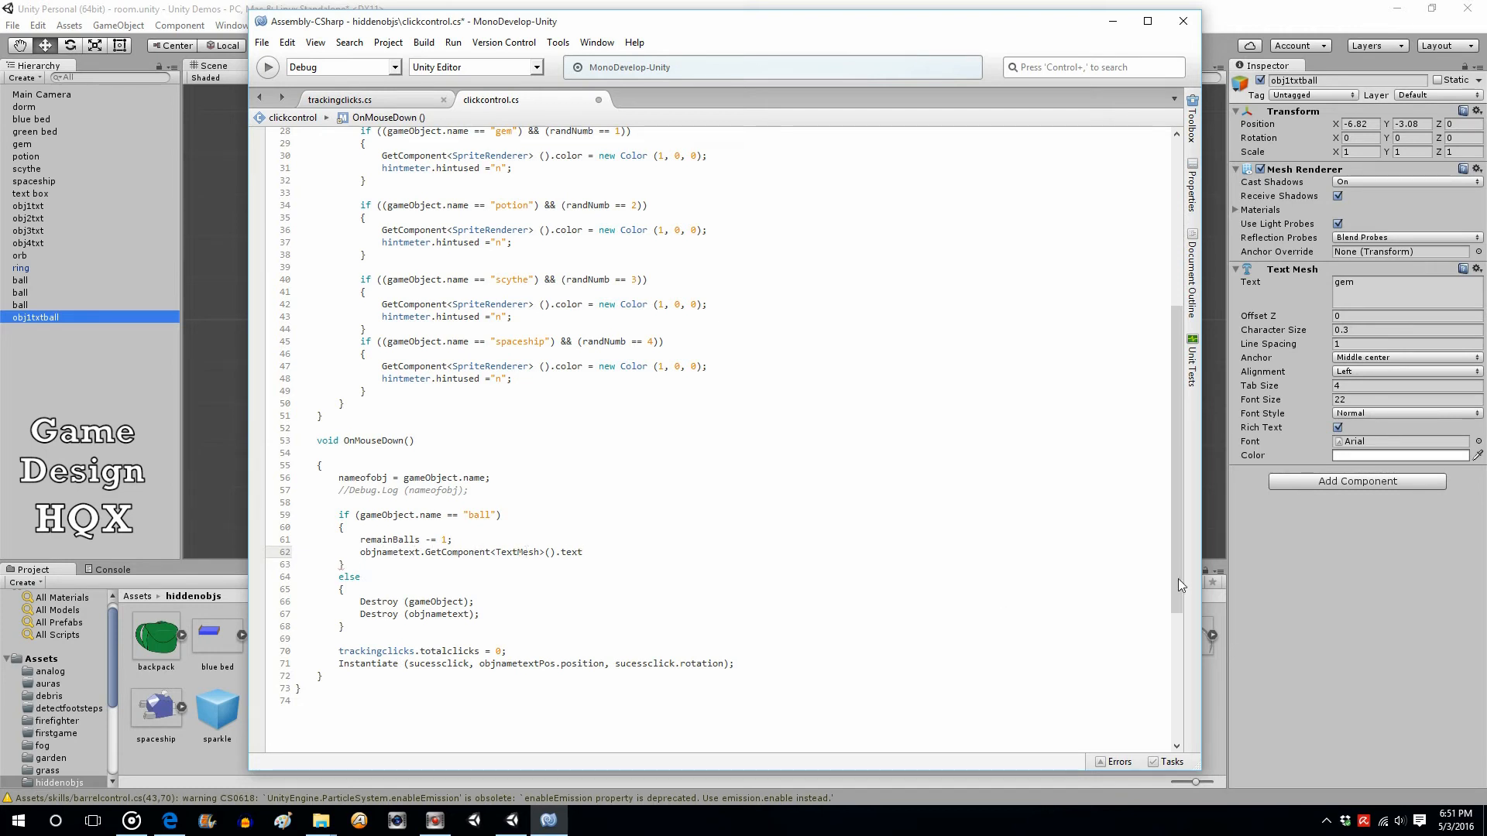
{"action": "left_click", "coordinate": [584, 551]}
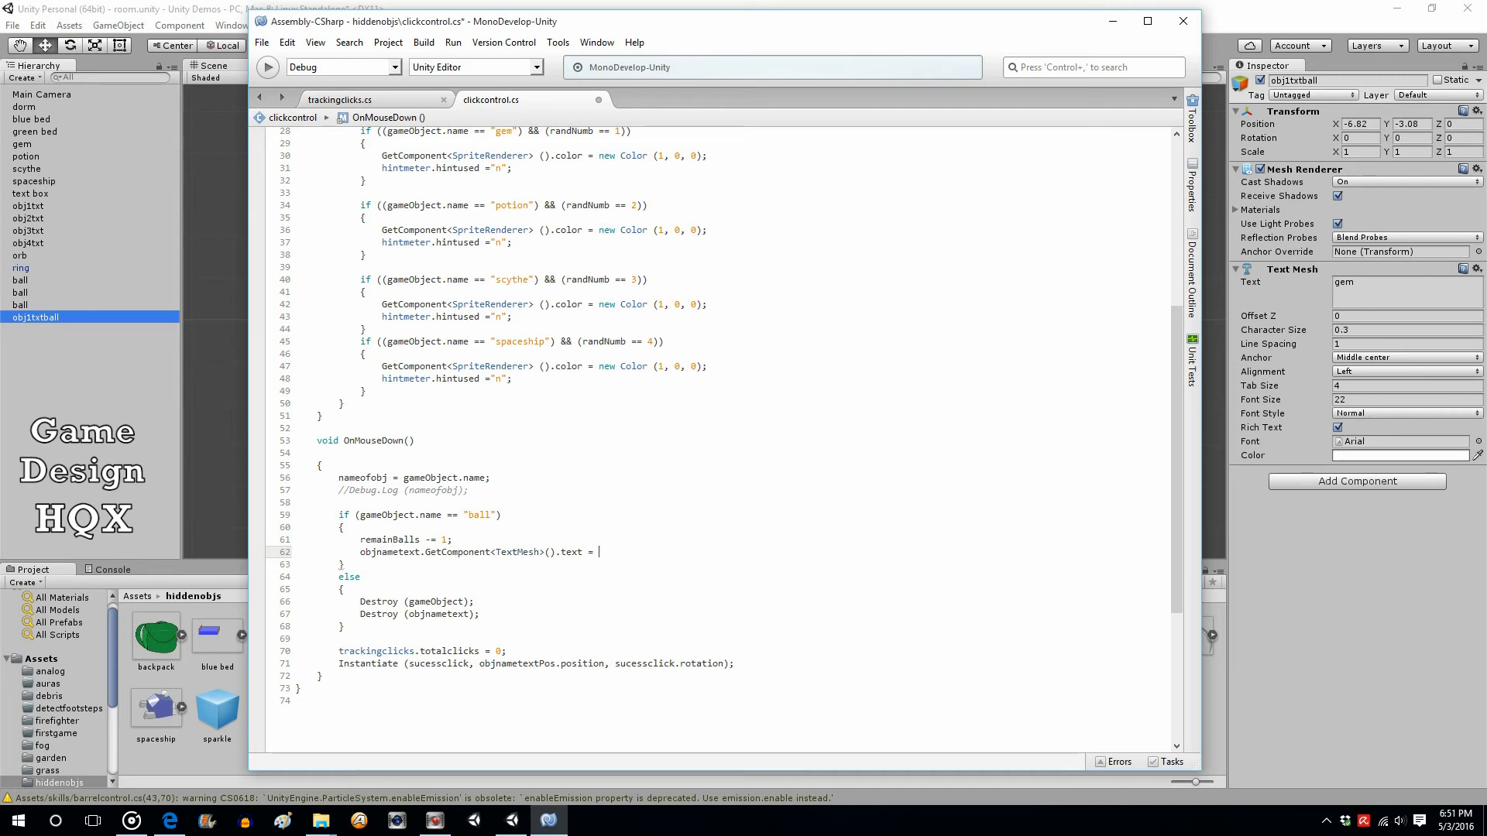
- Finish the assignment as "balls x" + remainBalls; so the label shows the remaining count
{"action": "type", "text": "\"b"}
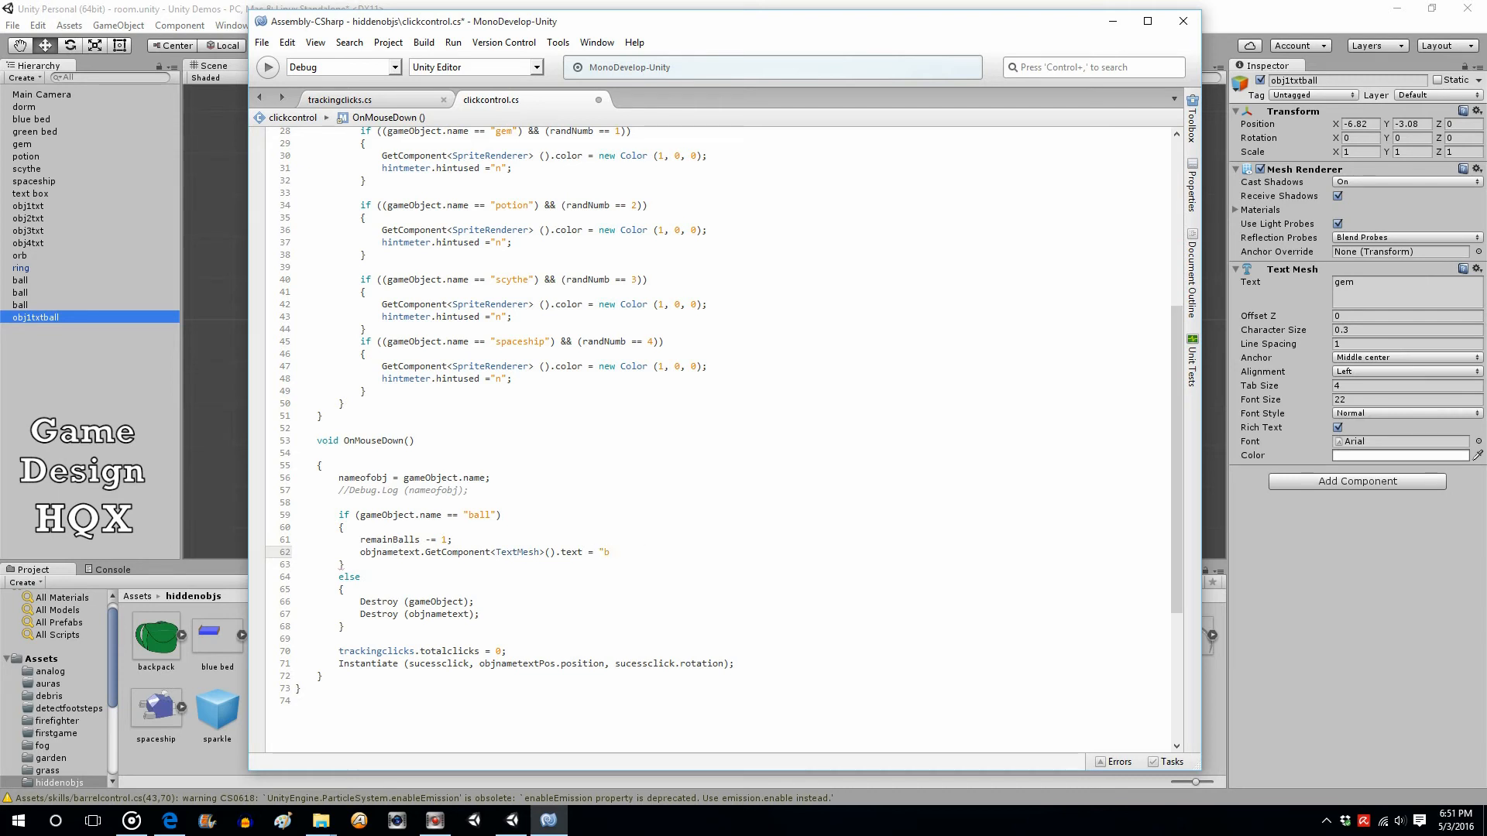
{"action": "type", "text": "alls \" +"}
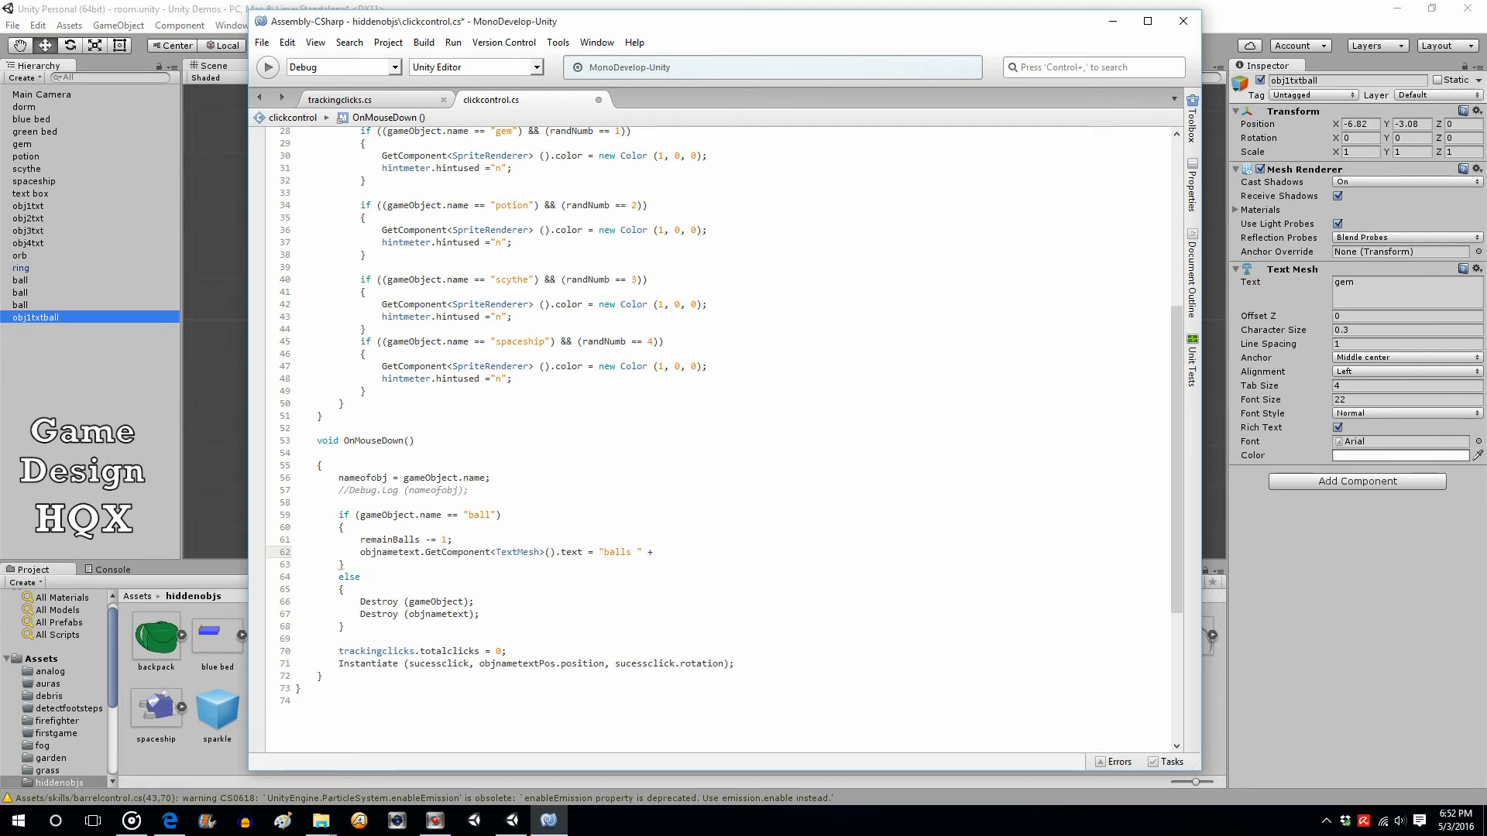
{"action": "left_click", "coordinate": [636, 552]}
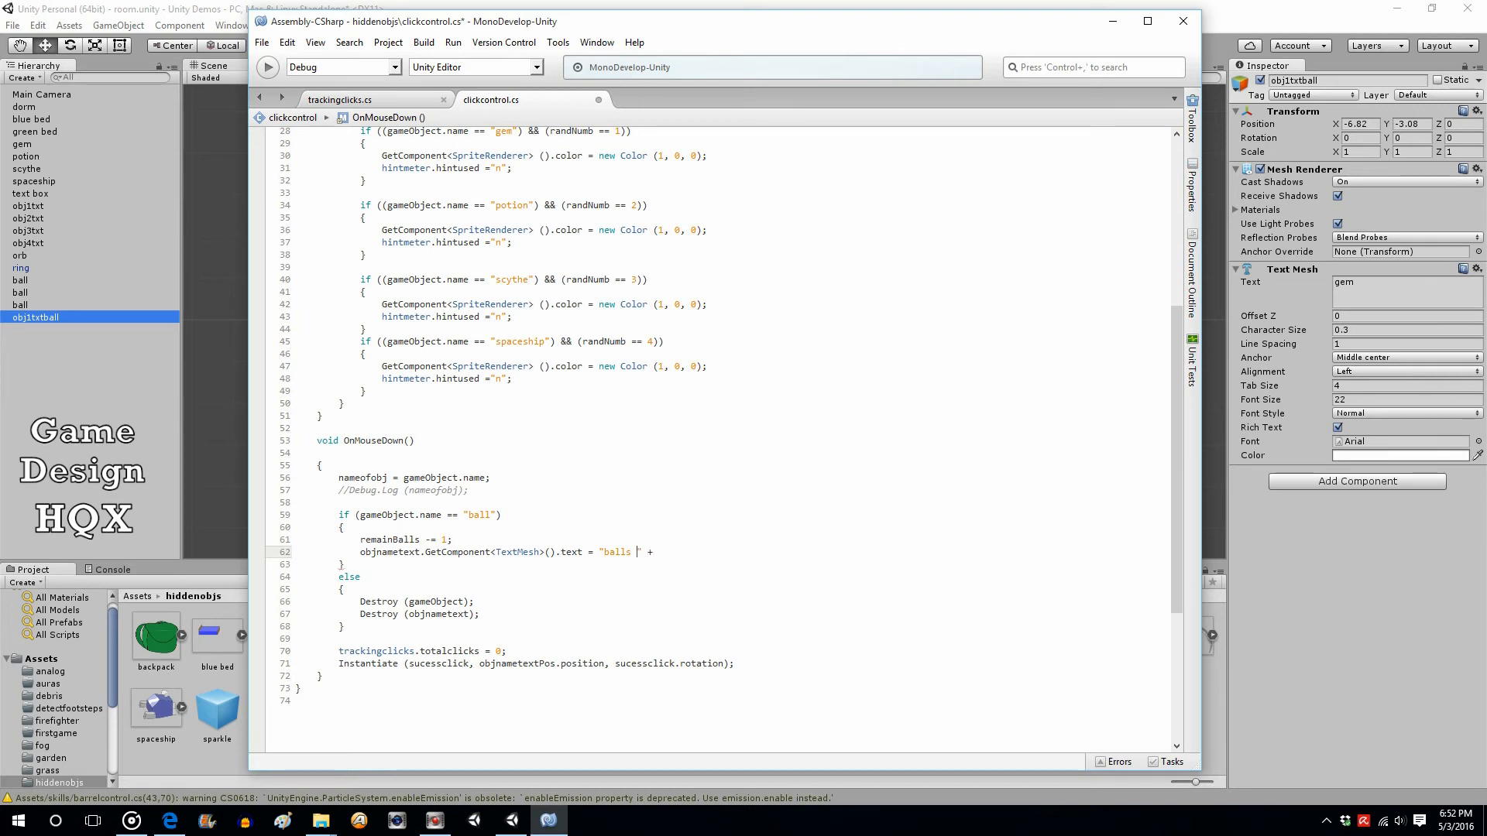
{"action": "type", "text": "x"}
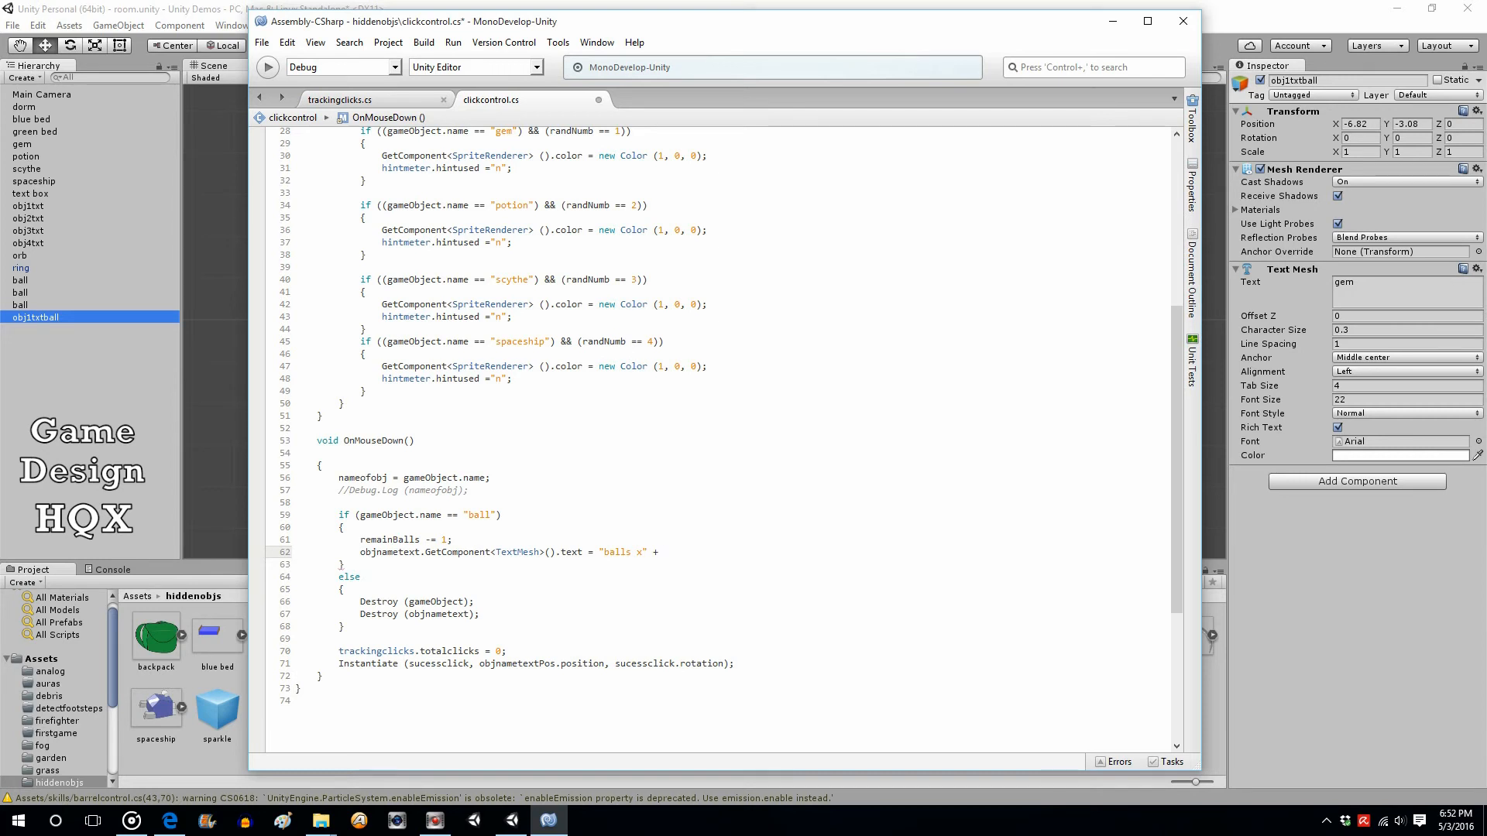
{"action": "type", "text": "rea"}
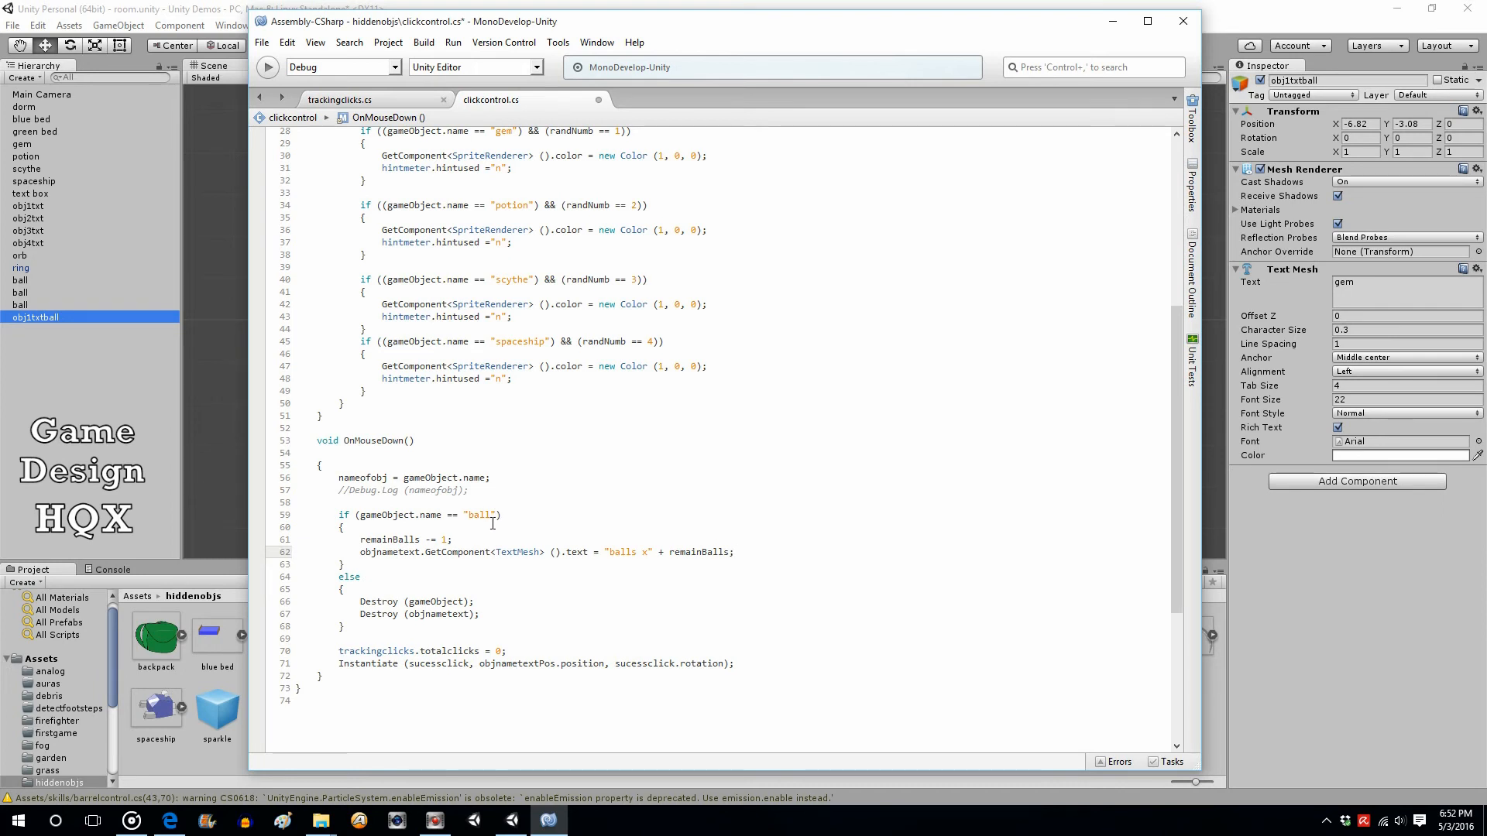
{"action": "double_click", "coordinate": [478, 514]}
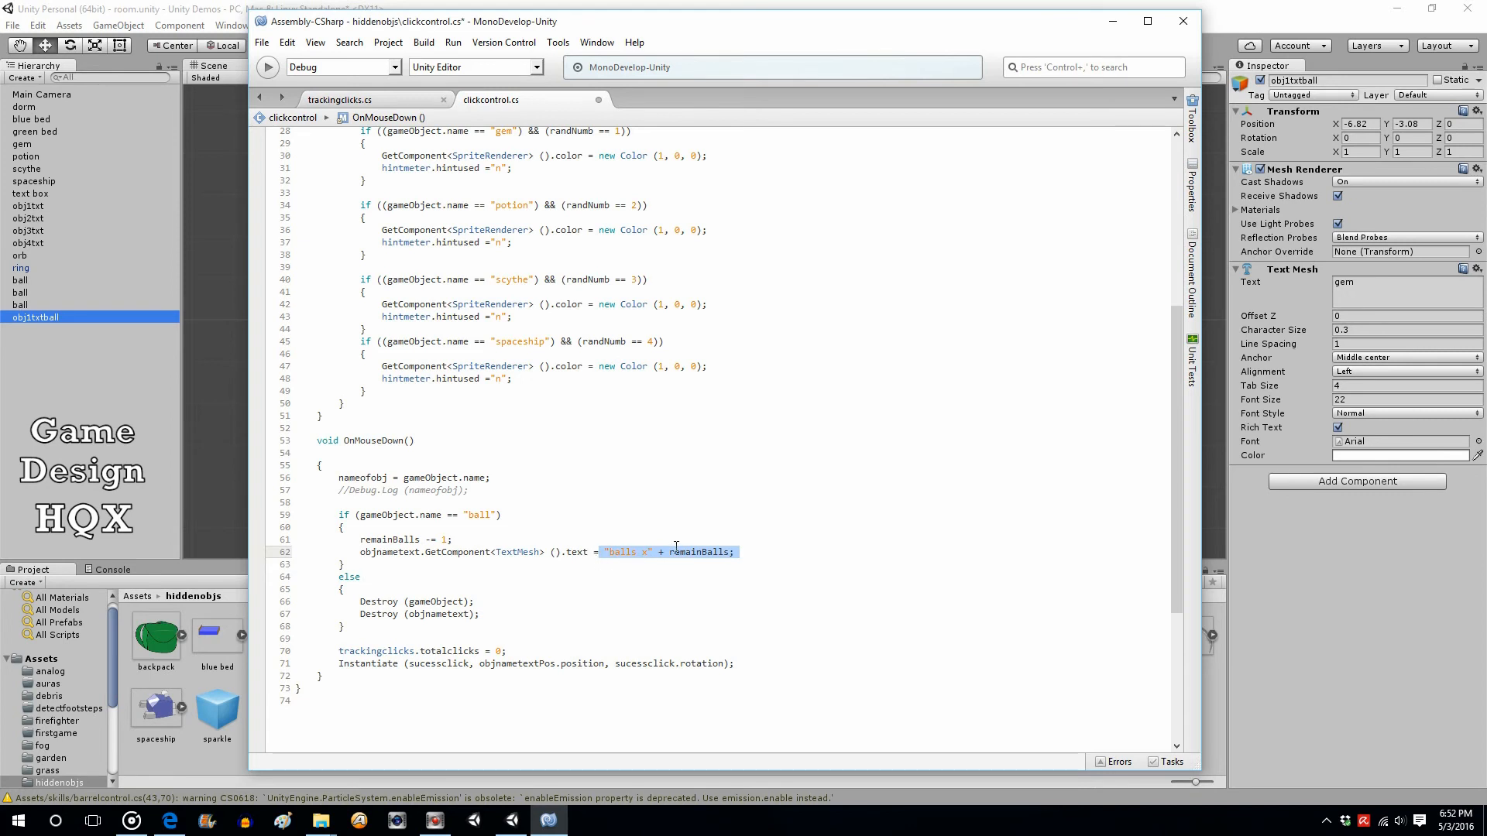
{"action": "mouse_move", "coordinate": [686, 554]}
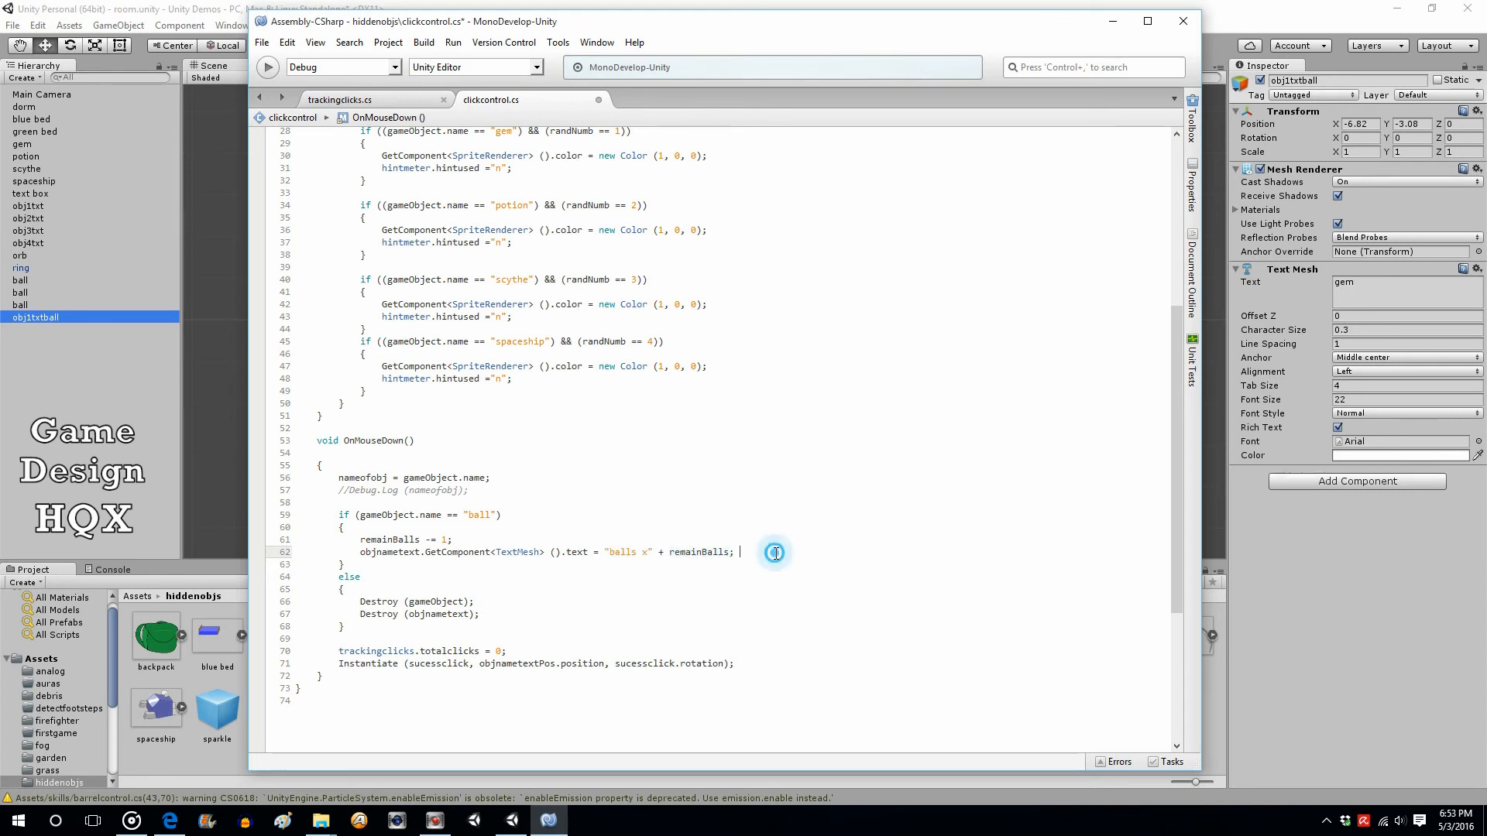
{"action": "left_click", "coordinate": [260, 42]}
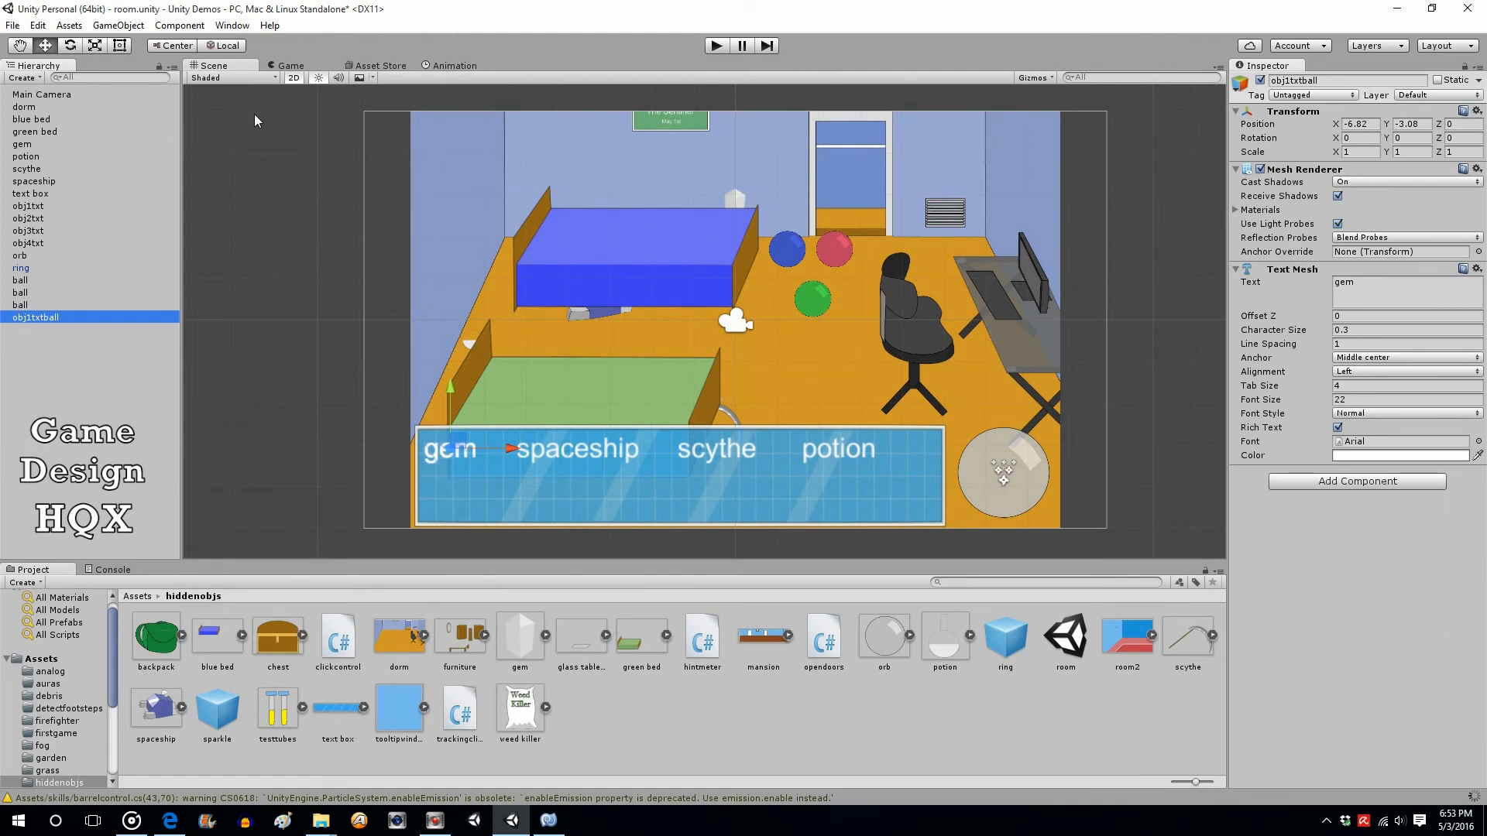
{"action": "mouse_move", "coordinate": [50, 325]}
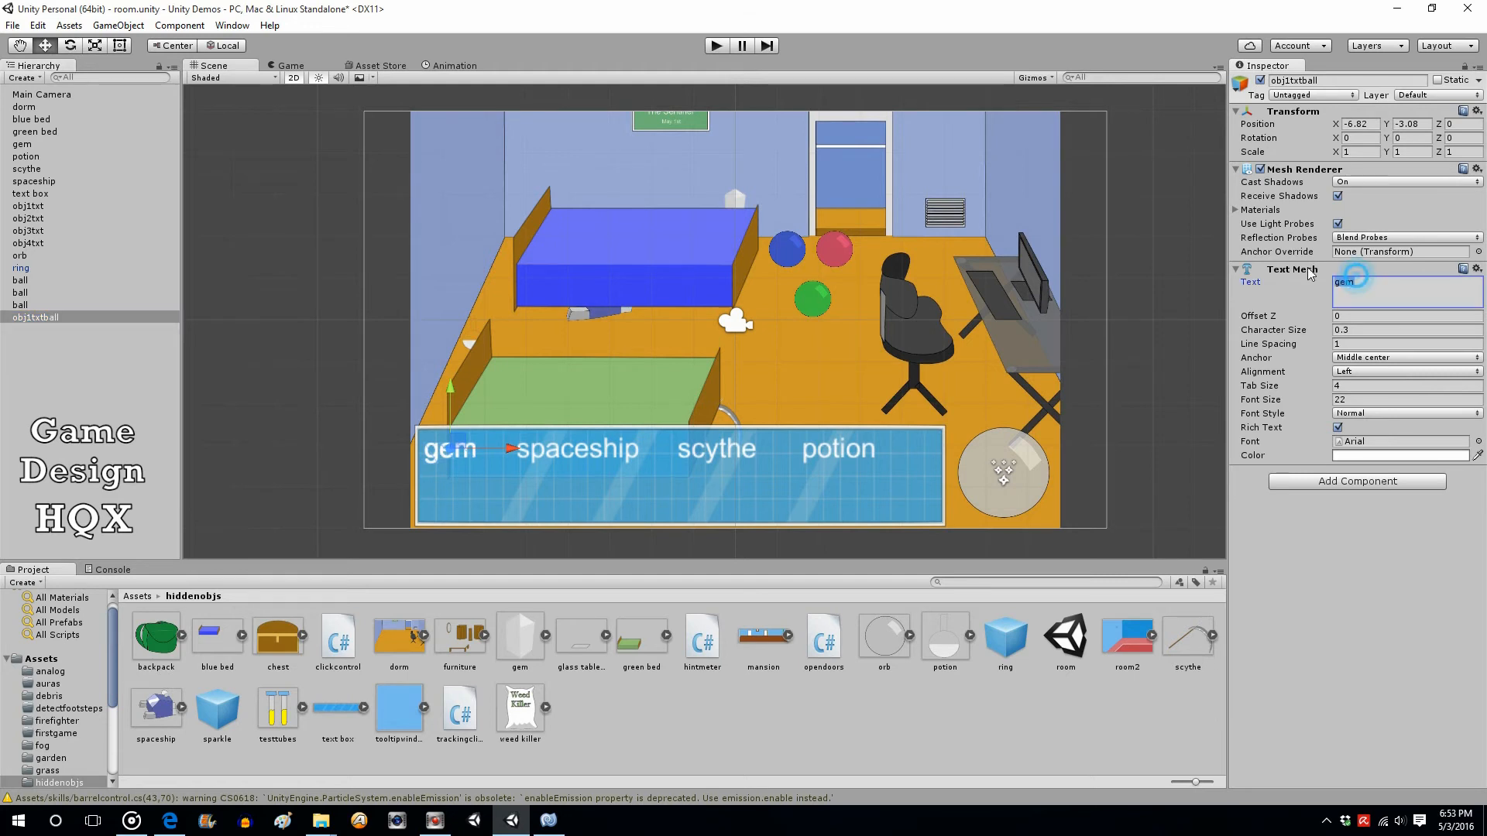
- Set the obj1txtball Text Mesh to read "balls x3" beneath gem in the word box
{"action": "type", "text": "balls x3"}
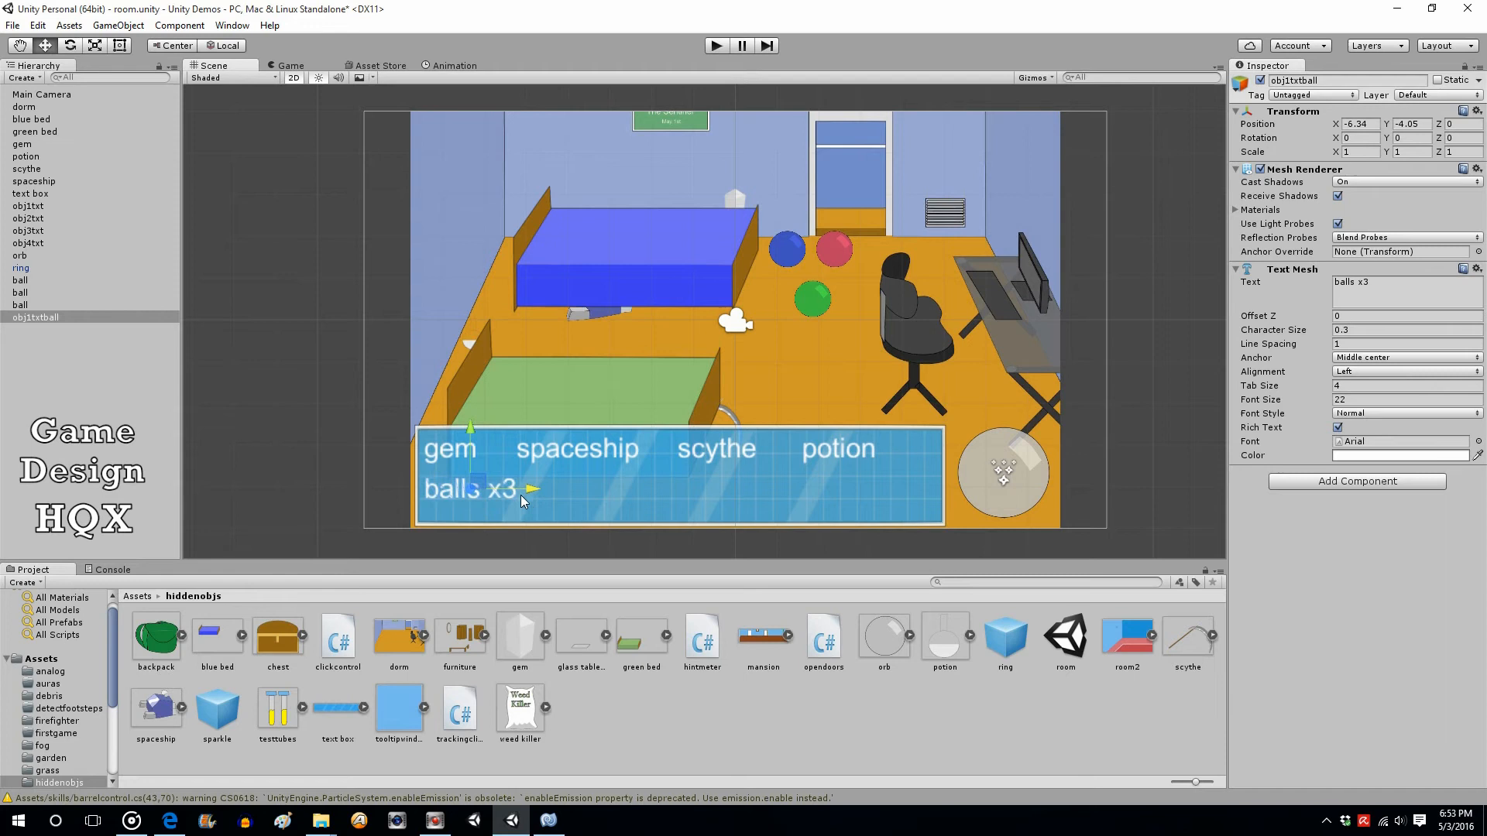
{"action": "mouse_move", "coordinate": [833, 452]}
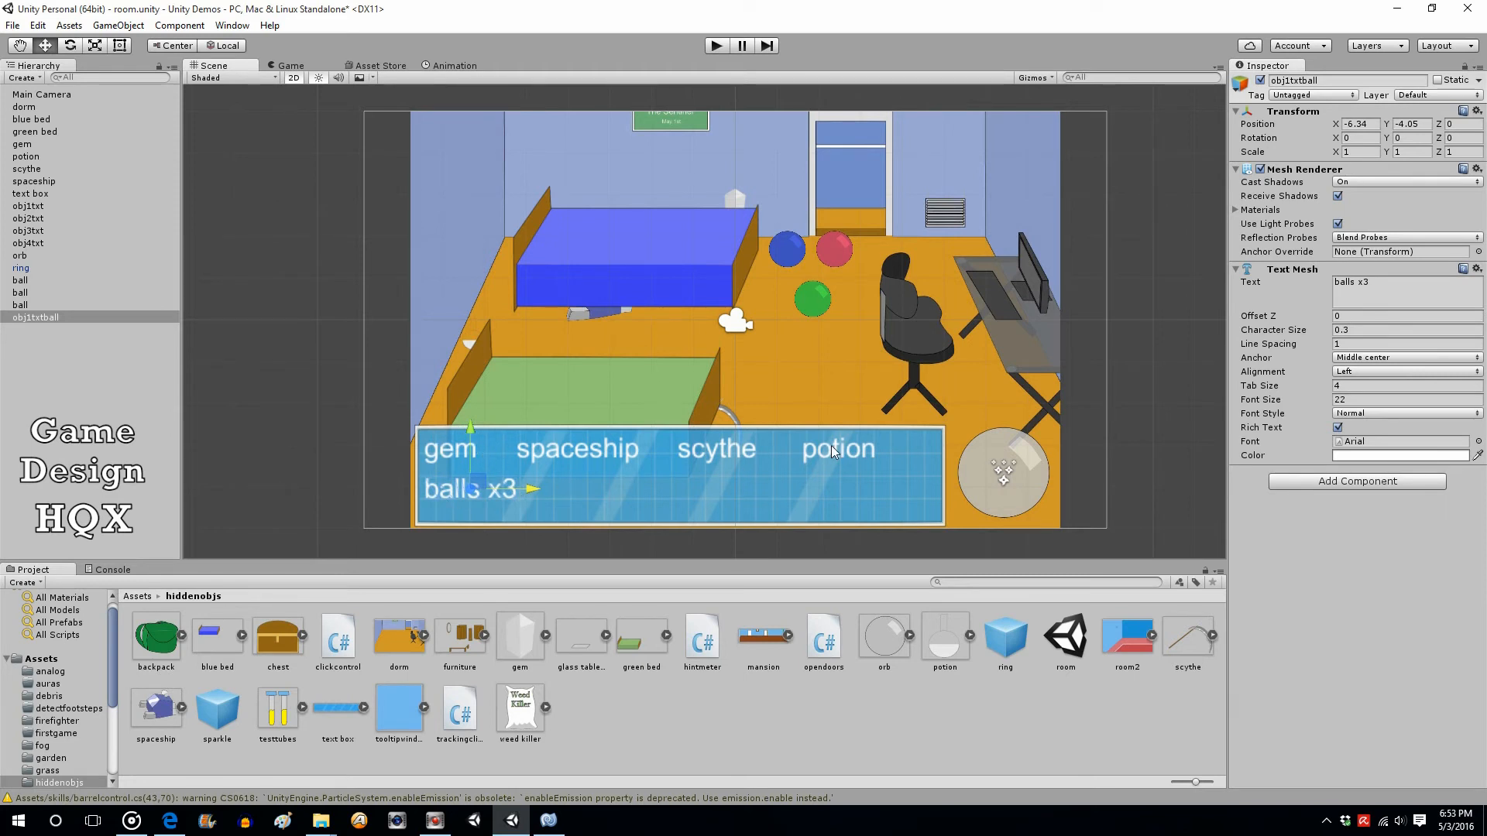
{"action": "mouse_move", "coordinate": [508, 446]}
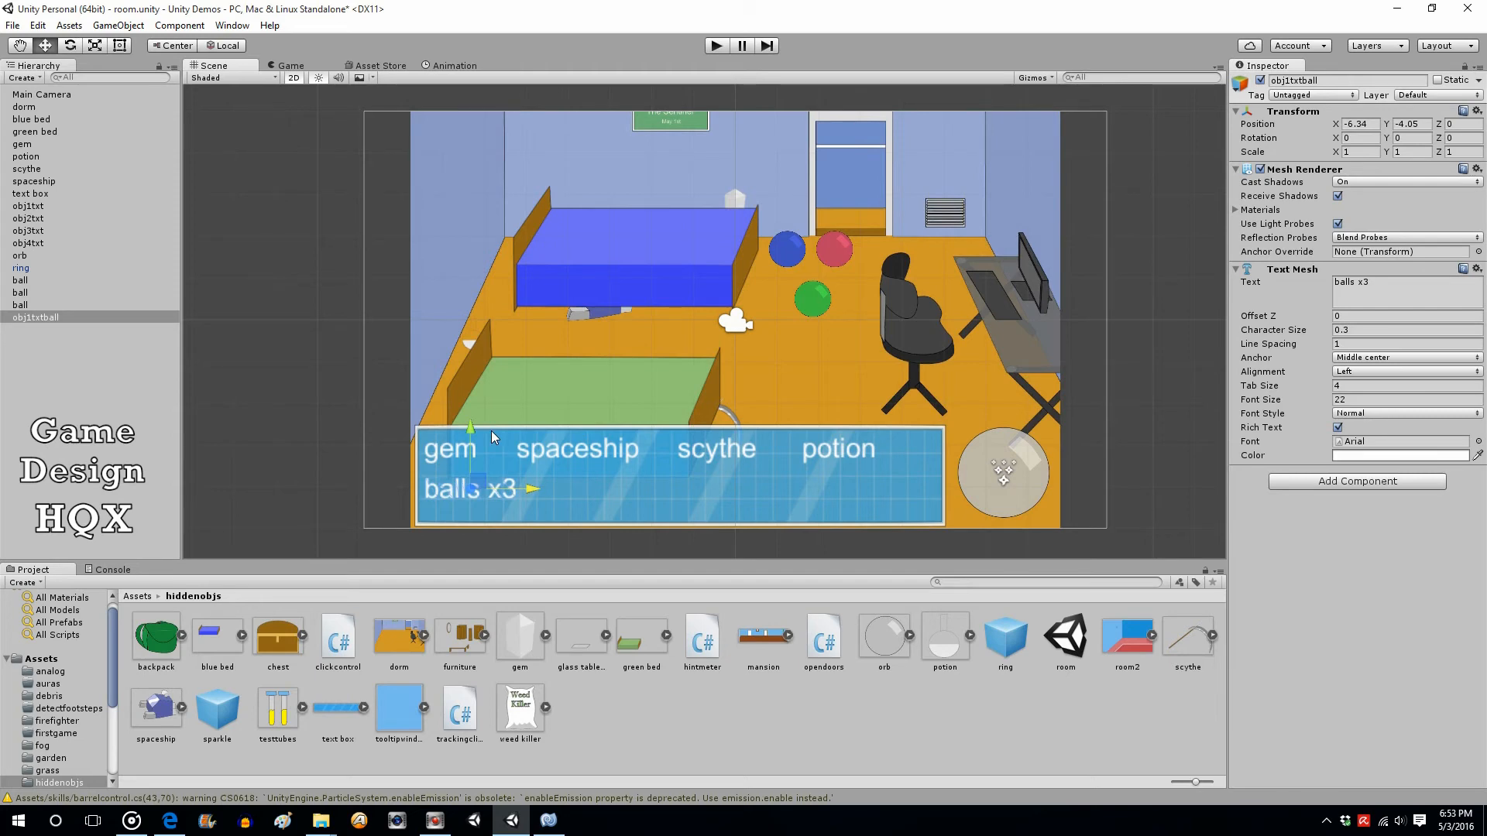
{"action": "mouse_move", "coordinate": [718, 69]}
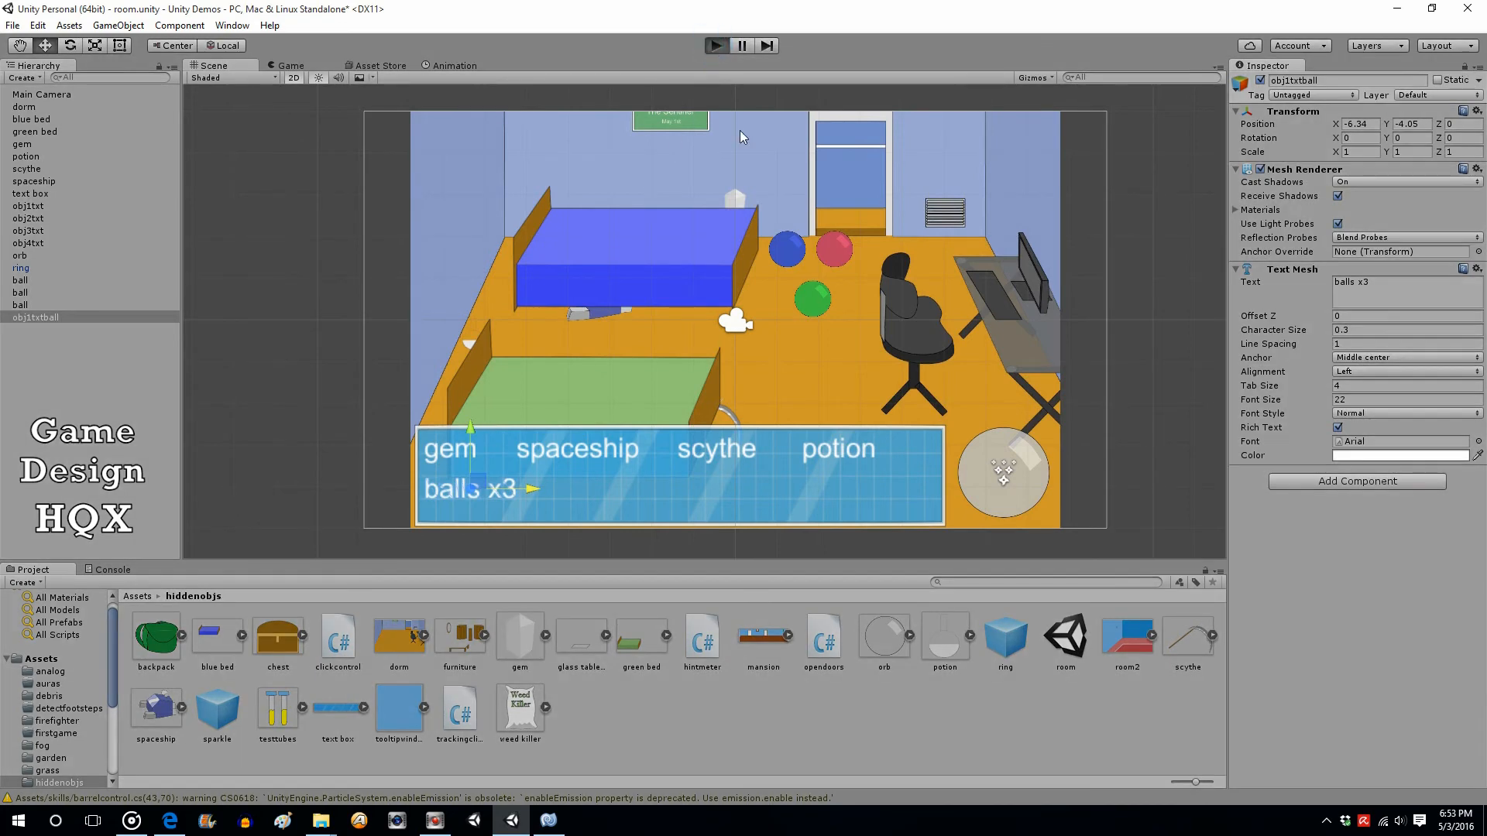
{"action": "mouse_move", "coordinate": [794, 221]}
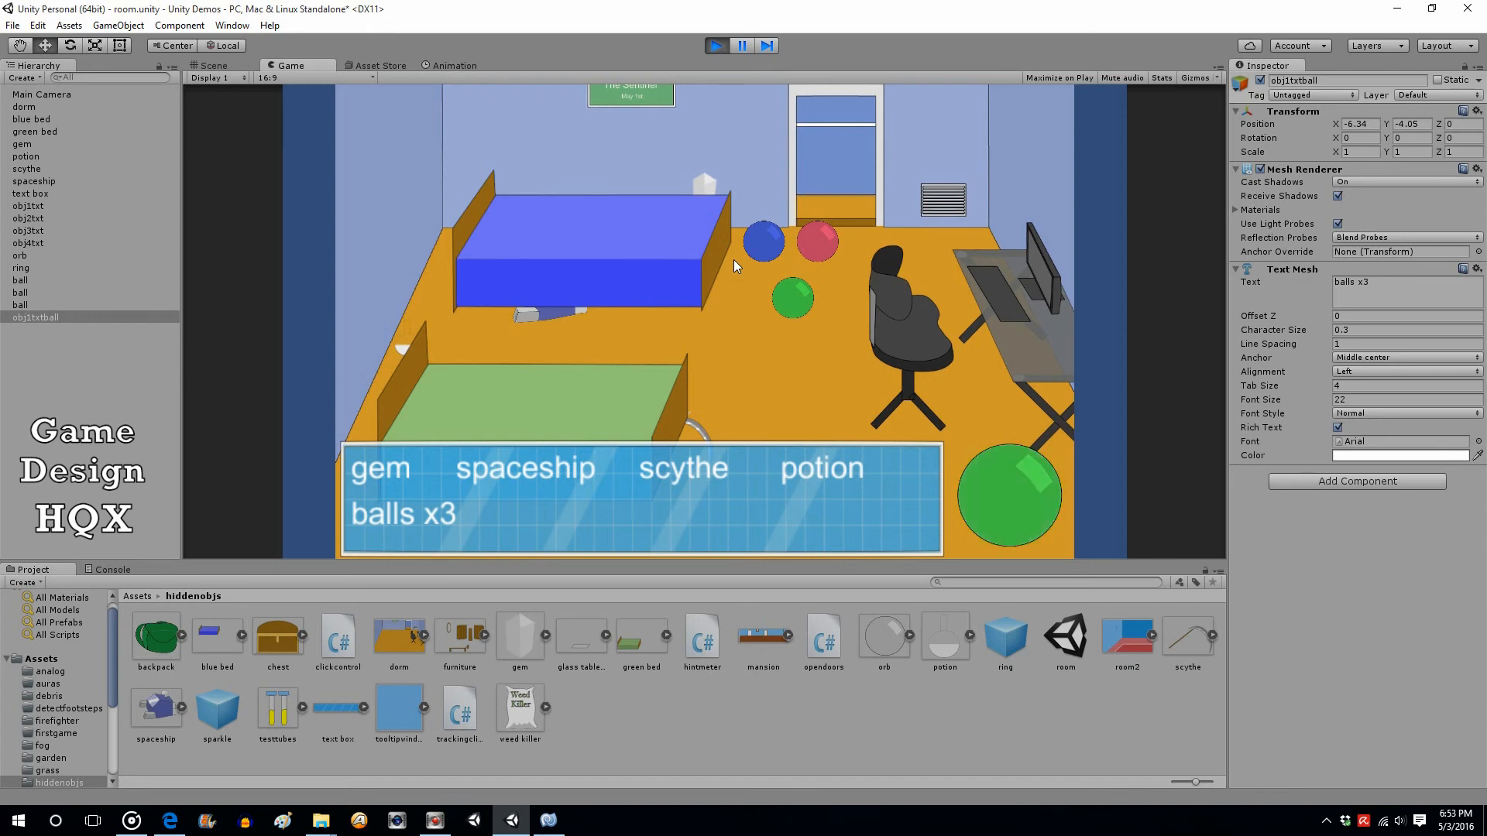
{"action": "left_click", "coordinate": [759, 243]}
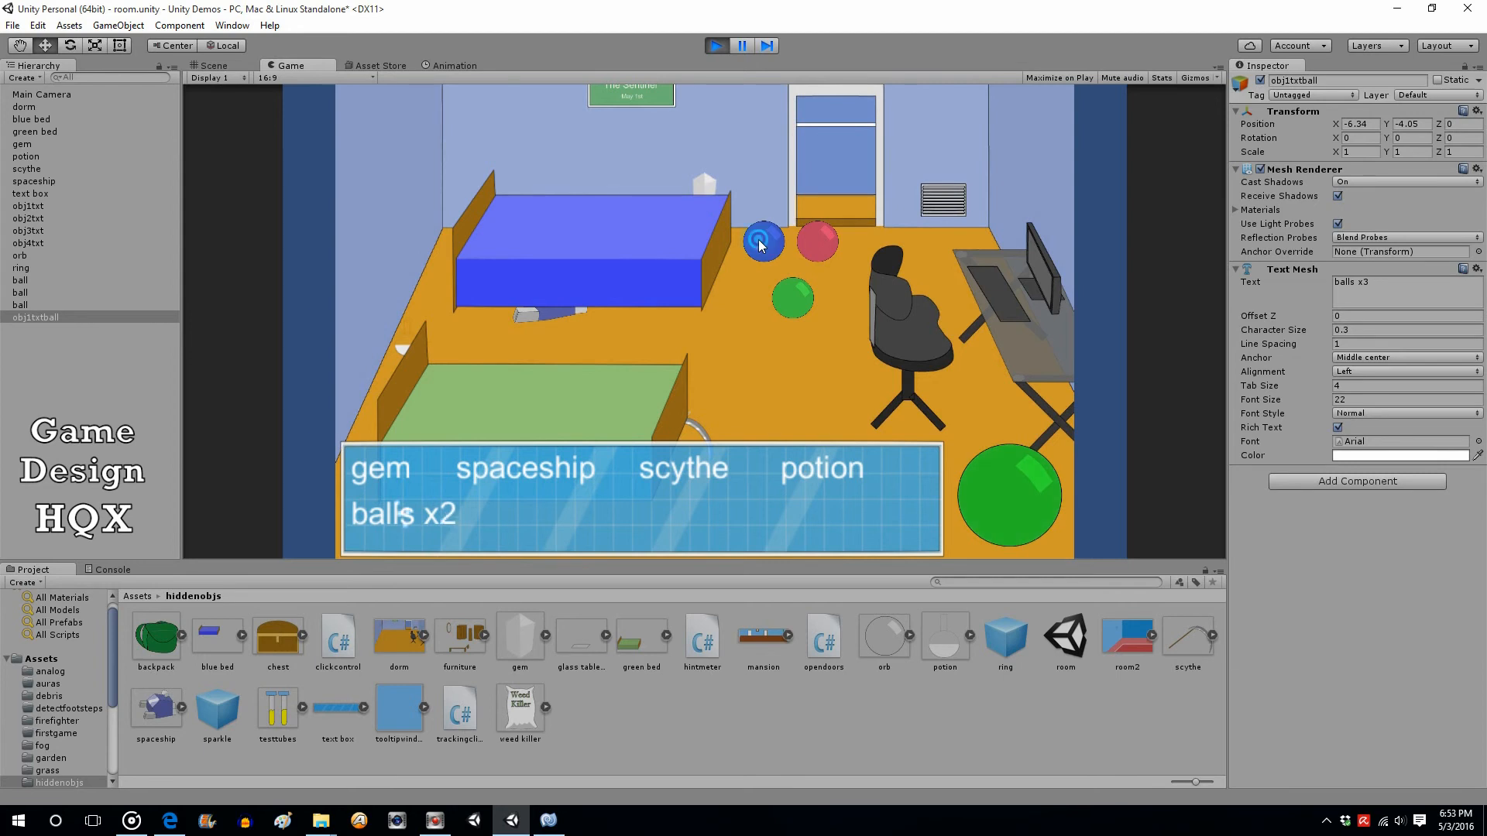
{"action": "left_click", "coordinate": [759, 241]}
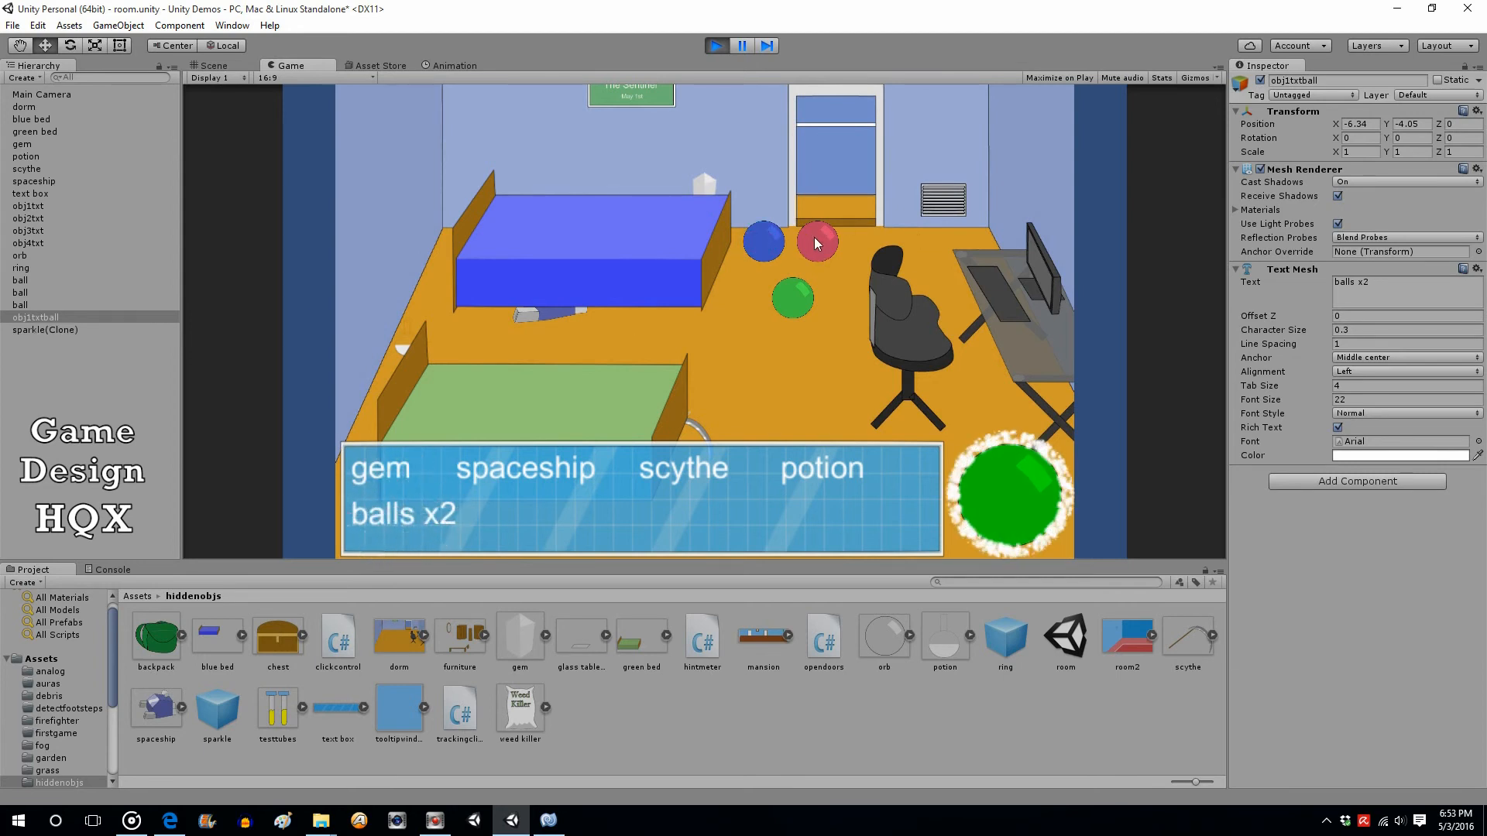
{"action": "left_click", "coordinate": [813, 243]}
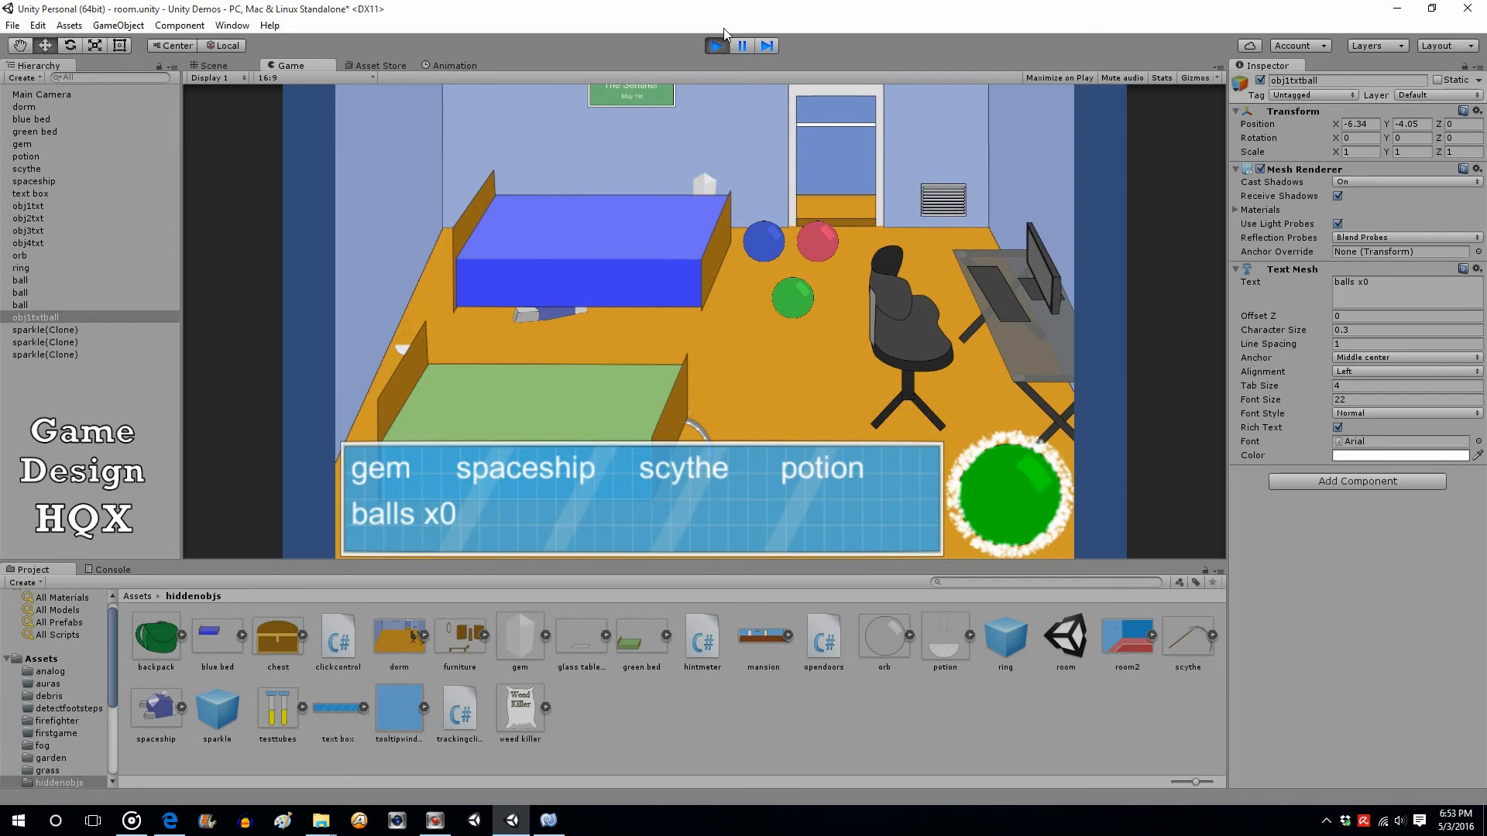
{"action": "left_click", "coordinate": [740, 45]}
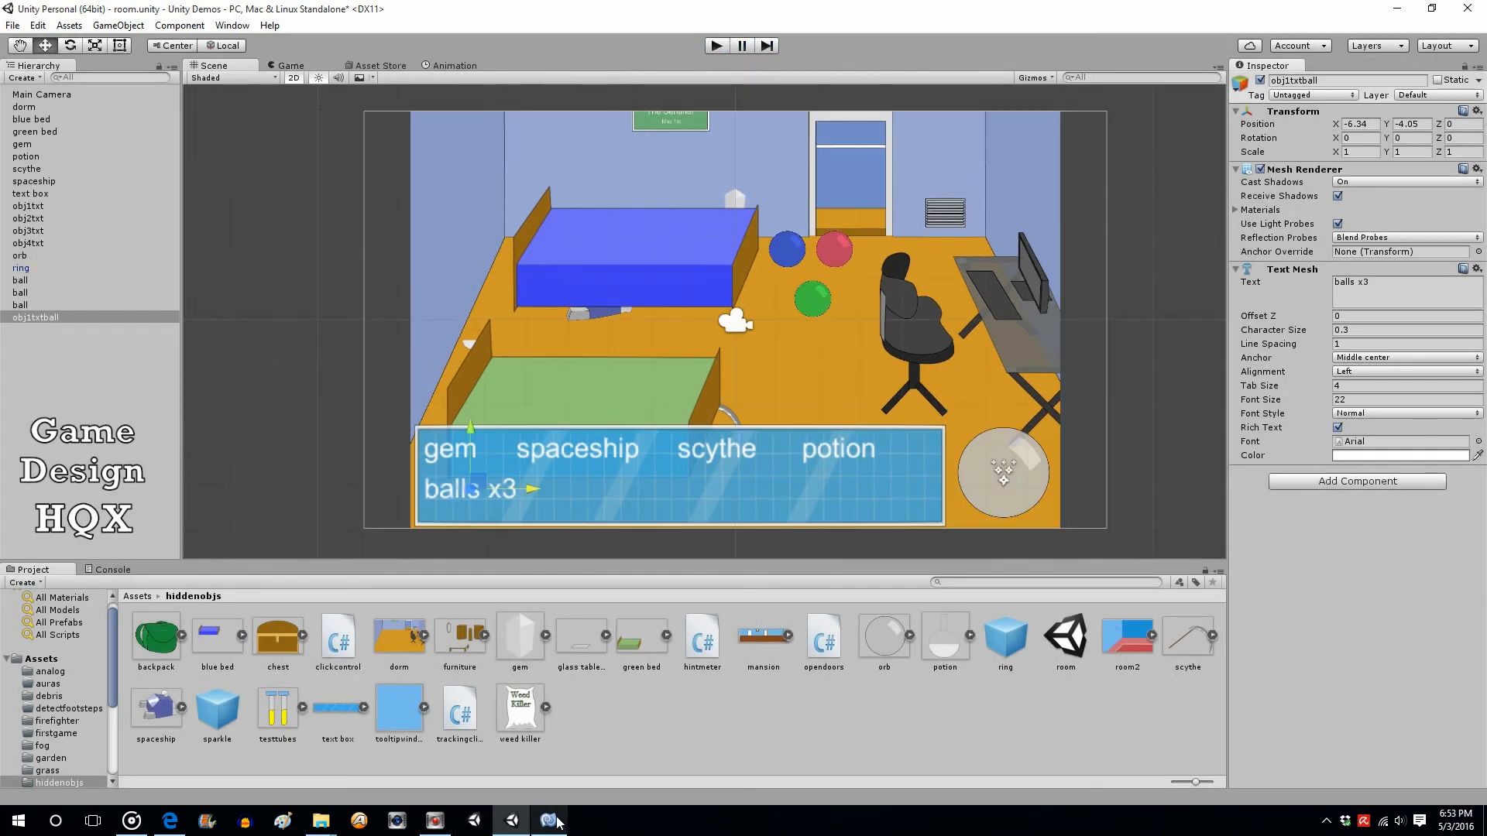
- Extend the ball name check with && (remainBalls>0) in OnMouseDown
{"action": "left_click", "coordinate": [549, 820]}
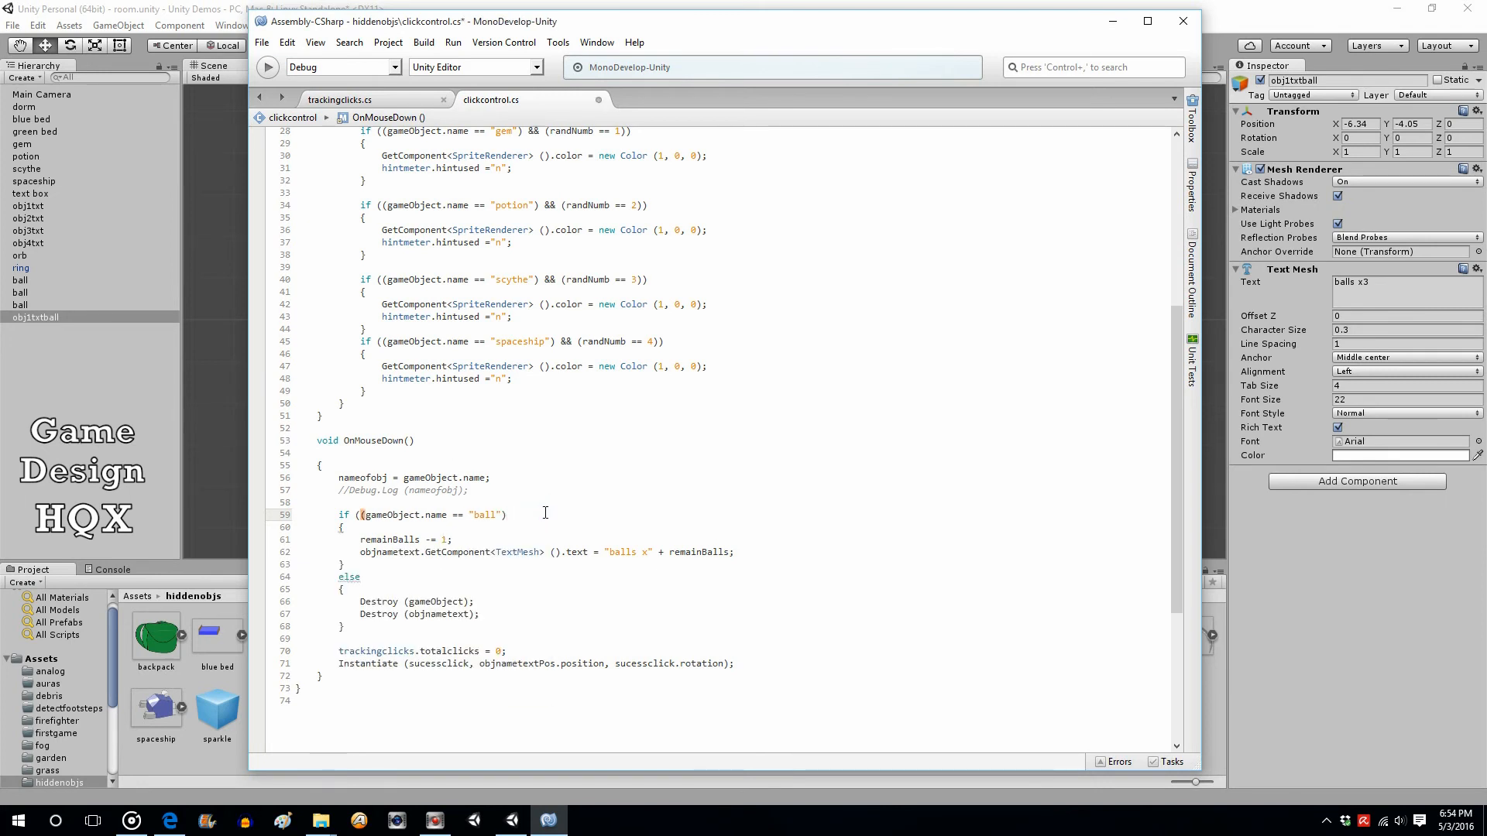
{"action": "type", "text": "&&"}
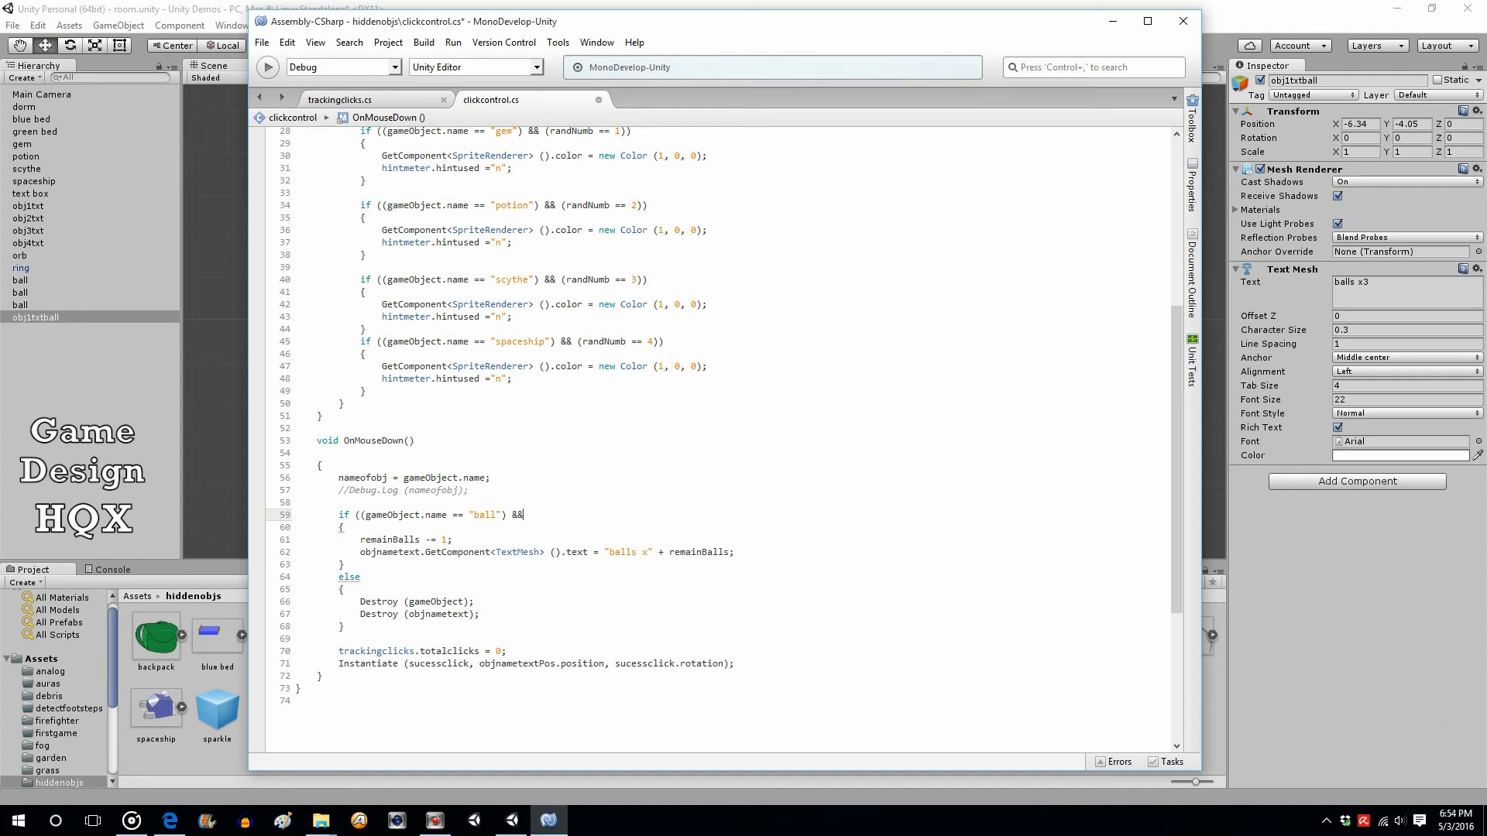
{"action": "type", "text": "("}
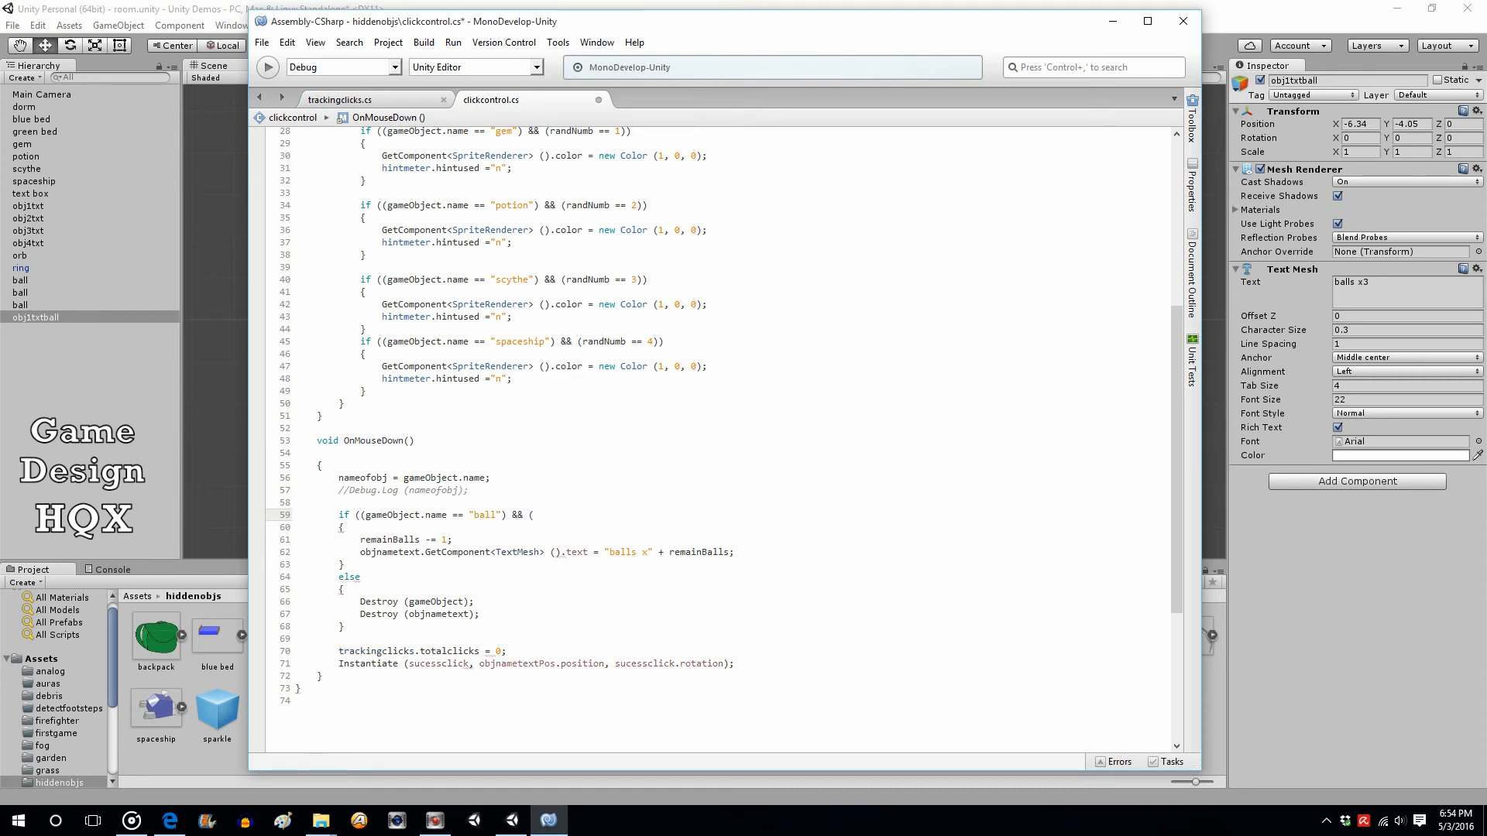
{"action": "type", "text": "remainBalls"}
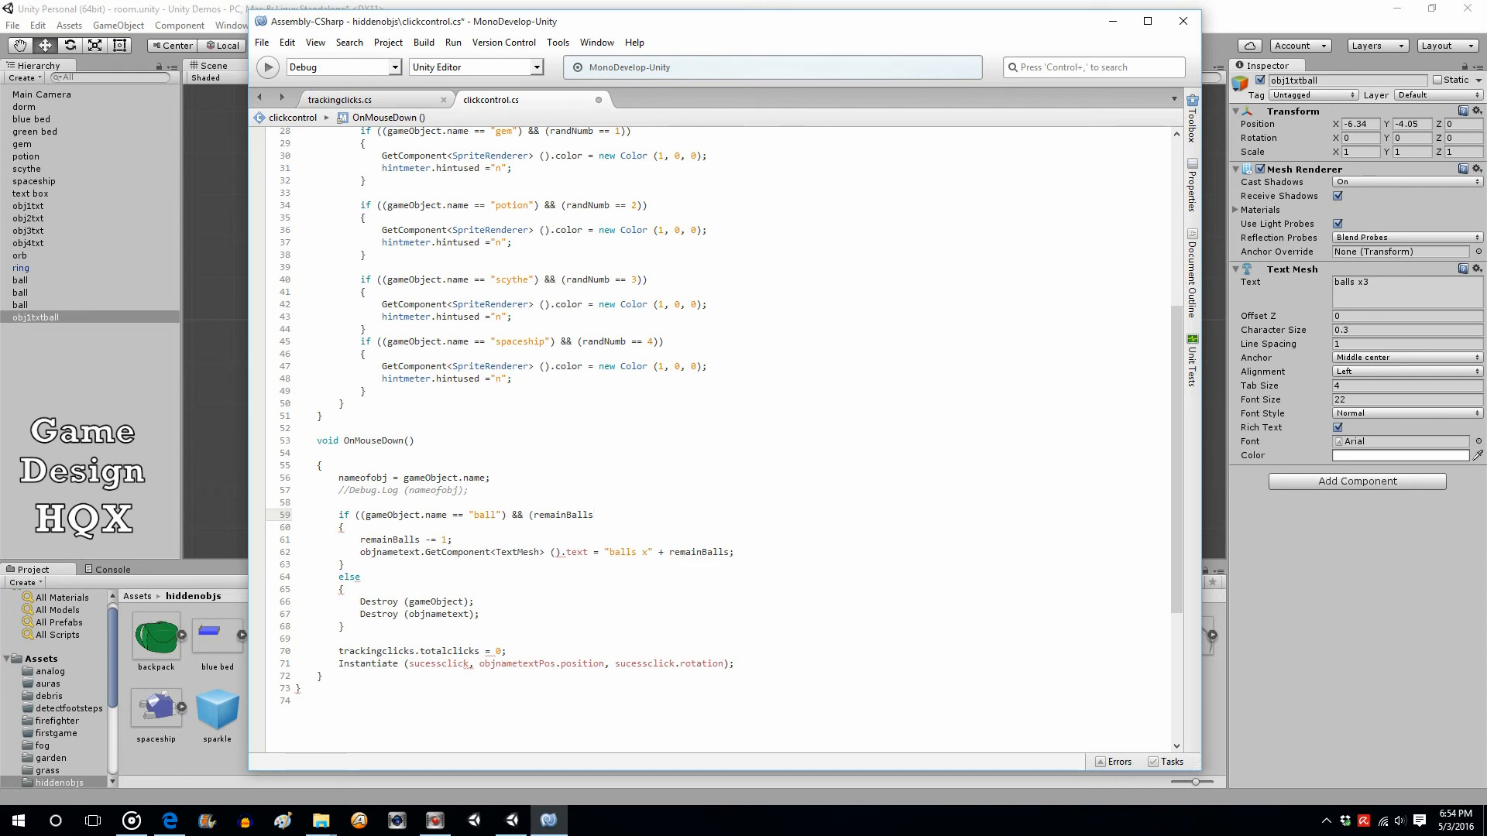
{"action": "type", "text": ">0))"}
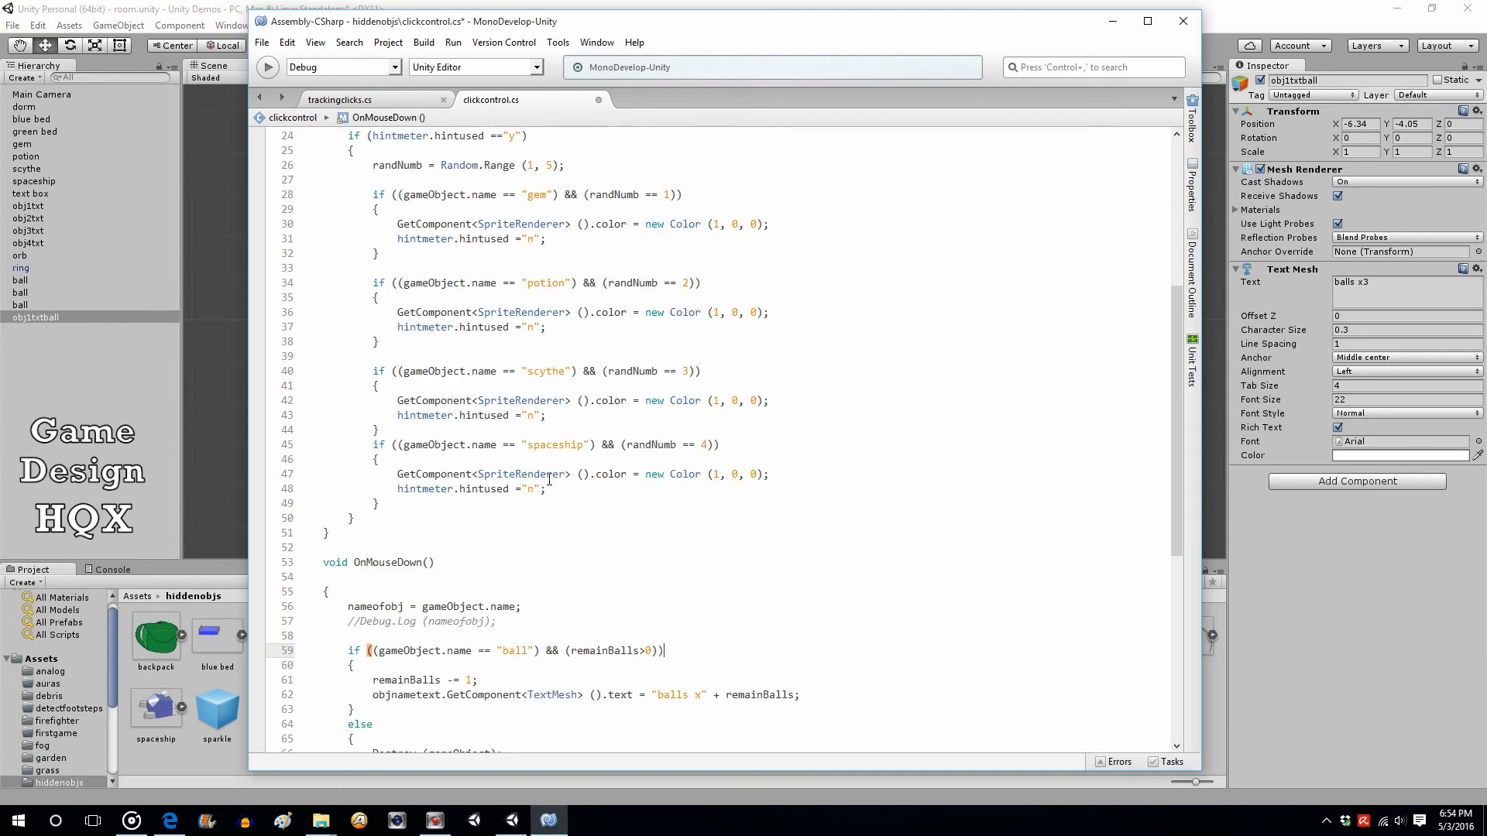
- Delete the commented-out Debug.Log line and highlight remainBalls in the ball condition
{"action": "scroll", "scroll_direction": "down", "scroll_amount": 3}
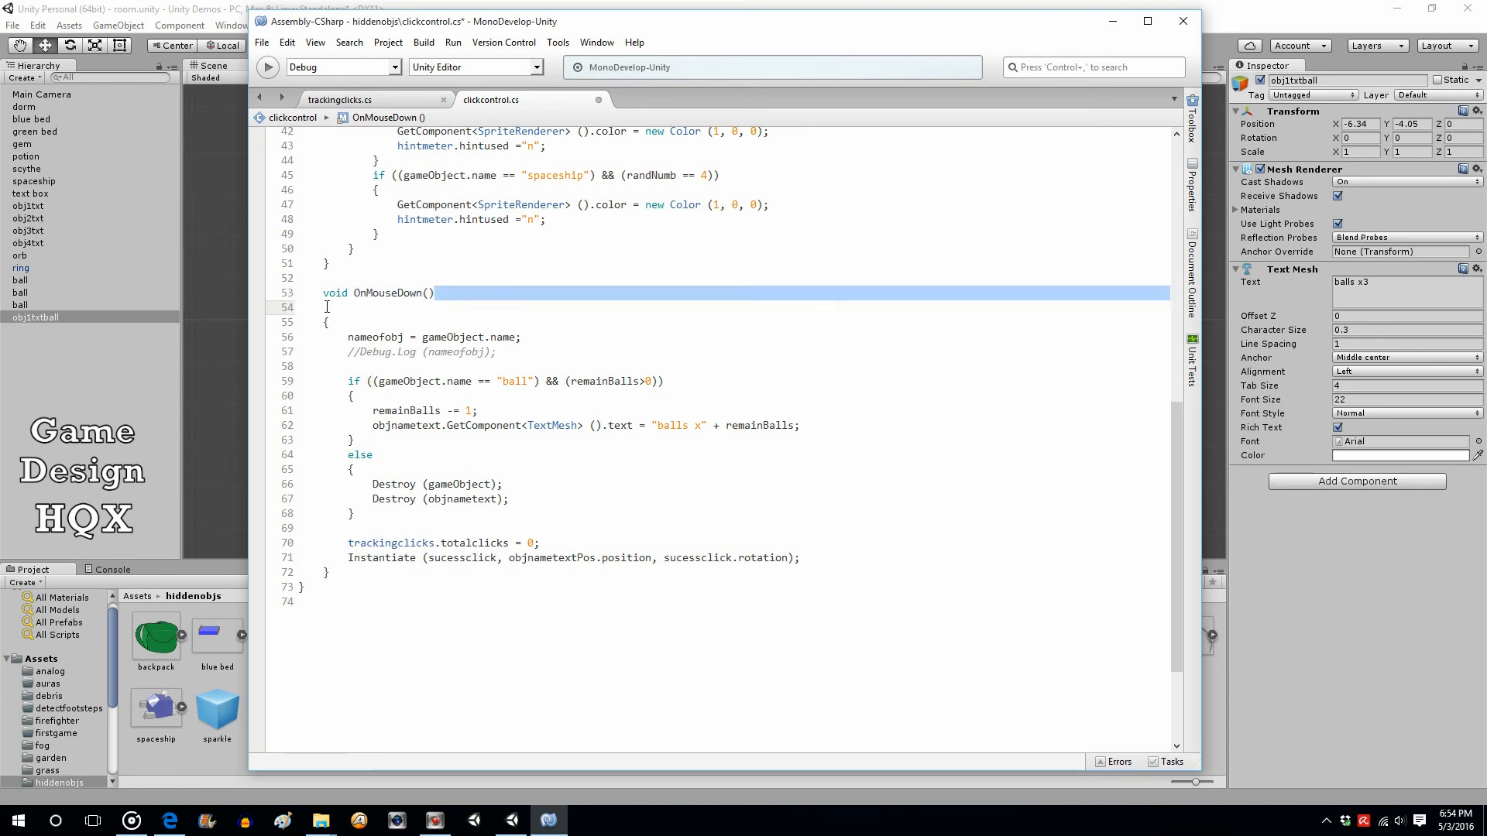
{"action": "left_click", "coordinate": [393, 352]}
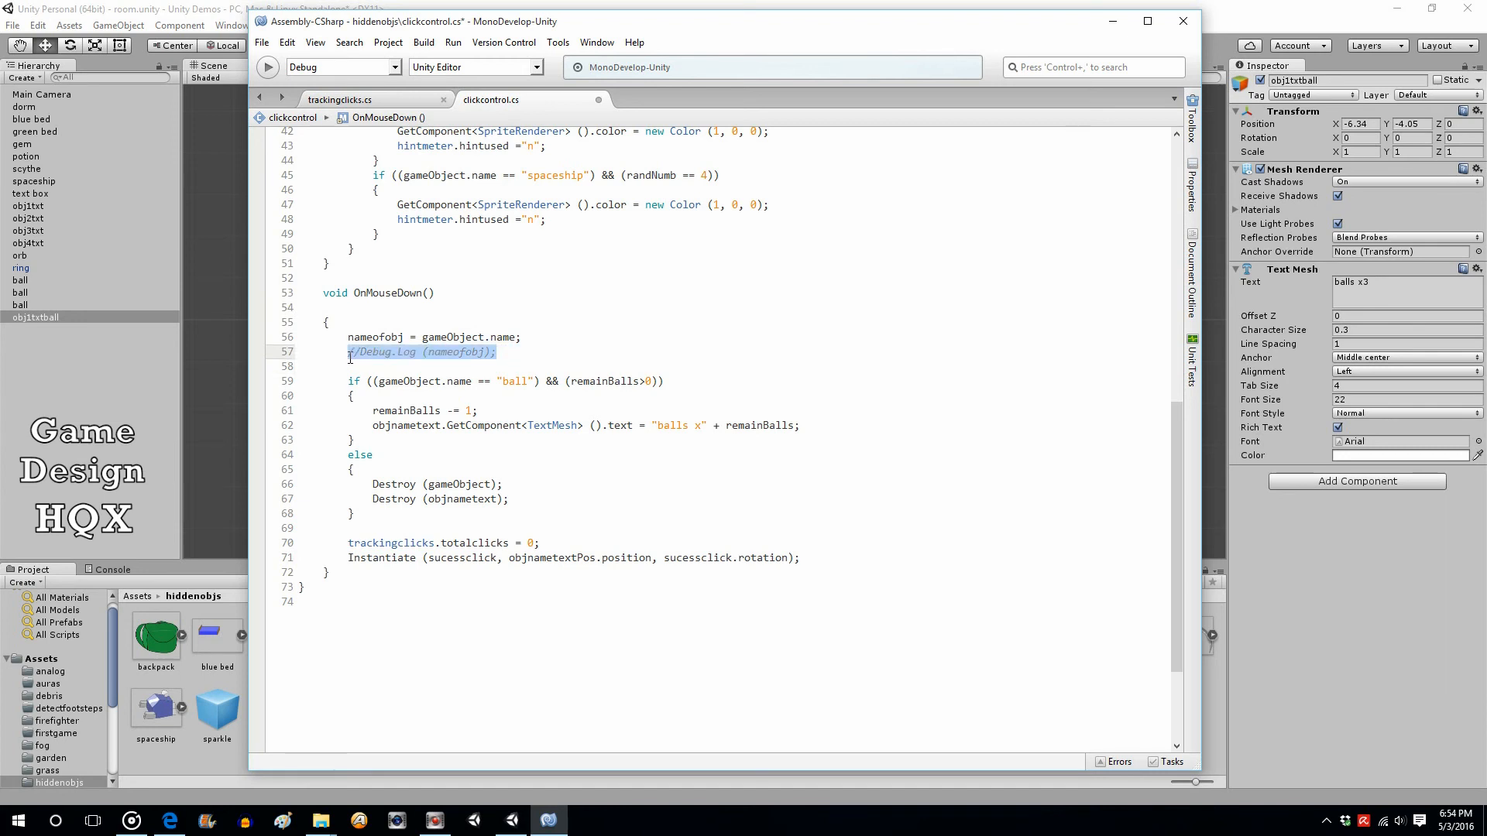
{"action": "key", "text": "Delete"}
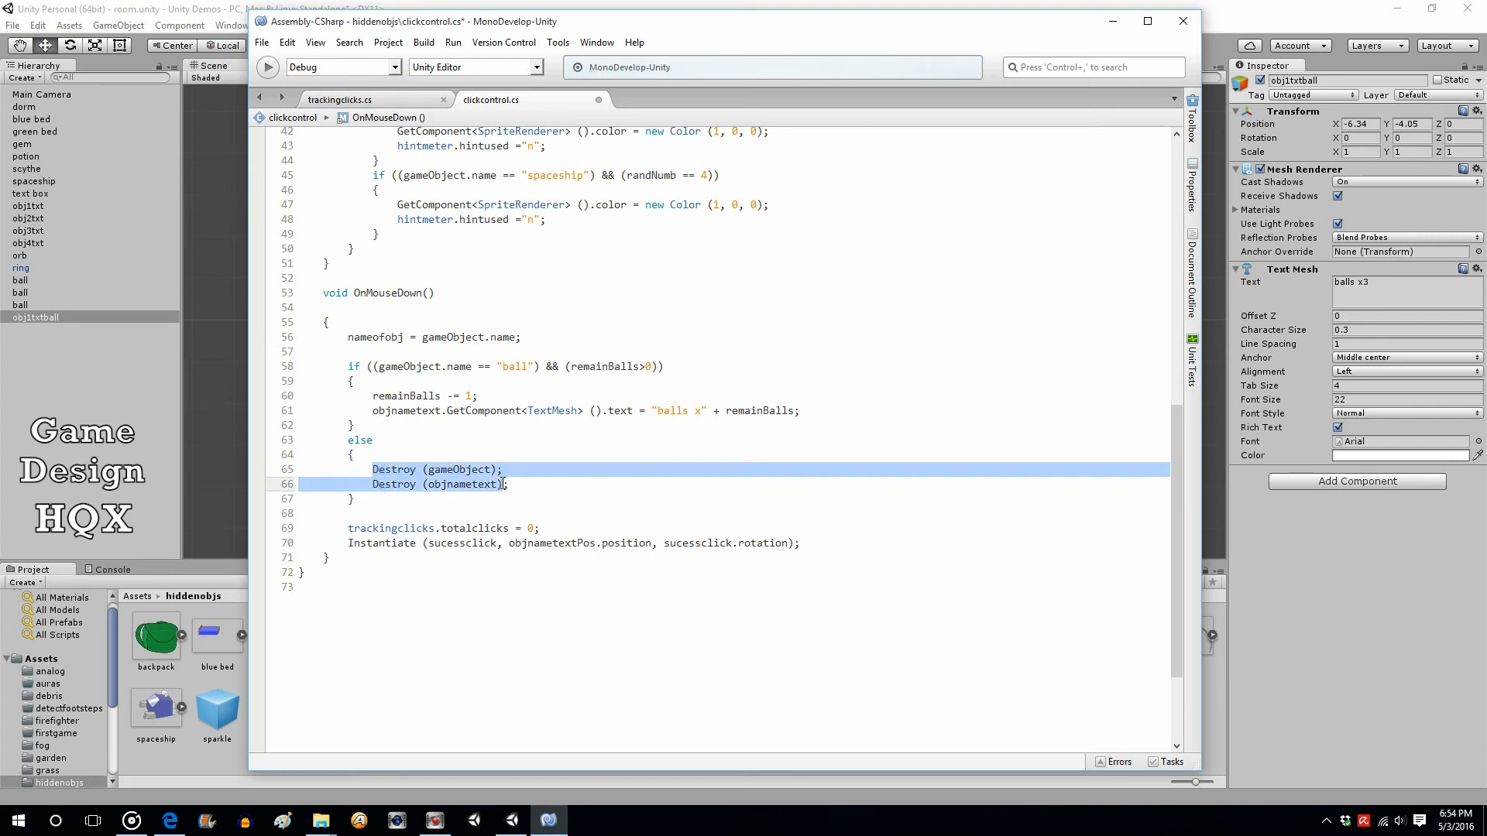
{"action": "left_click", "coordinate": [446, 433]}
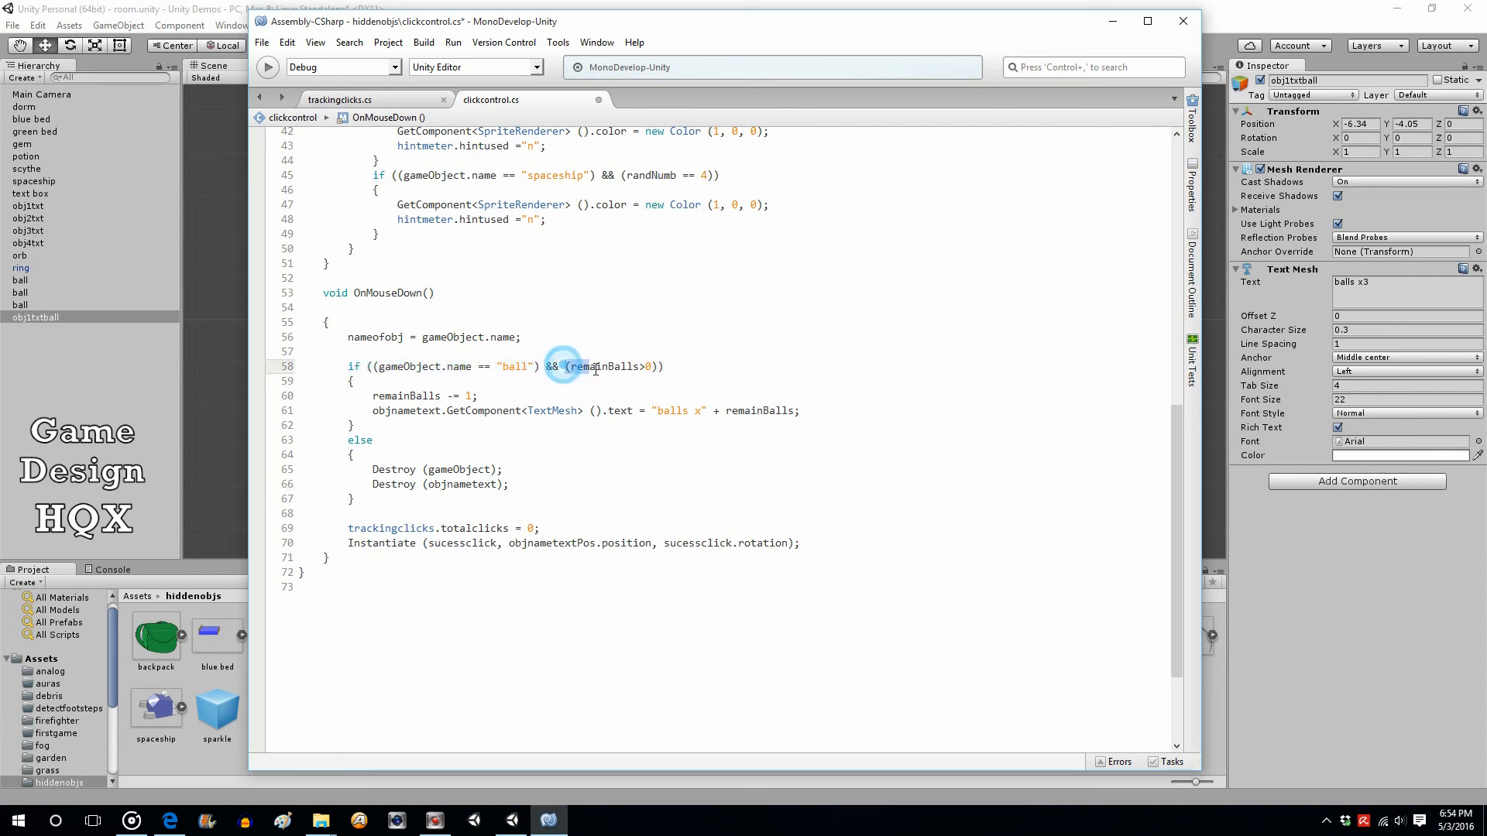
{"action": "double_click", "coordinate": [608, 365]}
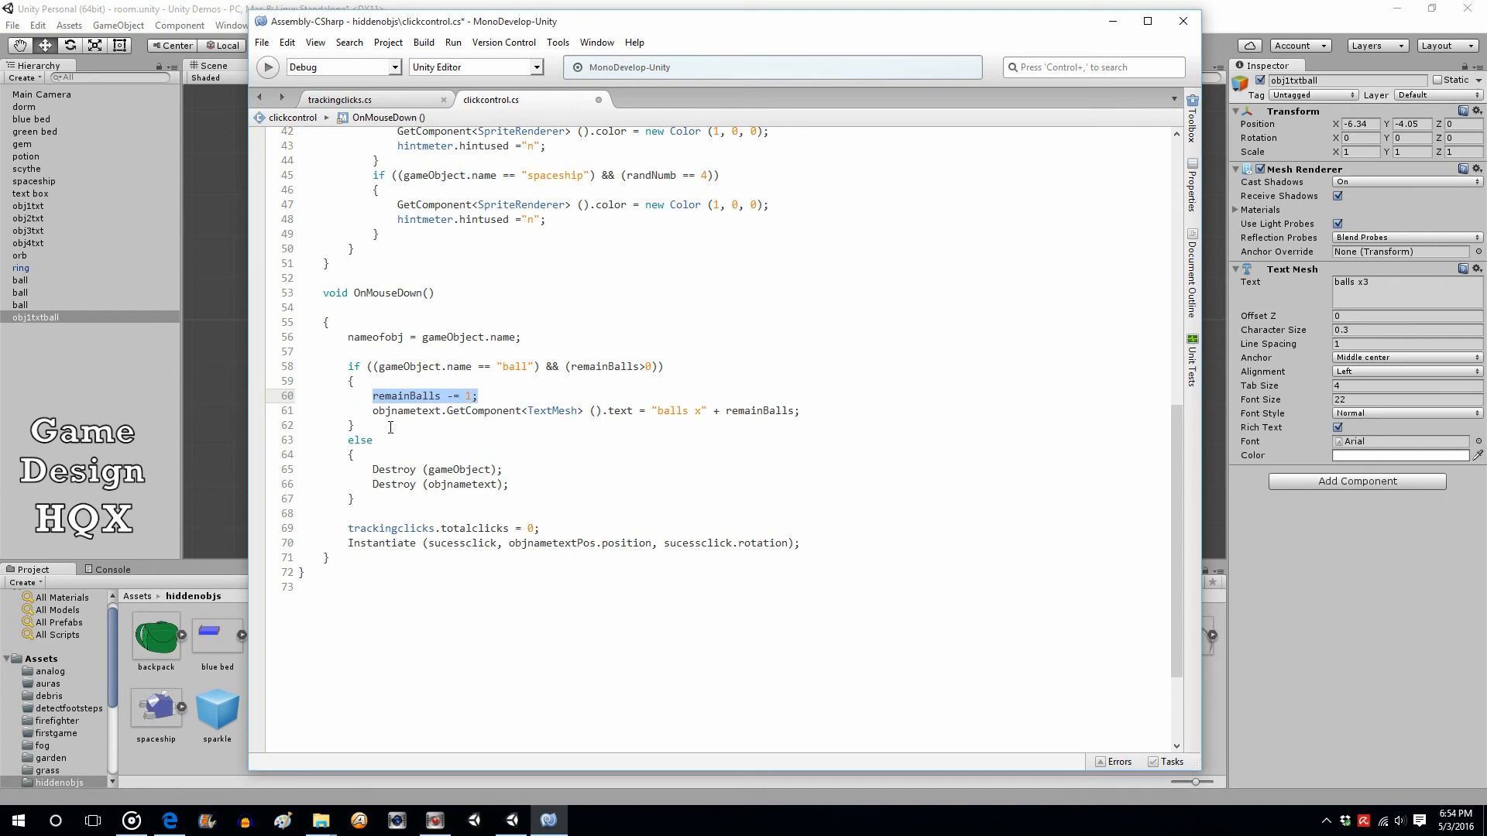
{"action": "mouse_move", "coordinate": [528, 411]}
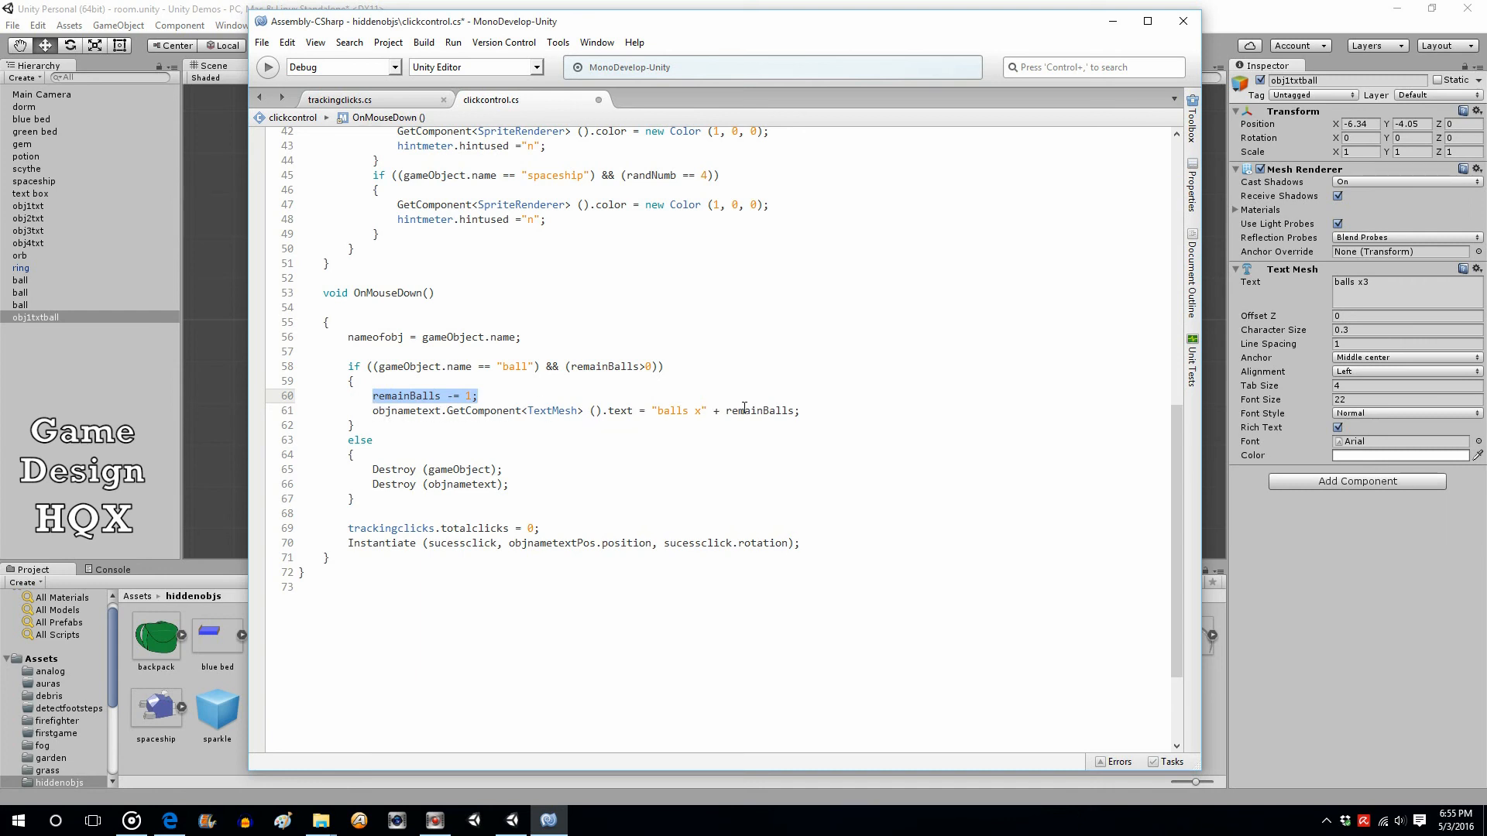
{"action": "mouse_move", "coordinate": [756, 409]}
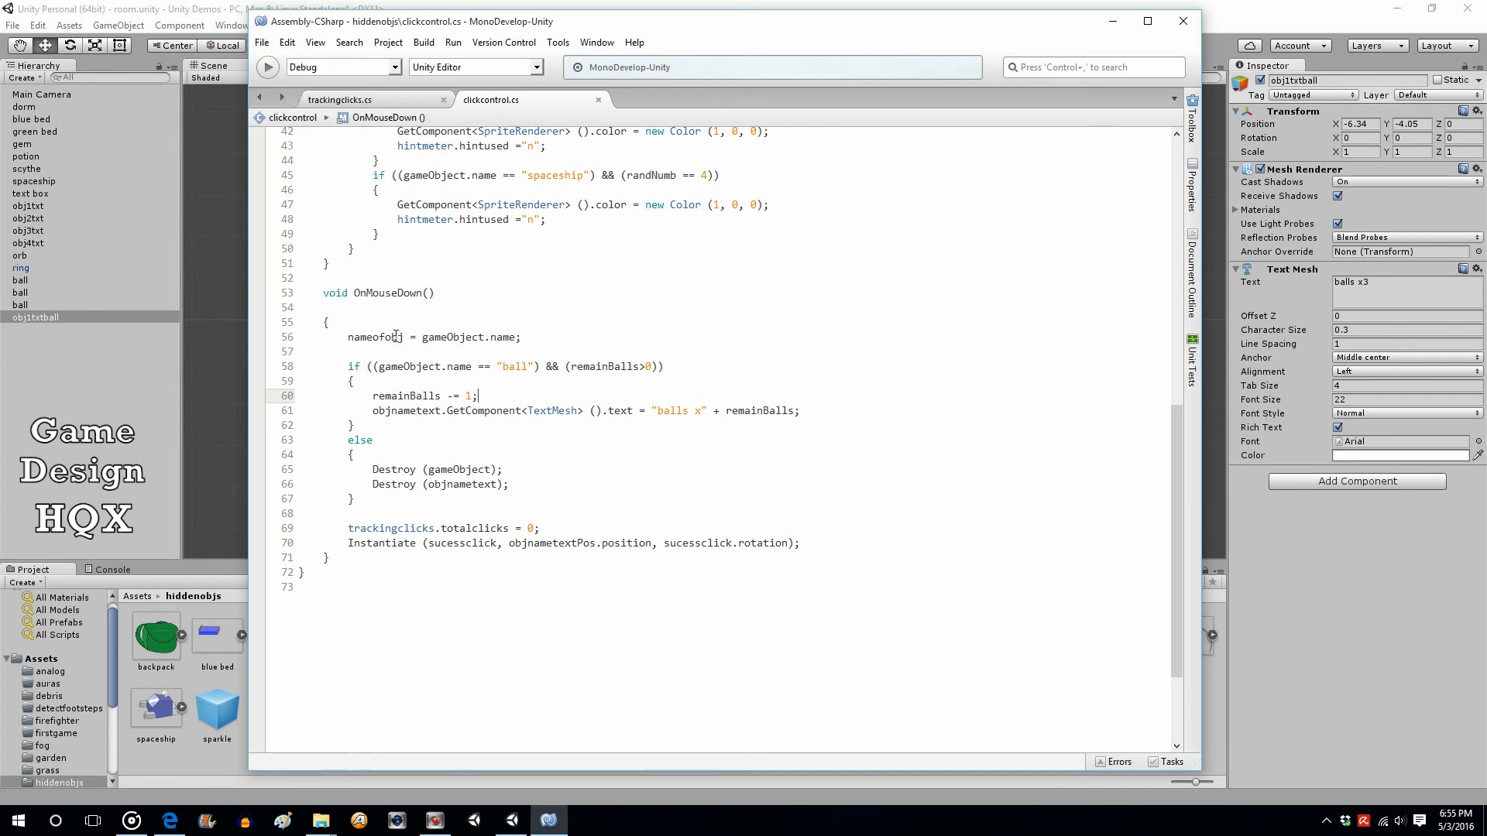
- Copy Destroy(gameObject); into the ball branch and change the threshold to remainBalls>1
{"action": "left_click", "coordinate": [466, 469]}
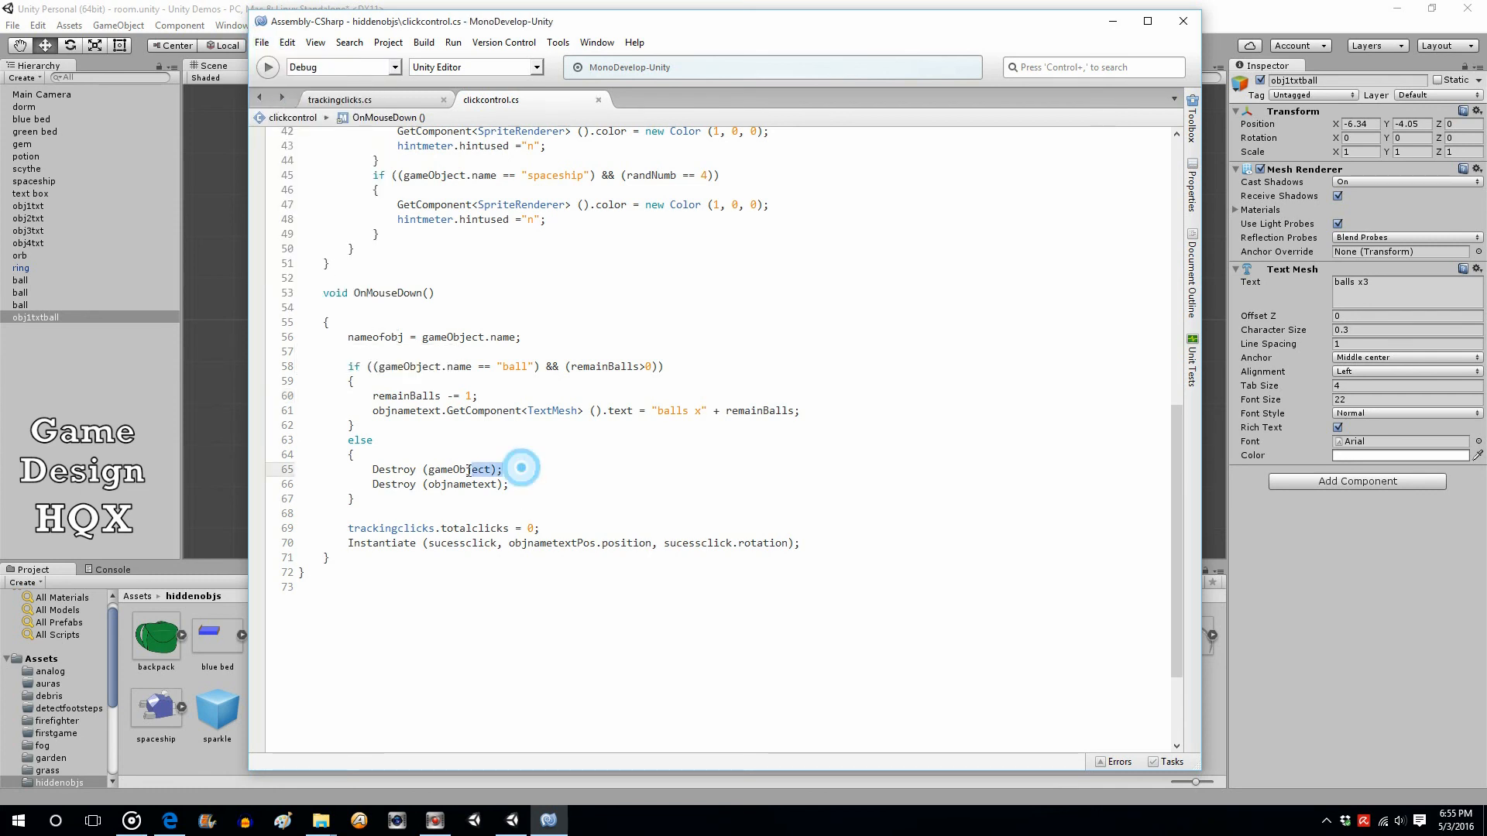
{"action": "right_click", "coordinate": [468, 467]}
{"action": "type", "text": "Destroy (gameObject);"}
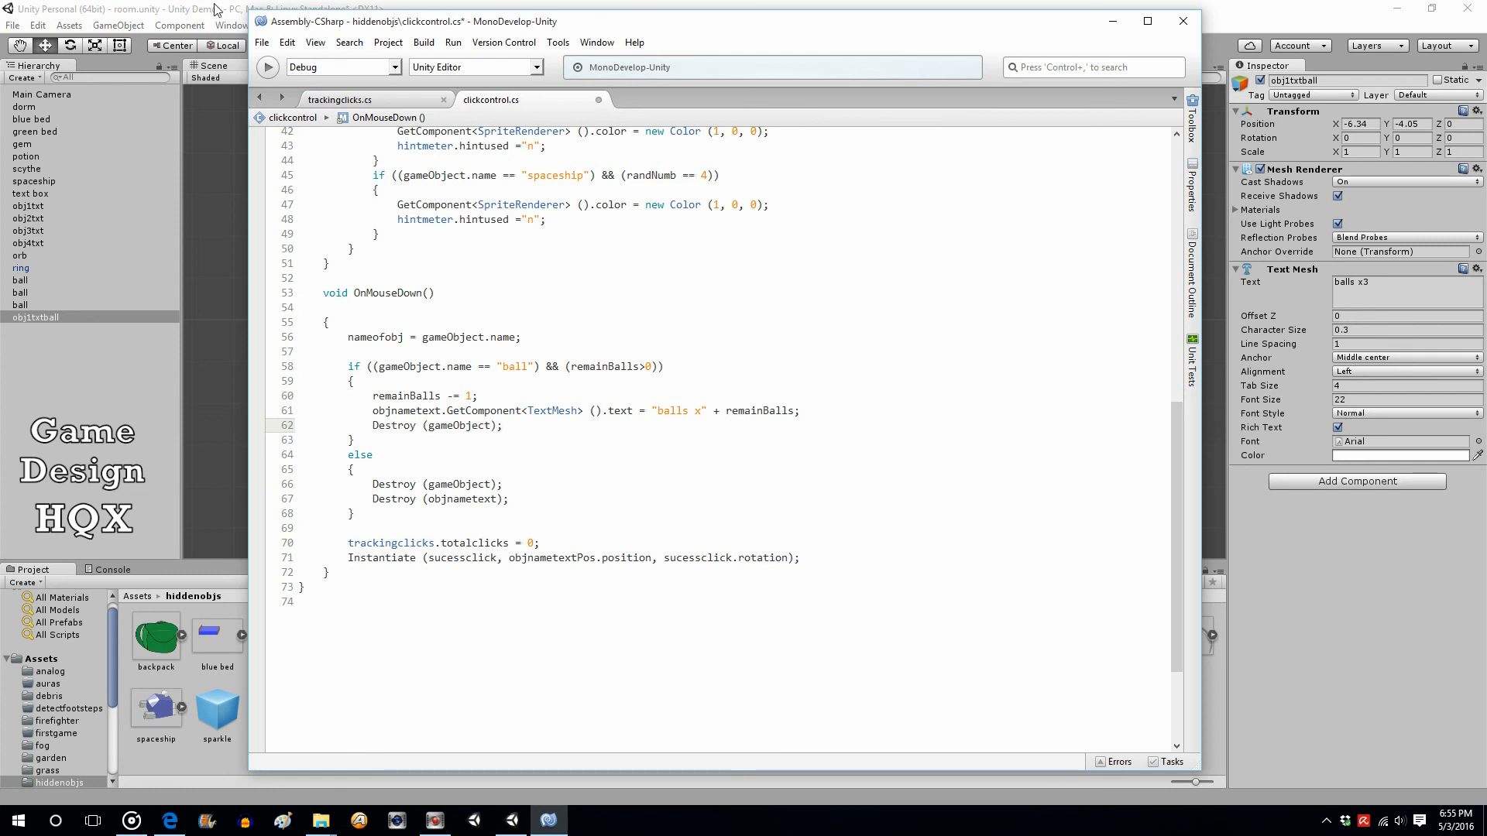
{"action": "left_click", "coordinate": [260, 42]}
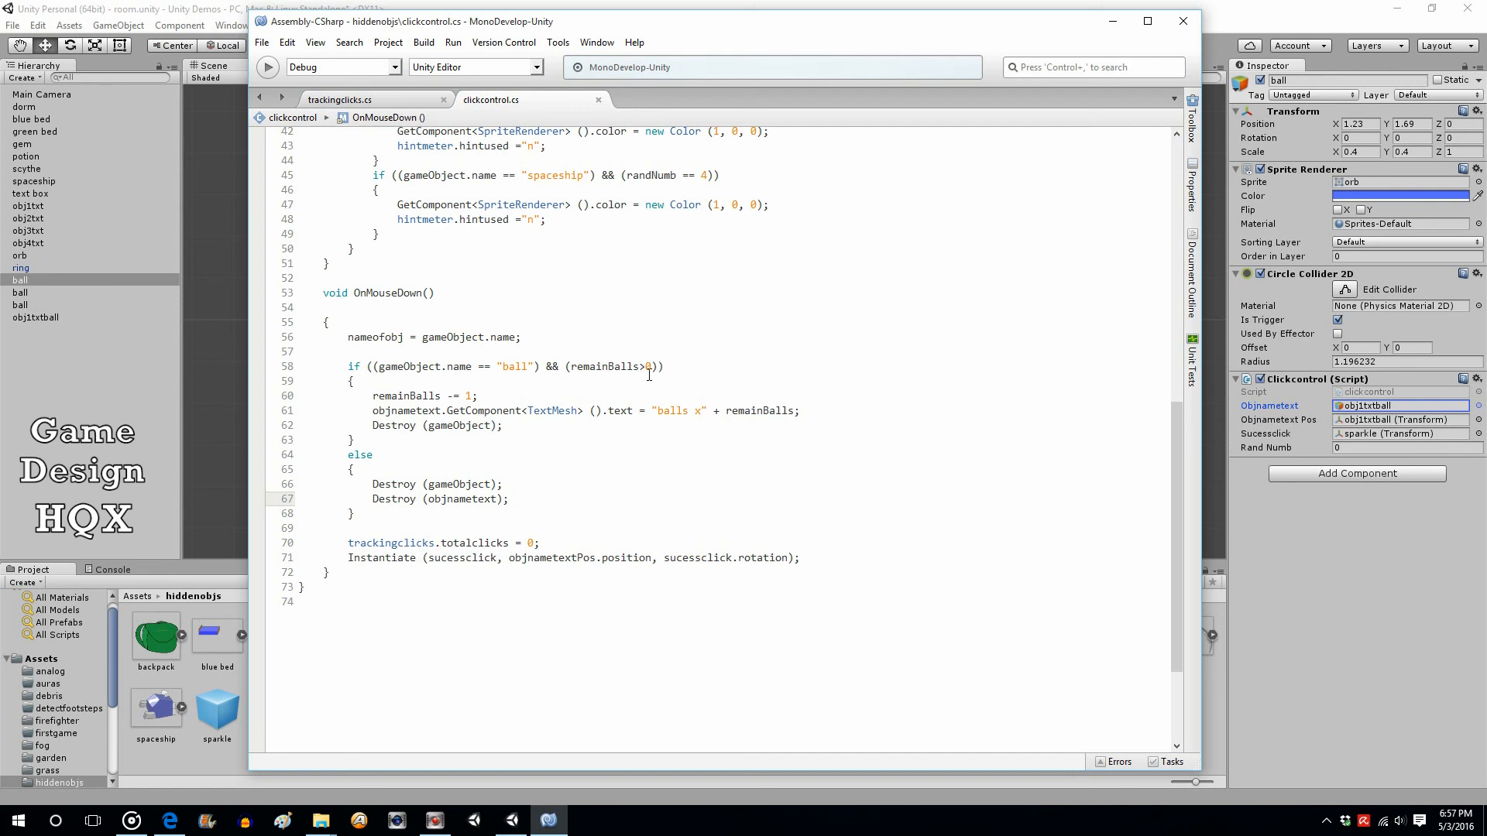
{"action": "left_click", "coordinate": [509, 499]}
{"action": "type", "text": "1"}
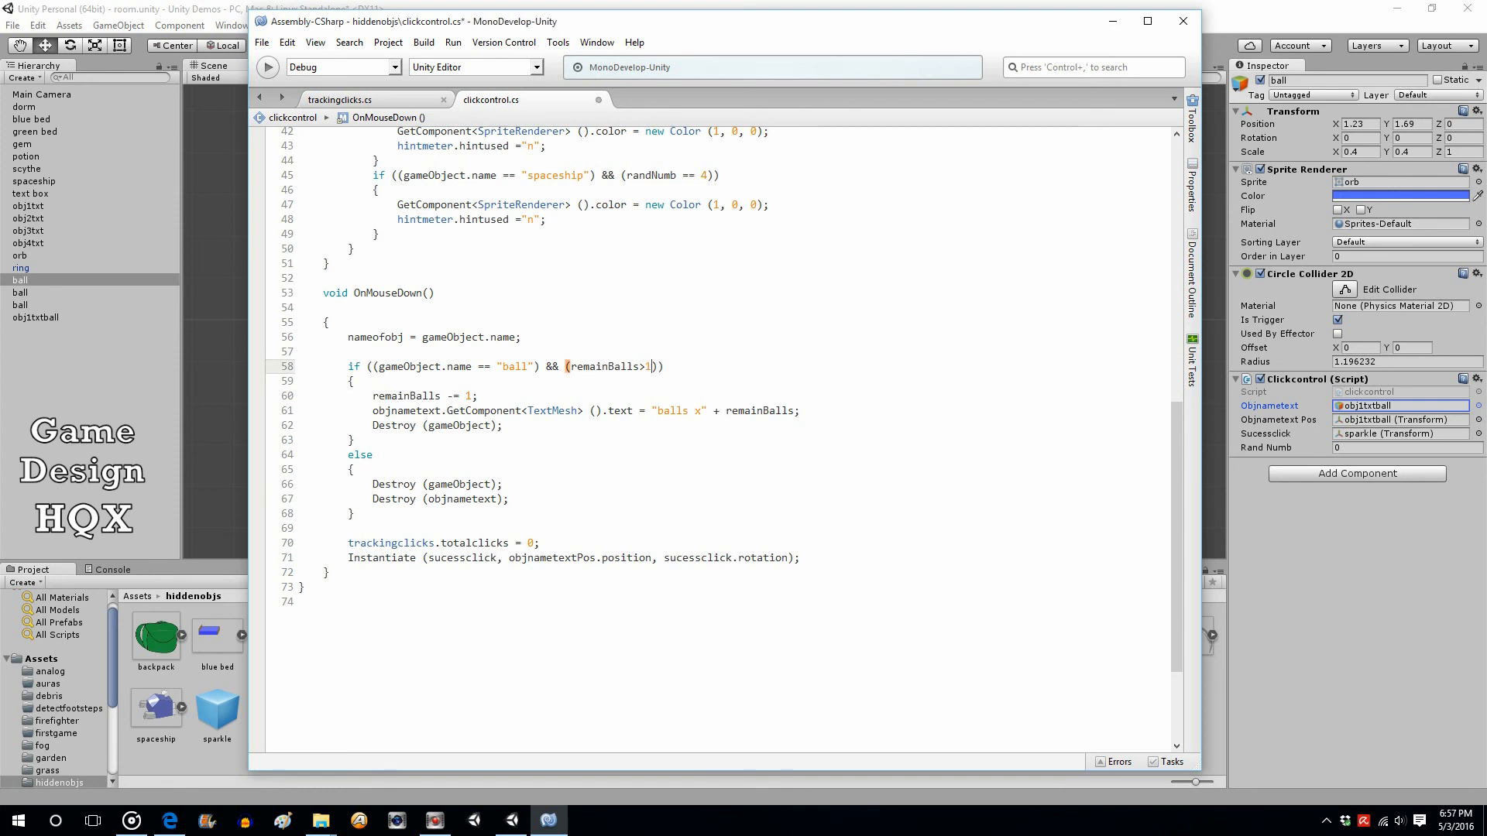
- Save the edited script via File > Save
{"action": "left_click", "coordinate": [262, 41]}
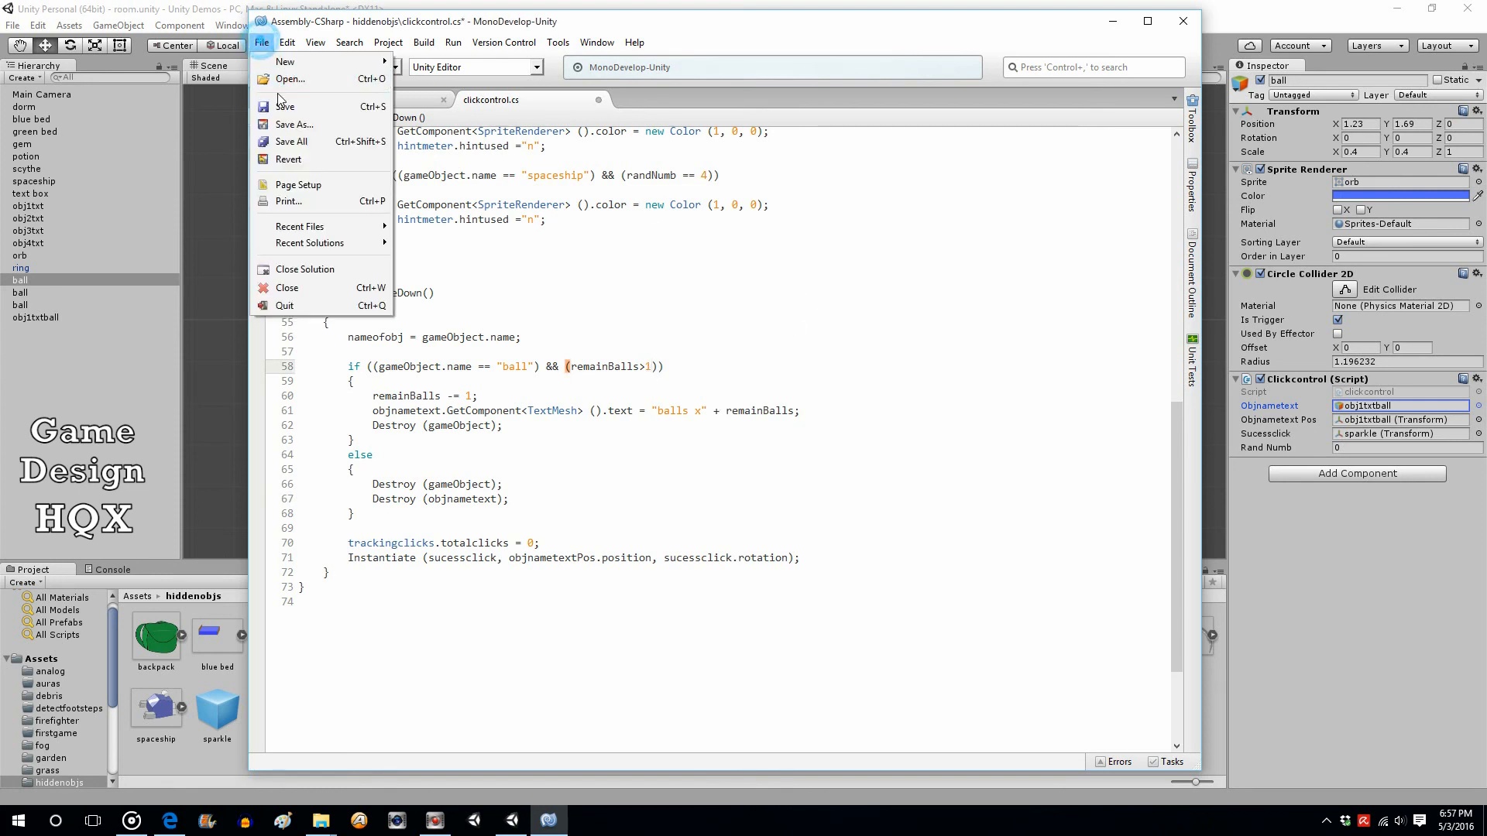
{"action": "left_click", "coordinate": [546, 820]}
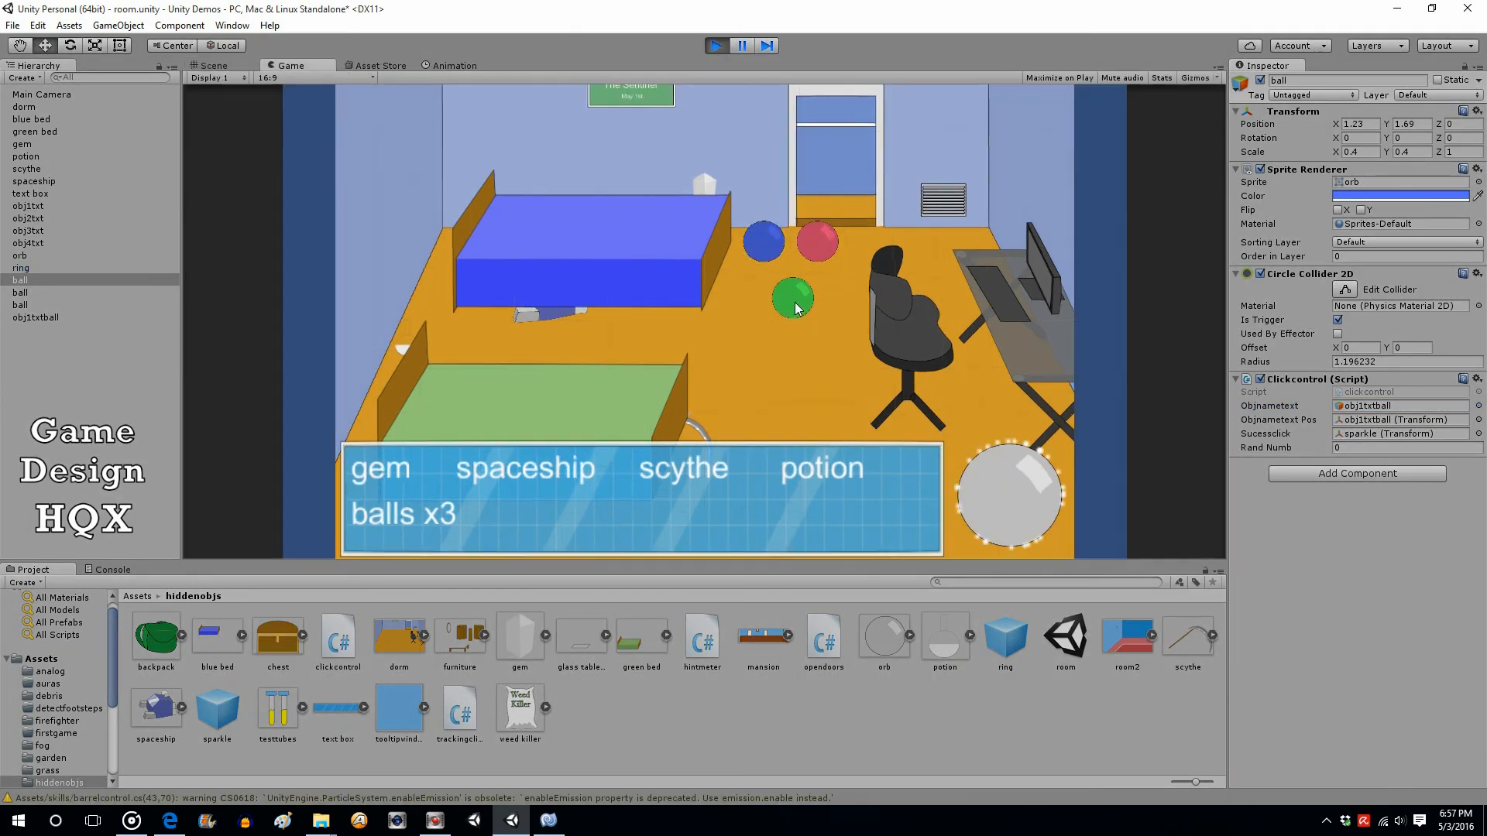
- Play-test clicking the balls so the count drops from "balls x3" and vanishes, then stop
{"action": "left_click", "coordinate": [762, 243]}
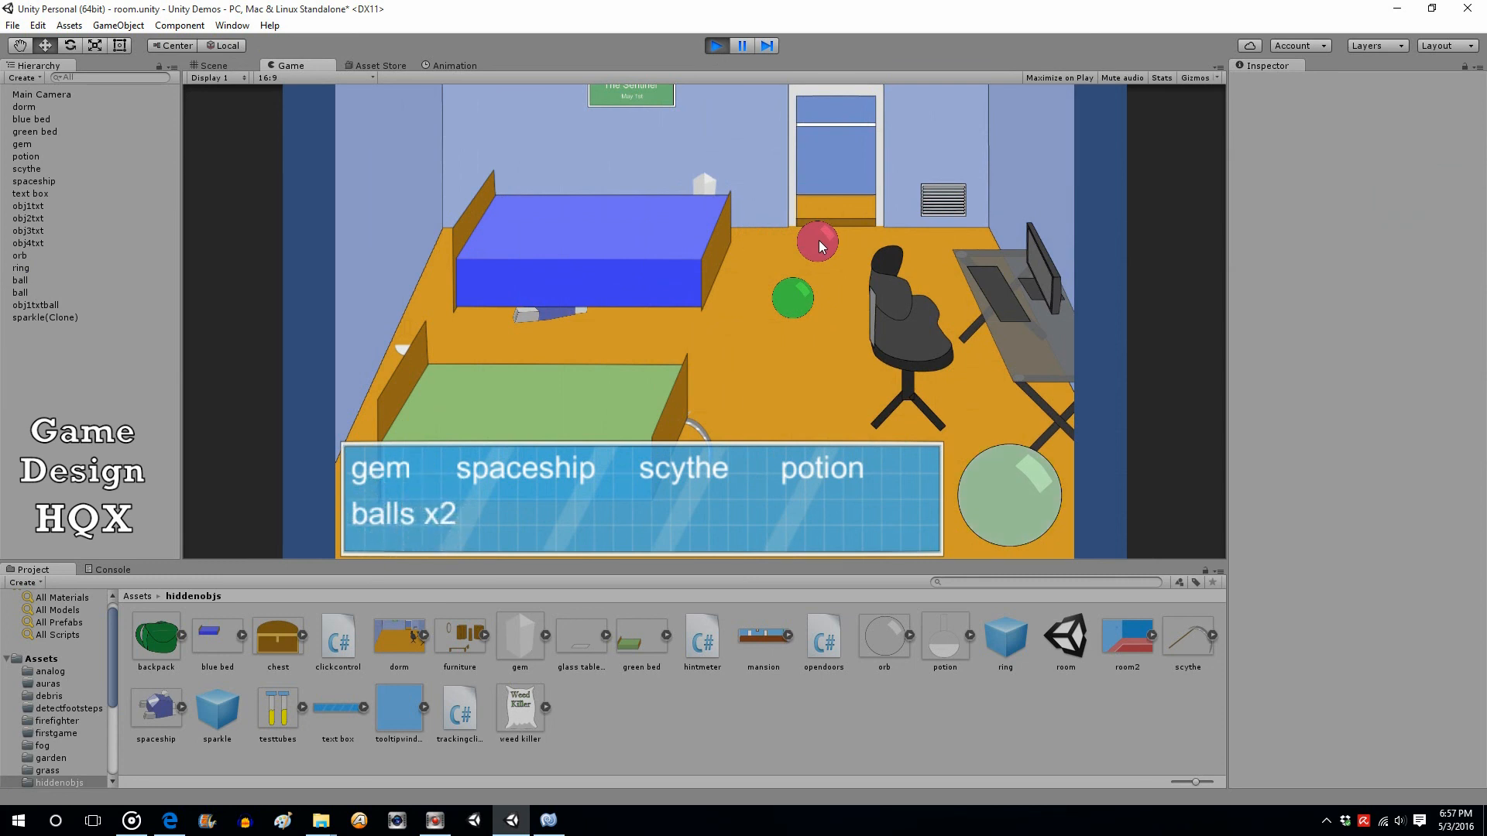
{"action": "left_click", "coordinate": [818, 238]}
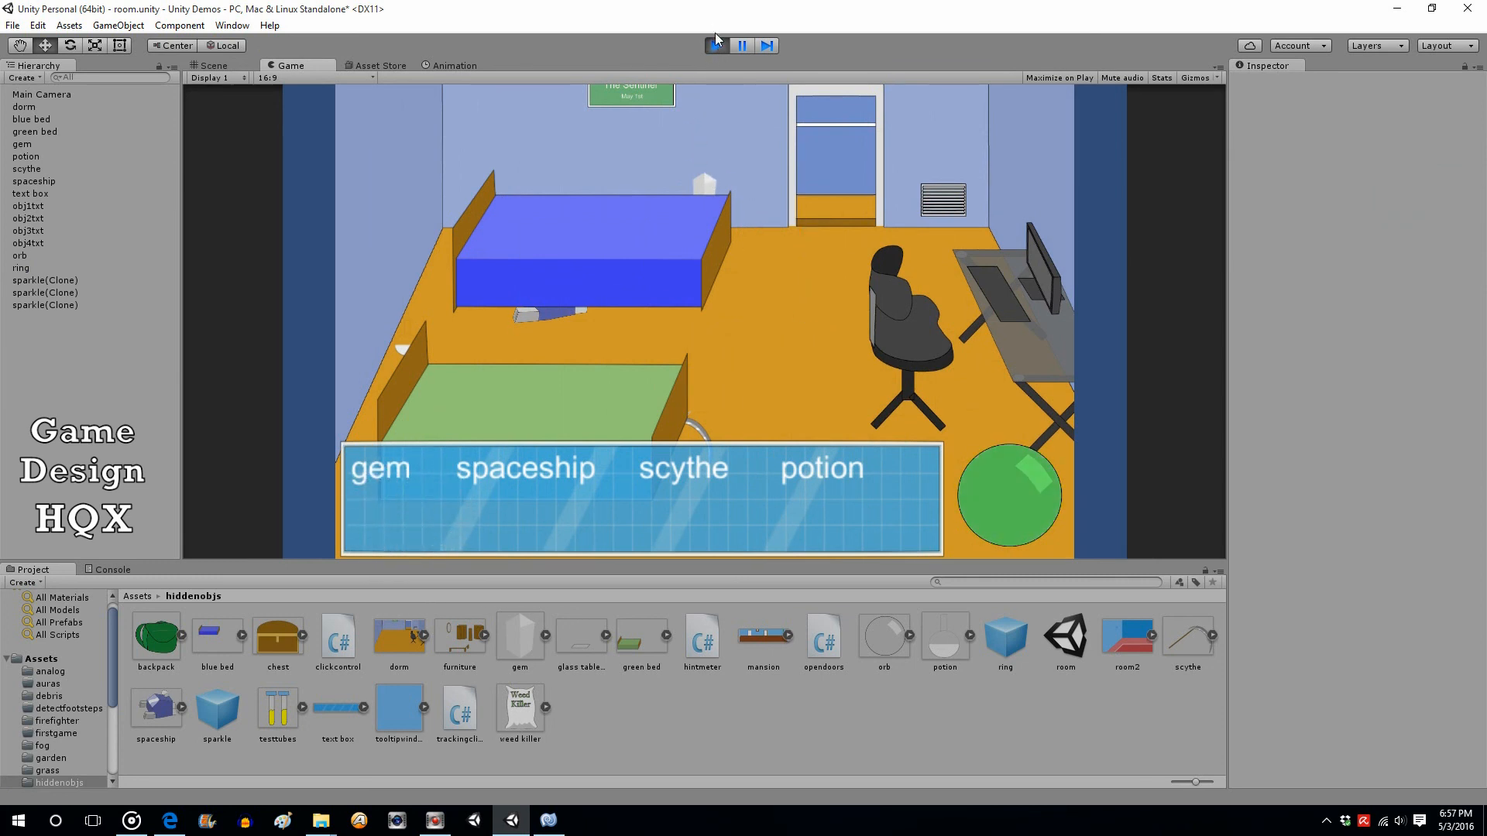
{"action": "left_click", "coordinate": [715, 45]}
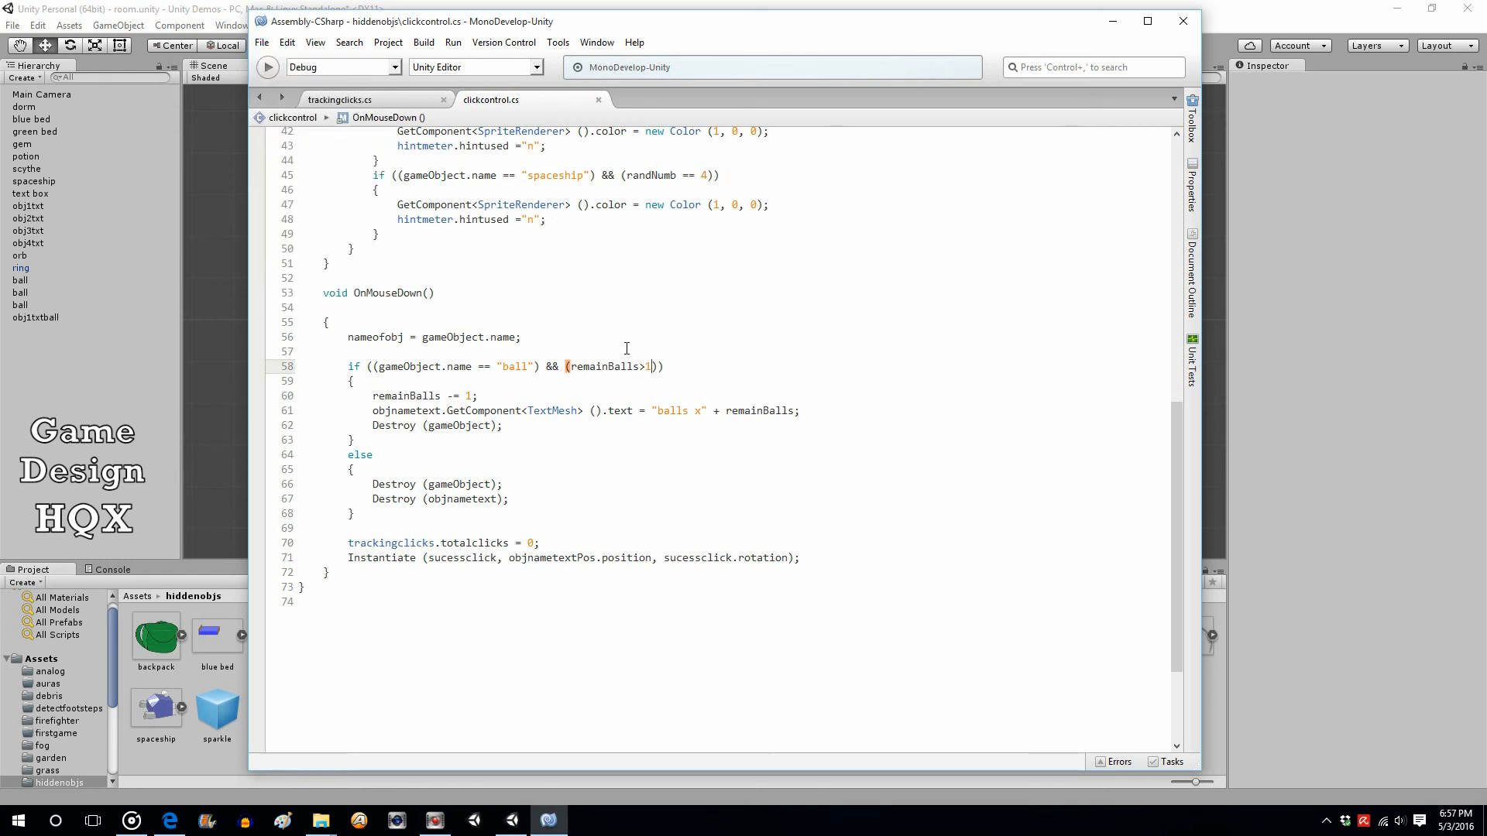
{"action": "mouse_move", "coordinate": [640, 338]}
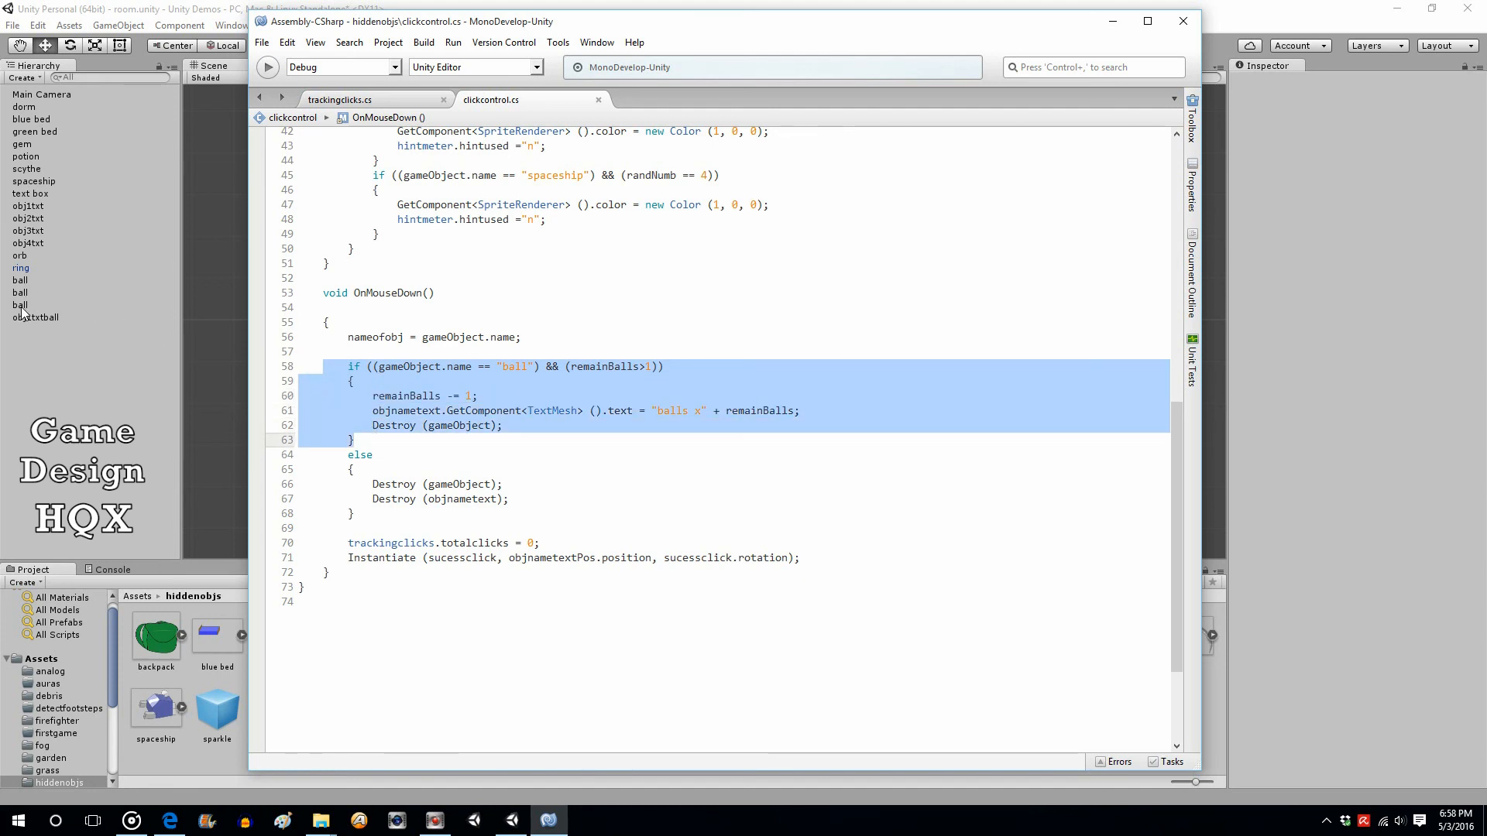
- Highlight the line that updates the balls text in the ball branch
{"action": "left_click", "coordinate": [428, 411]}
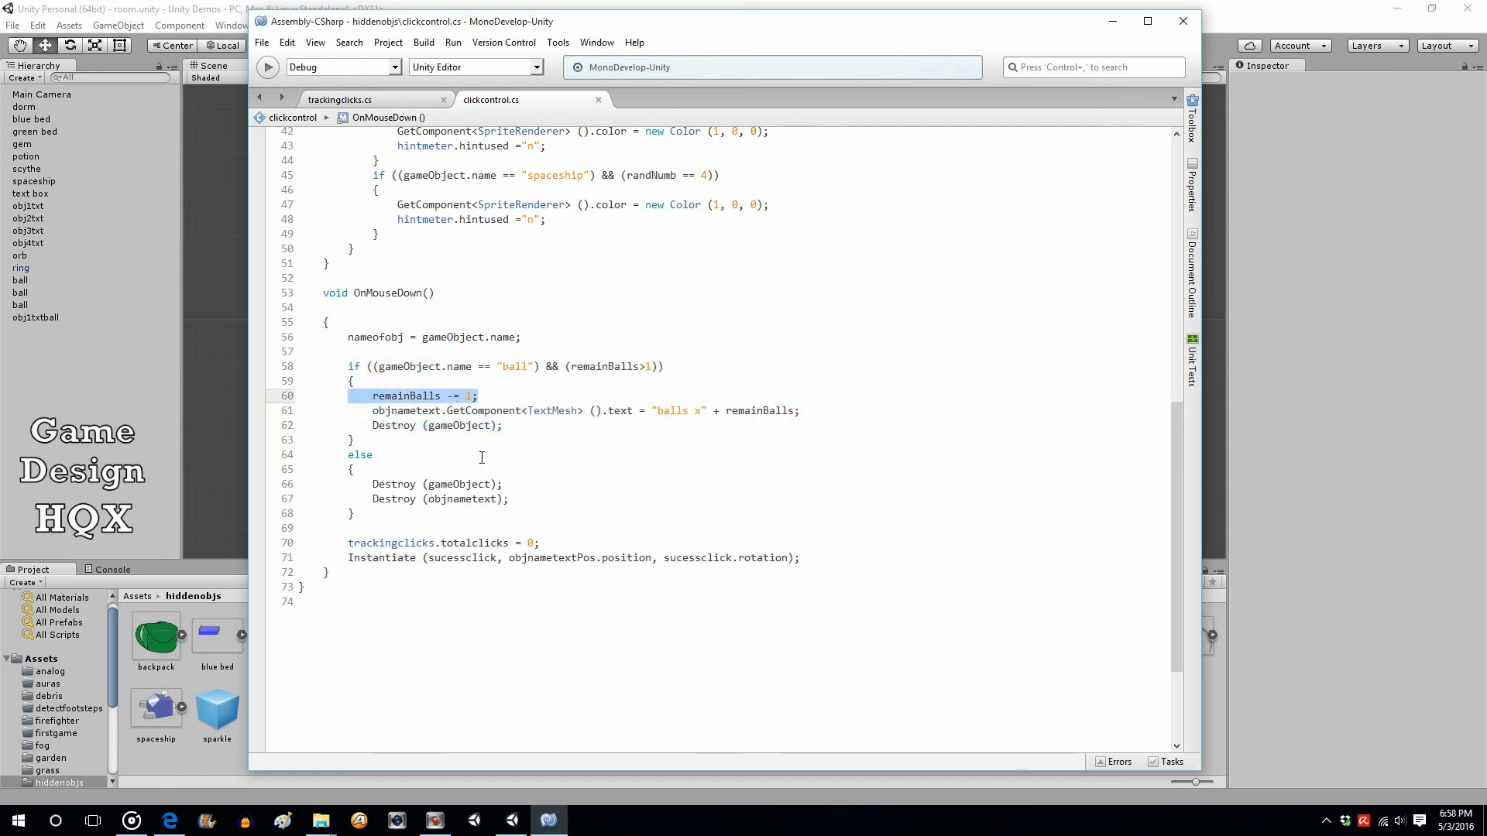
{"action": "mouse_move", "coordinate": [492, 427]}
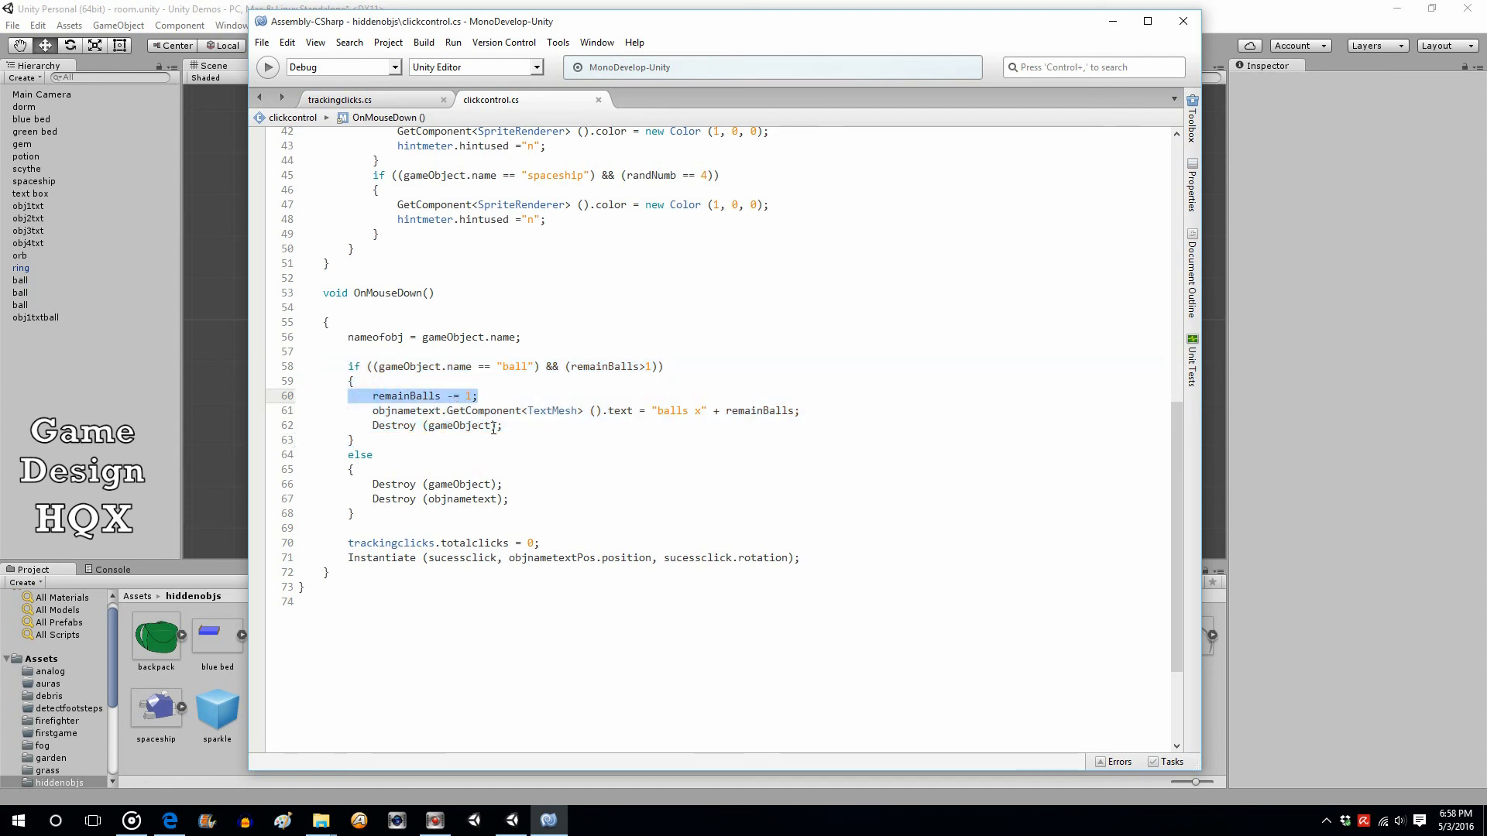
{"action": "left_click_drag", "start_coordinate": [478, 395], "coordinate": [799, 410]}
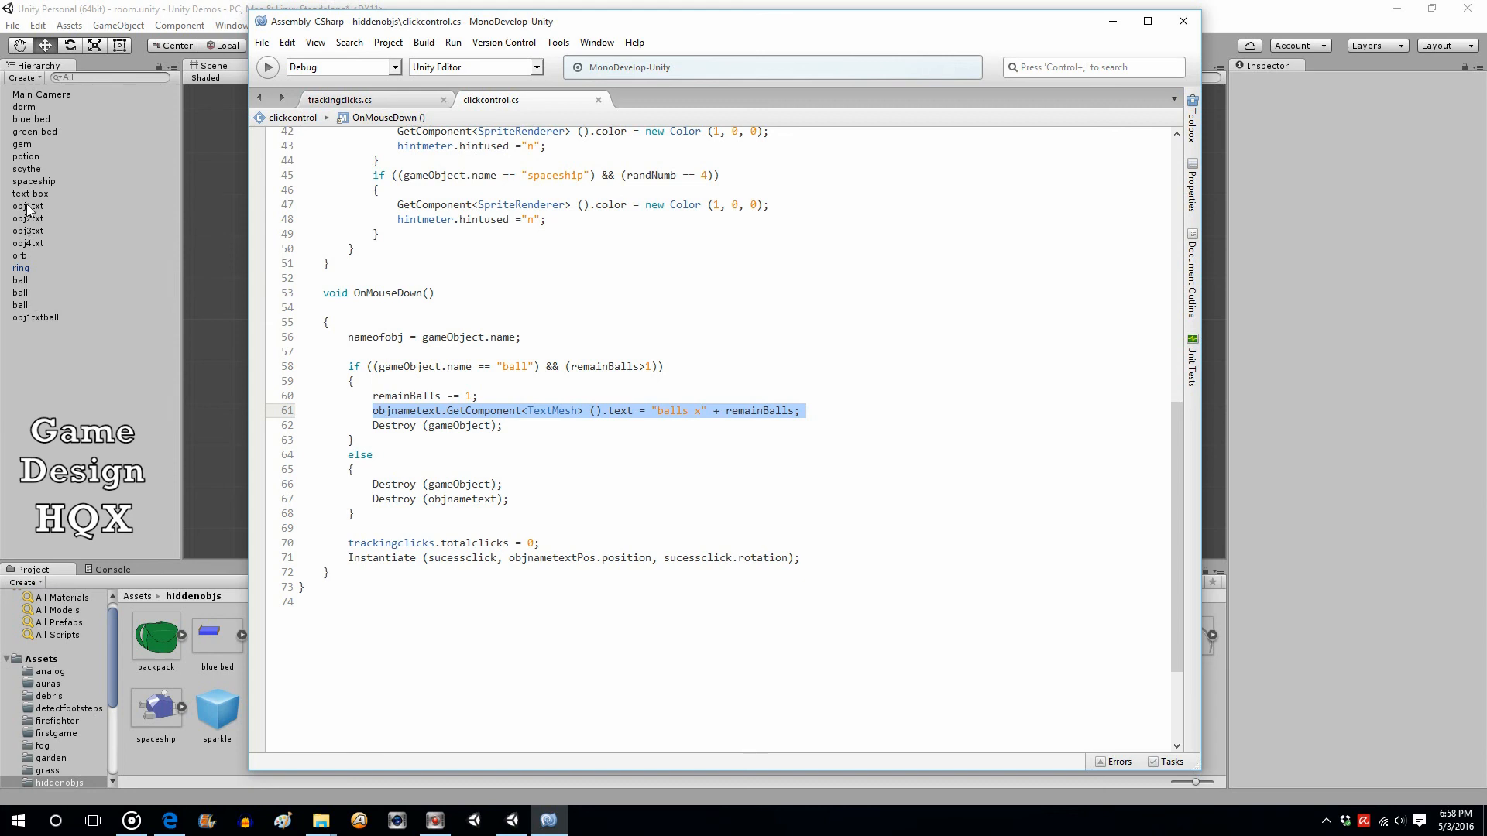
- Back in Unity, inspect the scythe, potion and balls x3 label objects in the Hierarchy
{"action": "left_click", "coordinate": [509, 821]}
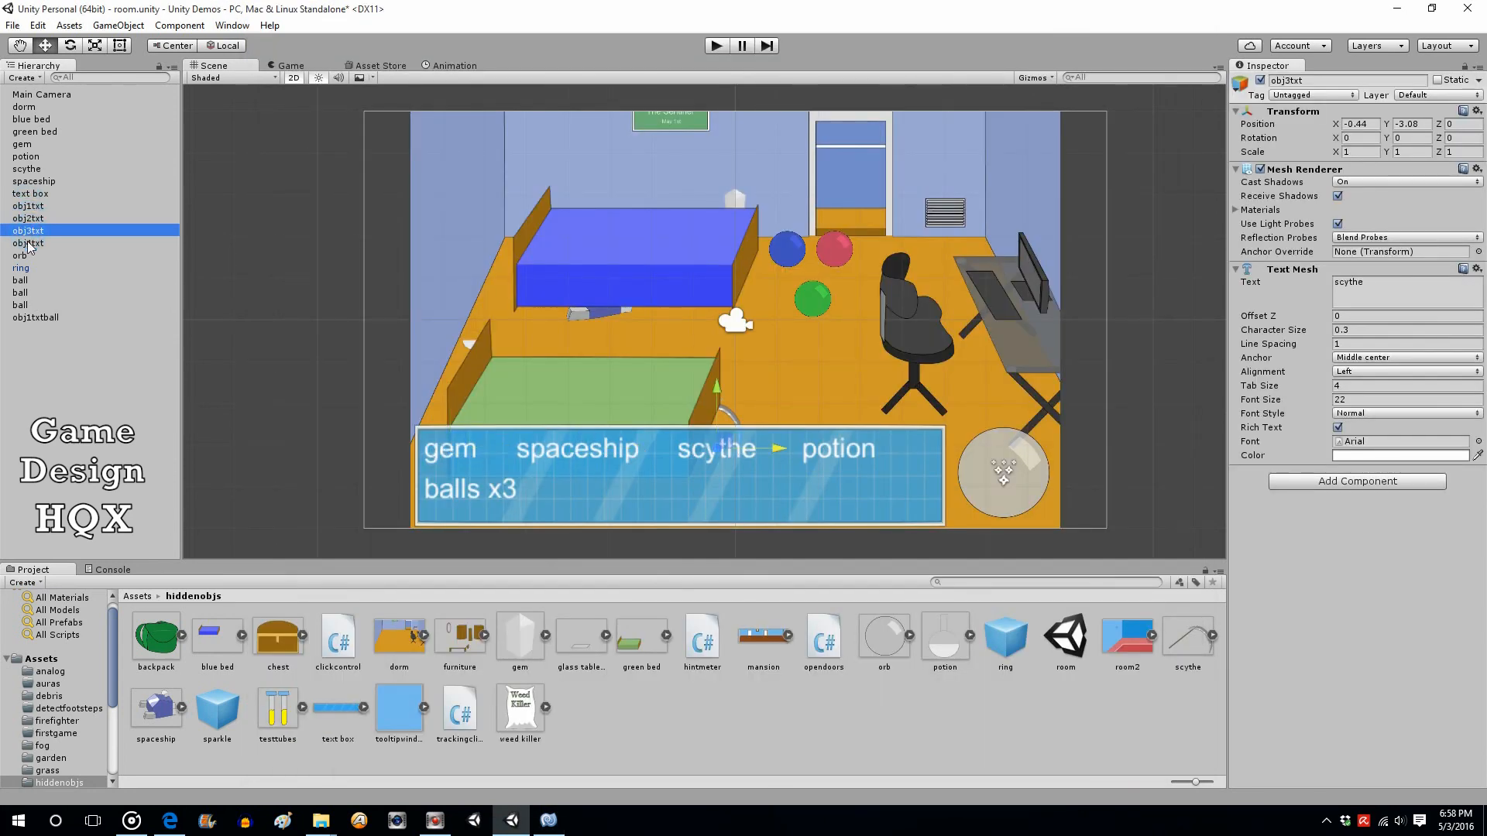
{"action": "left_click", "coordinate": [28, 243]}
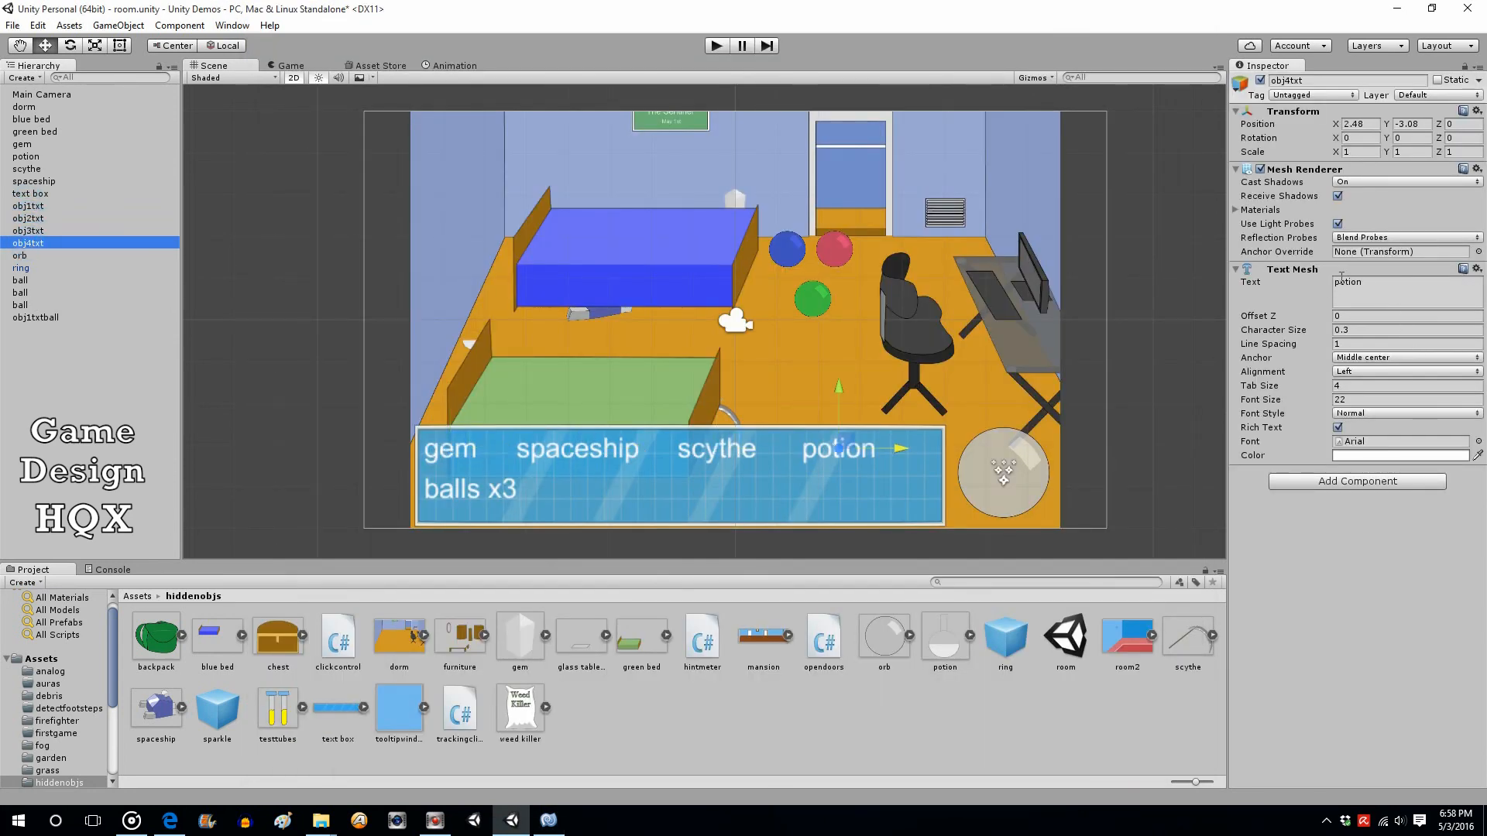
{"action": "left_click", "coordinate": [35, 316]}
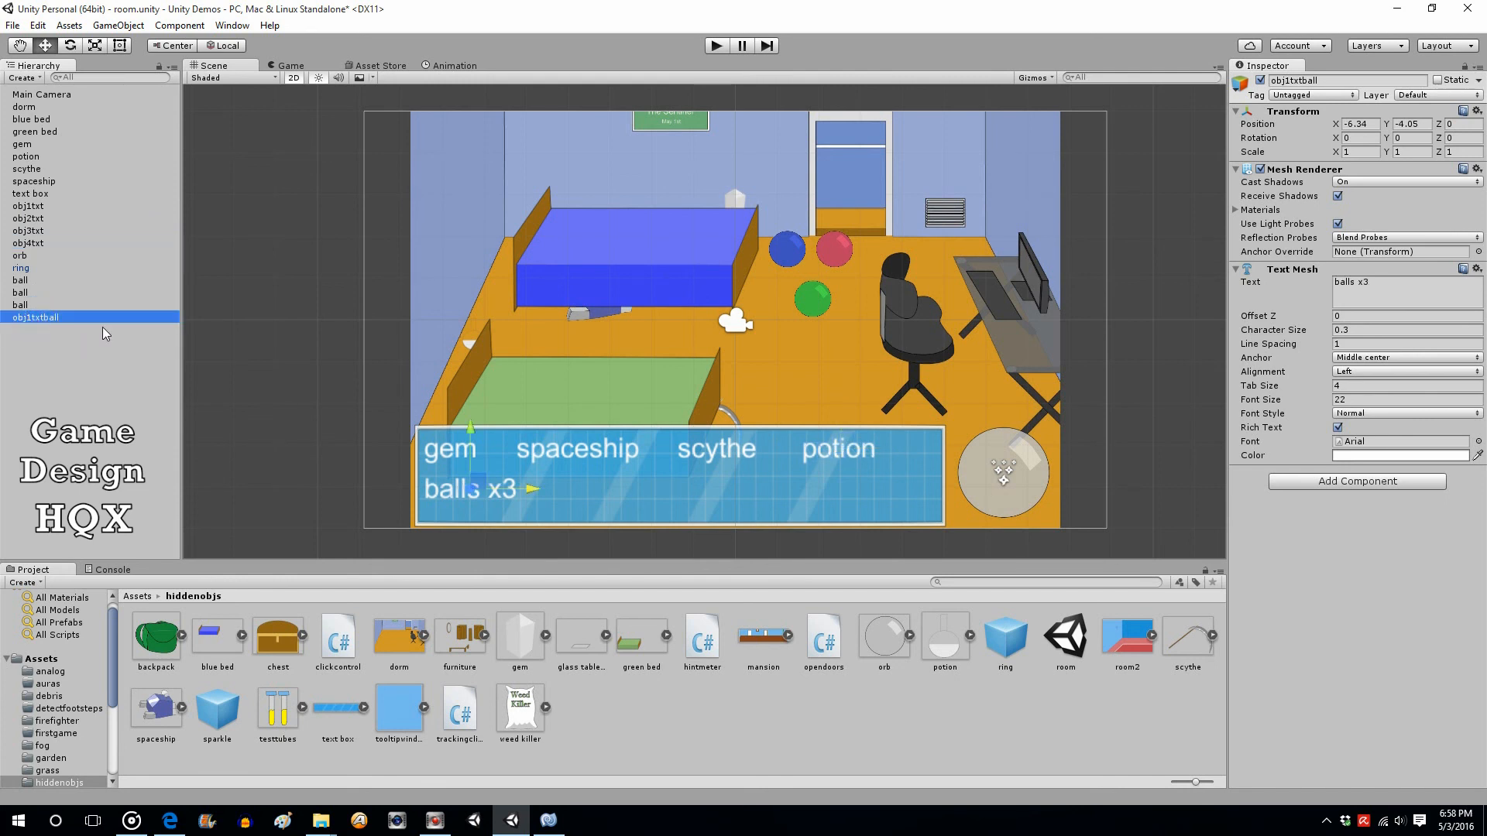